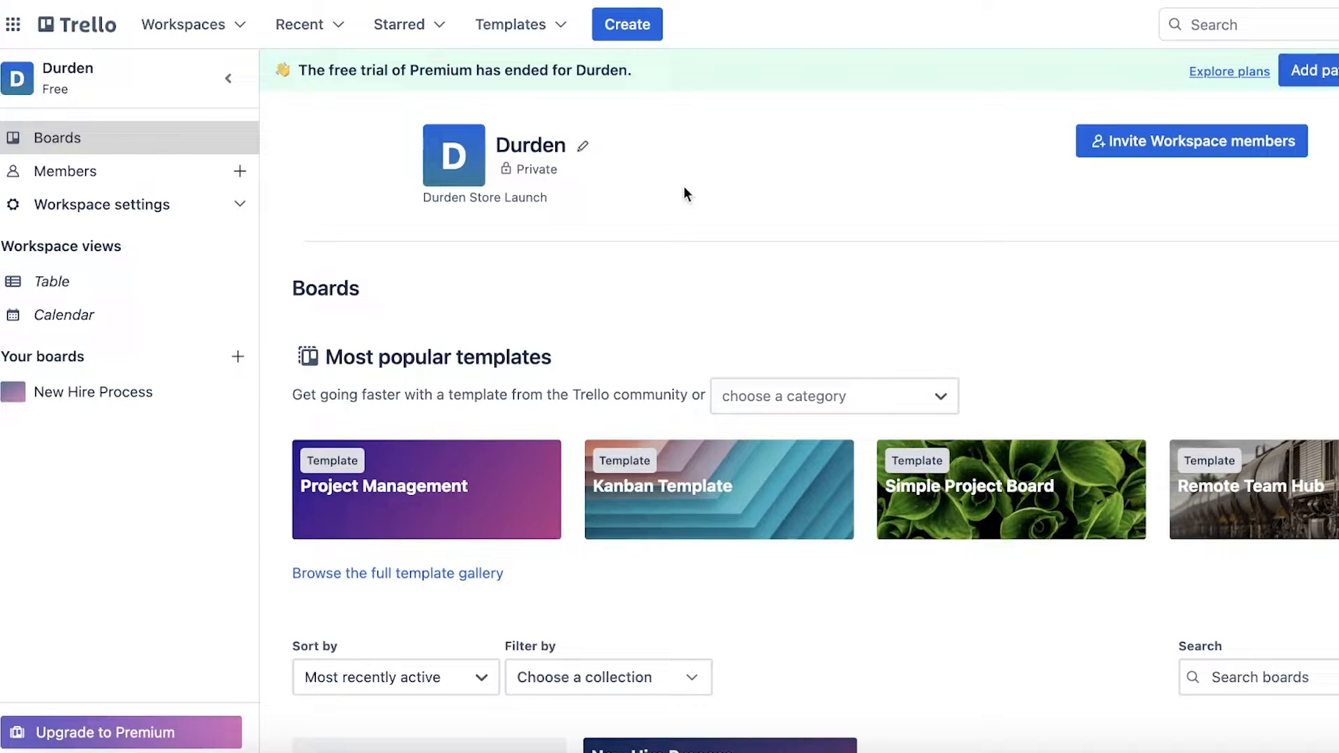
# Rename the Durden workspace to Mira, replace its description with '---', and save
pyautogui.click(183, 24)
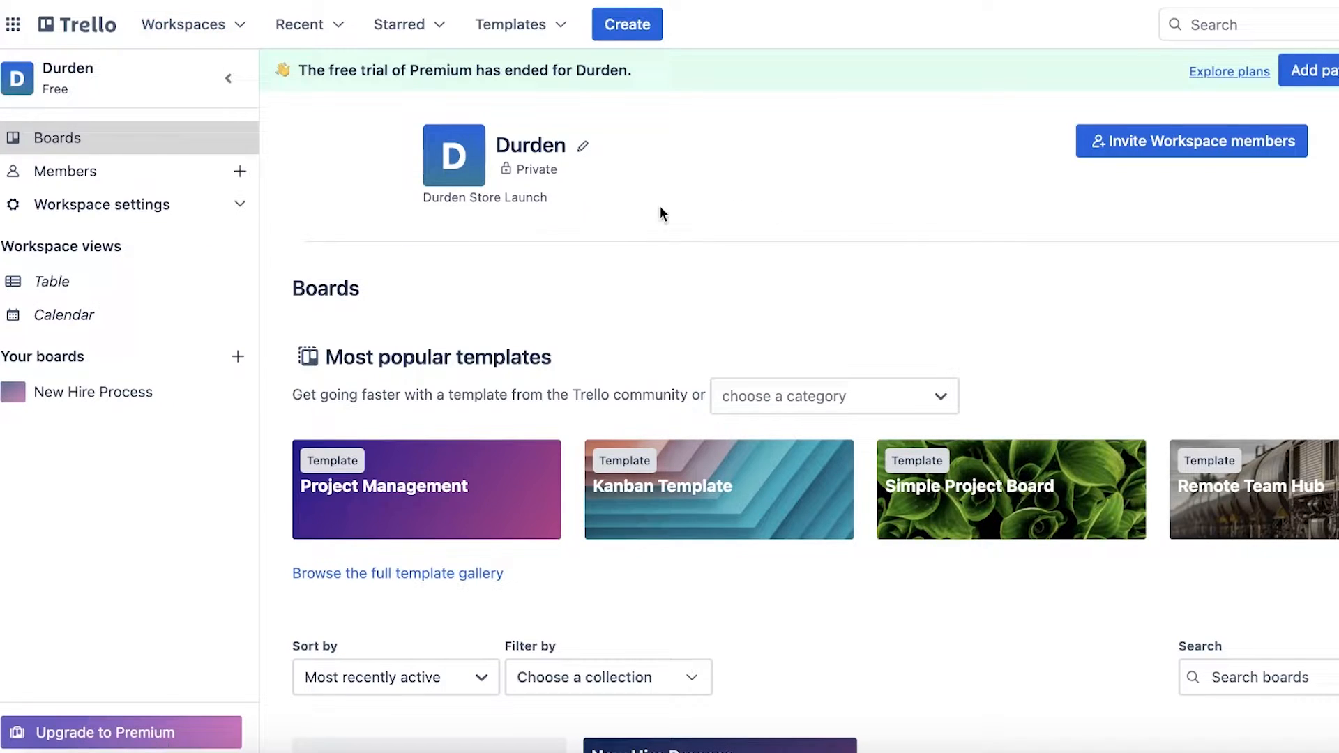
pyautogui.click(582, 144)
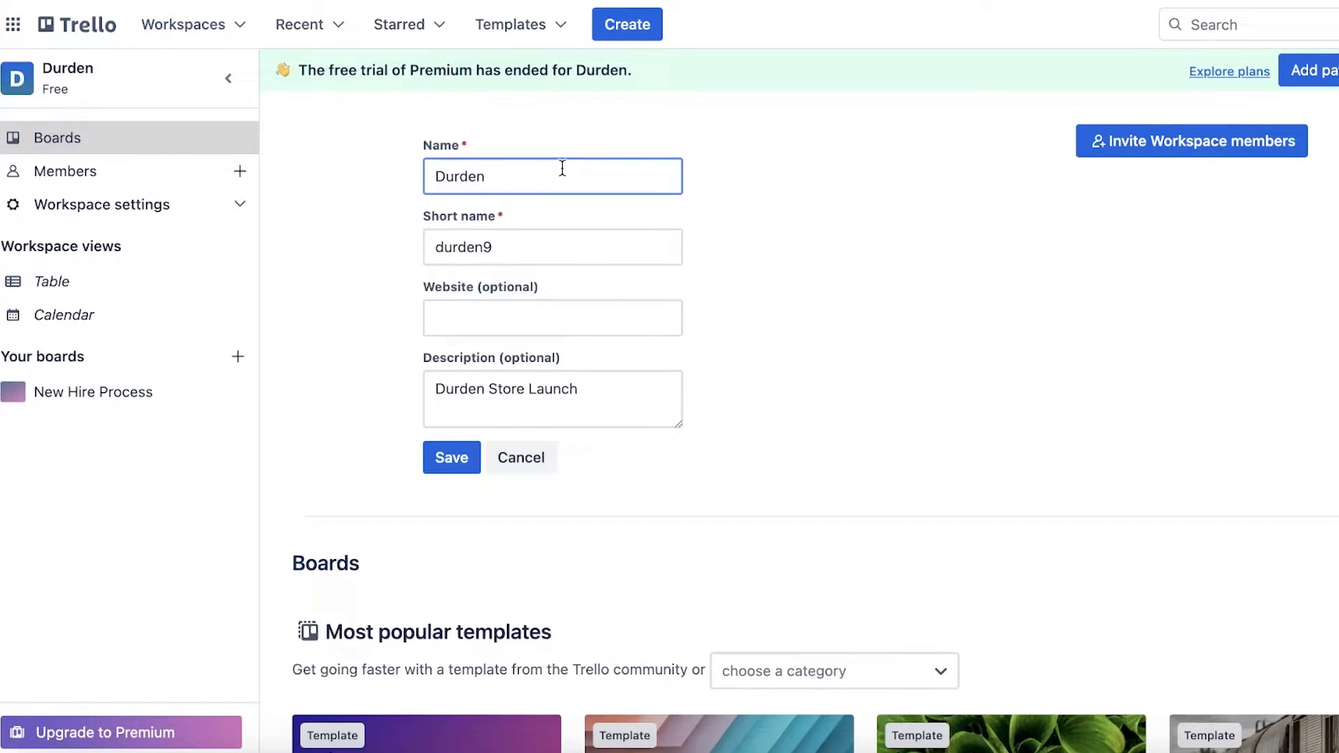
pyautogui.write('Mira')
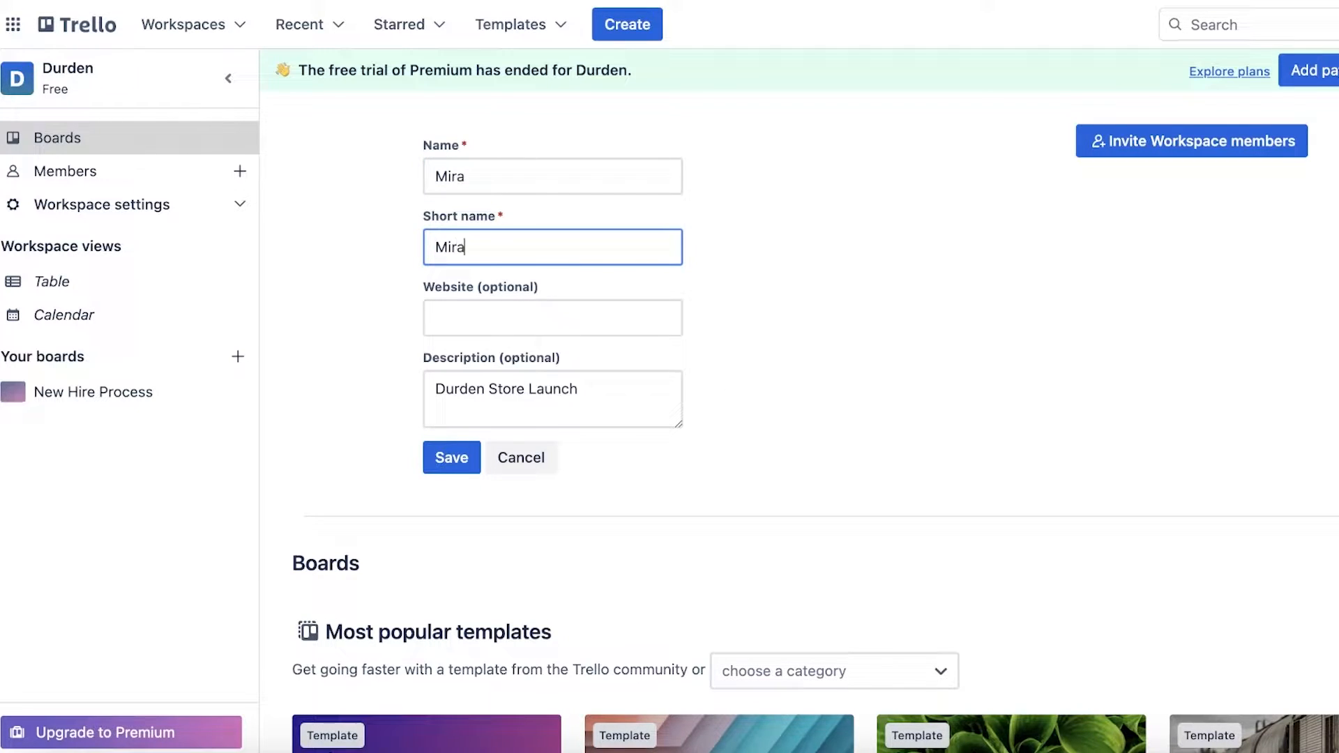
pyautogui.click(551, 399)
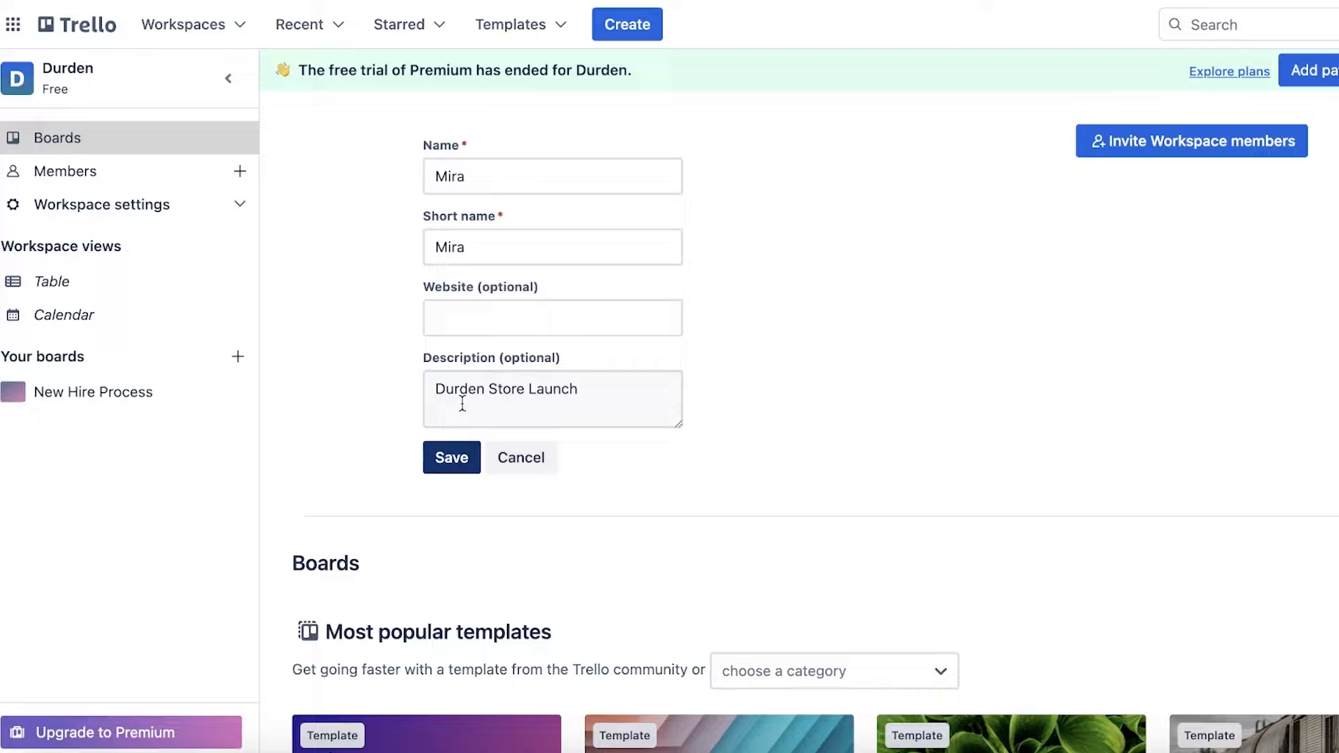
pyautogui.write('---')
pyautogui.write('0001')
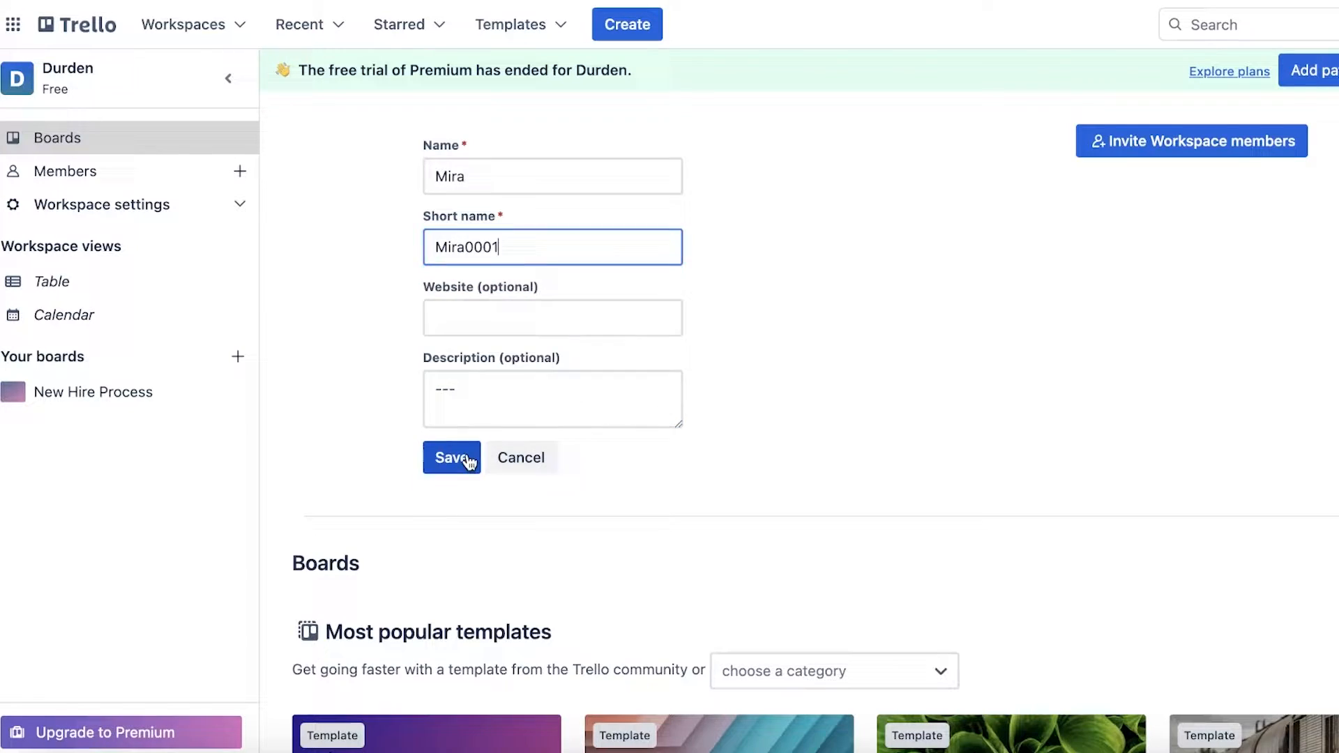
pyautogui.click(452, 457)
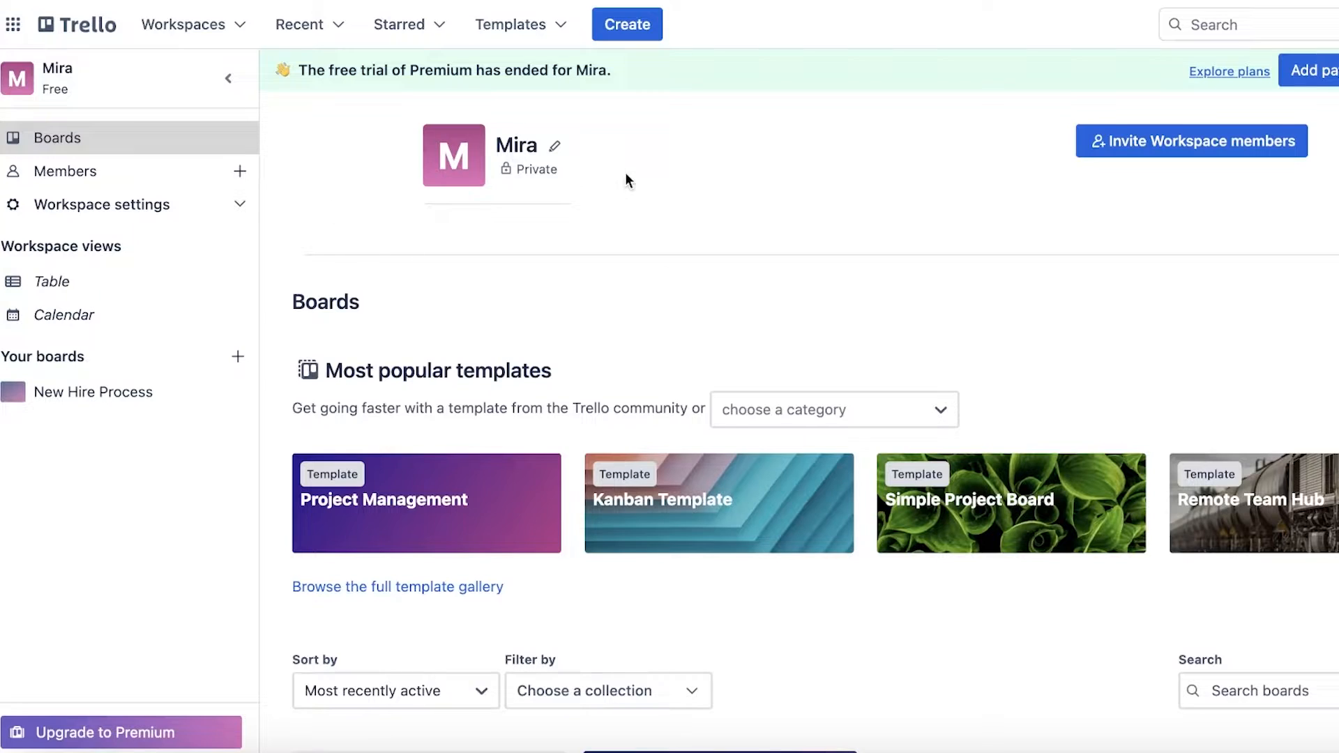
pyautogui.click(183, 24)
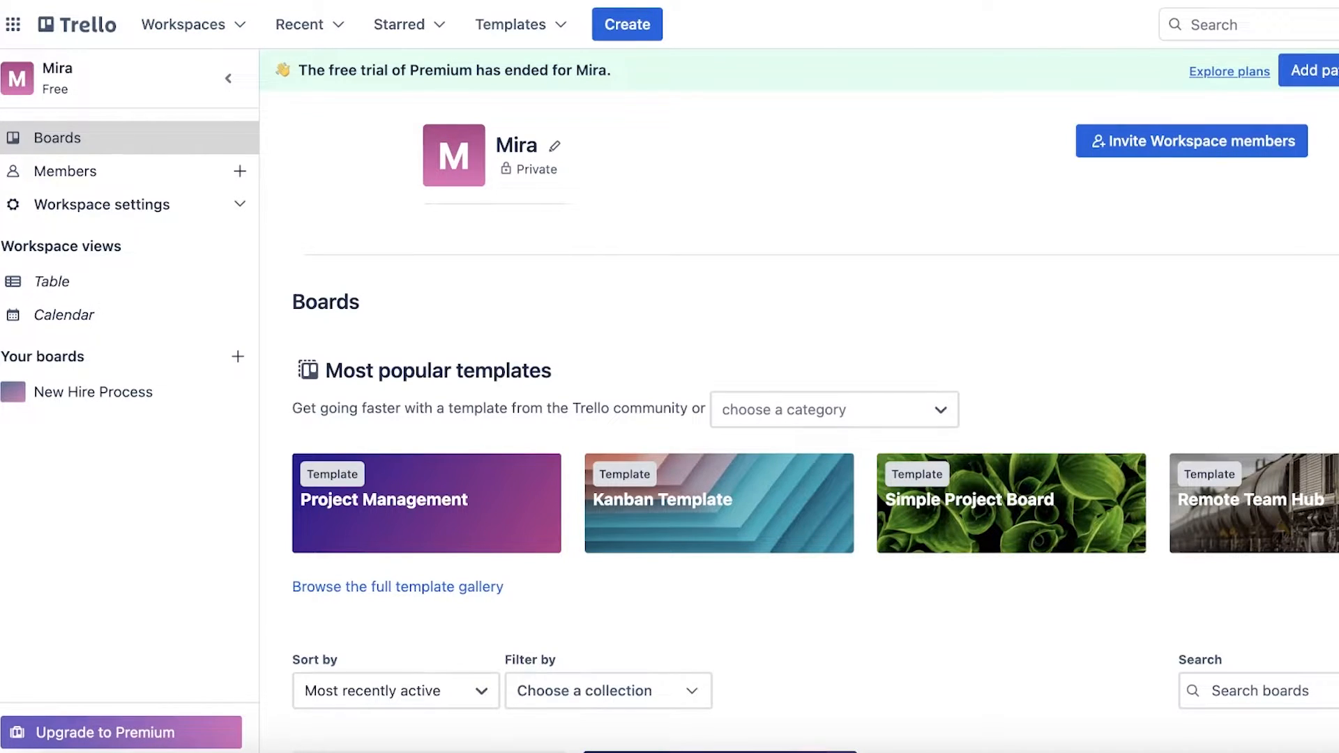
pyautogui.moveTo(1011, 222)
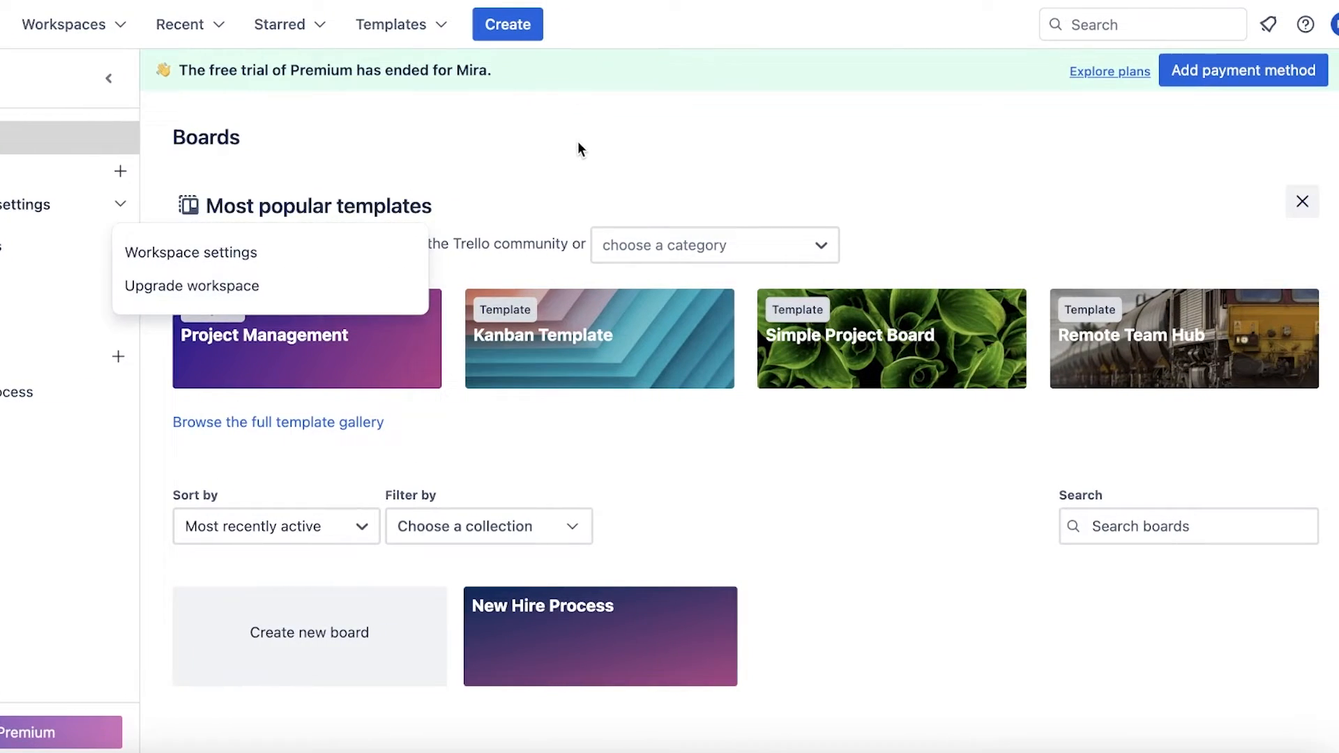
pyautogui.click(578, 149)
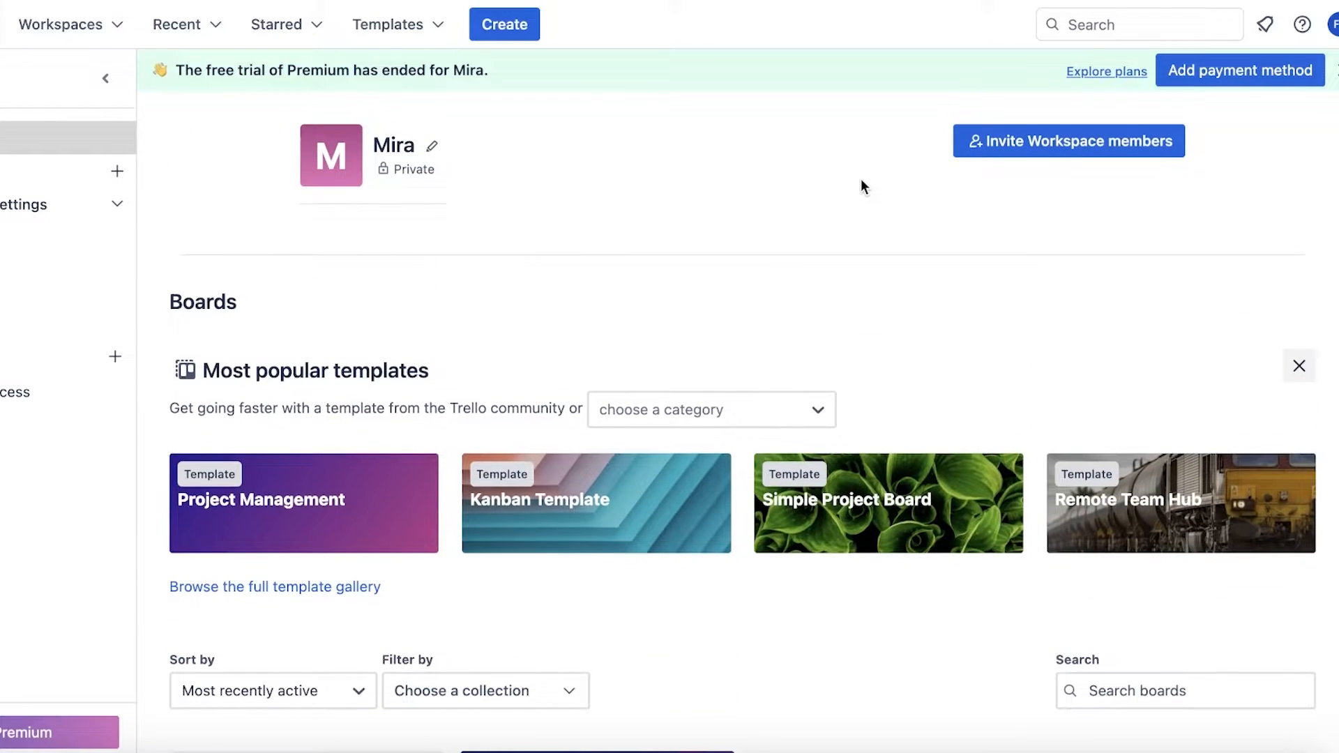
pyautogui.scroll(-3)
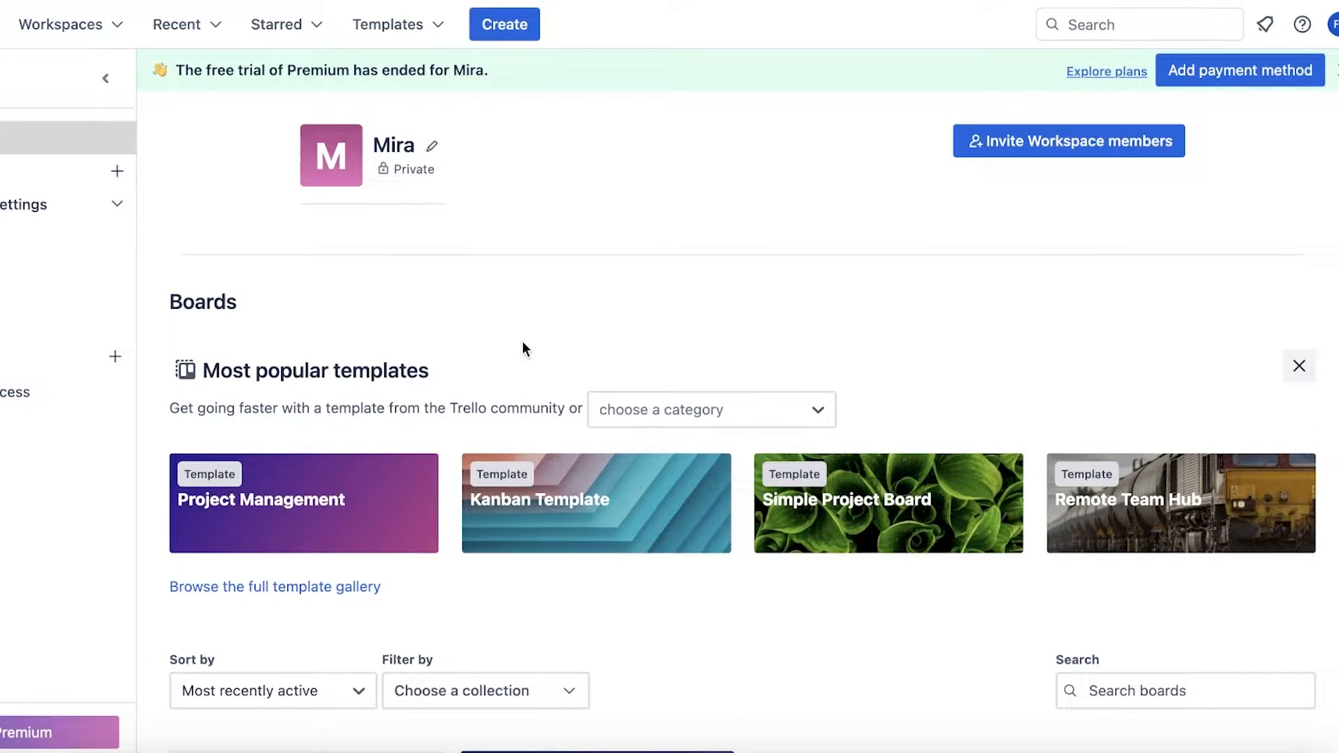
pyautogui.scroll(-3)
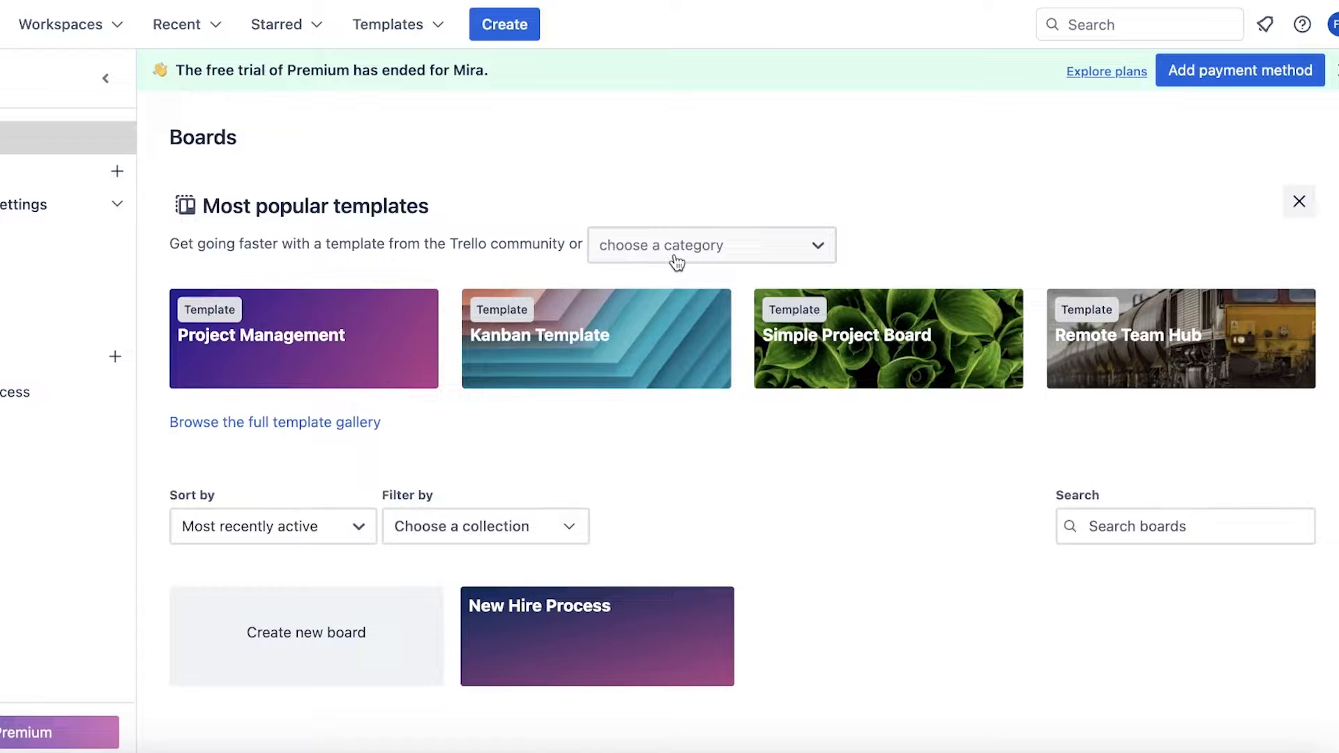
pyautogui.moveTo(290, 395)
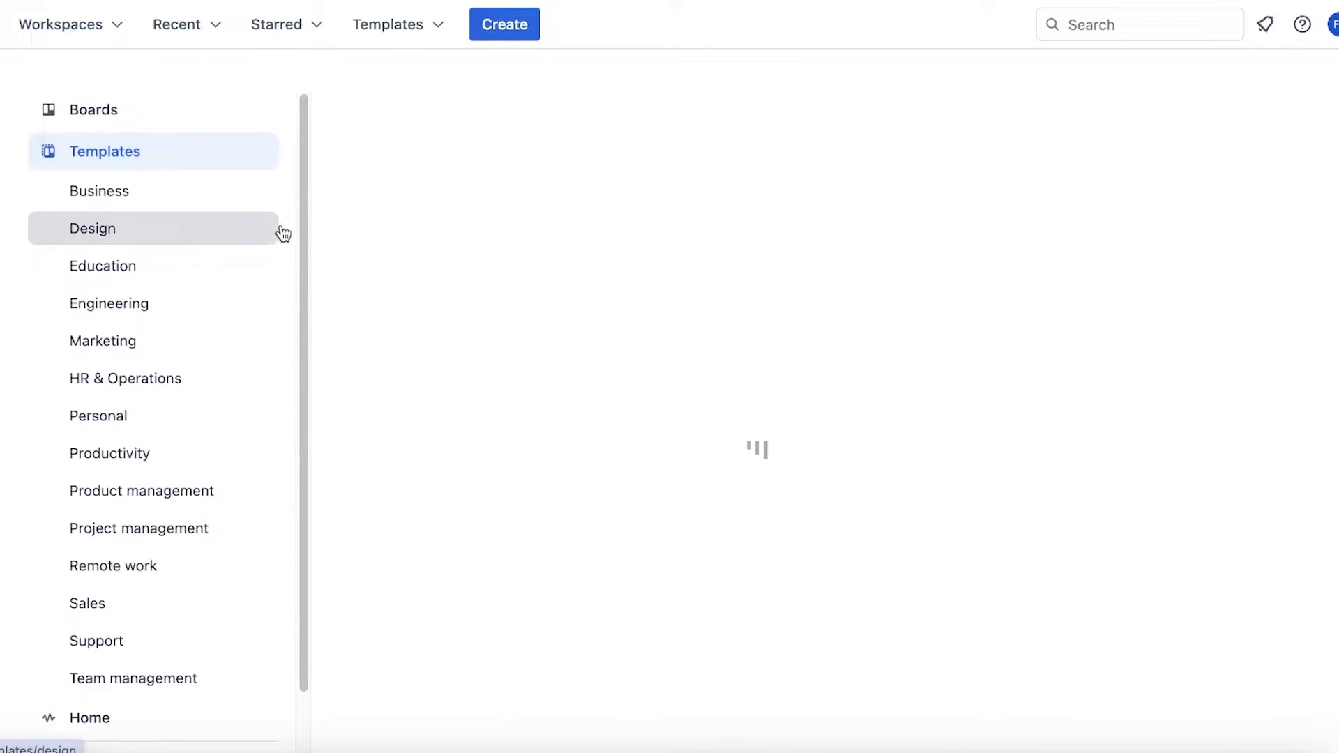
pyautogui.moveTo(578, 160)
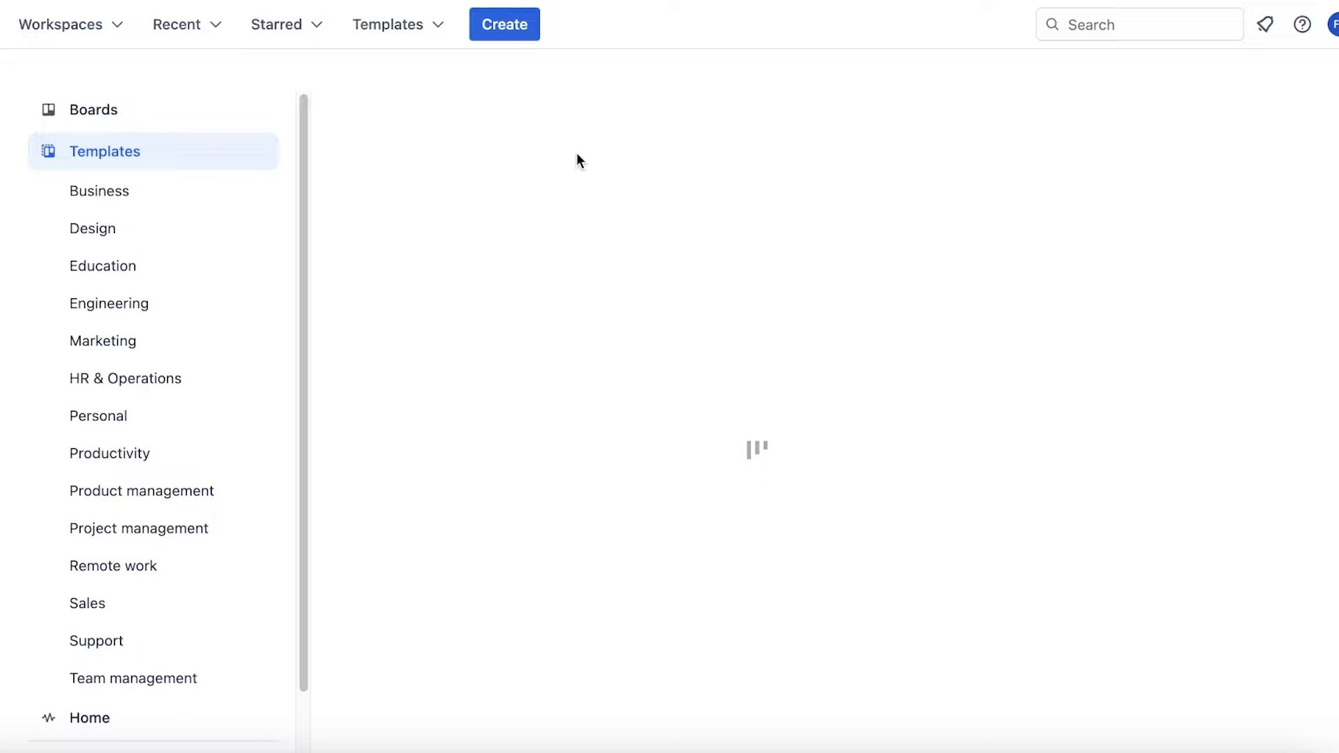
# Scroll through the template gallery categories and show the Marketing category
pyautogui.scroll(-3)
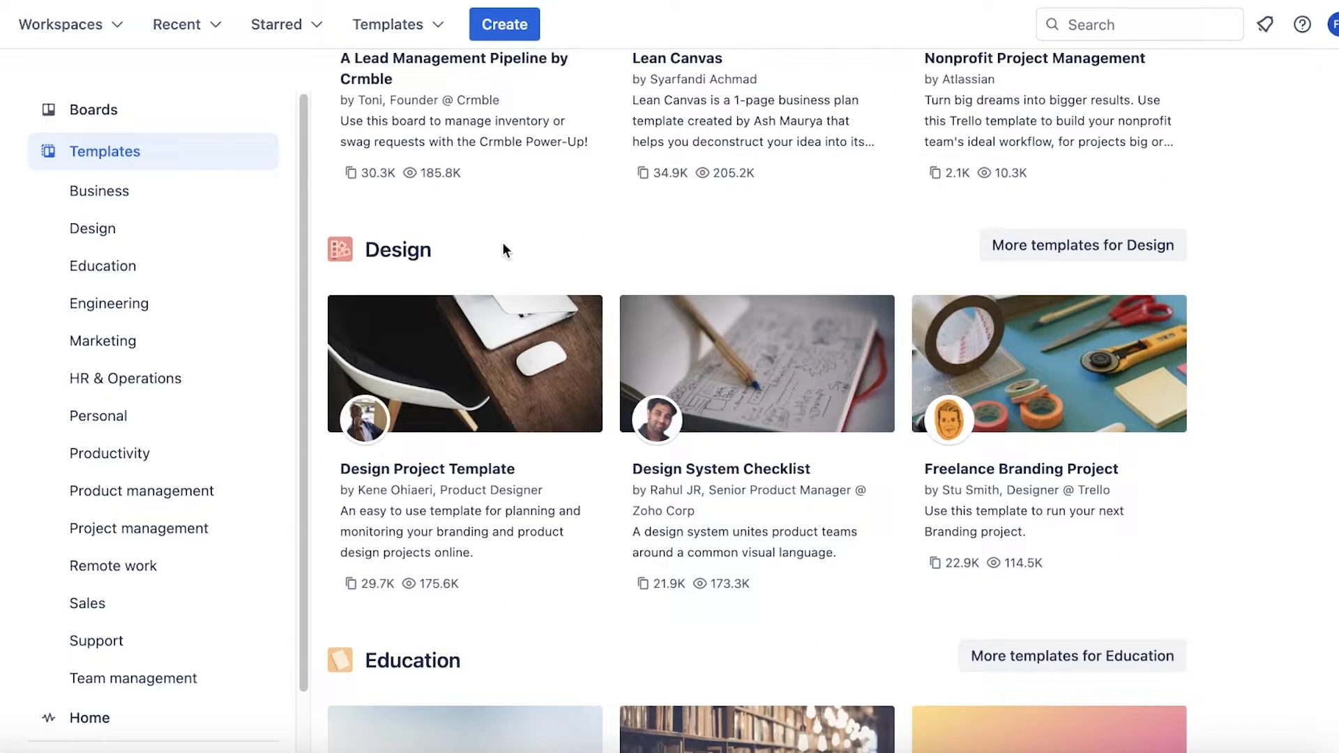
pyautogui.scroll(3)
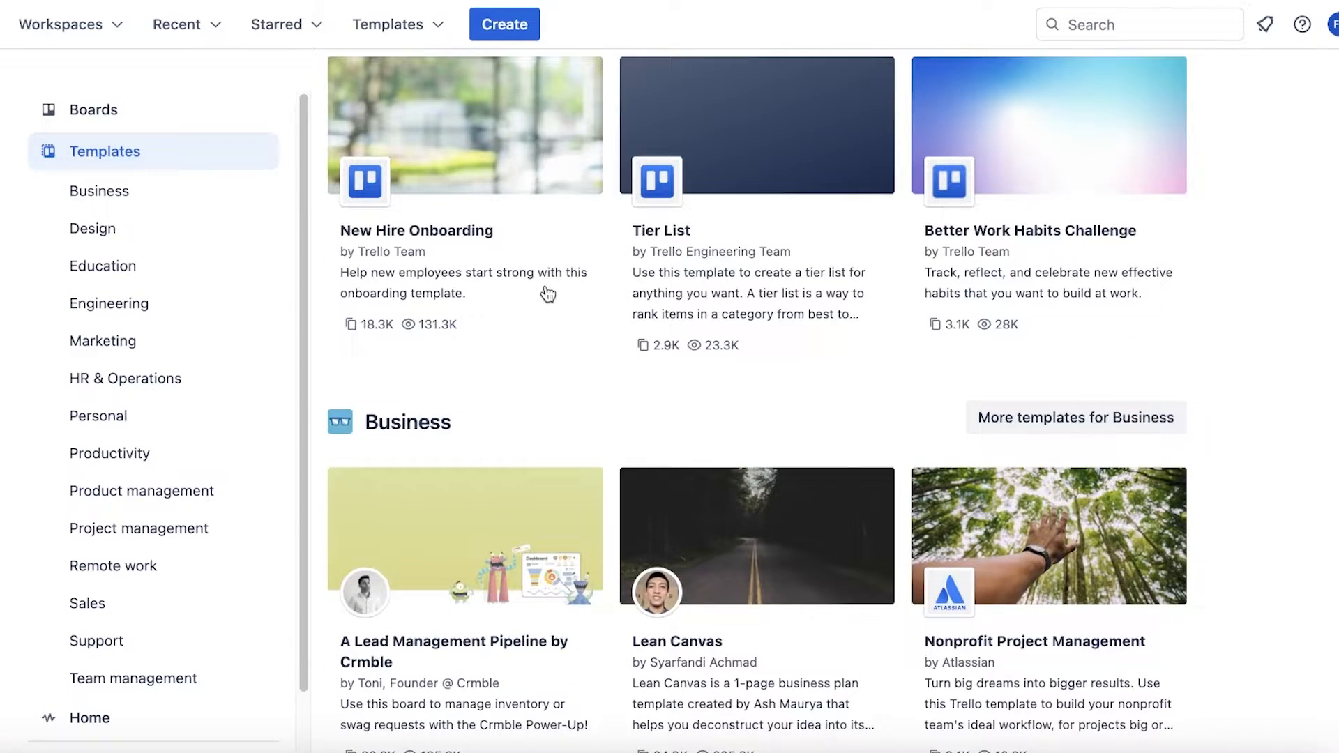
pyautogui.scroll(3)
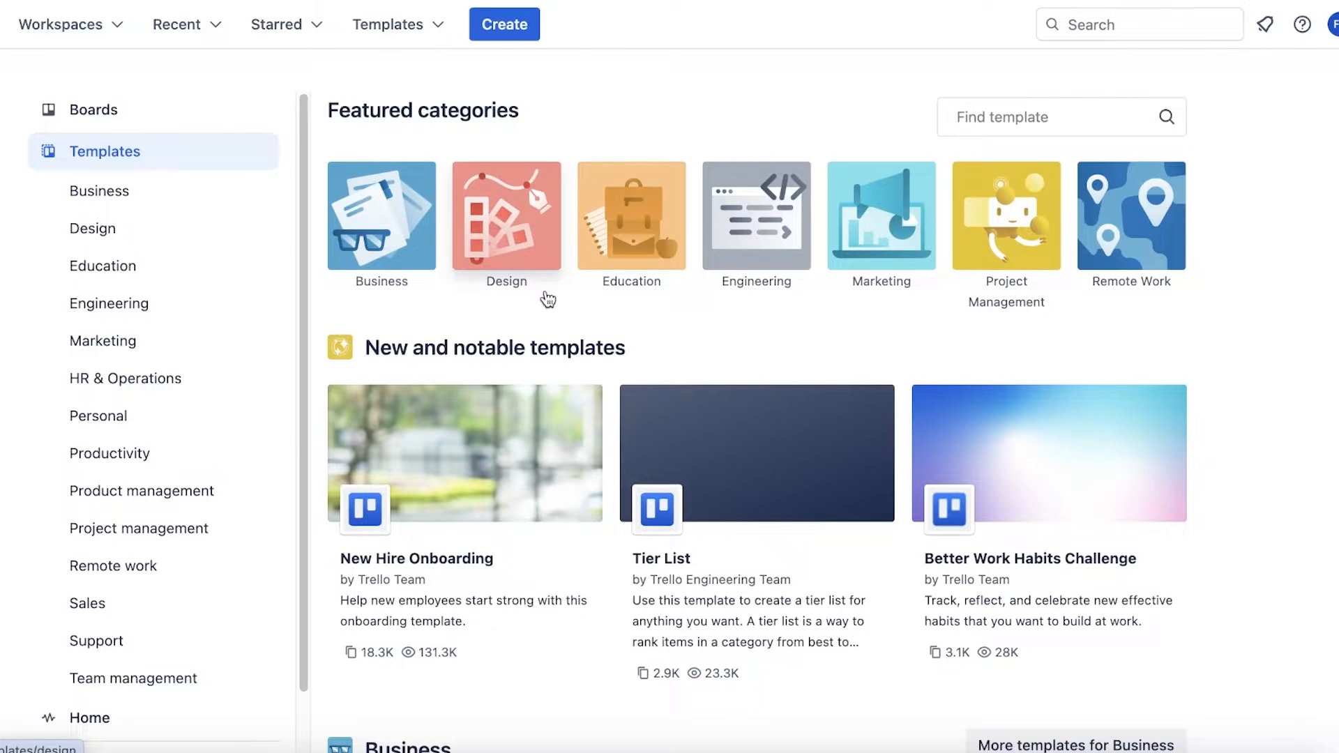
pyautogui.scroll(-3)
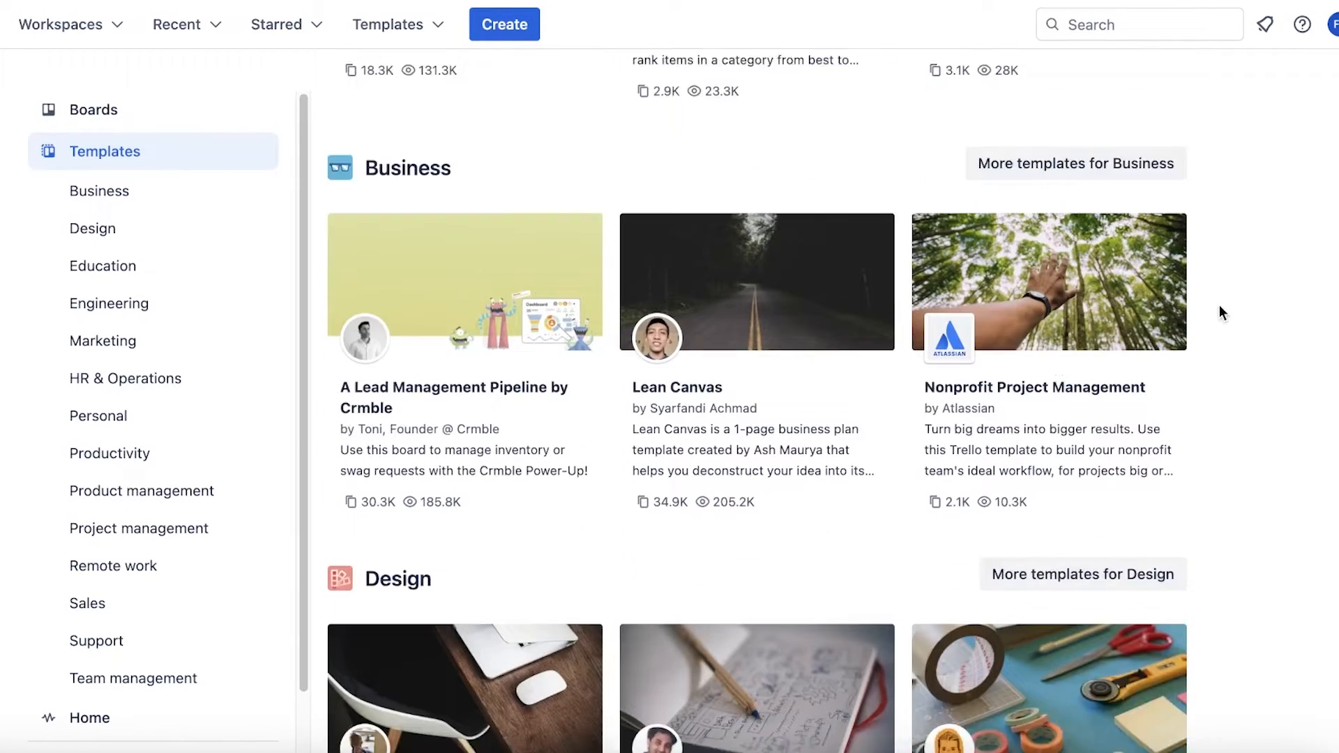
pyautogui.scroll(-3)
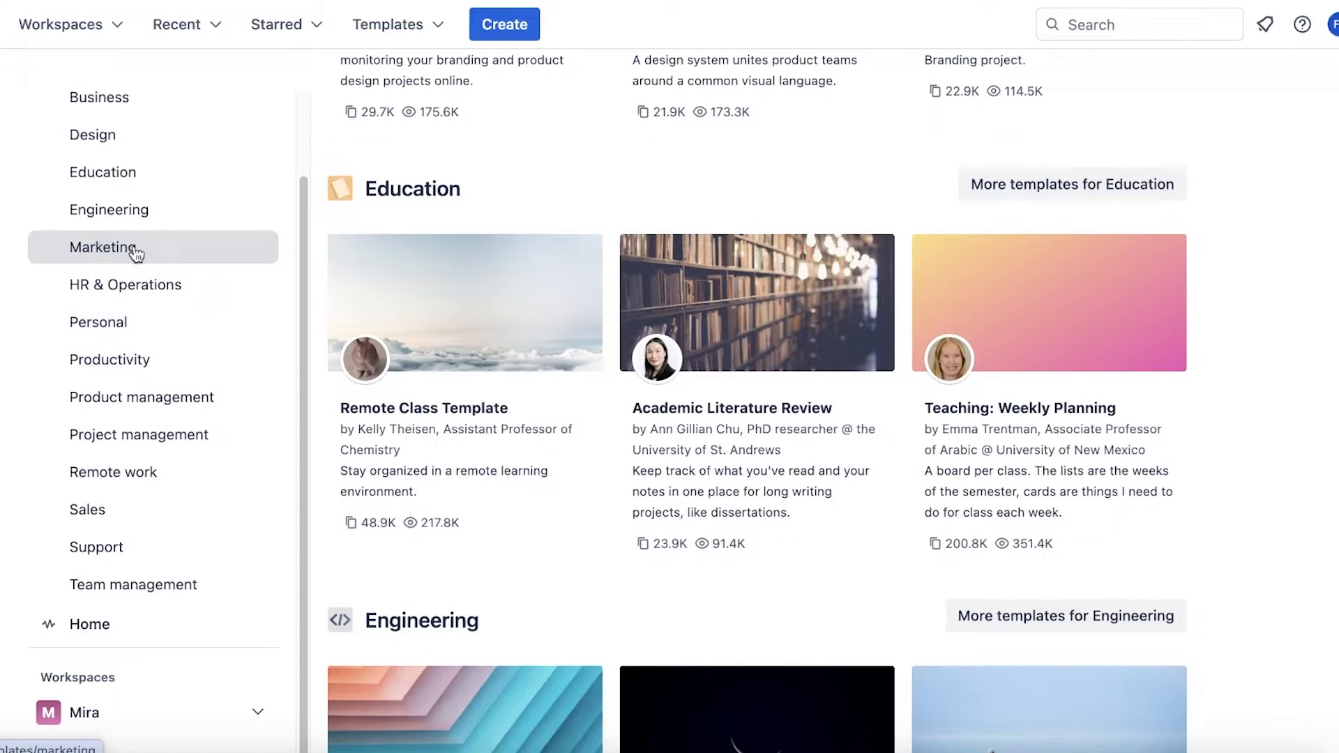
pyautogui.click(107, 247)
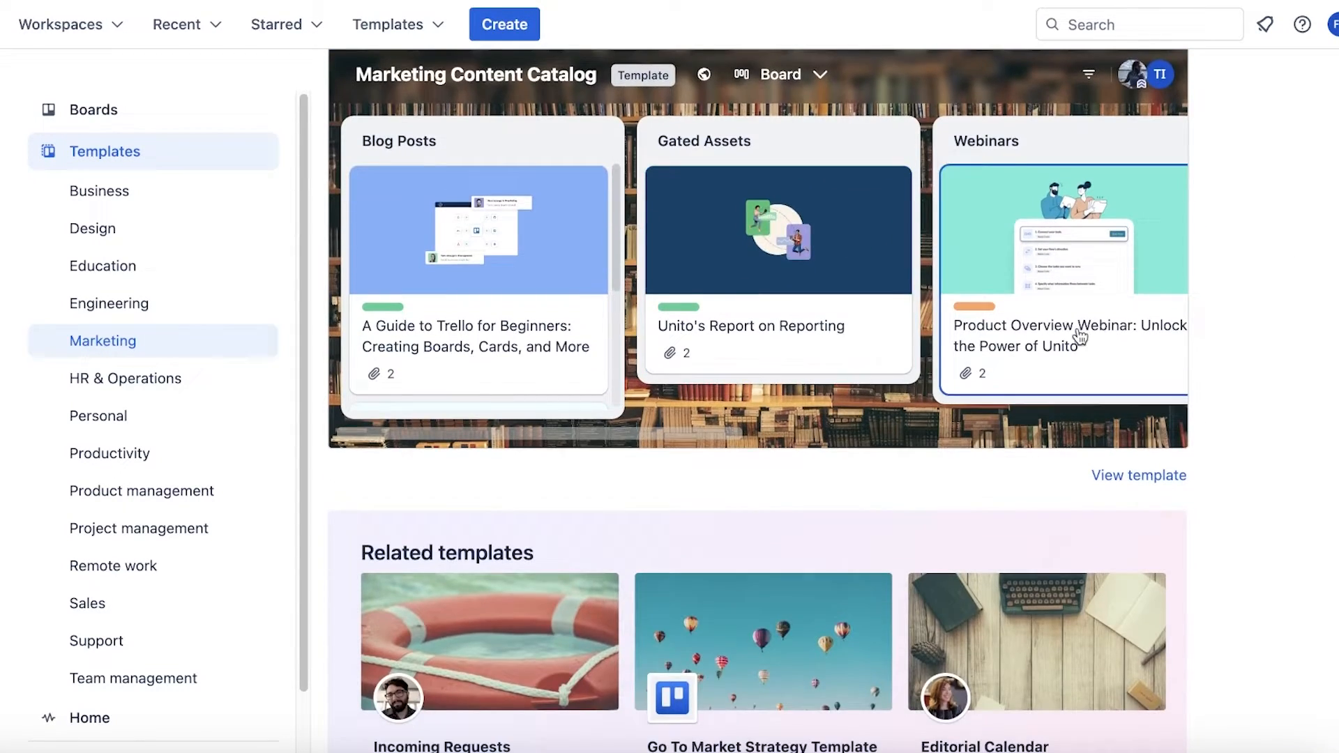
# Create a Marketing Content Catalog board from the template and look over it
pyautogui.click(1122, 134)
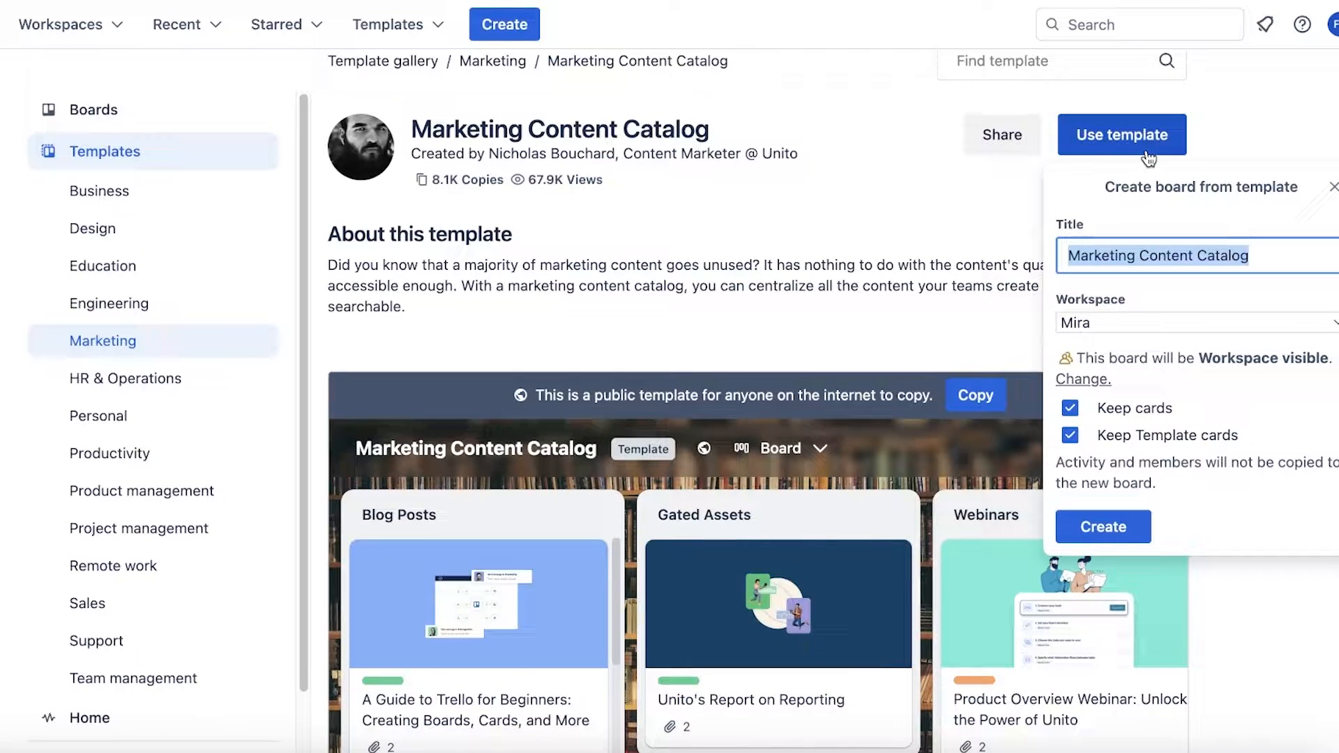
pyautogui.click(1103, 526)
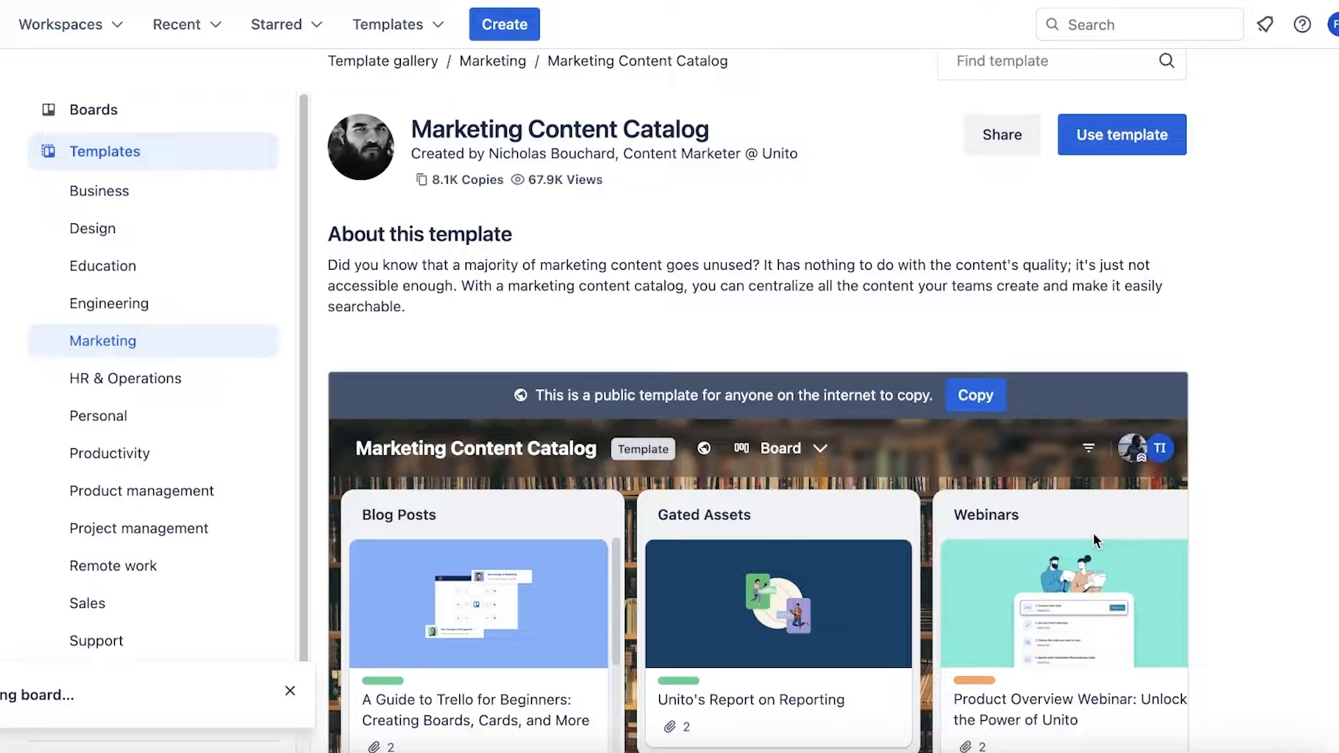
pyautogui.click(1121, 134)
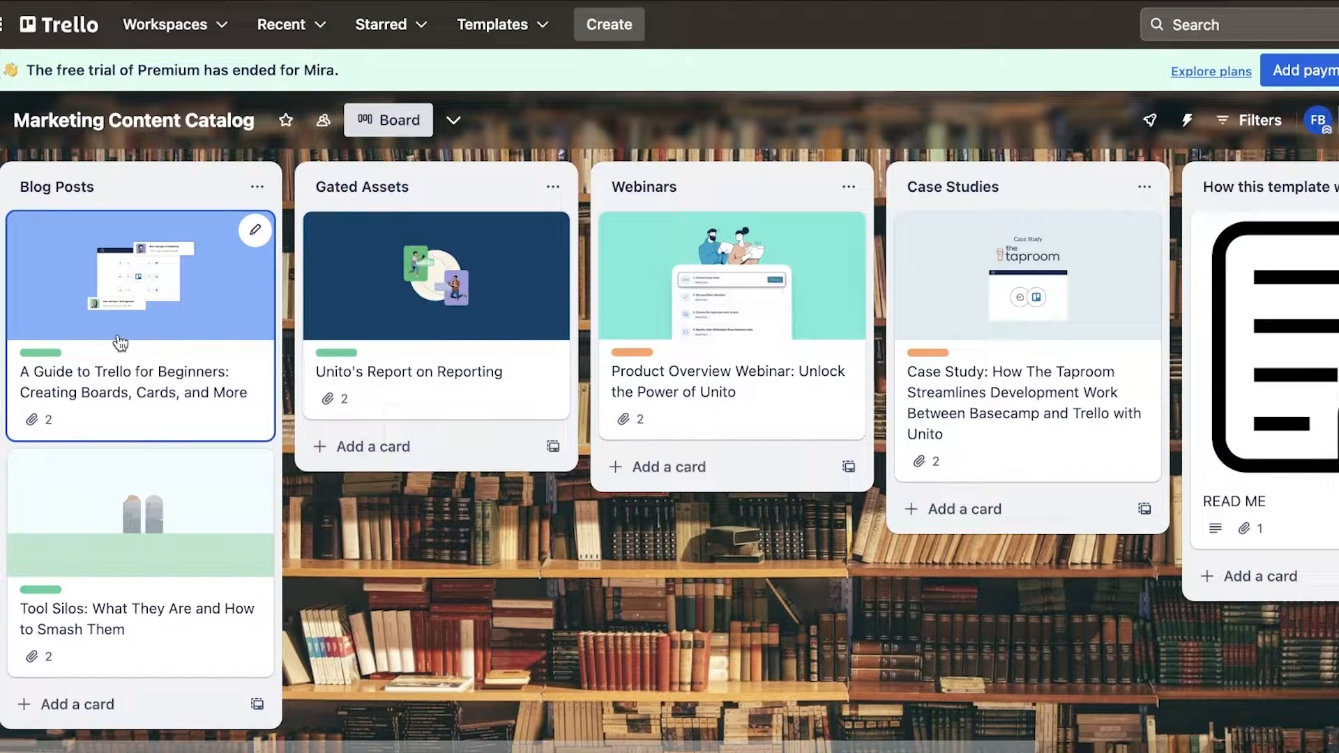
pyautogui.moveTo(1296, 300)
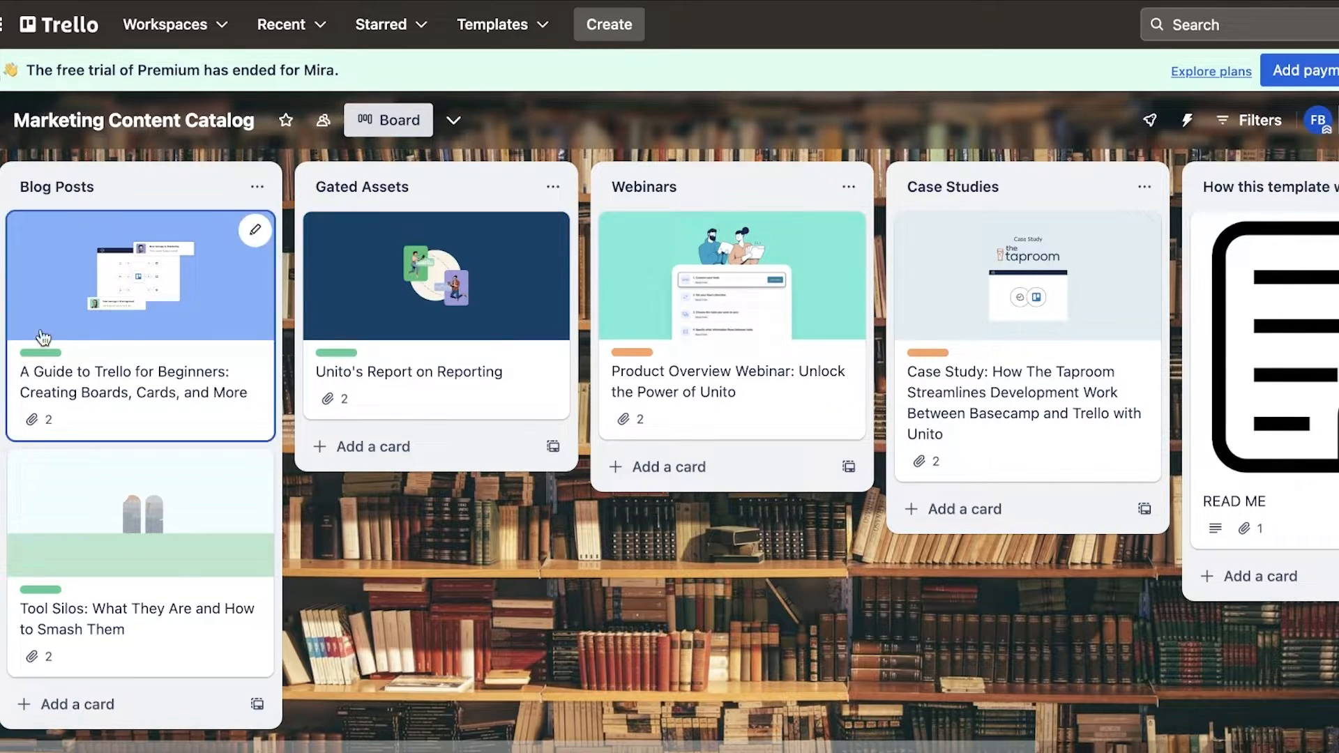
pyautogui.moveTo(1079, 203)
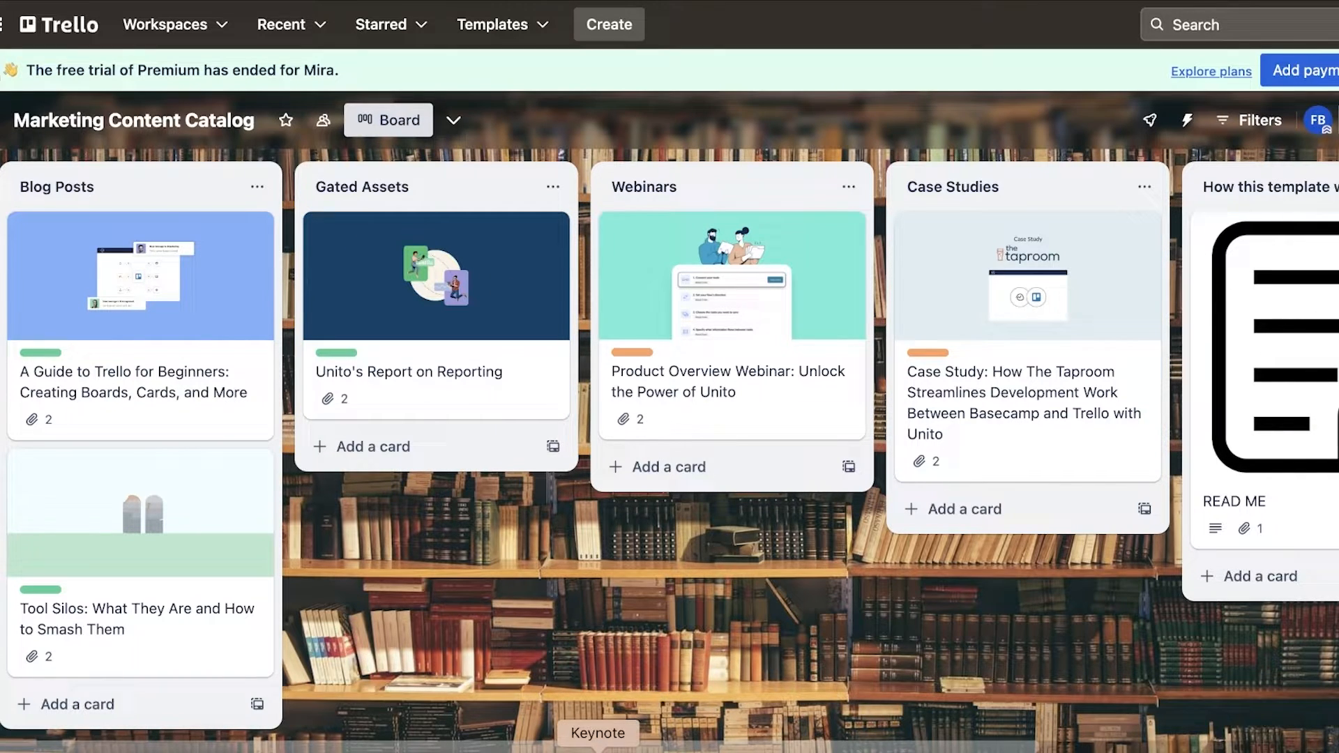
pyautogui.hscroll(3)
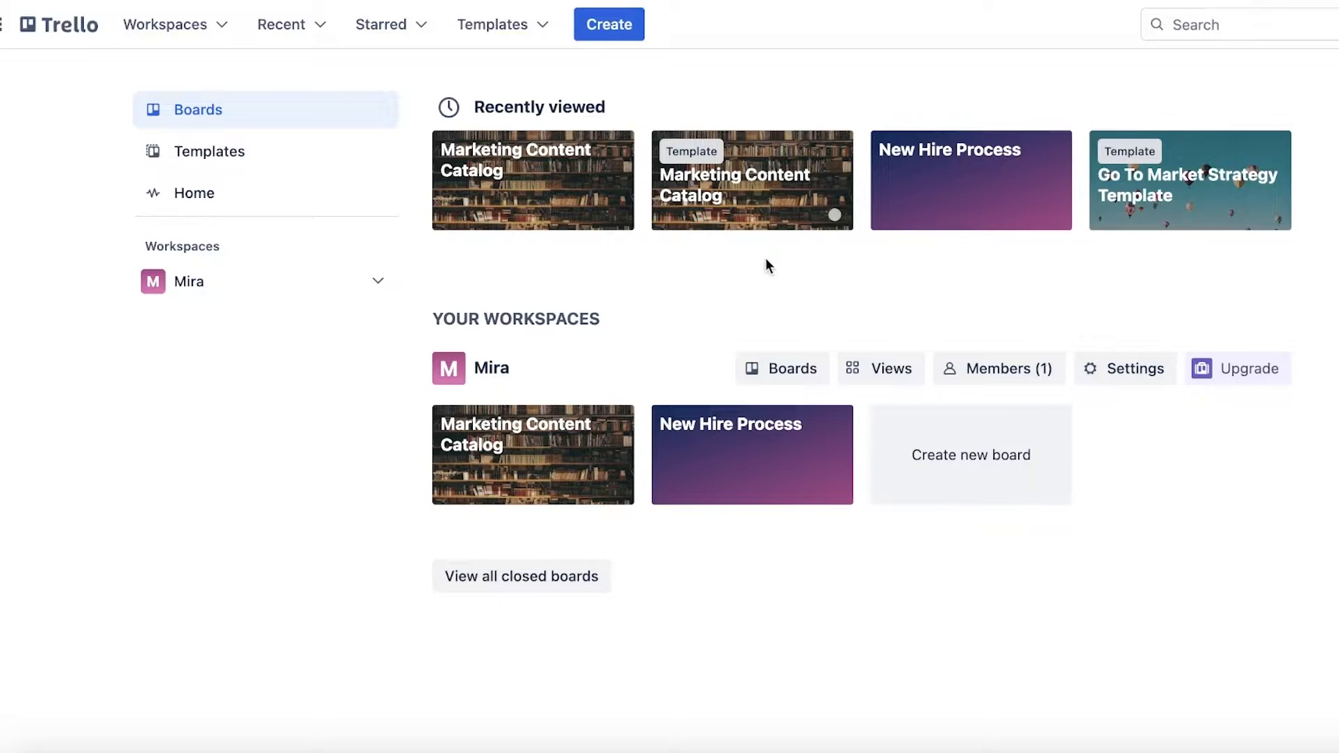
# Preview the Go To Market Strategy Template, then return to the boards overview
pyautogui.click(493, 24)
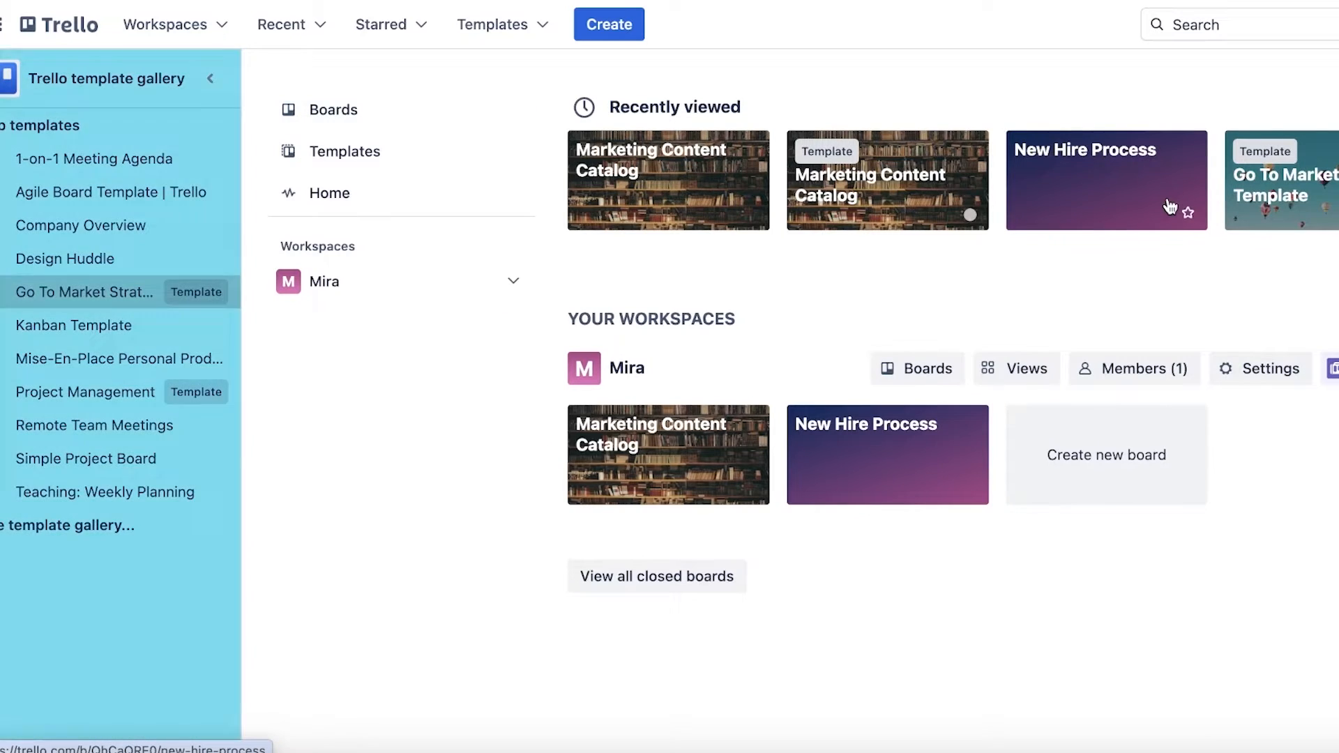
pyautogui.click(83, 292)
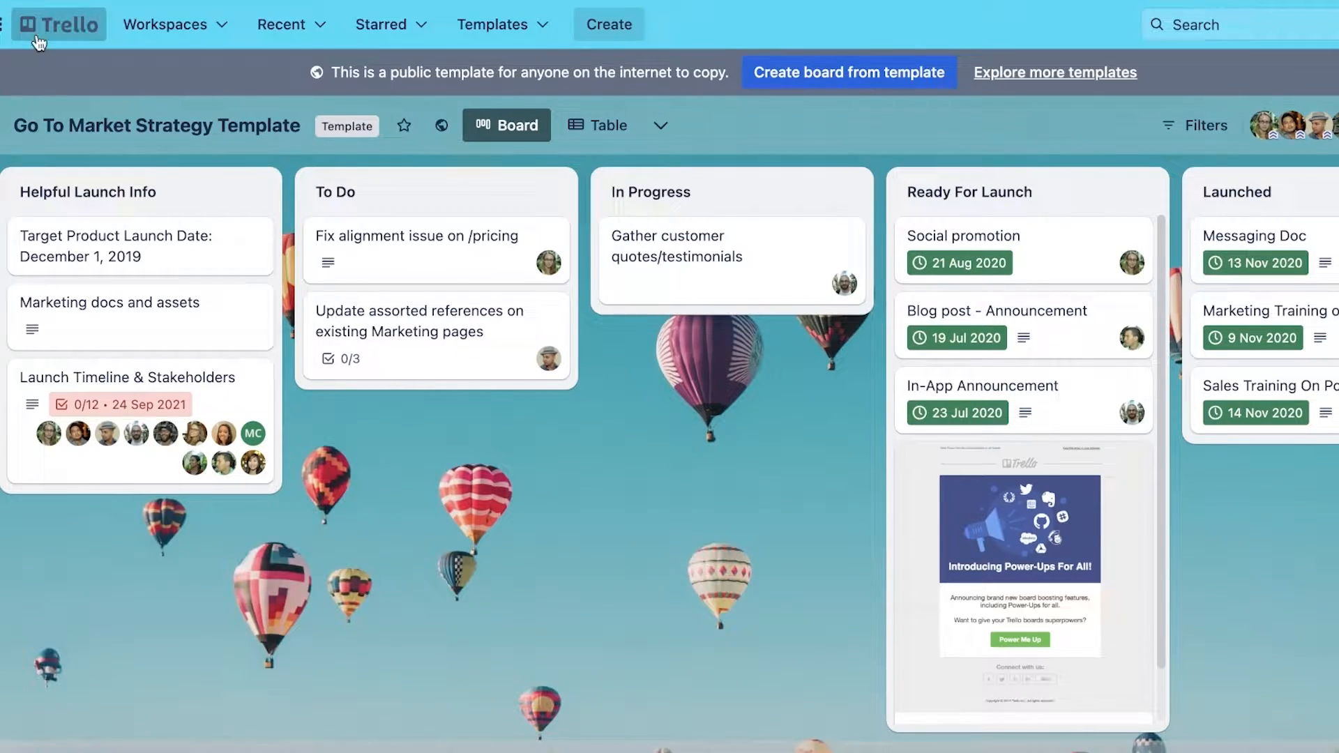
pyautogui.click(57, 23)
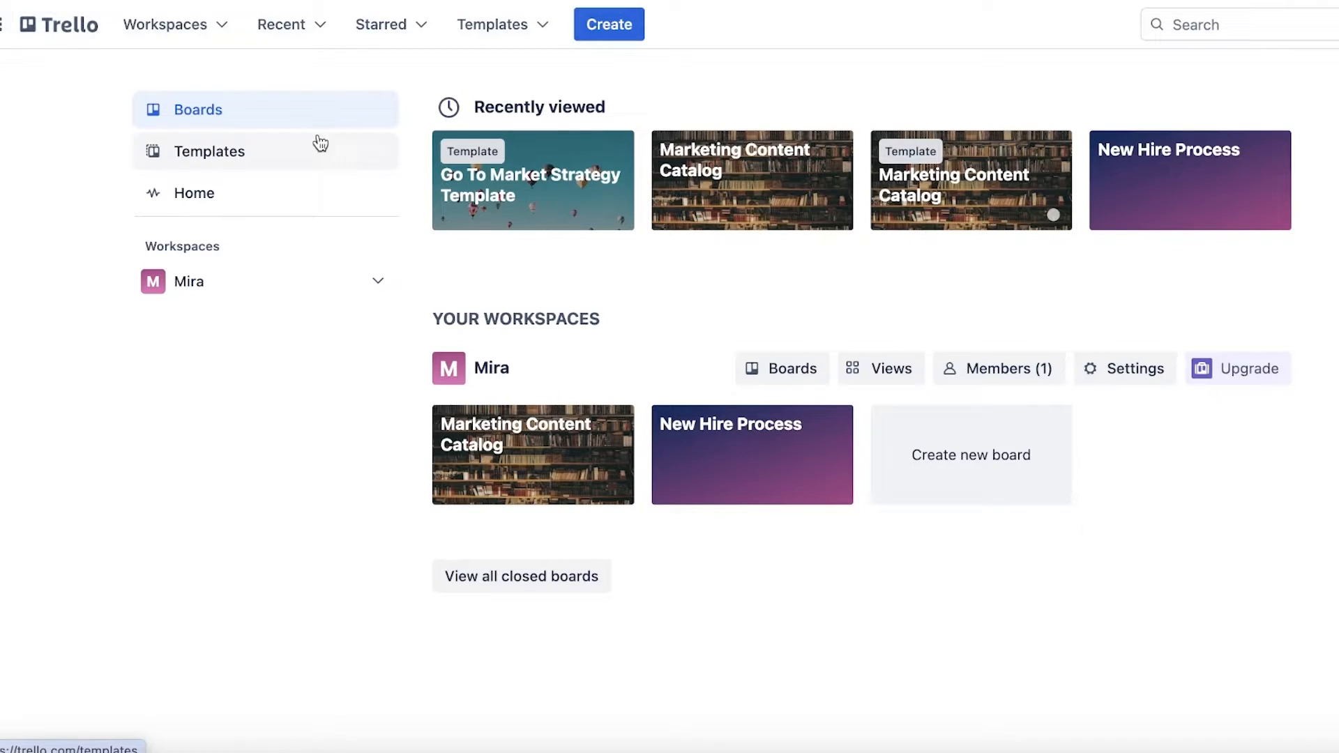
pyautogui.moveTo(647, 55)
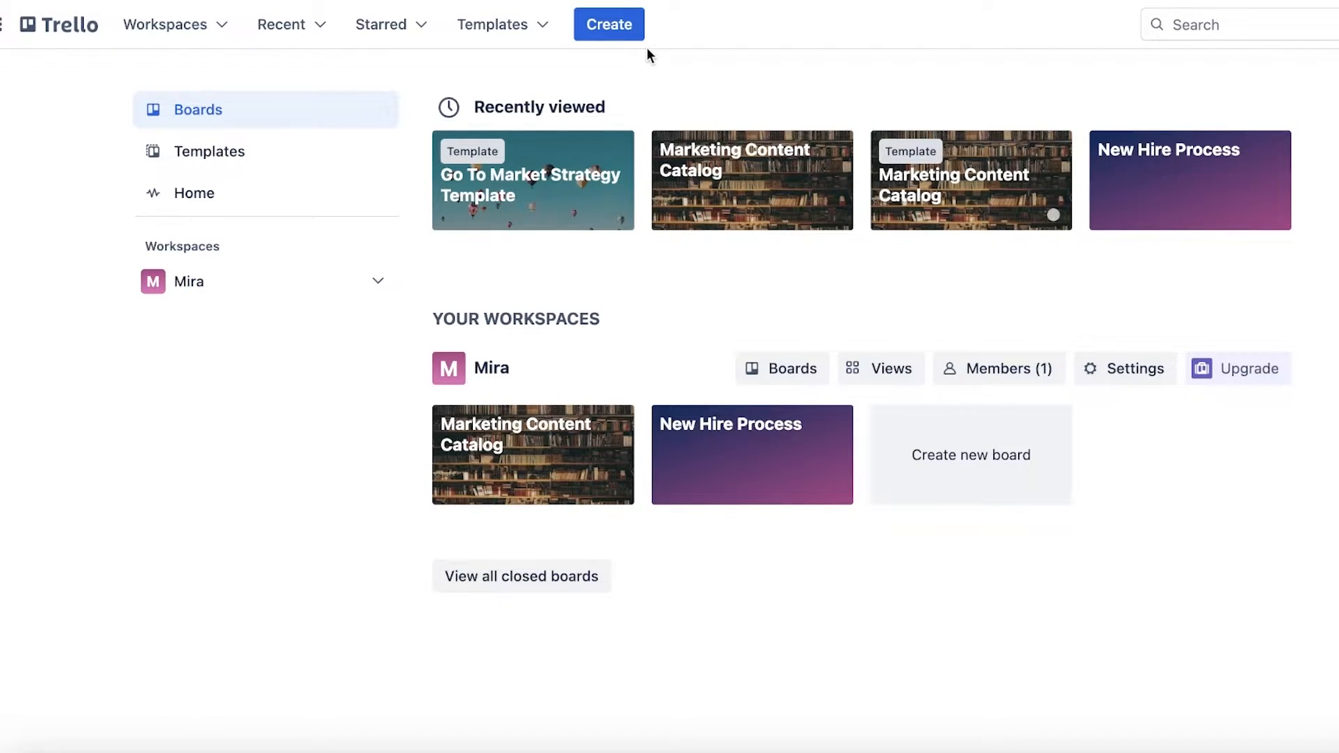
pyautogui.moveTo(614, 68)
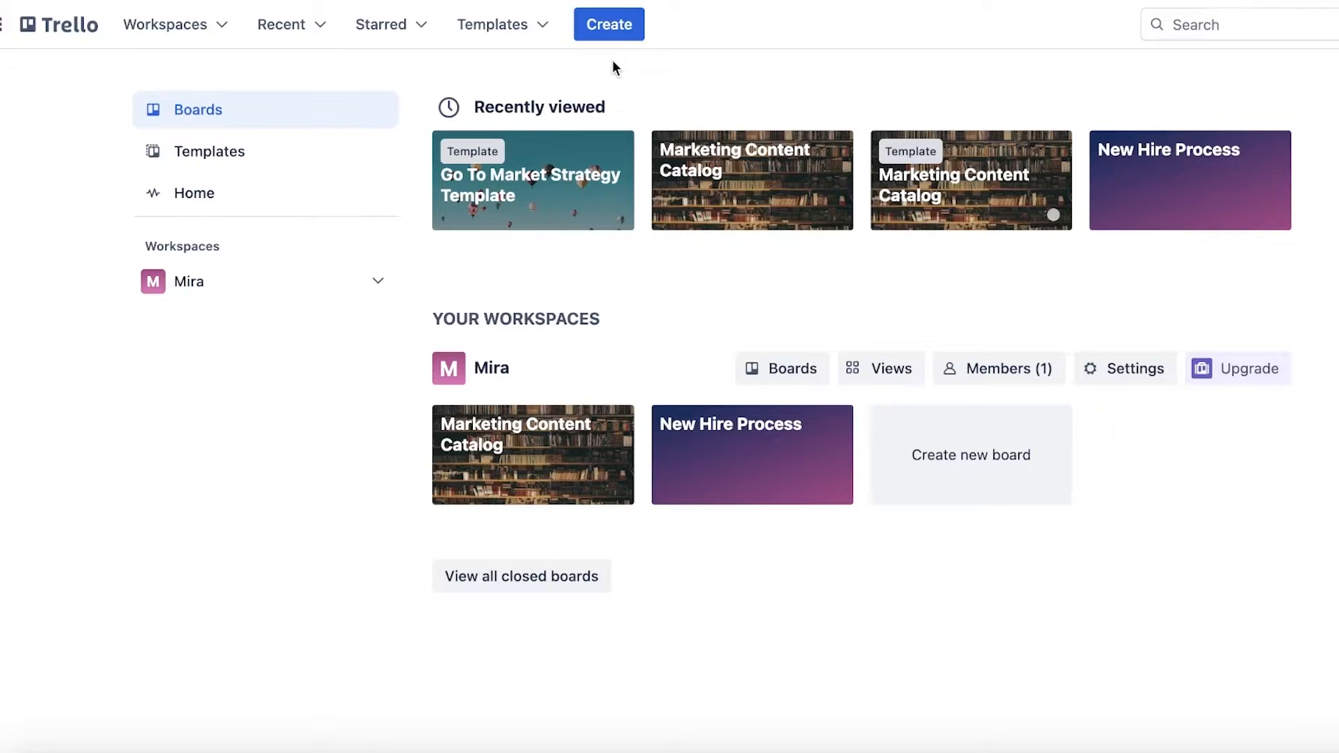
# Create a board titled 'Project Launch' with a dark purple gradient background
pyautogui.click(608, 24)
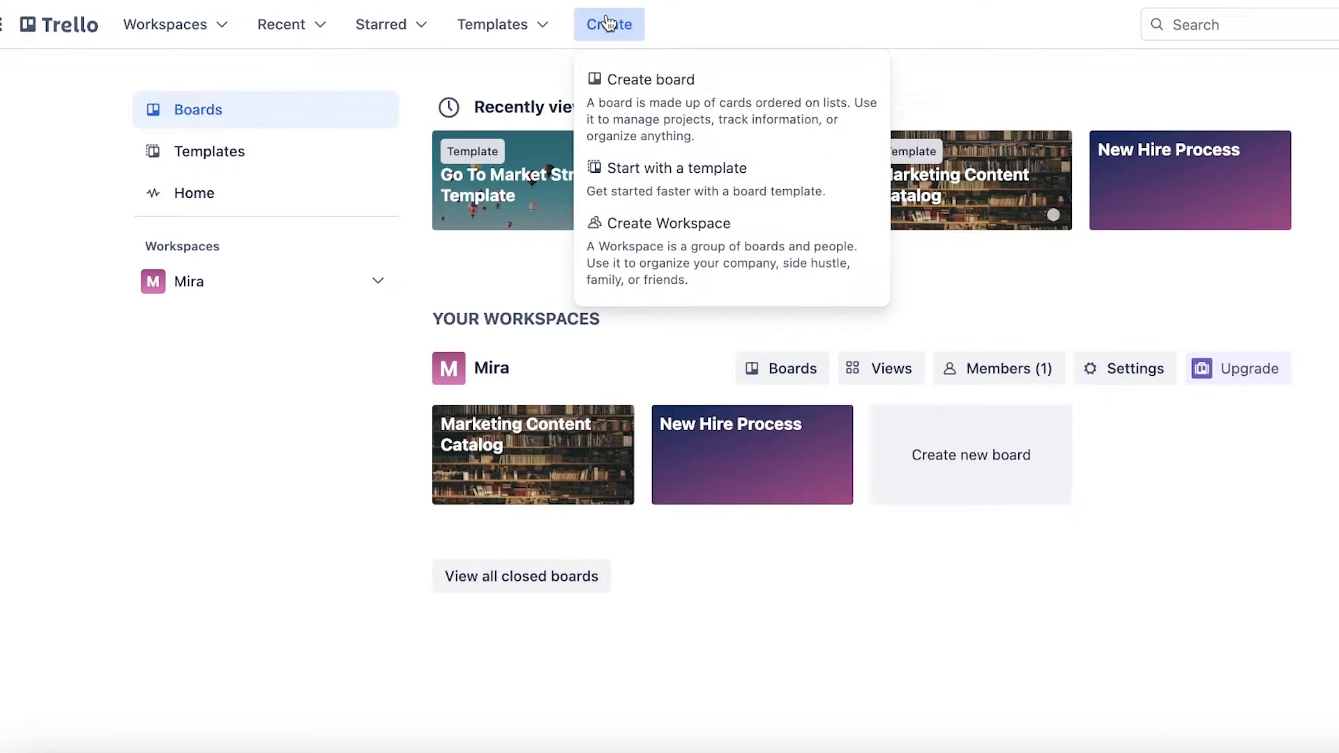
pyautogui.moveTo(624, 102)
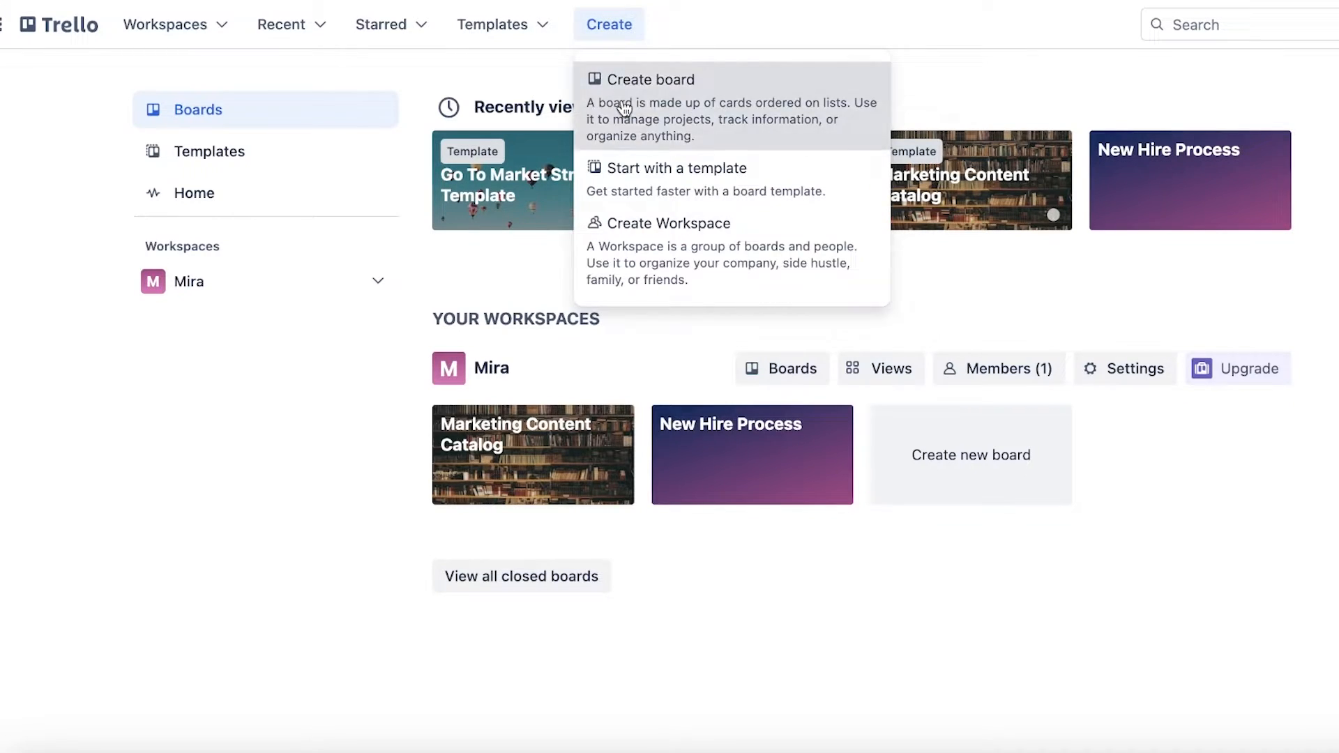
pyautogui.click(651, 79)
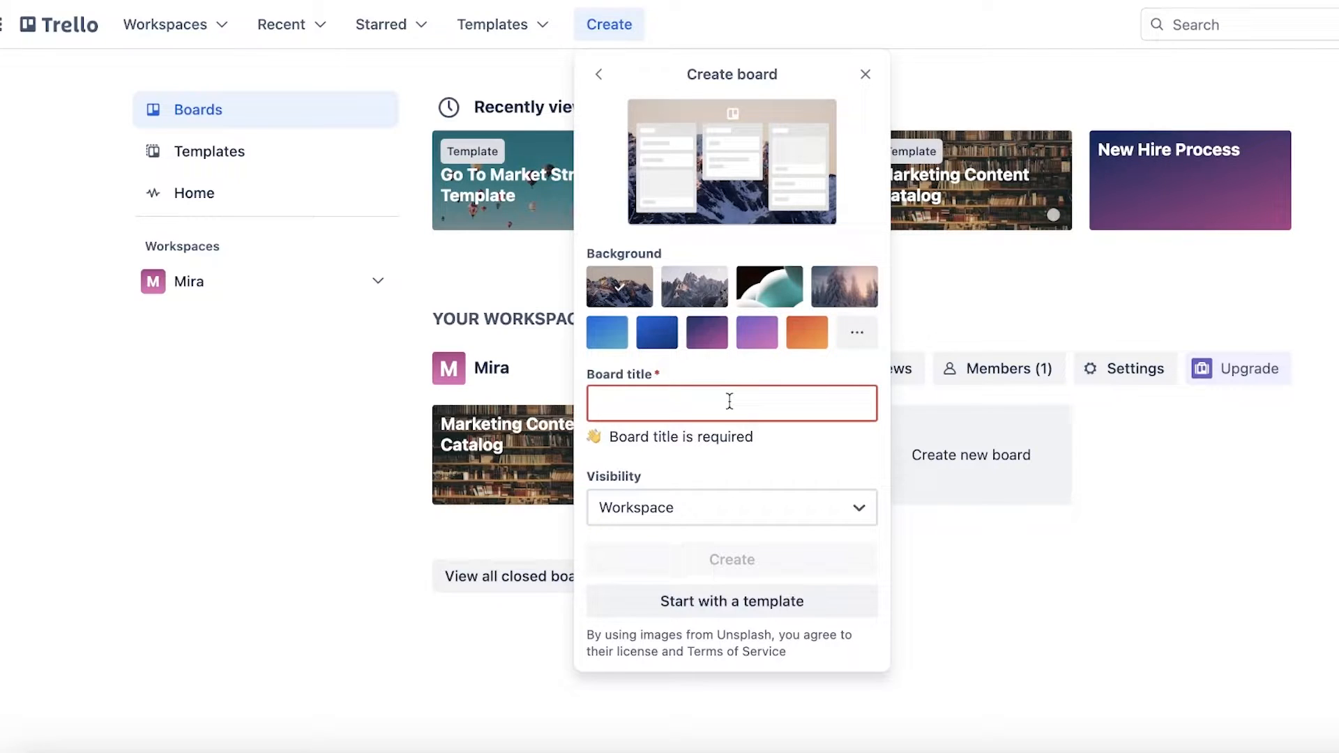
pyautogui.click(804, 332)
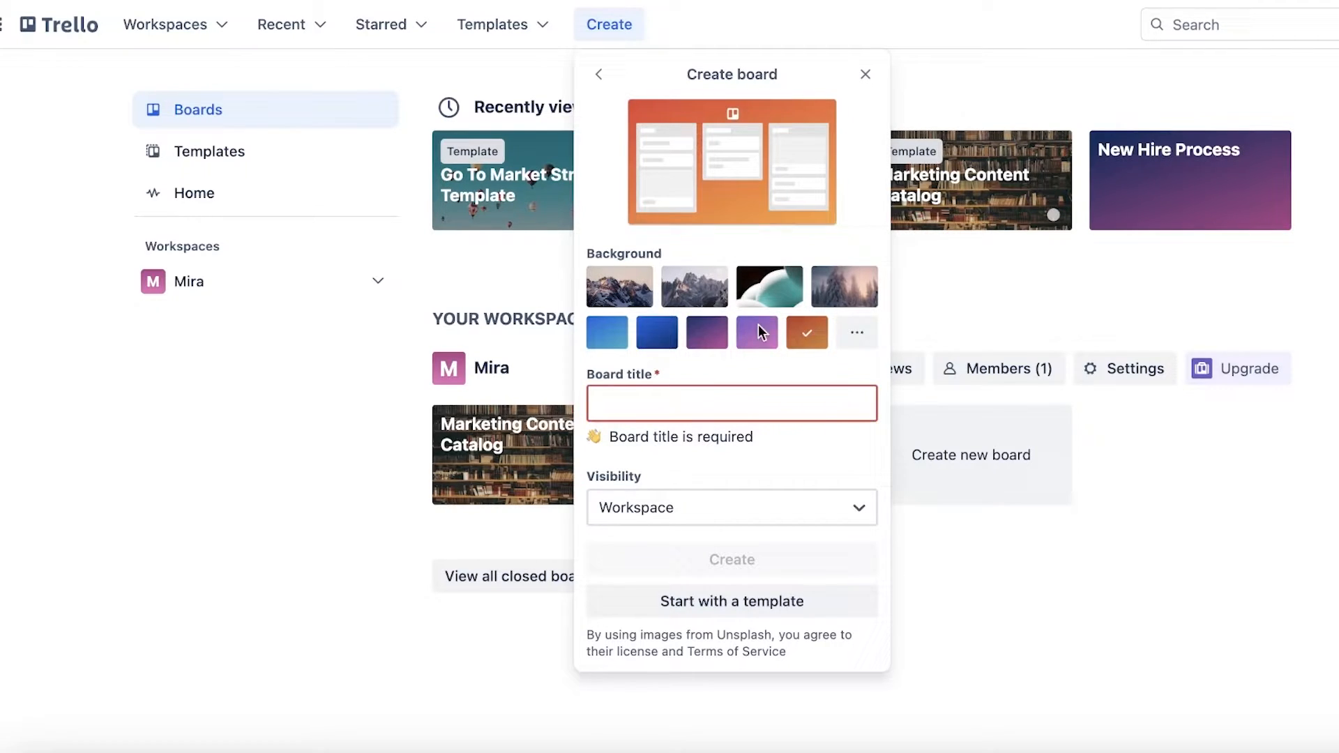
pyautogui.click(707, 332)
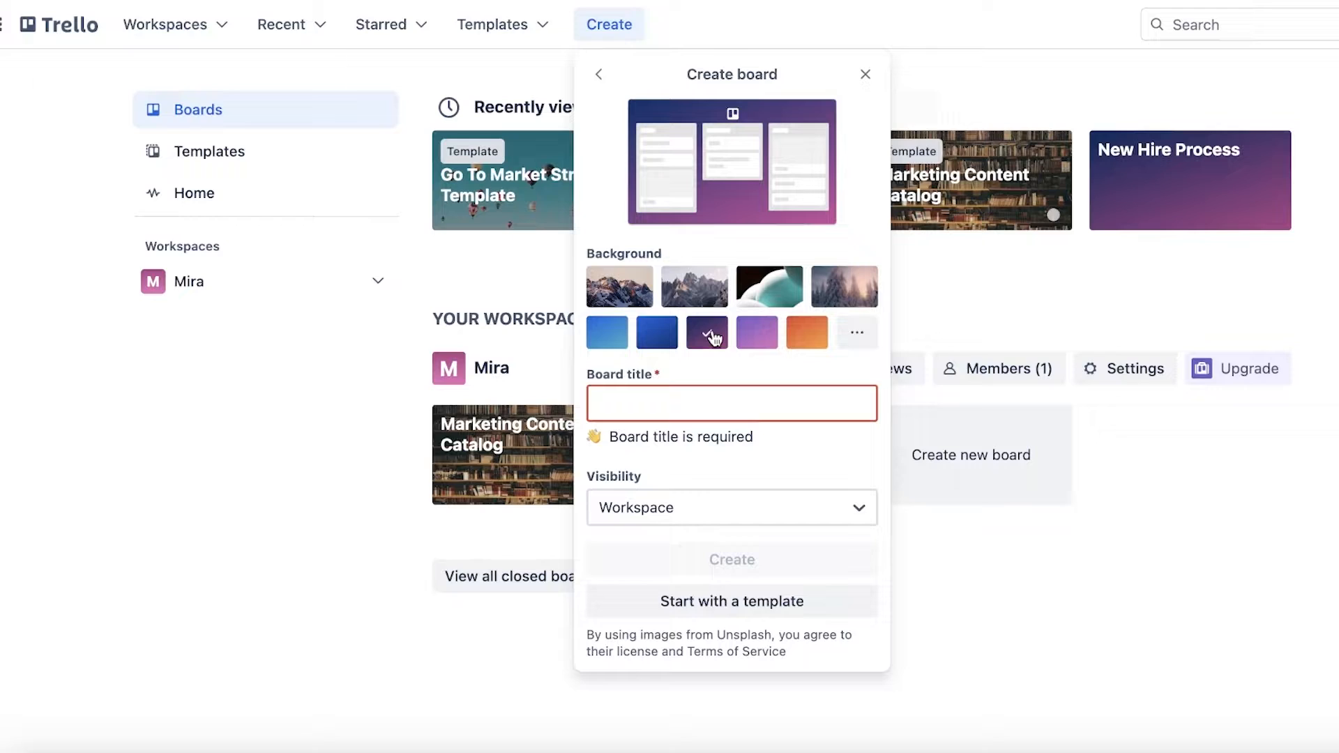
pyautogui.click(706, 332)
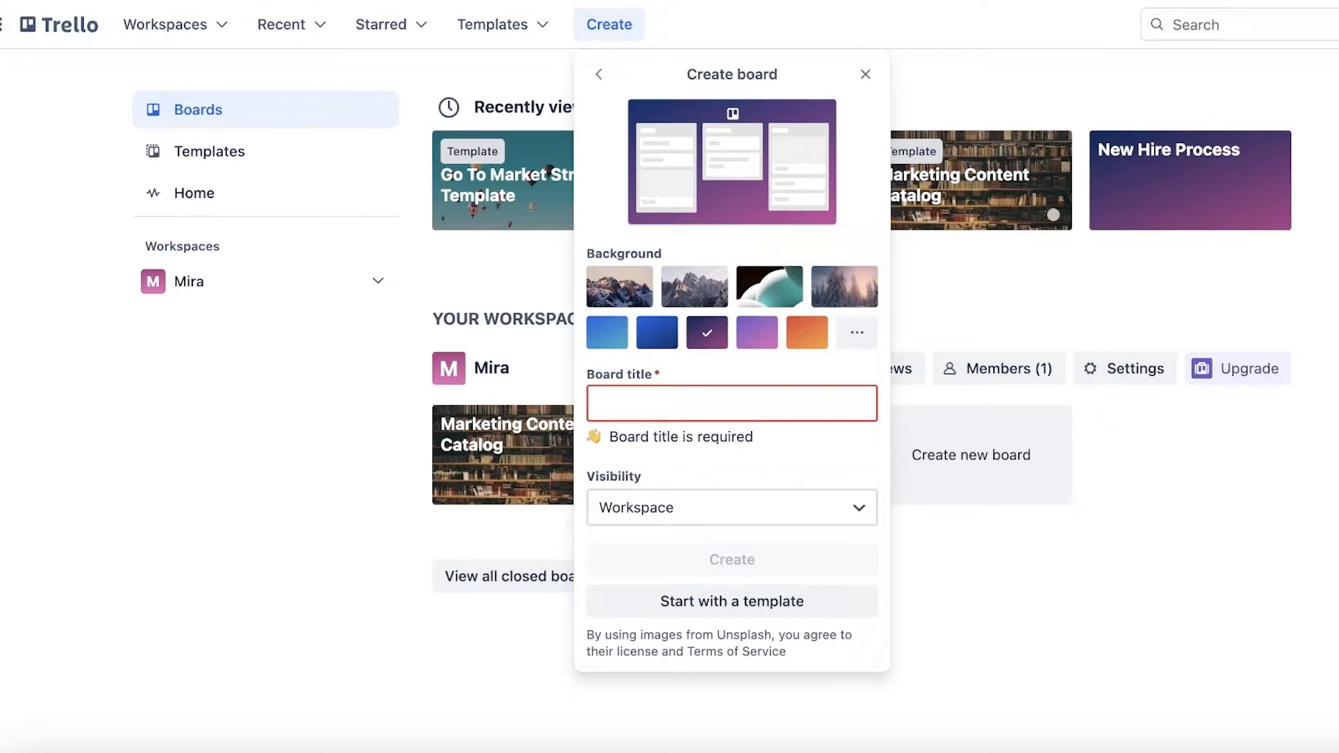
pyautogui.write('Project L')
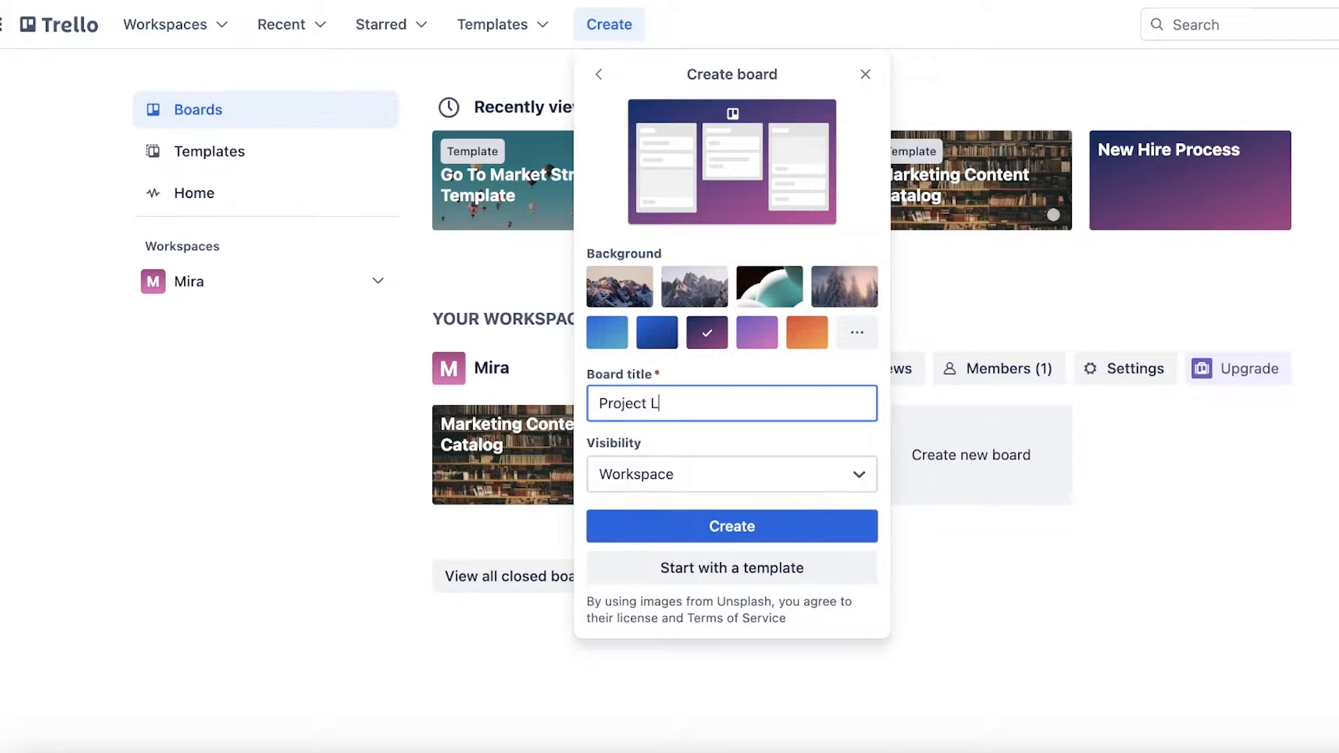
pyautogui.write('aunch')
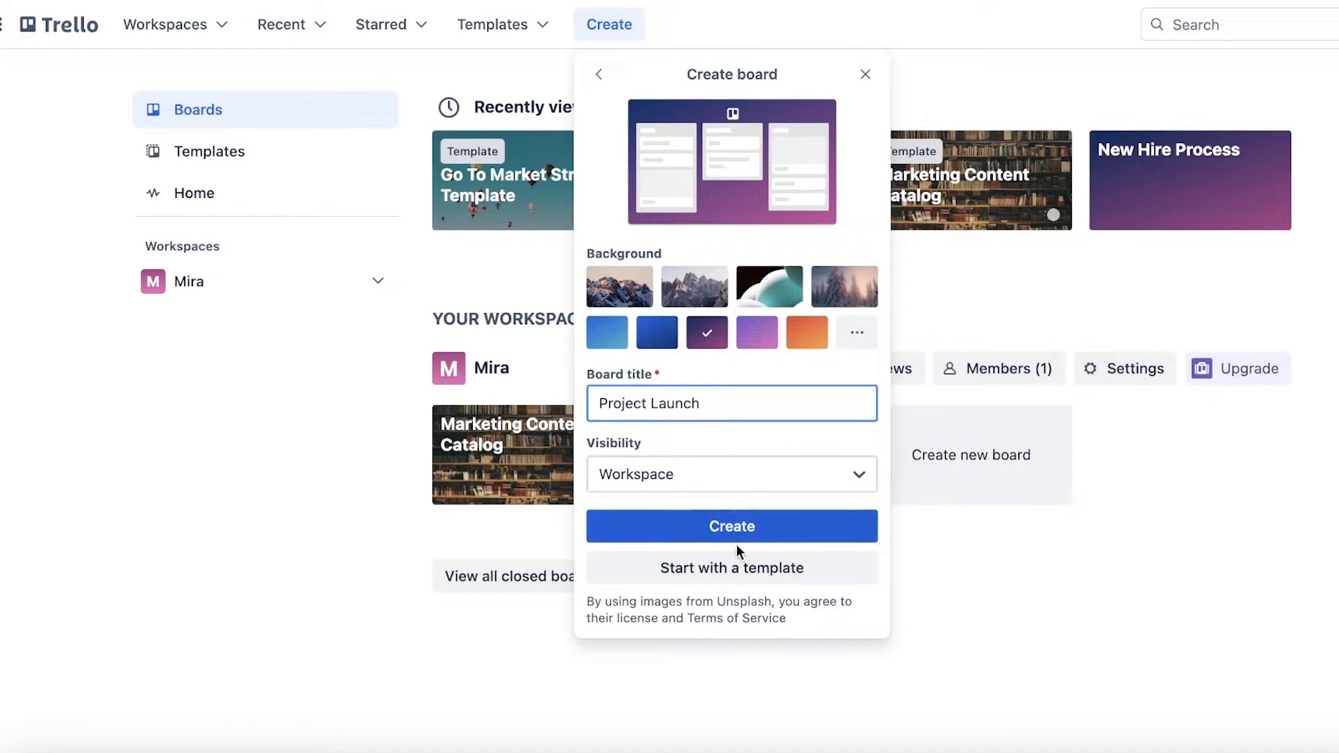
pyautogui.click(730, 526)
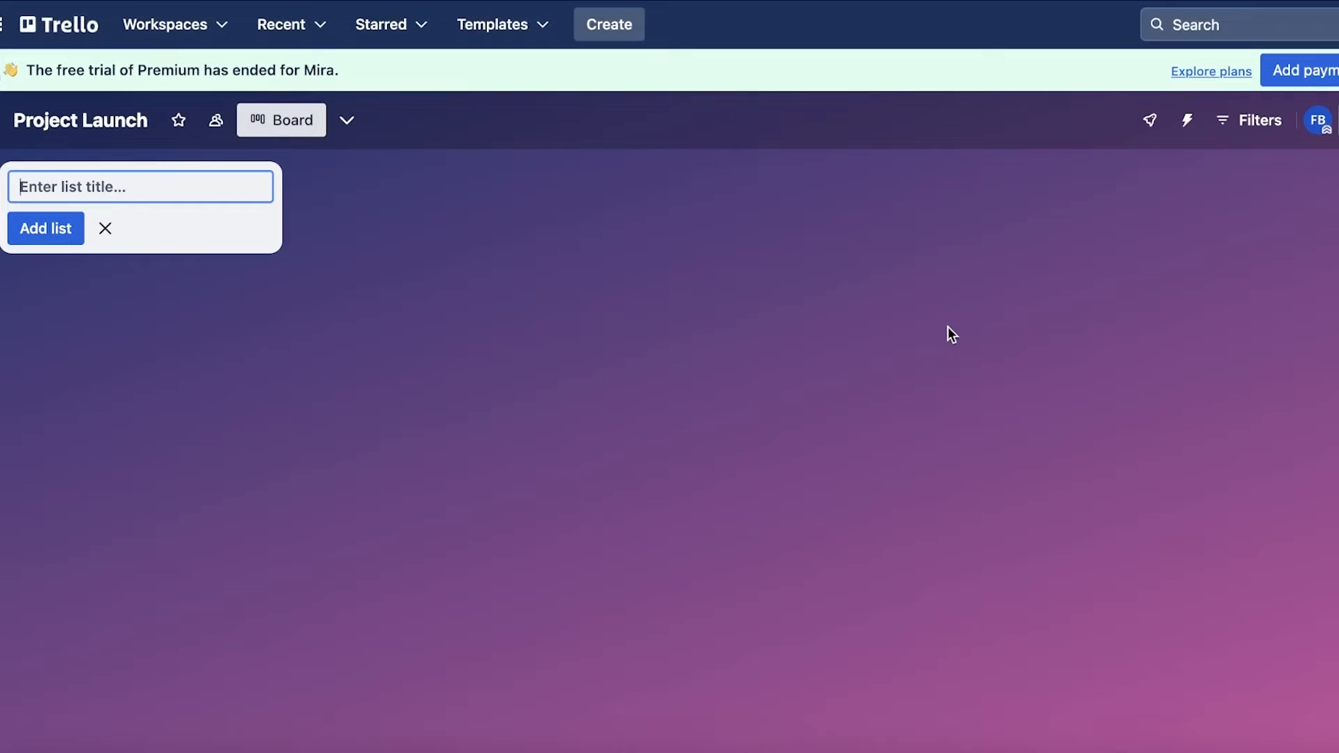
# Expand the workspace sidebar to list all boards, then collapse it
pyautogui.click(347, 119)
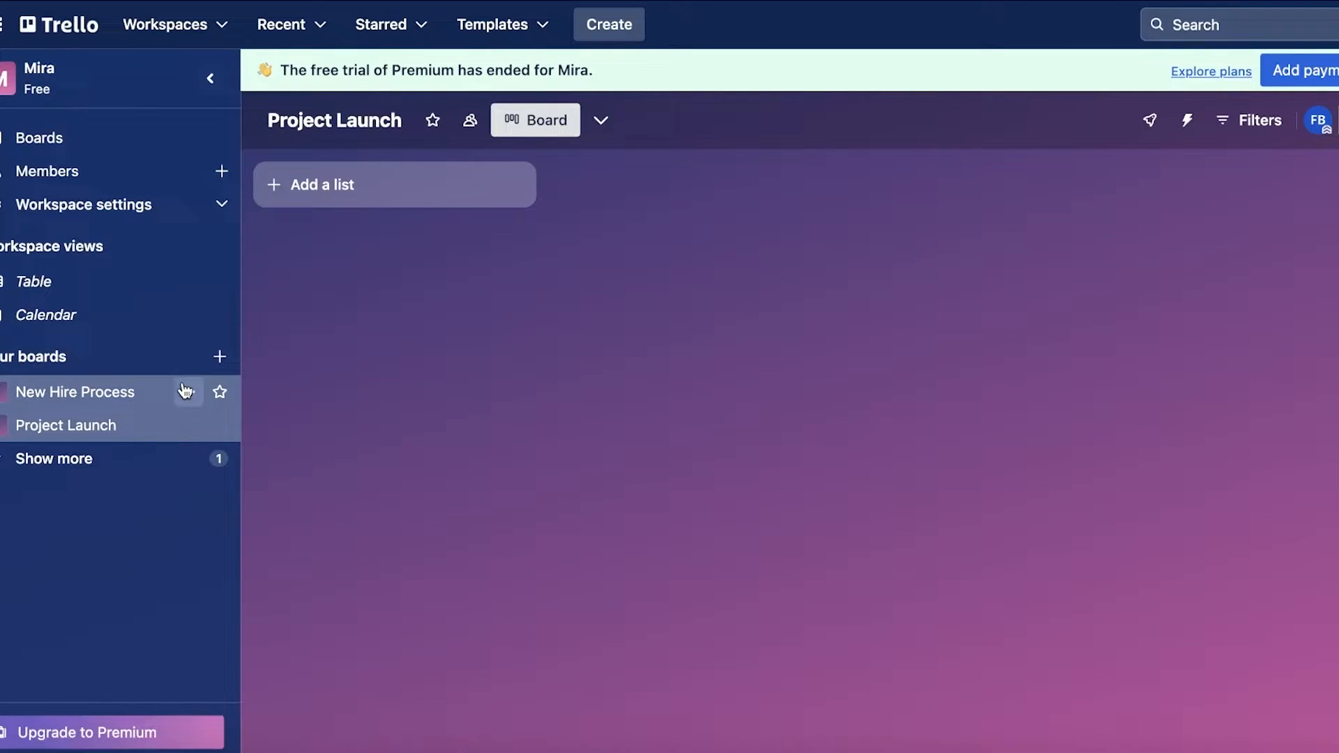
pyautogui.click(53, 459)
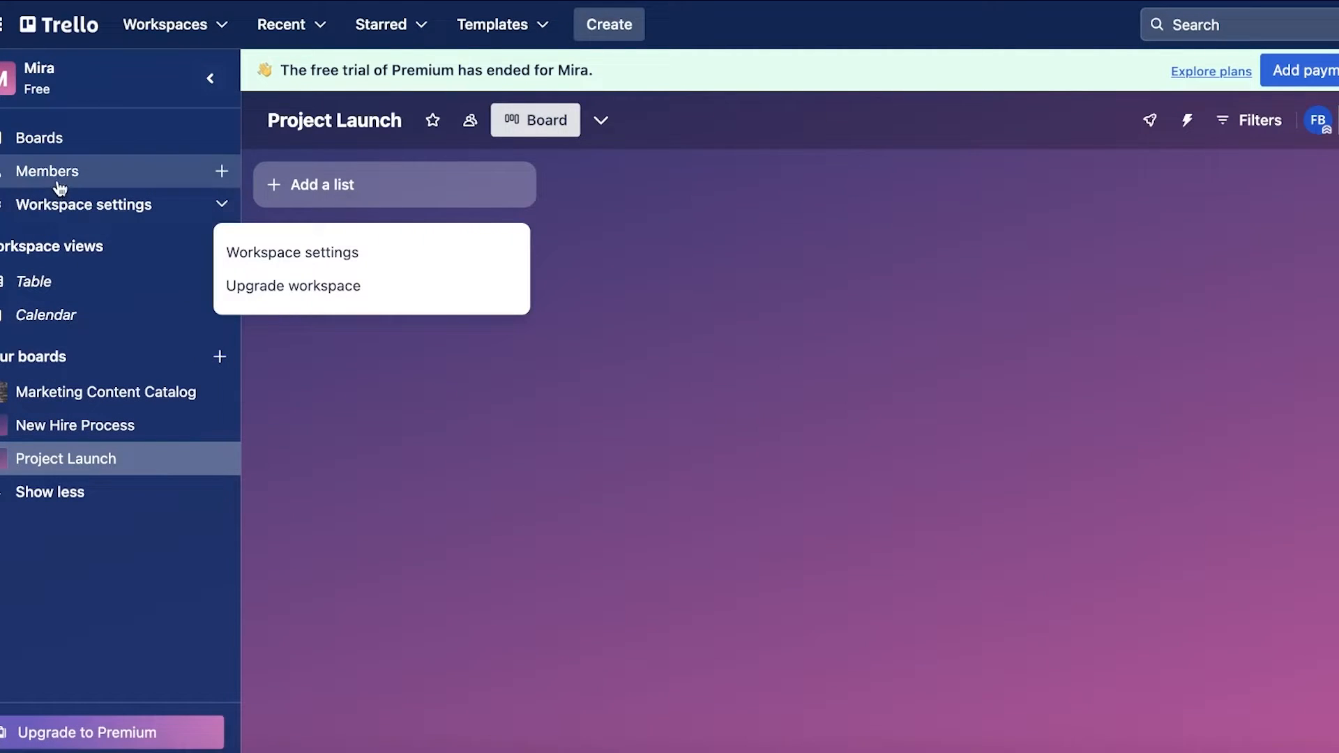
pyautogui.moveTo(783, 308)
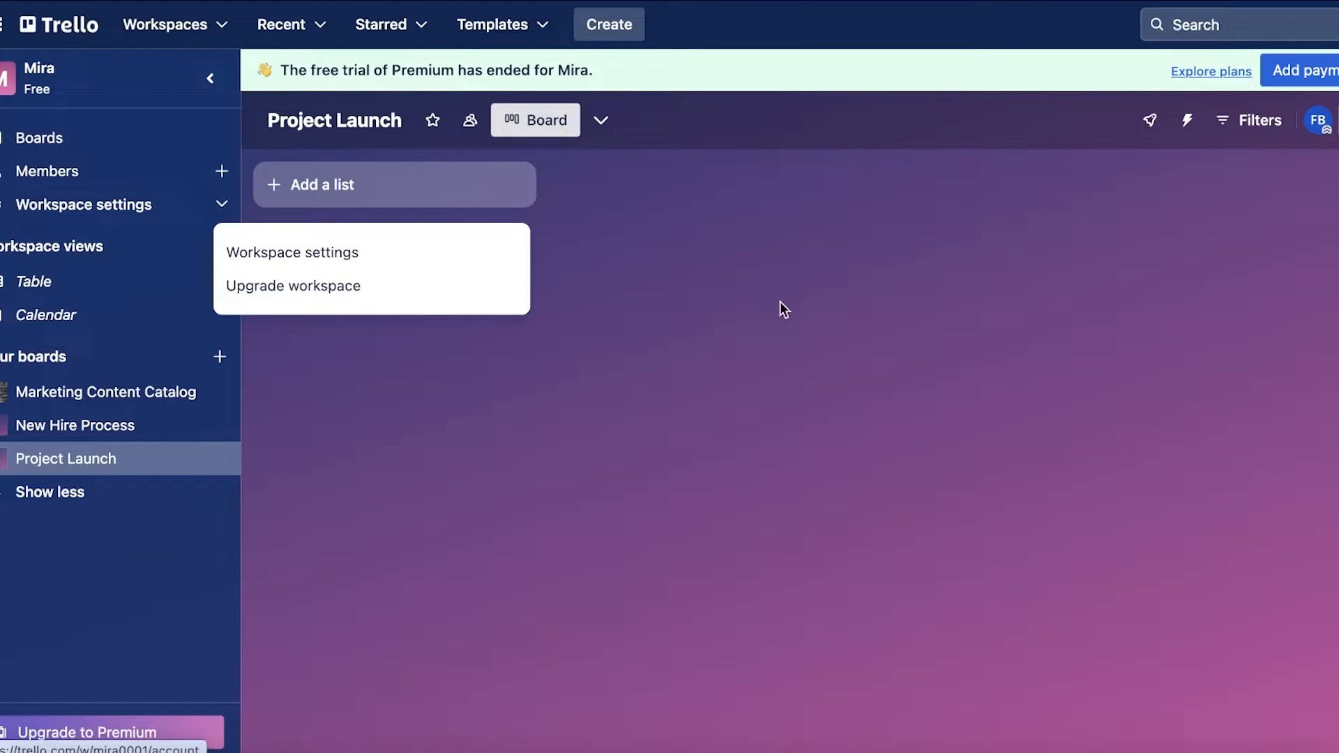
pyautogui.click(393, 184)
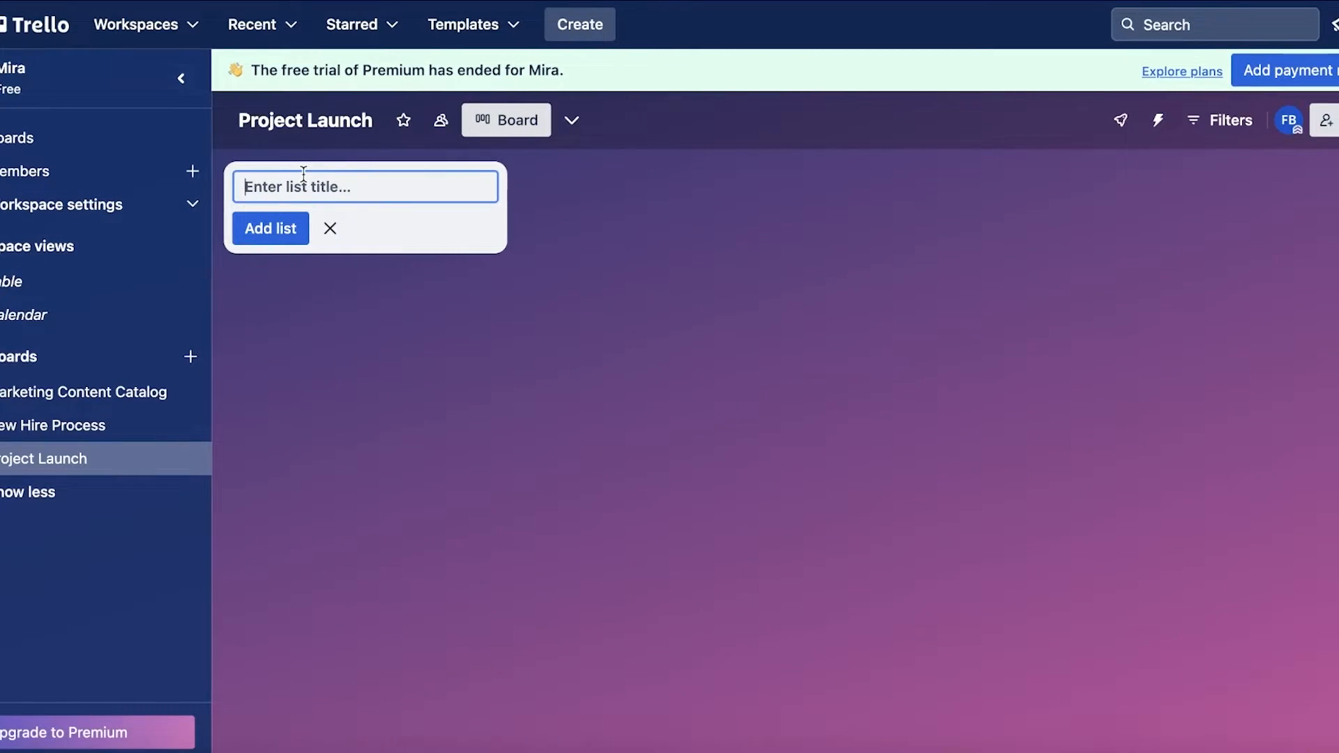
# Add an 'Info About the Project' list with Project Info and Project Locations cards
pyautogui.click(180, 78)
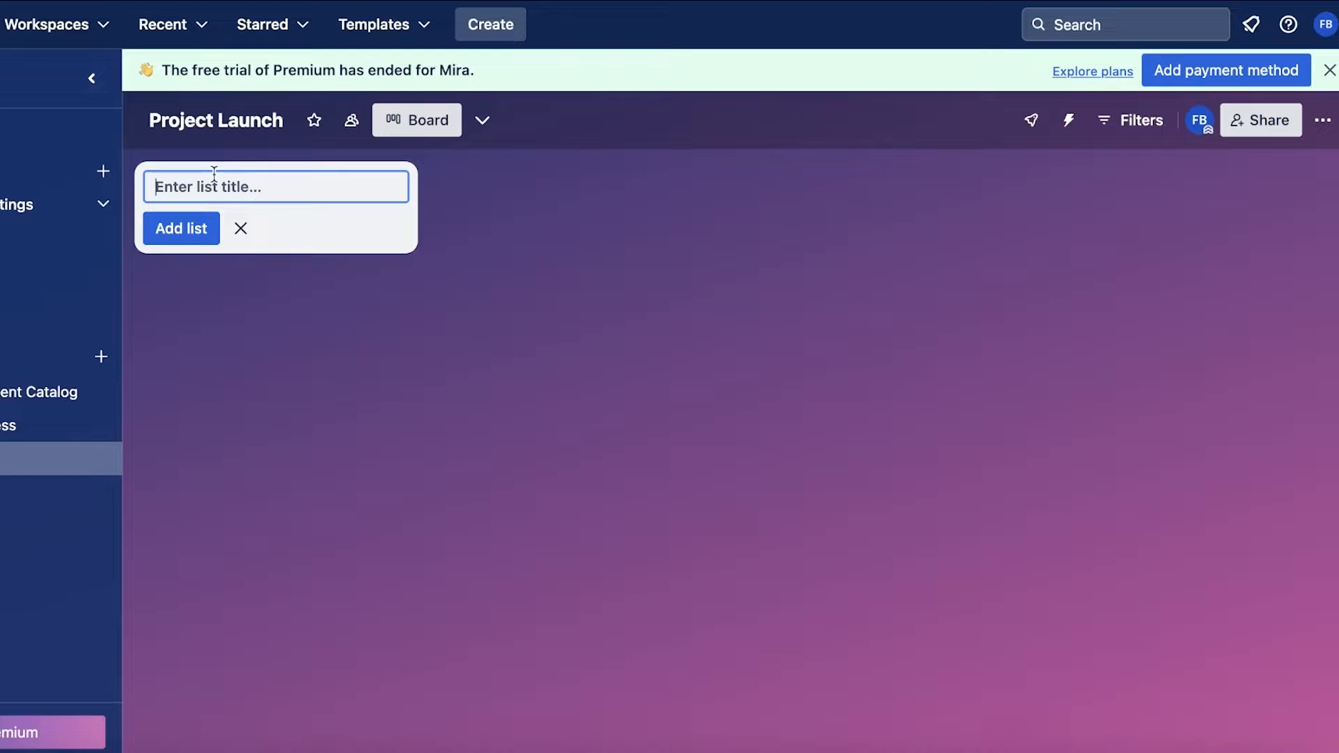
pyautogui.write('Info Abo')
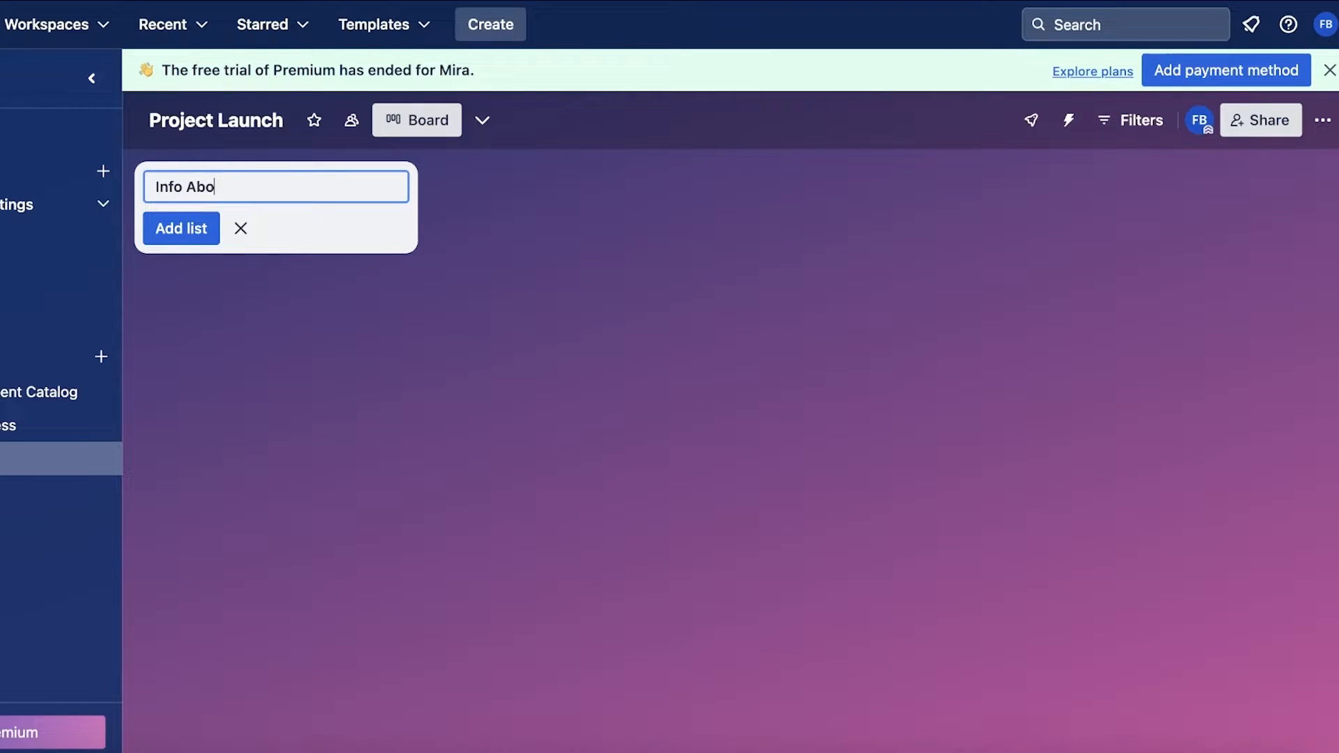
pyautogui.write('ut the Project')
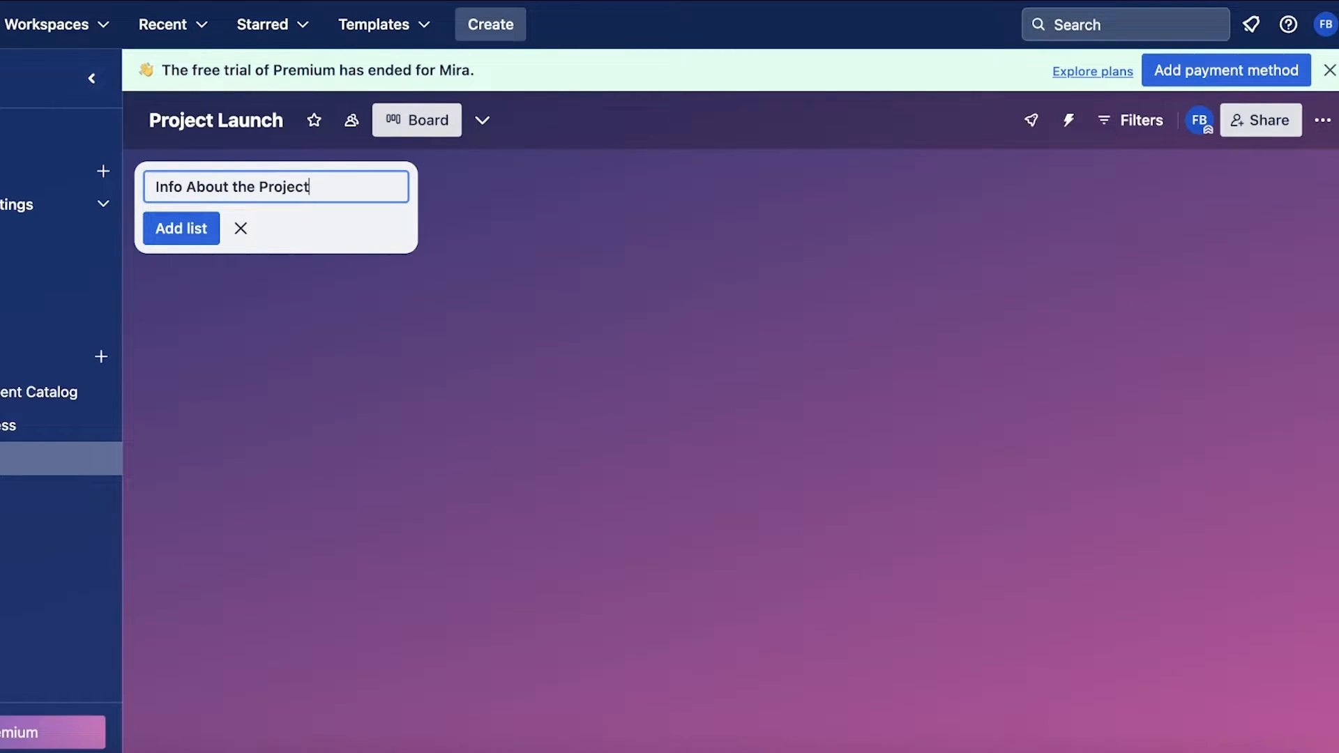
pyautogui.click(180, 228)
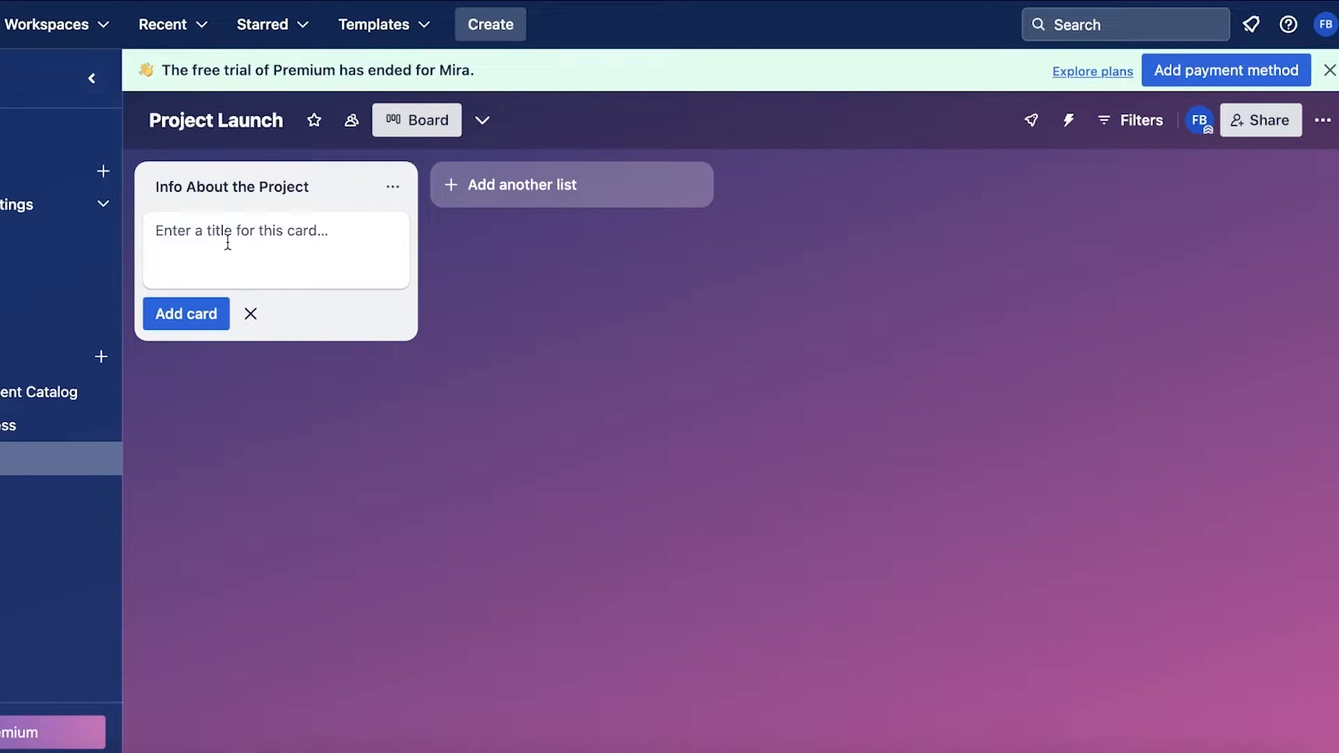
pyautogui.moveTo(666, 328)
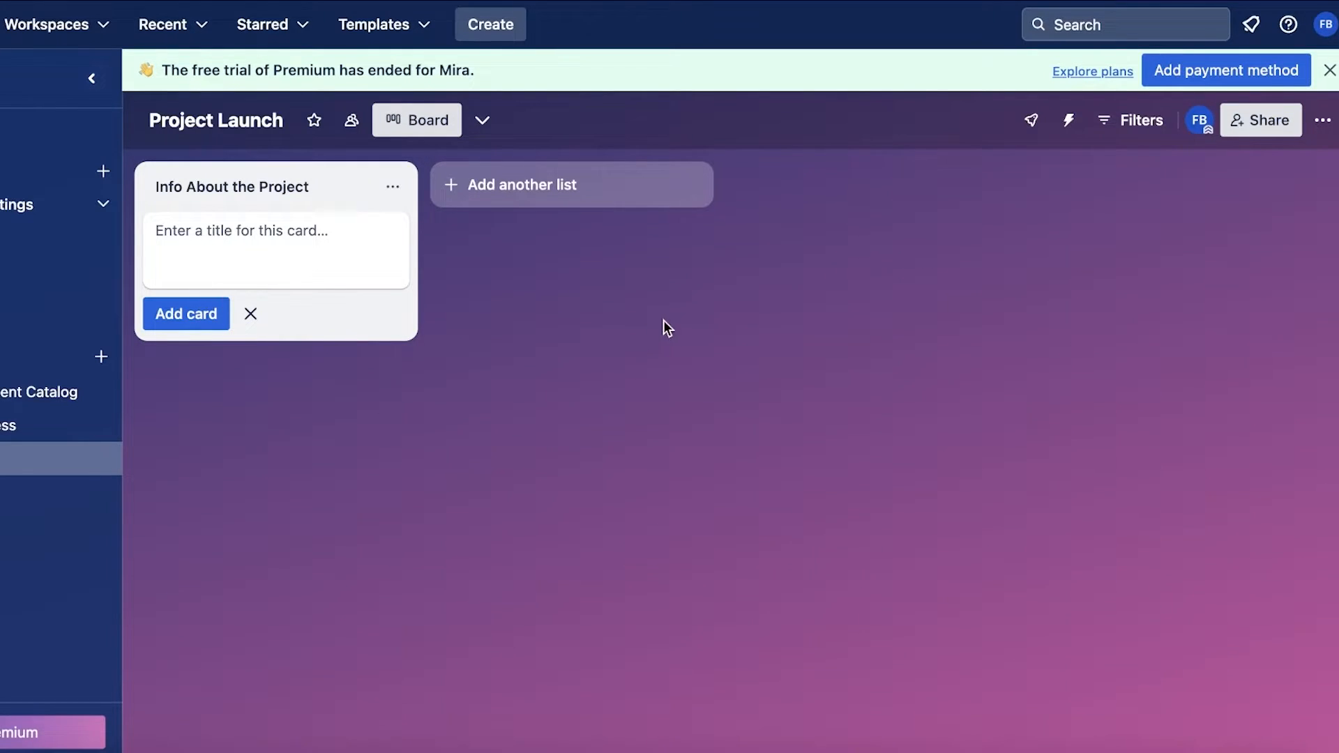
pyautogui.moveTo(267, 195)
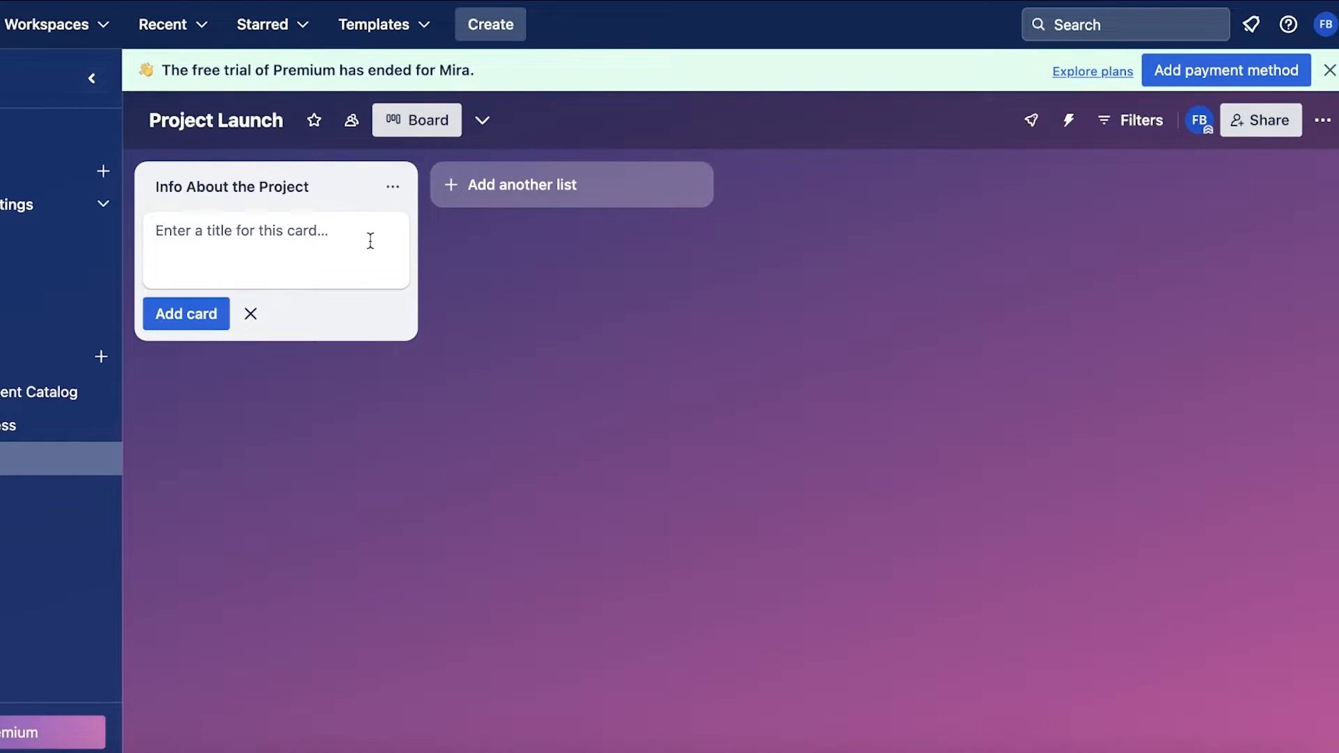
pyautogui.moveTo(501, 278)
pyautogui.write('Project')
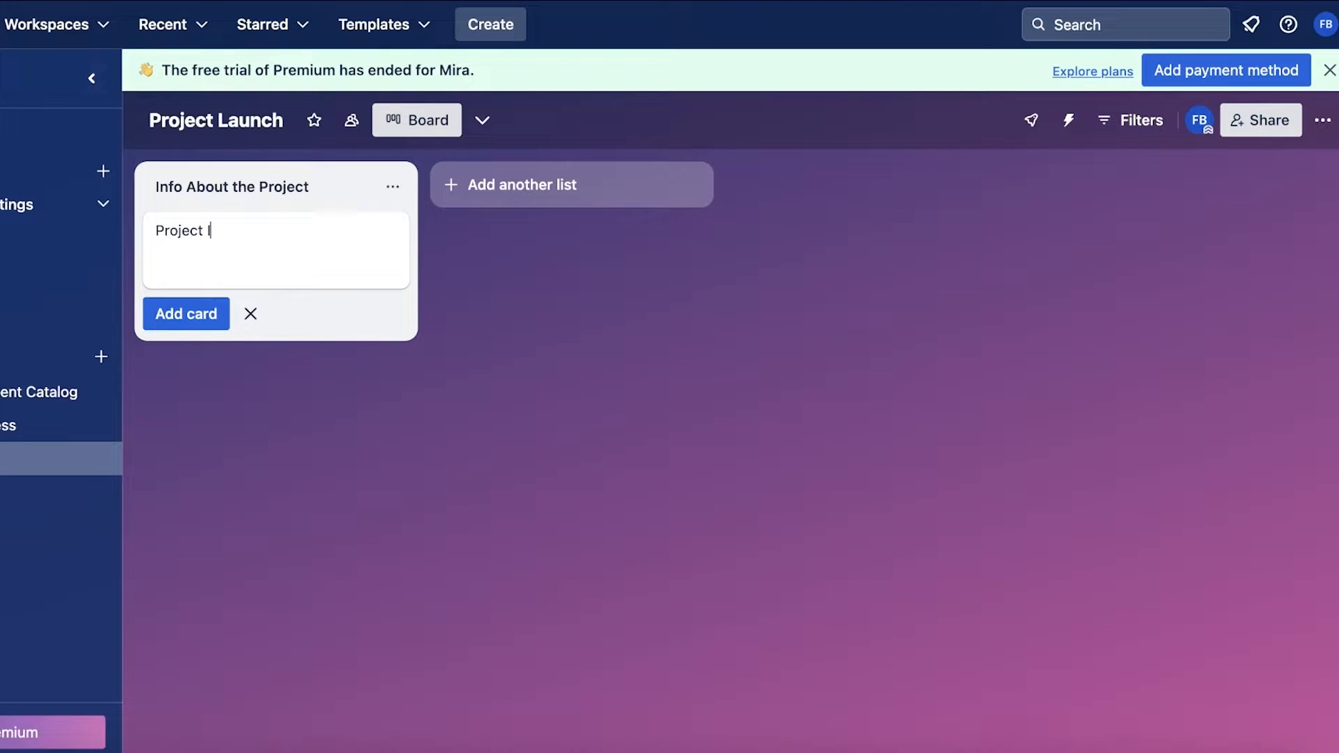
pyautogui.click(185, 313)
pyautogui.write('A')
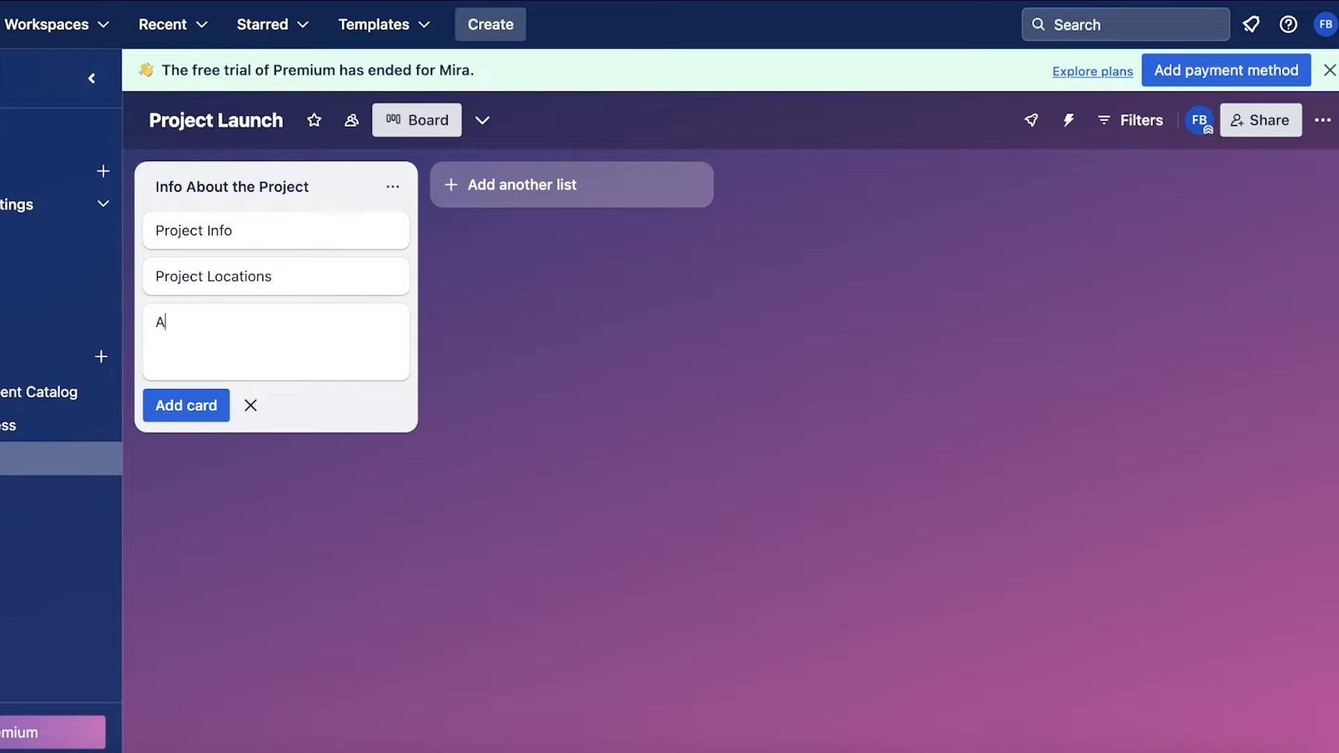
pyautogui.click(251, 405)
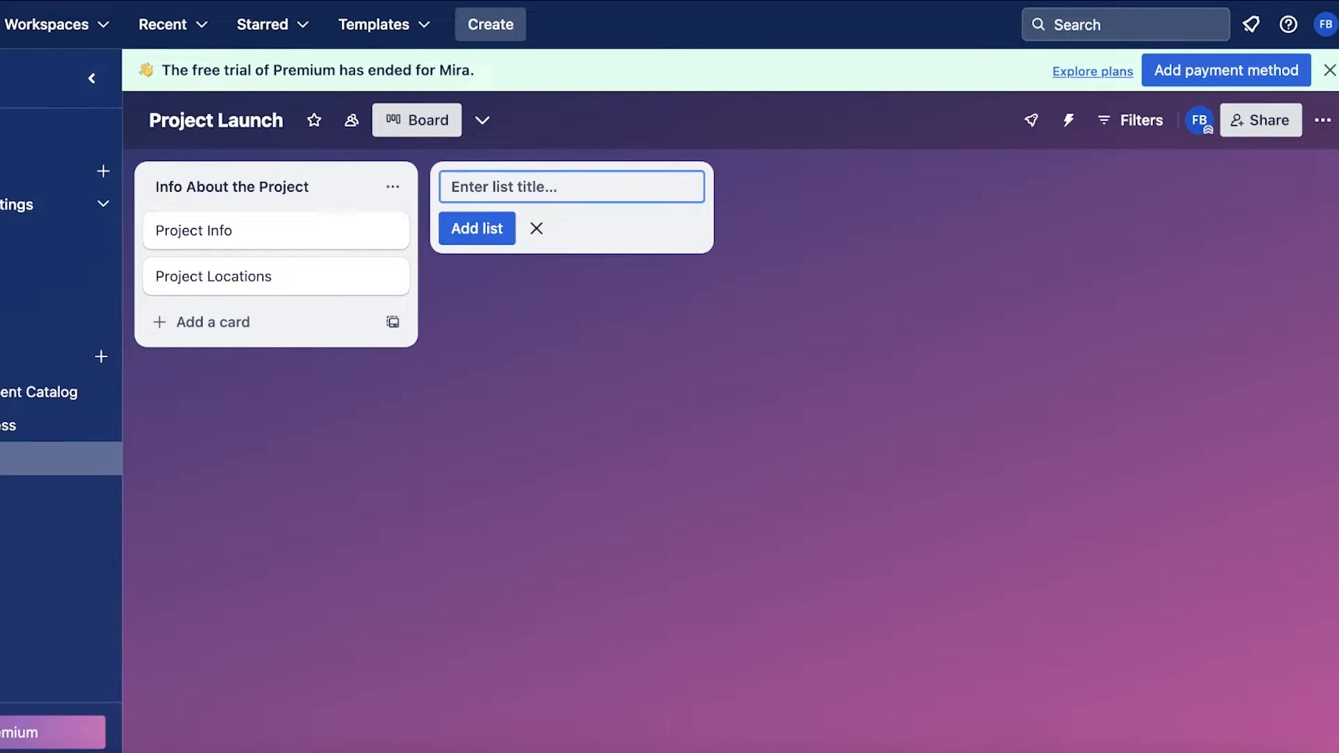
# Add Ideas, In Progress and Redo/Improve lists, discarding an unfinished fourth list
pyautogui.write('l')
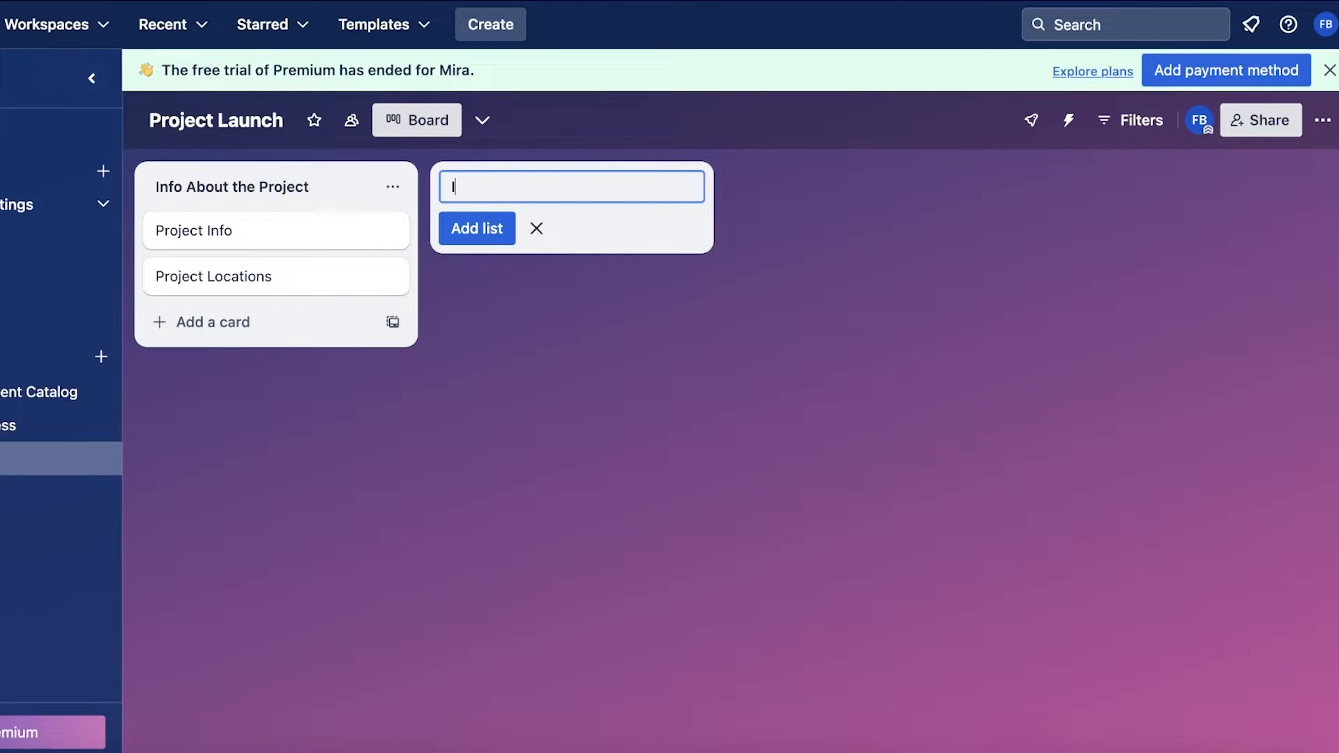
pyautogui.click(477, 228)
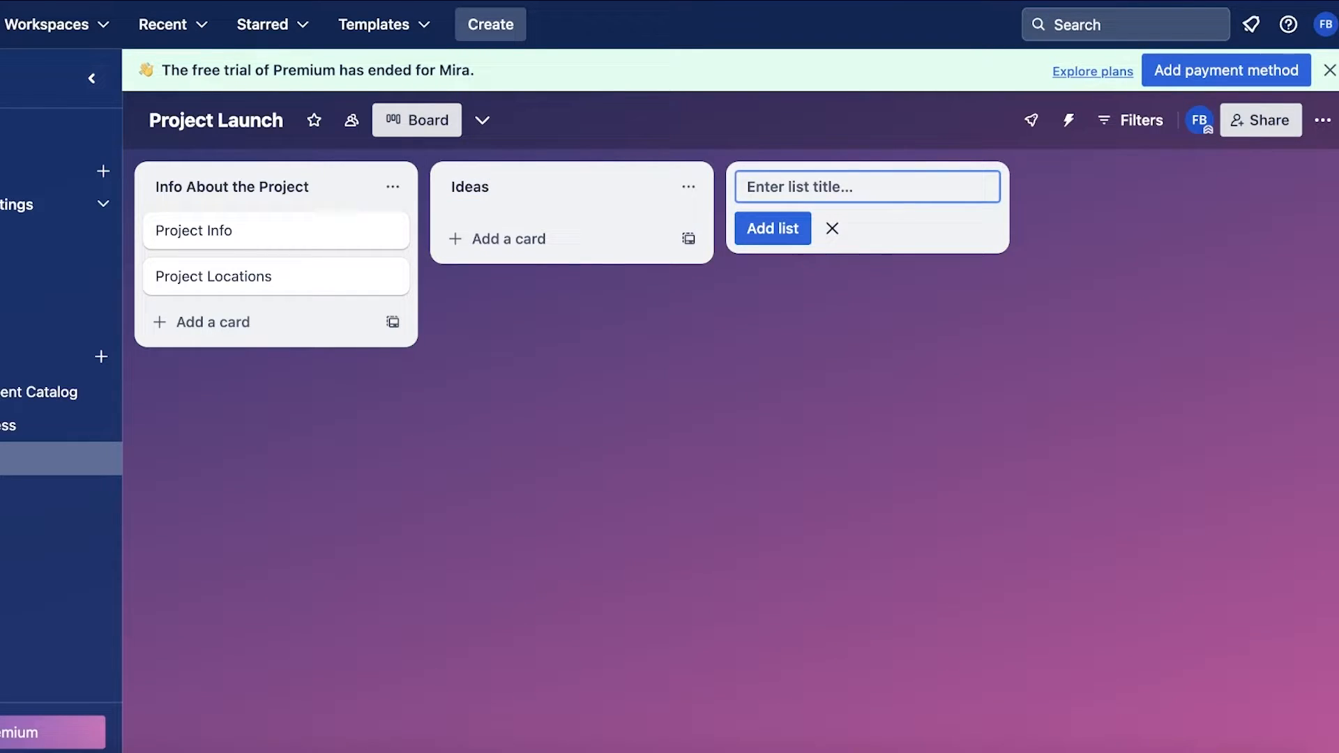
pyautogui.write('In Prog')
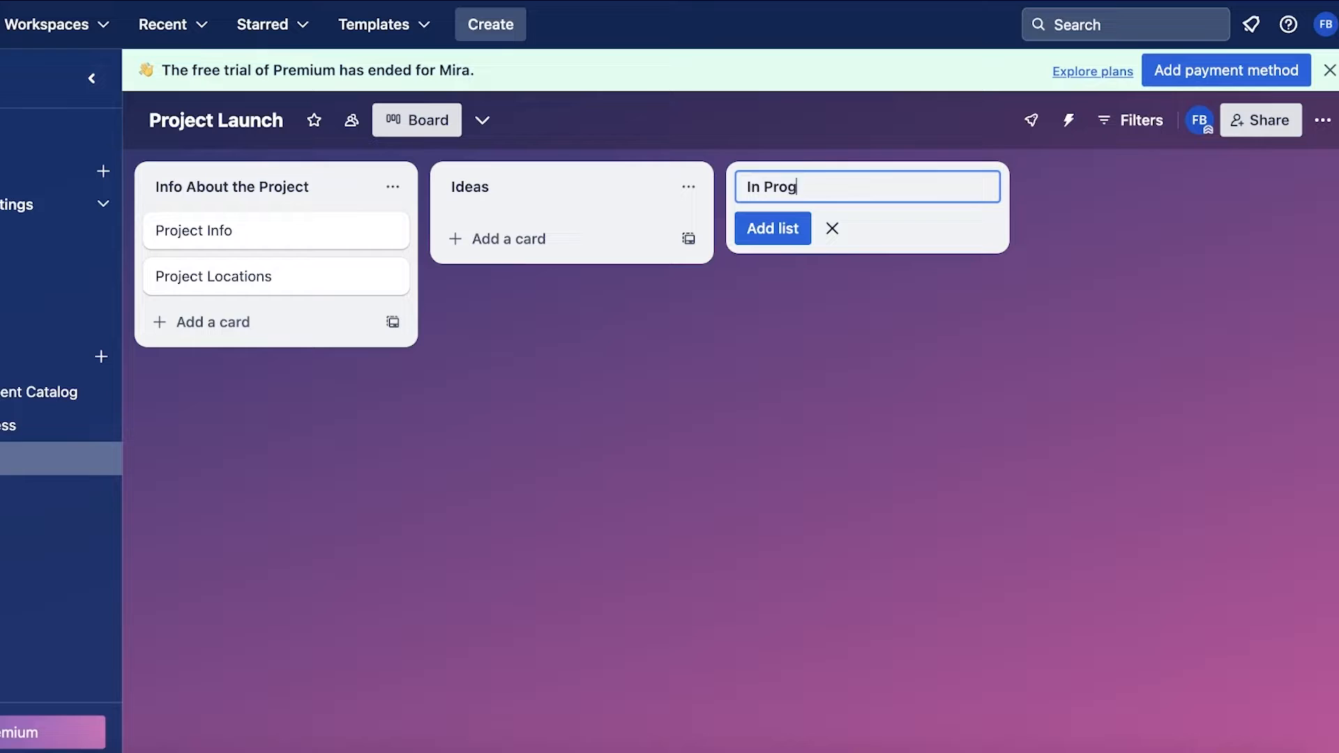
pyautogui.click(769, 228)
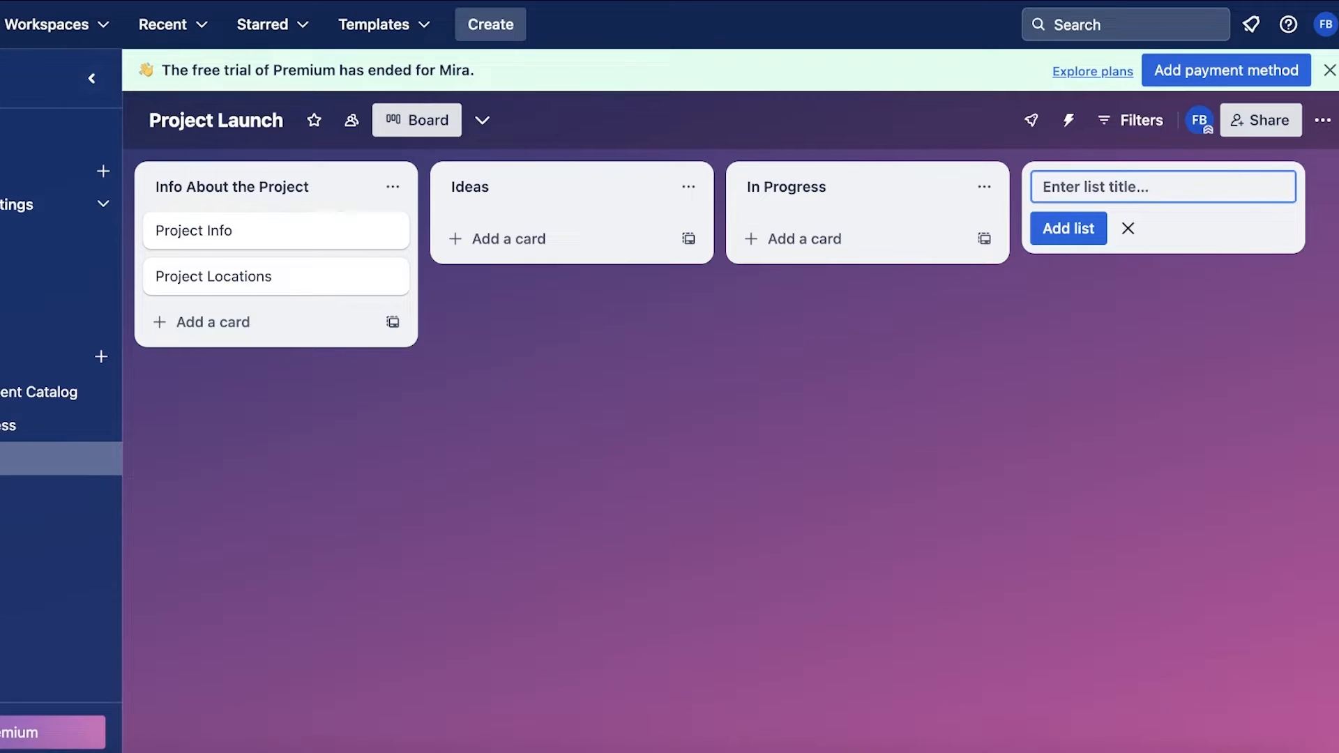
pyautogui.write('Imp')
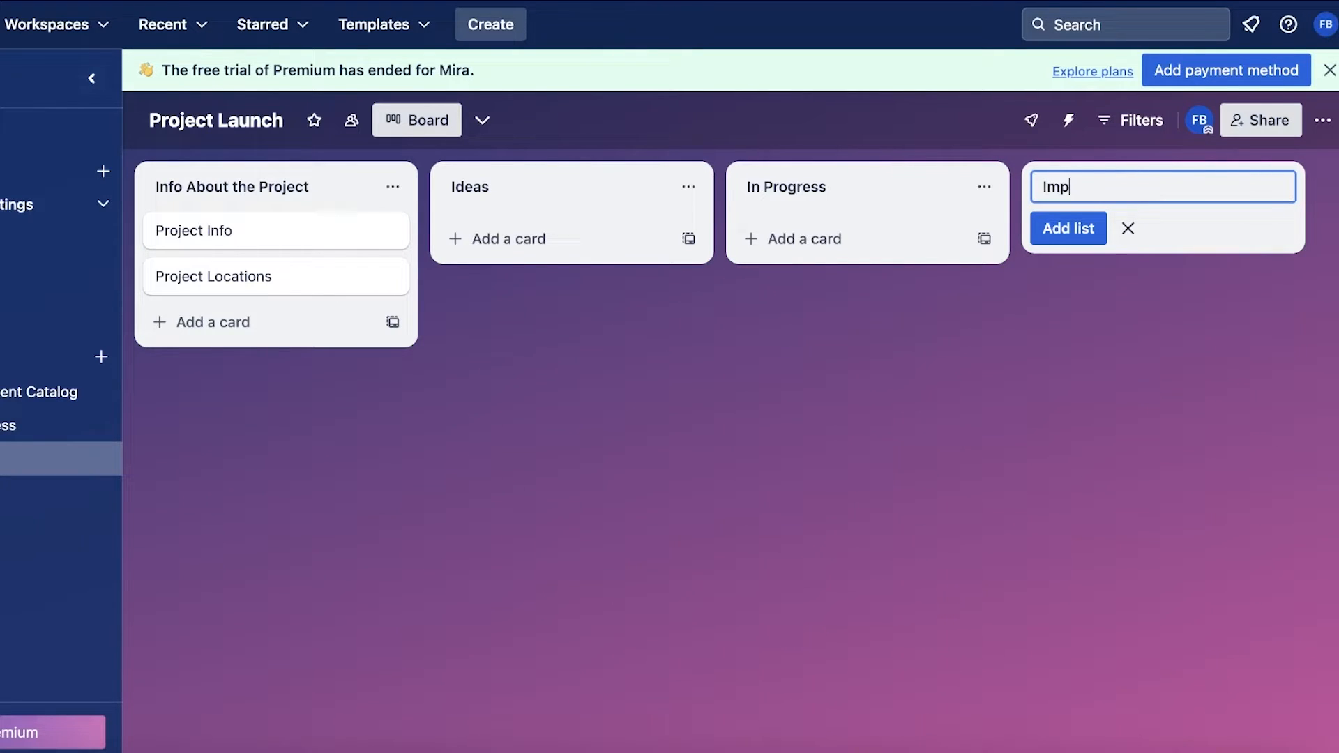
pyautogui.write('ro')
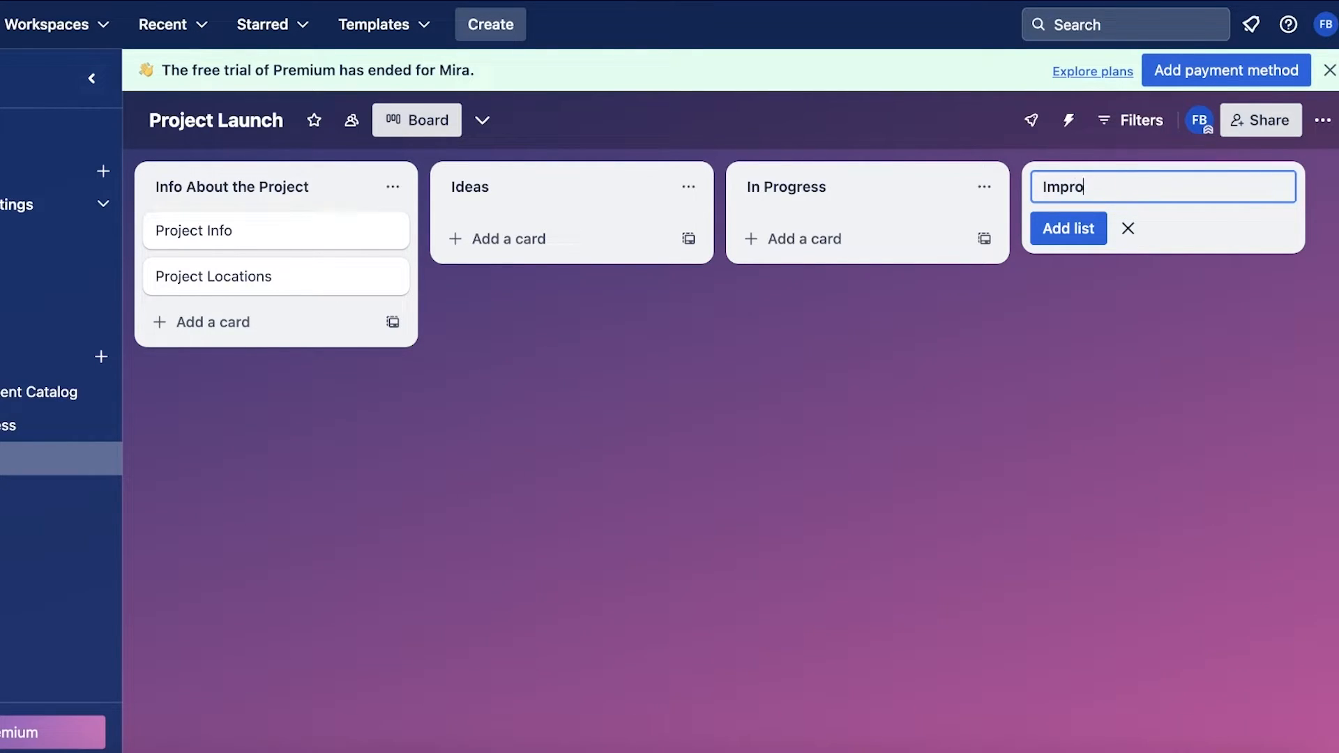
pyautogui.write('Redo')
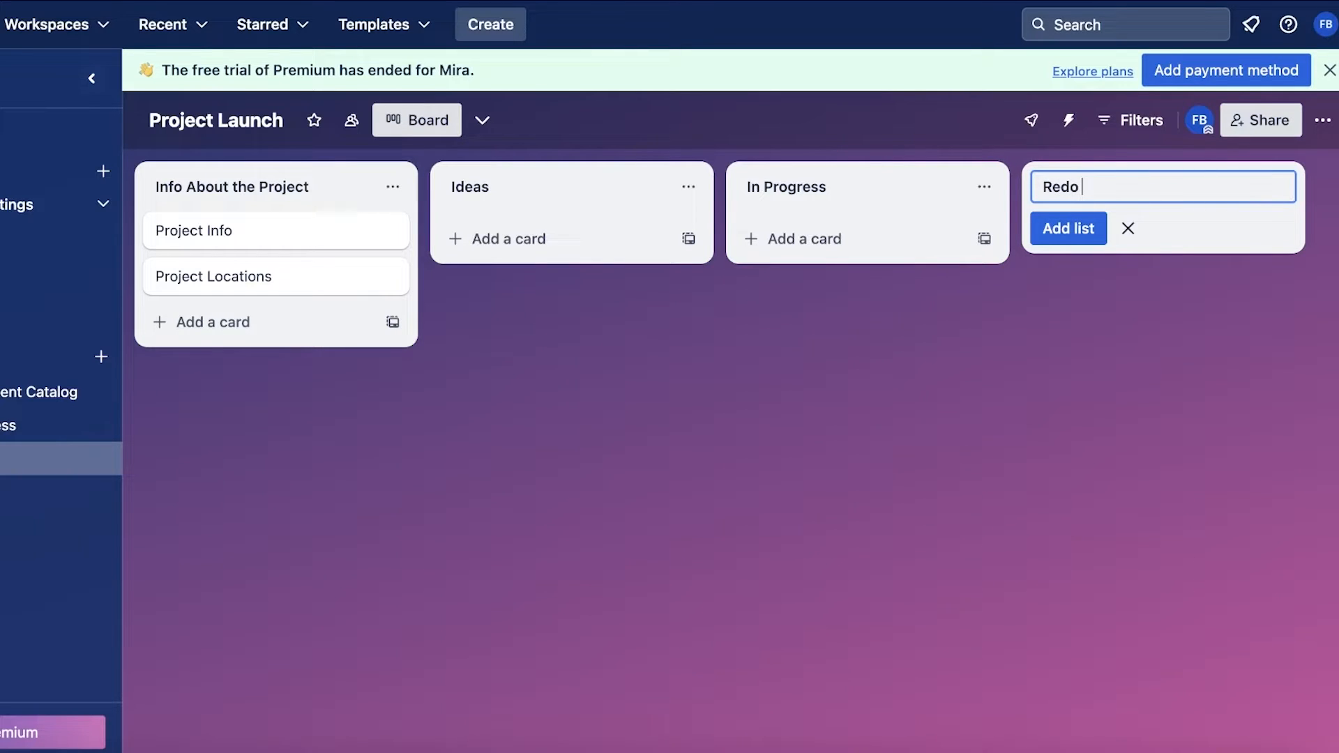
pyautogui.click(1068, 229)
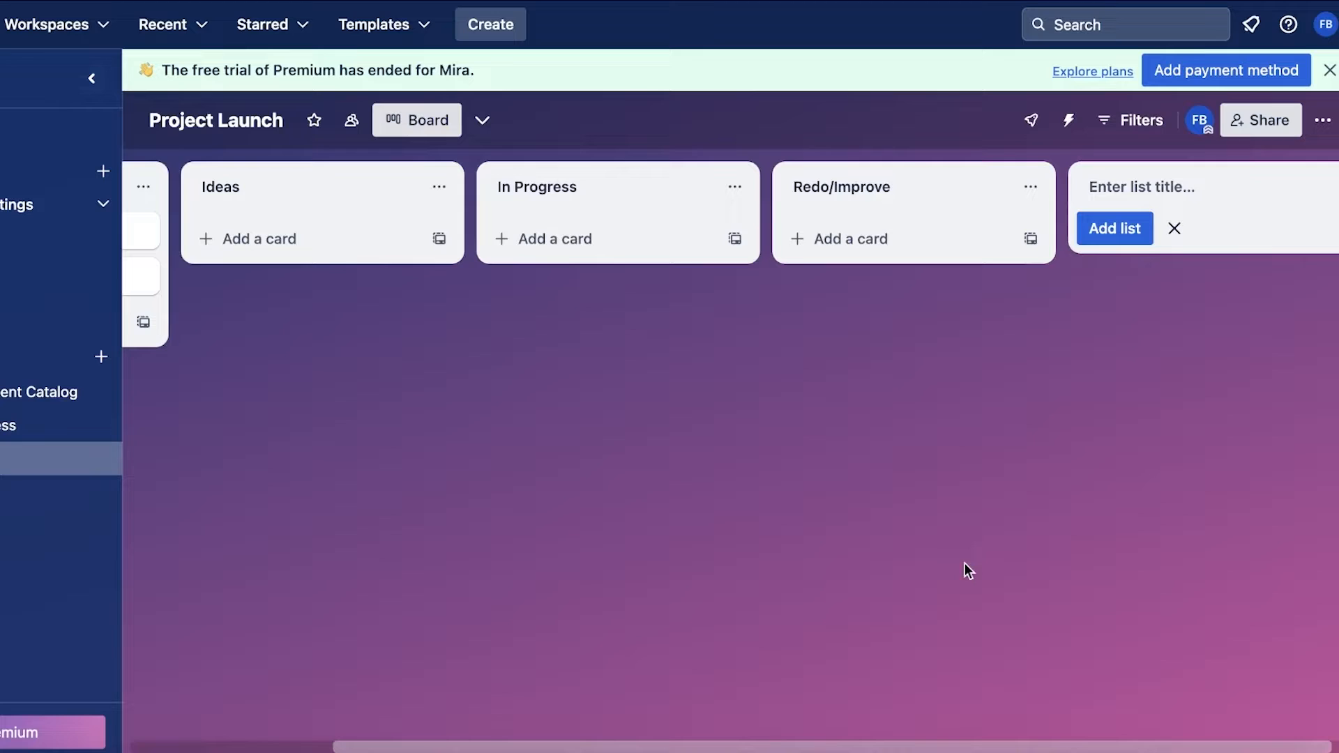
pyautogui.write('Coml')
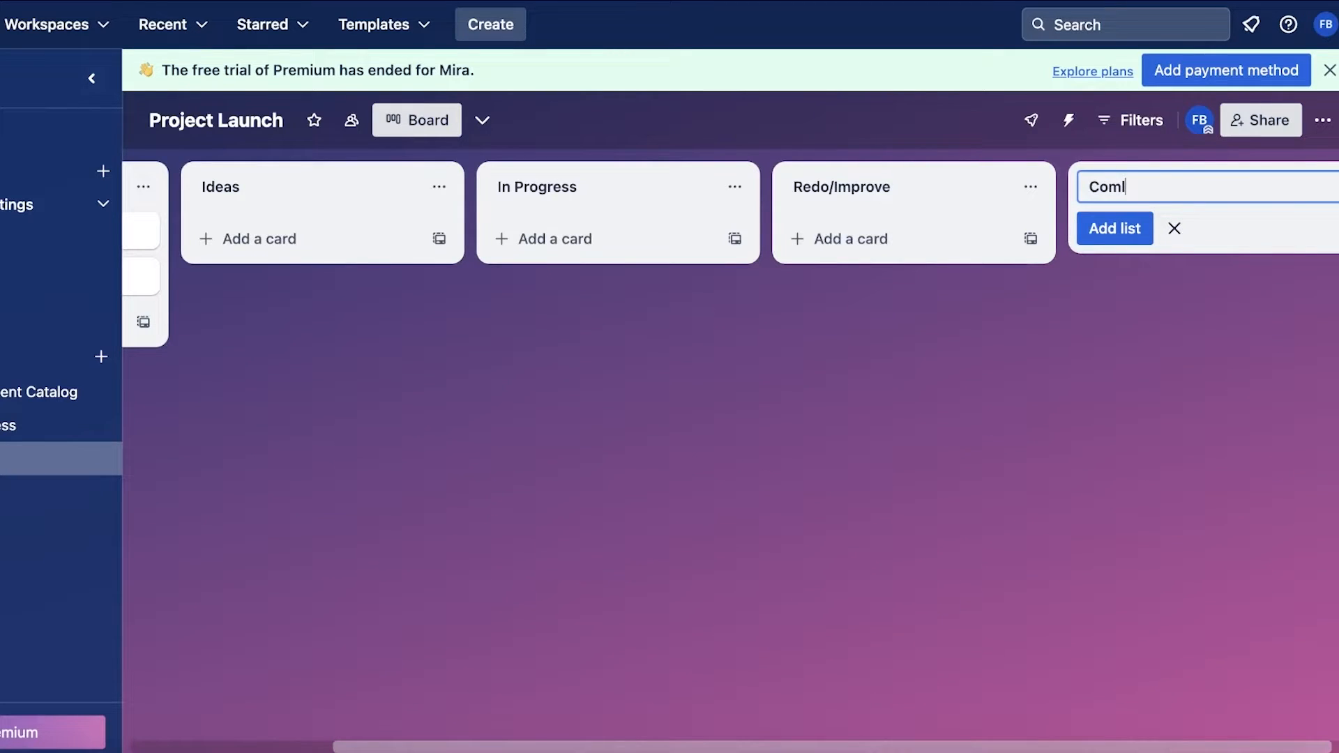
pyautogui.click(1175, 228)
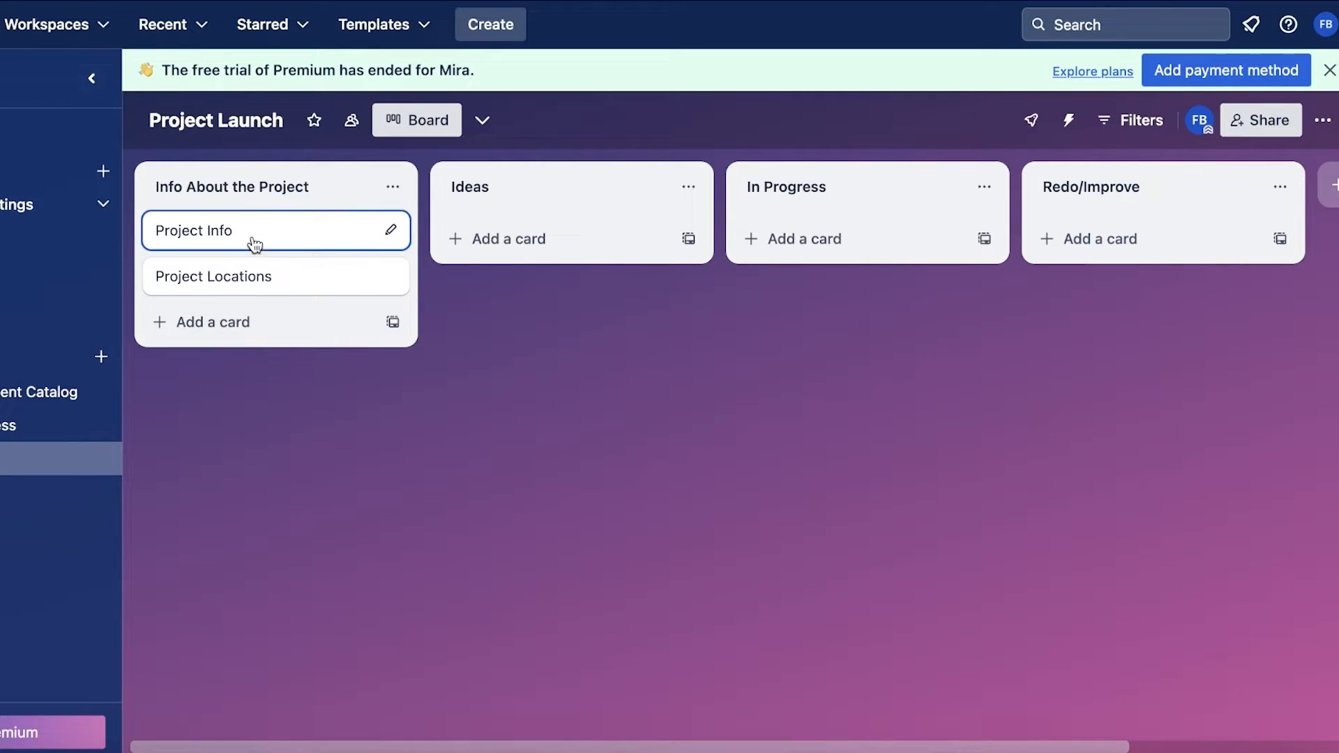
pyautogui.click(231, 229)
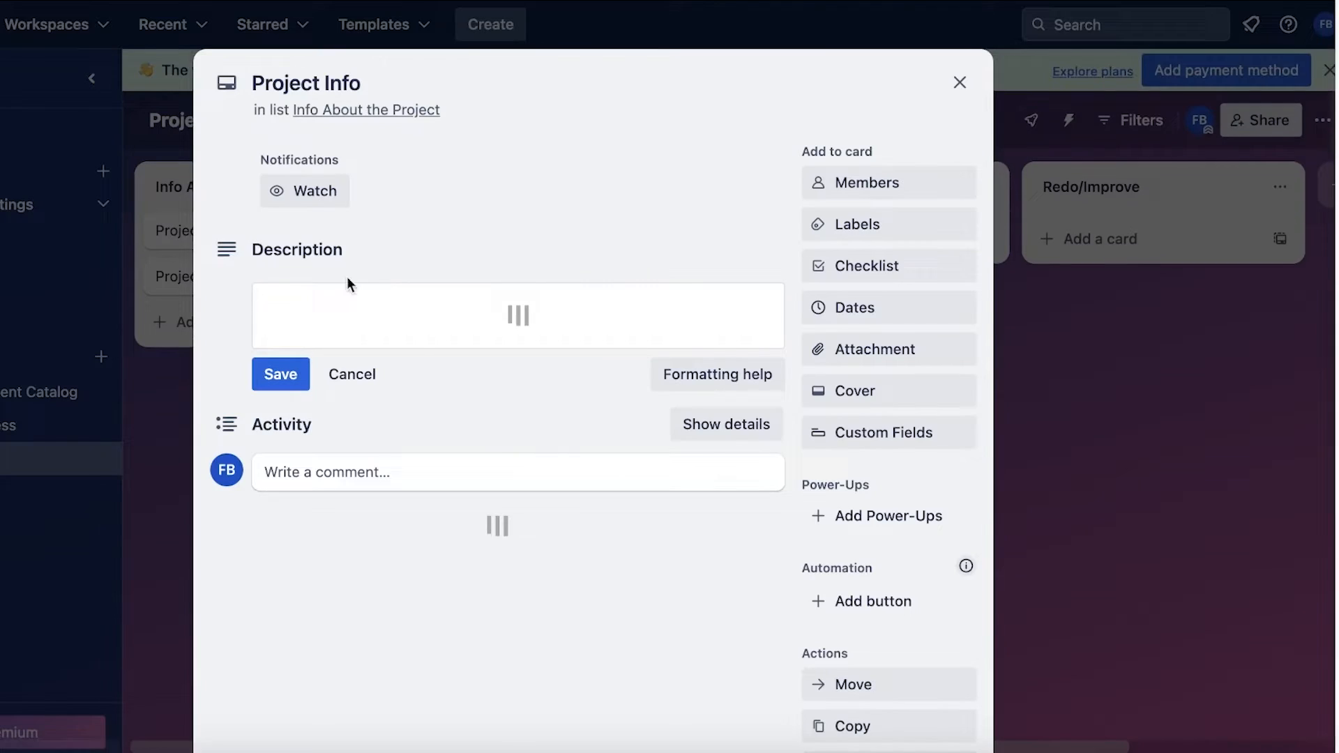
pyautogui.click(518, 314)
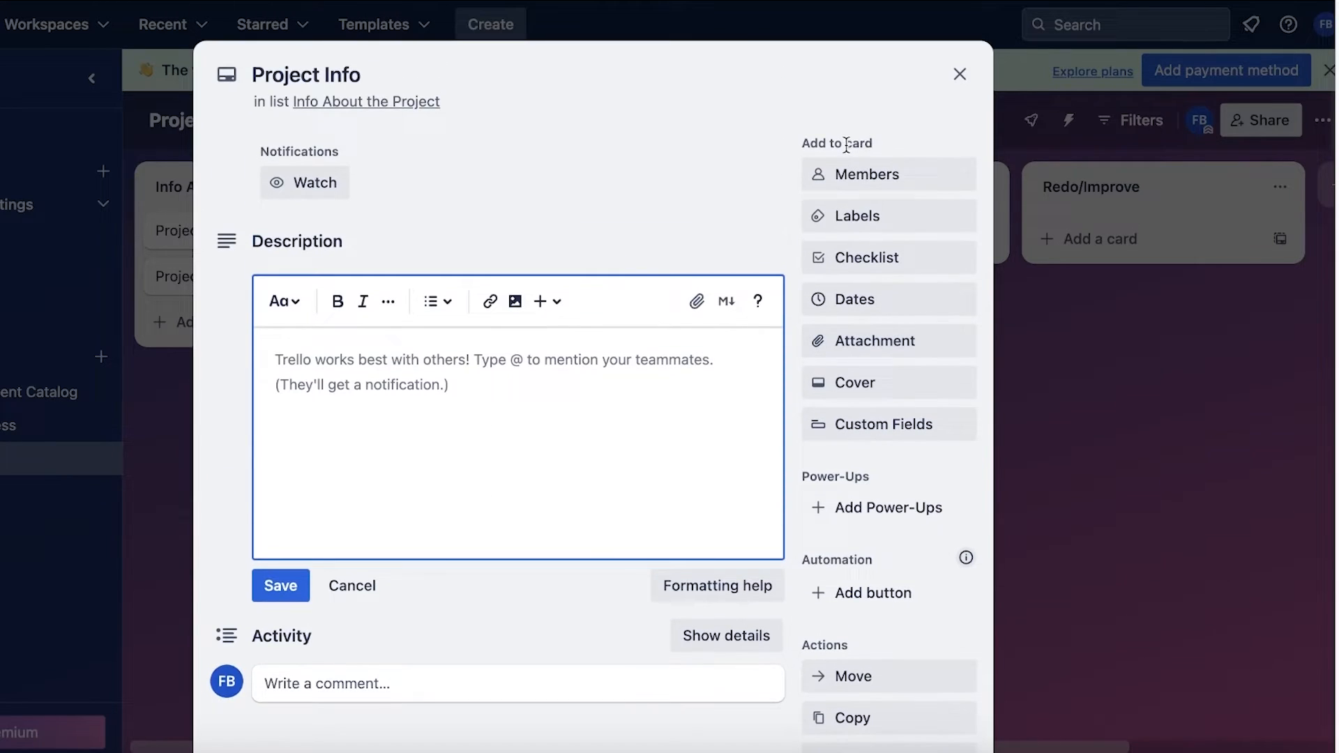
pyautogui.click(869, 174)
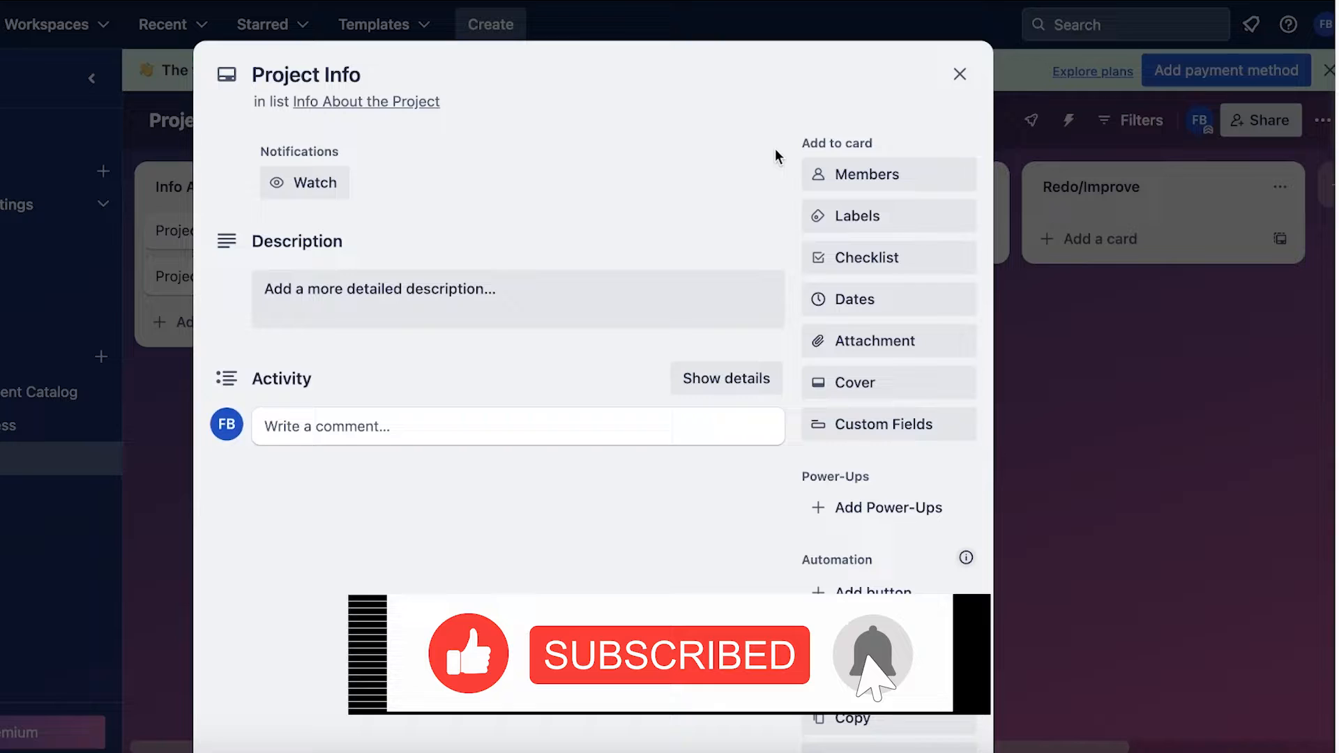
pyautogui.moveTo(870, 216)
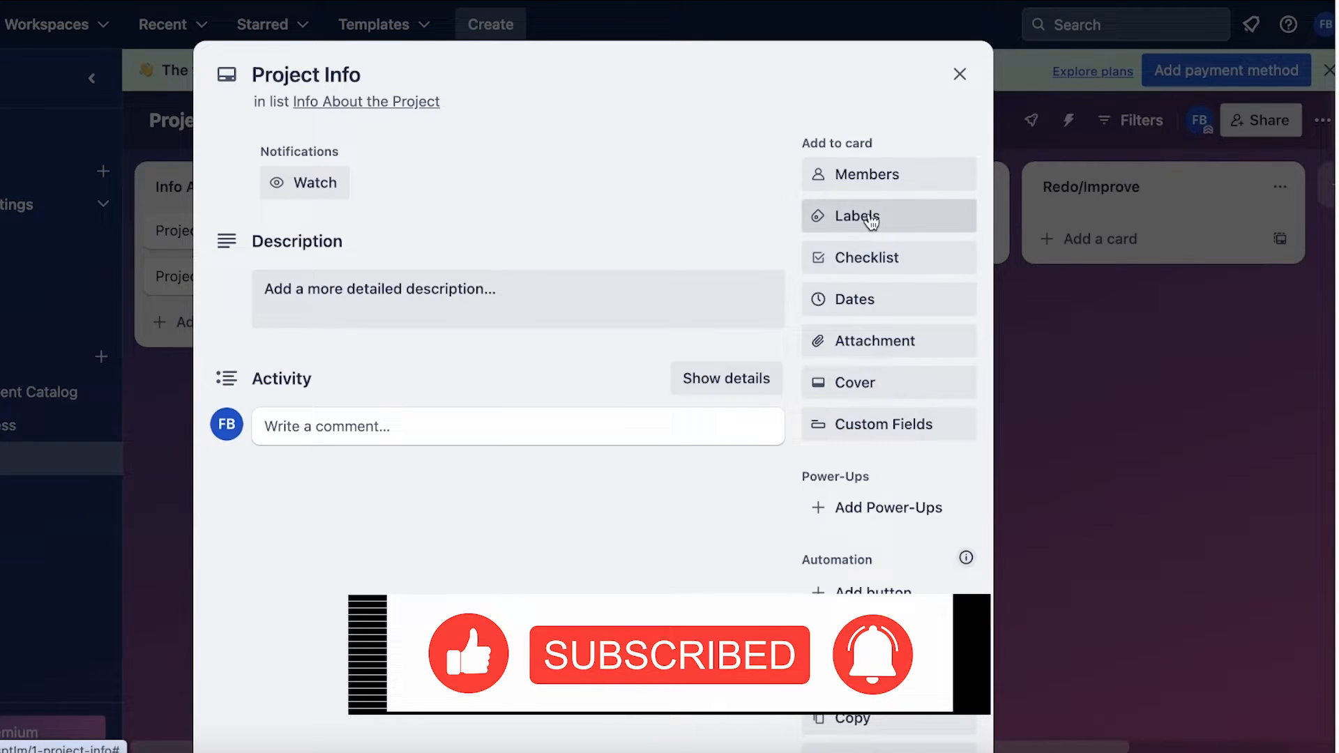
pyautogui.moveTo(811, 278)
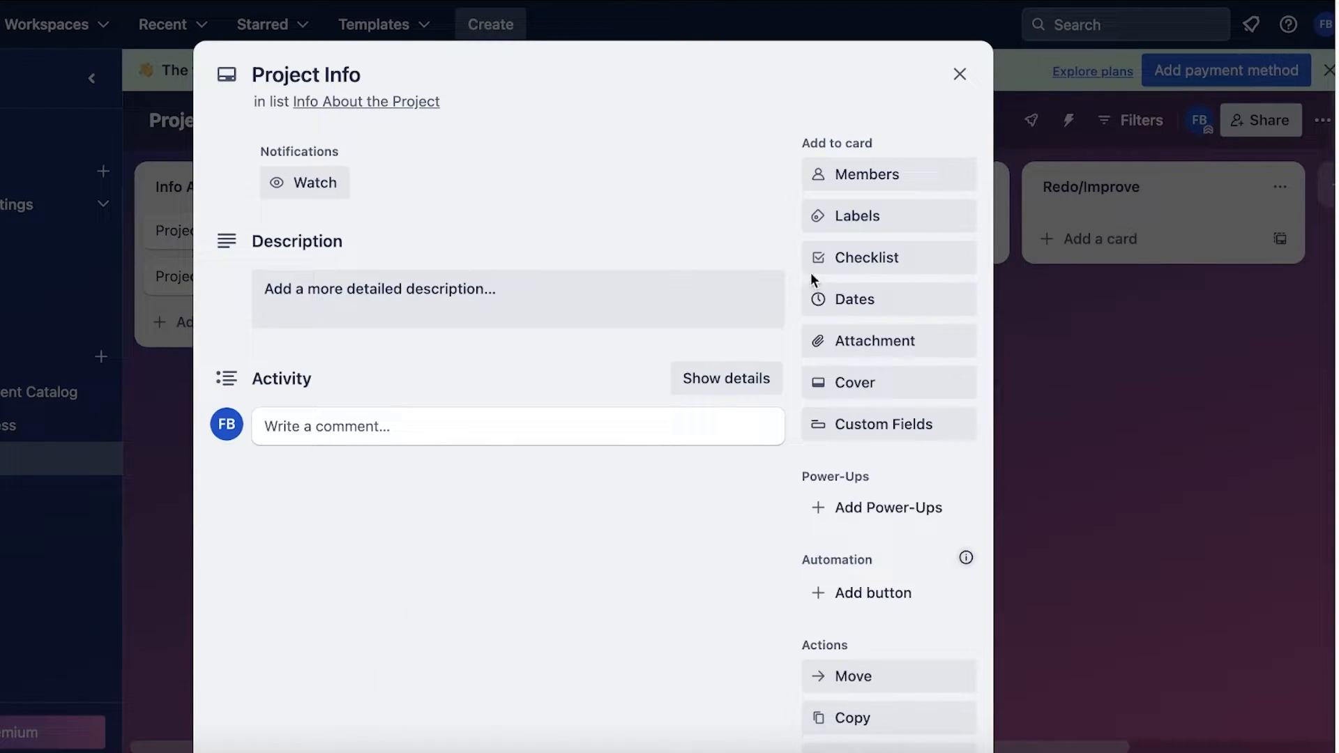
pyautogui.moveTo(959, 73)
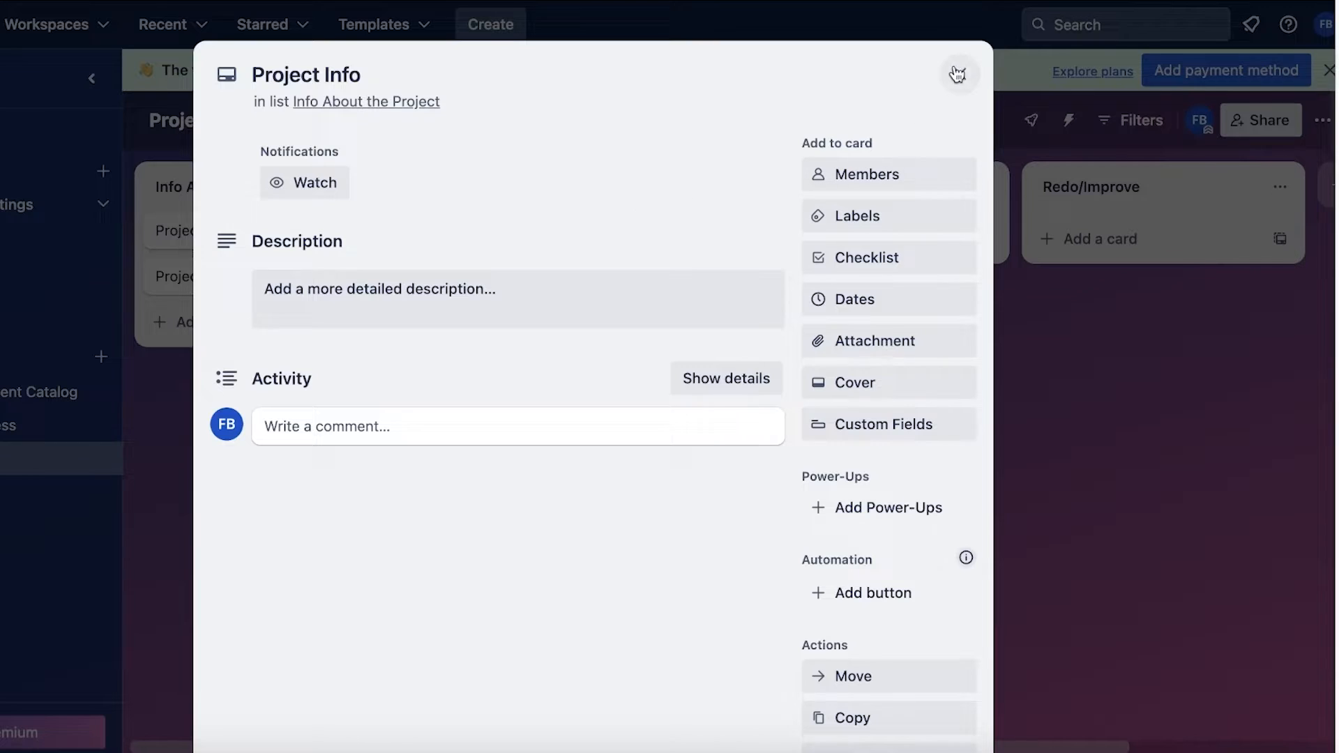
pyautogui.click(959, 74)
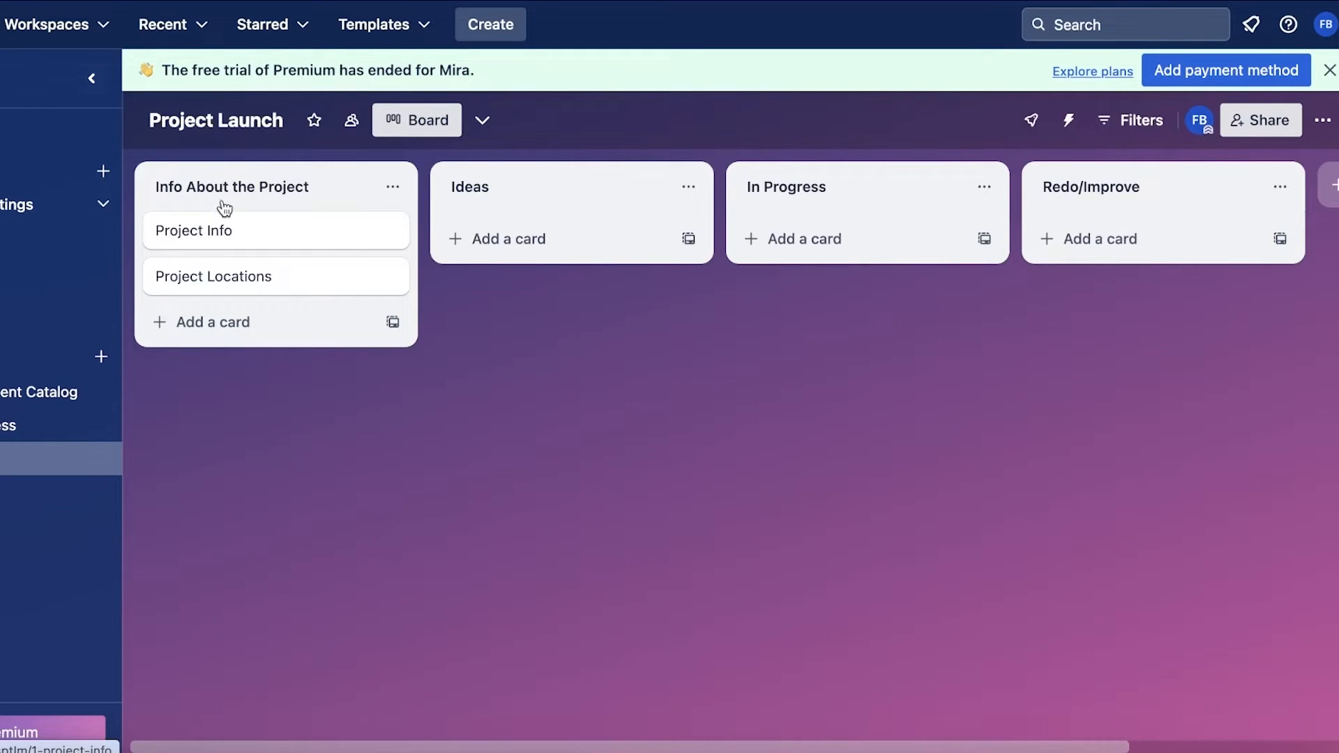
pyautogui.click(194, 231)
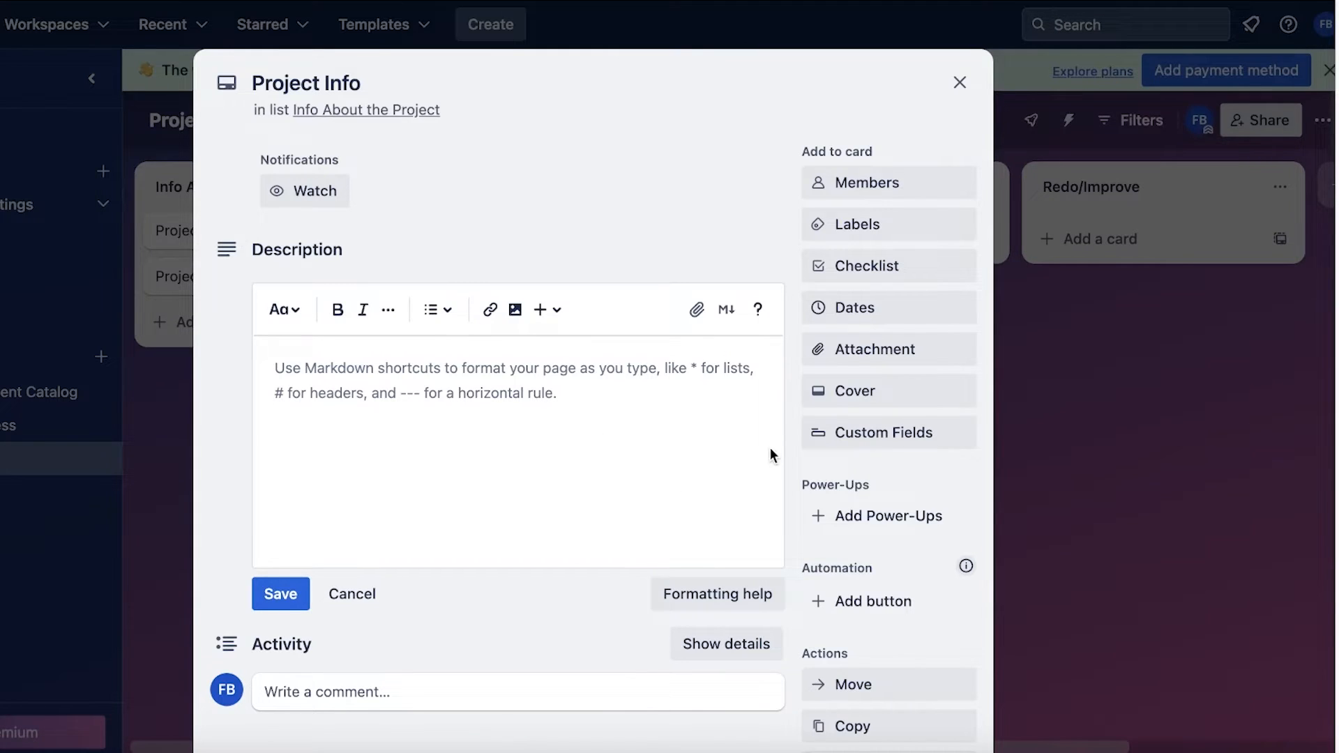
pyautogui.scroll(-3)
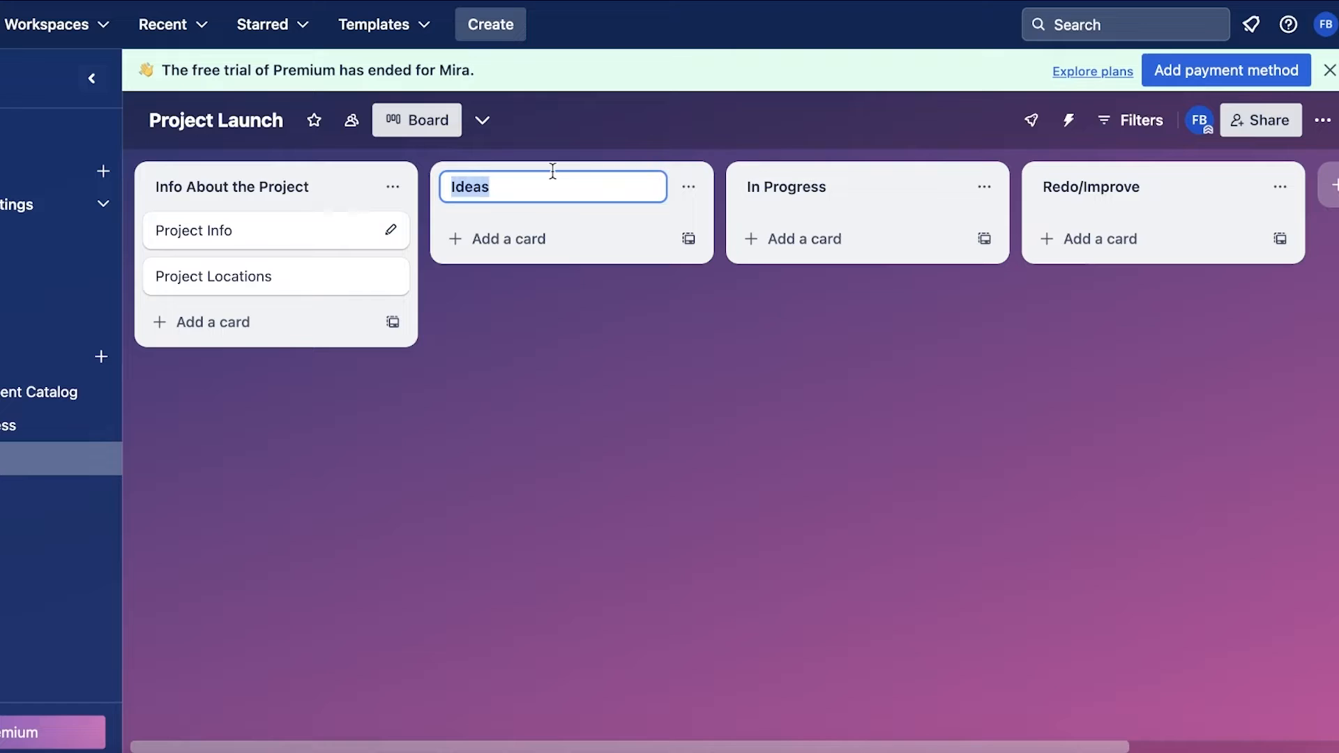
# Rename the Ideas list to Tasks and enter a new St 22 Branch card title
pyautogui.write('Ta')
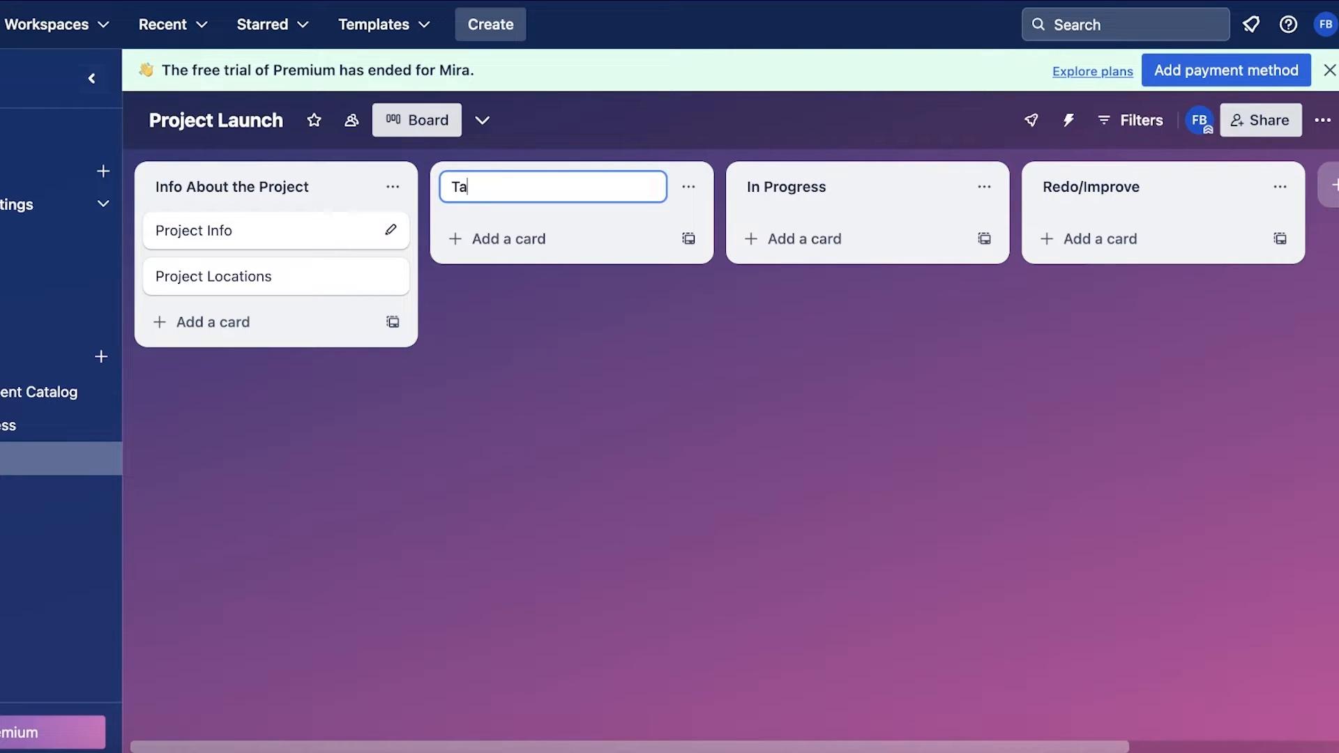
pyautogui.press('Return')
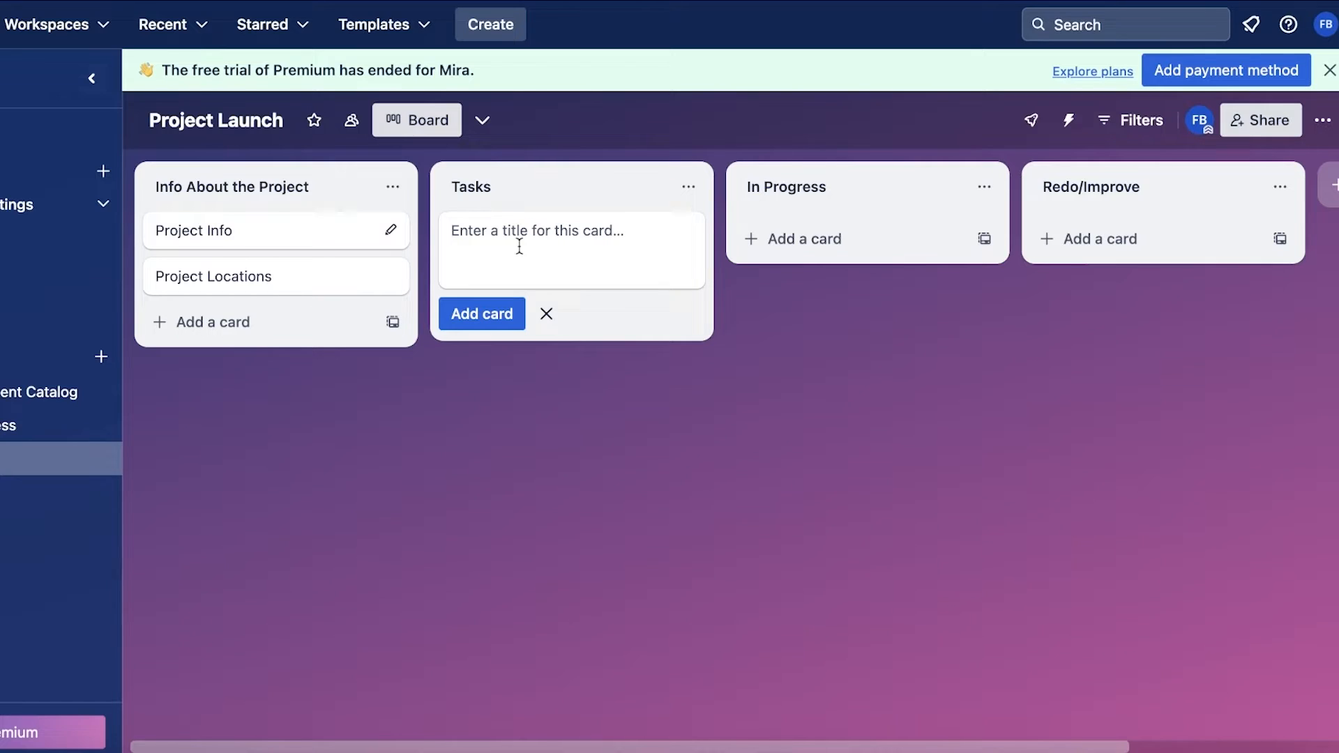
pyautogui.write('Vis')
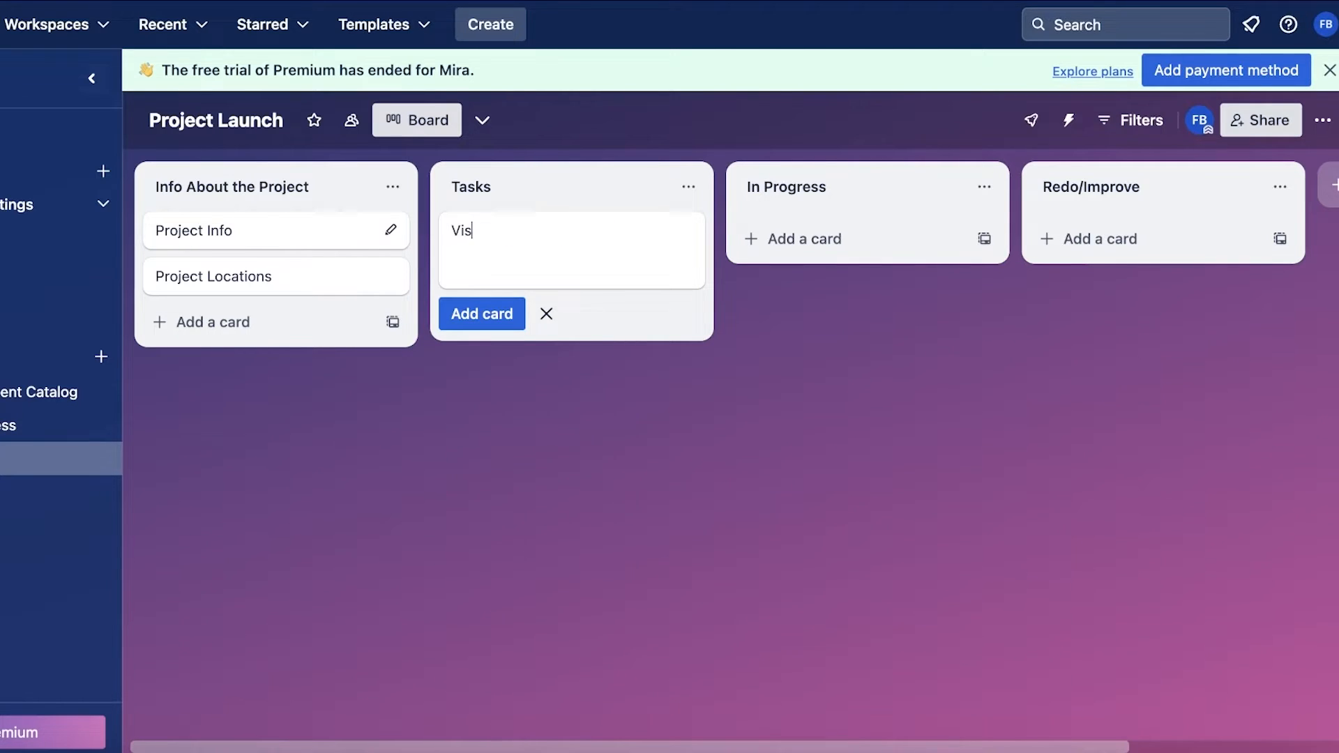
pyautogui.write('uals for the')
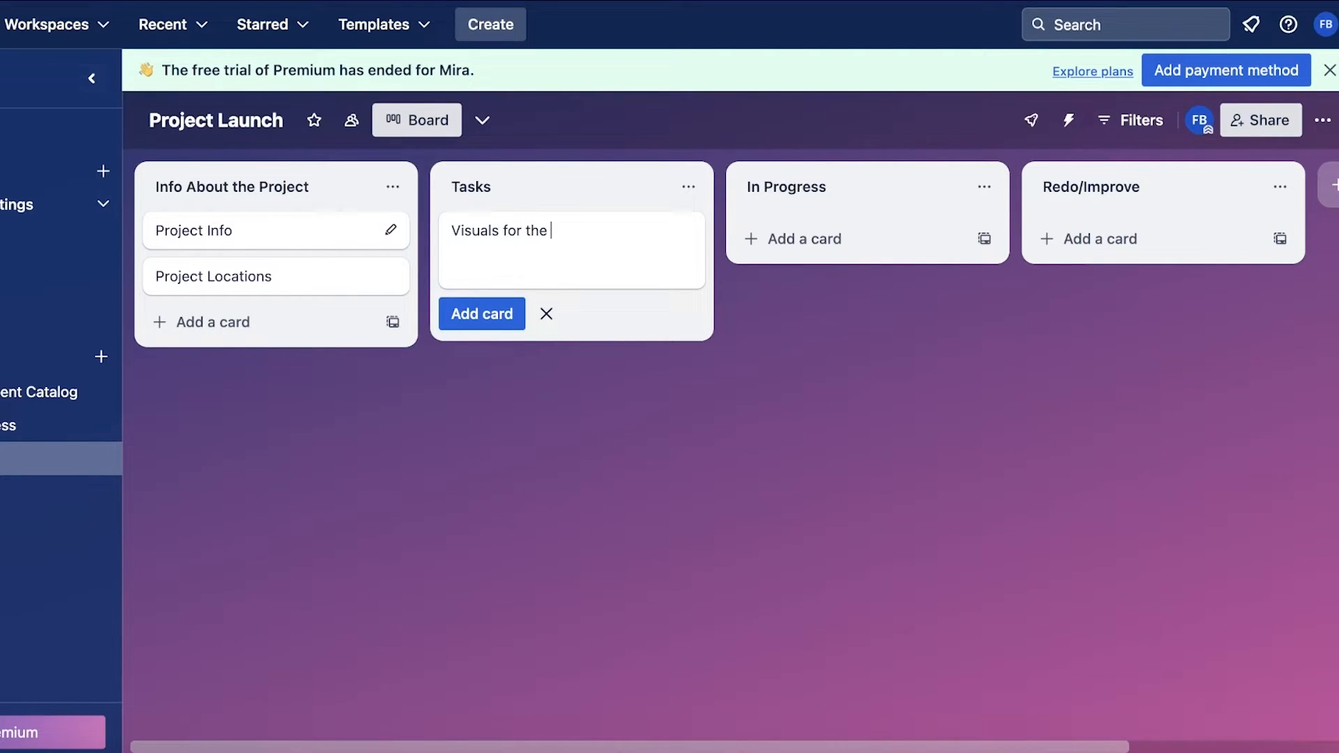
pyautogui.write('St 2')
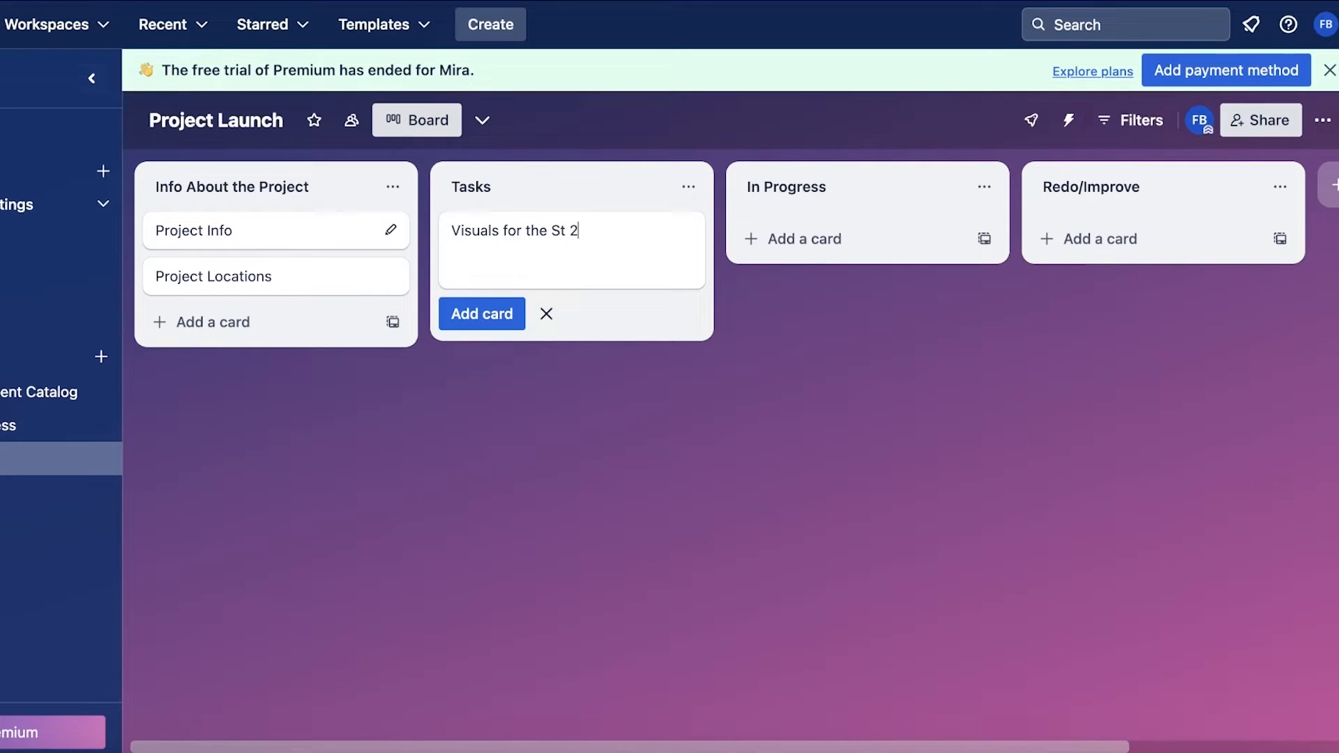
pyautogui.write('2 B')
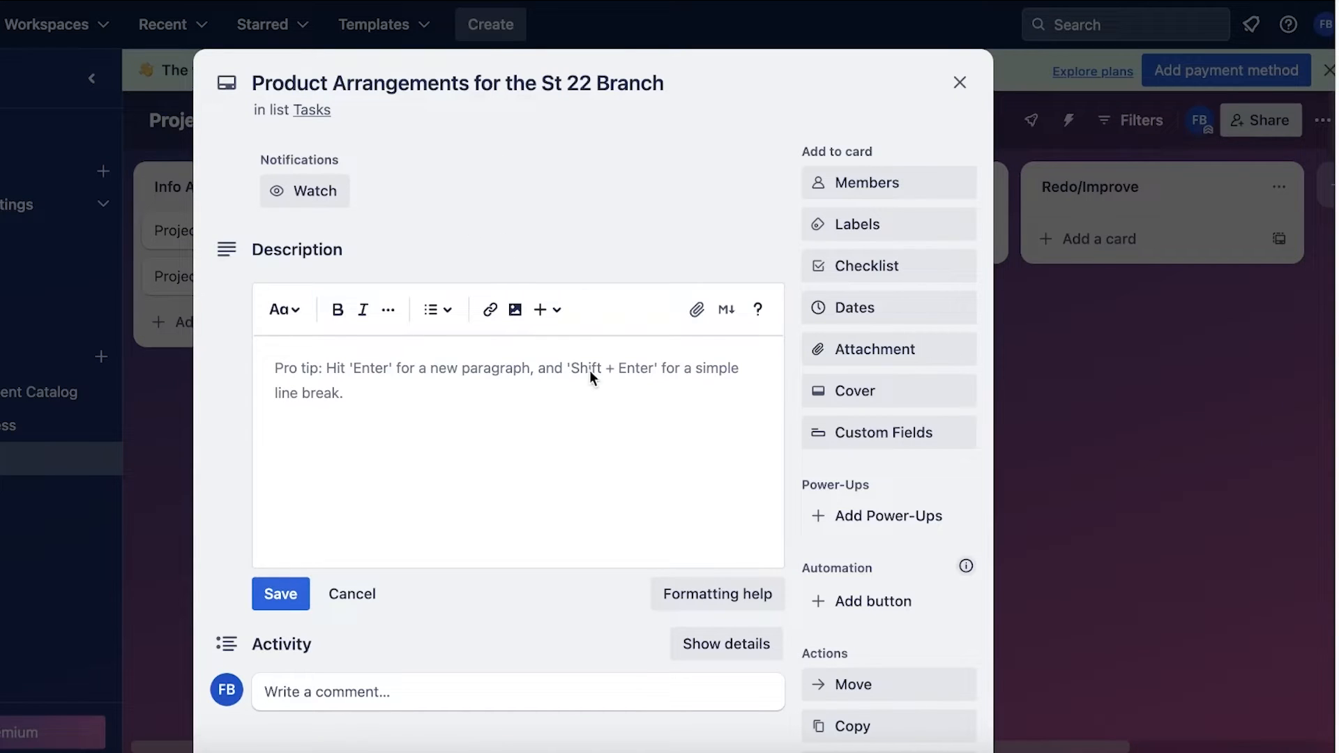
# Open the St 22 Branch card and add an empty checklist titled Subtasks
pyautogui.click(513, 461)
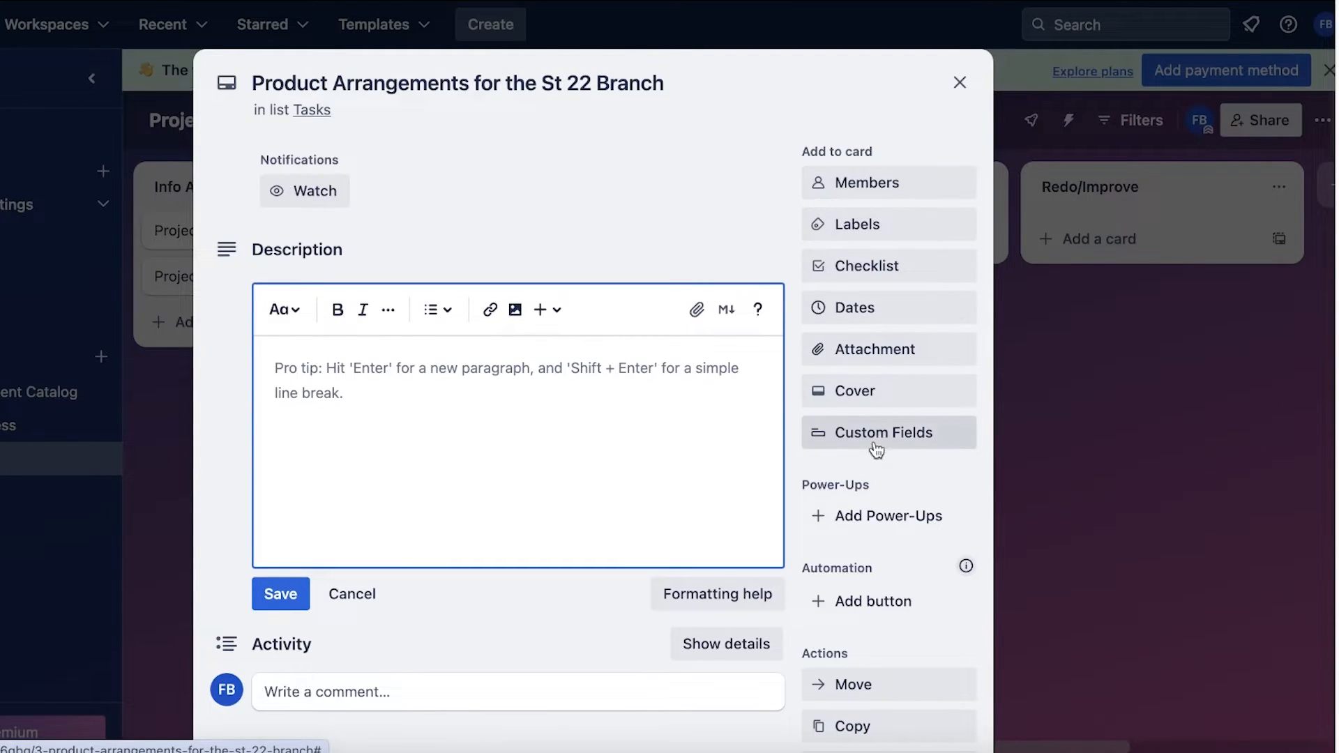
pyautogui.click(868, 266)
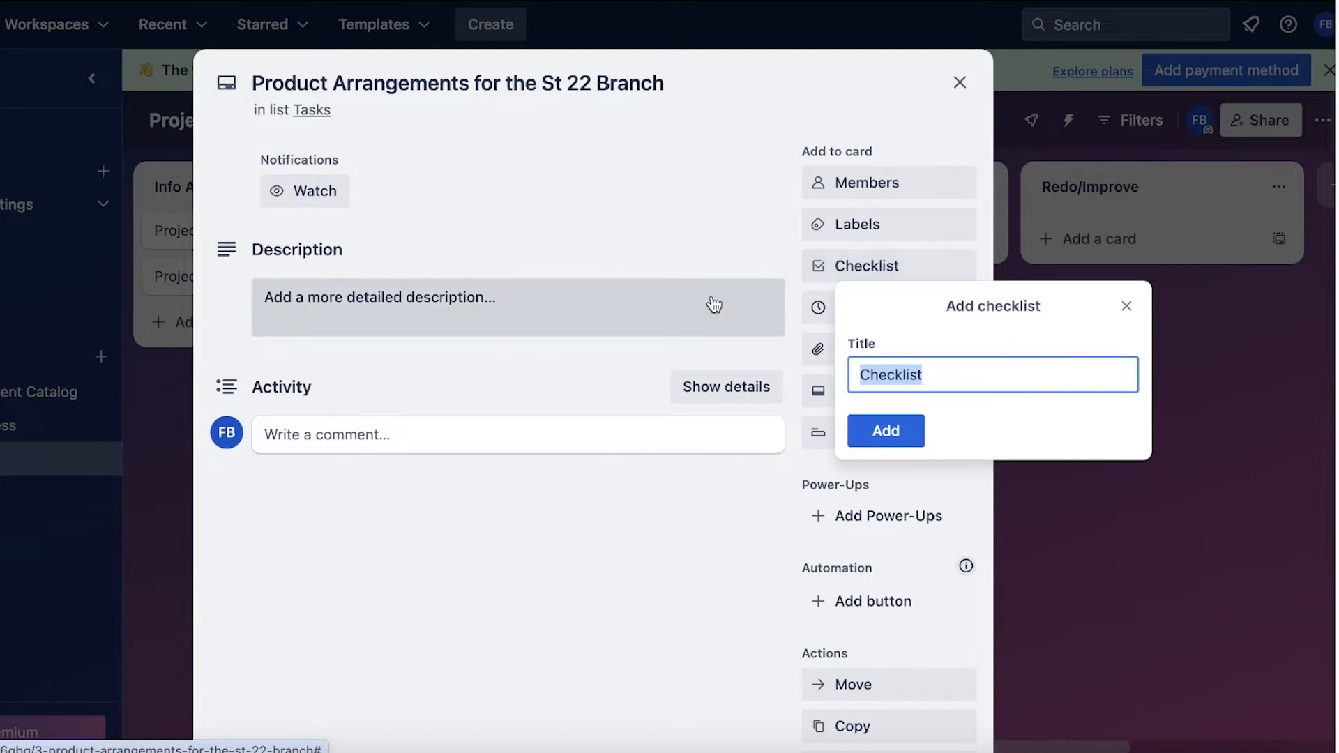
pyautogui.write('Su')
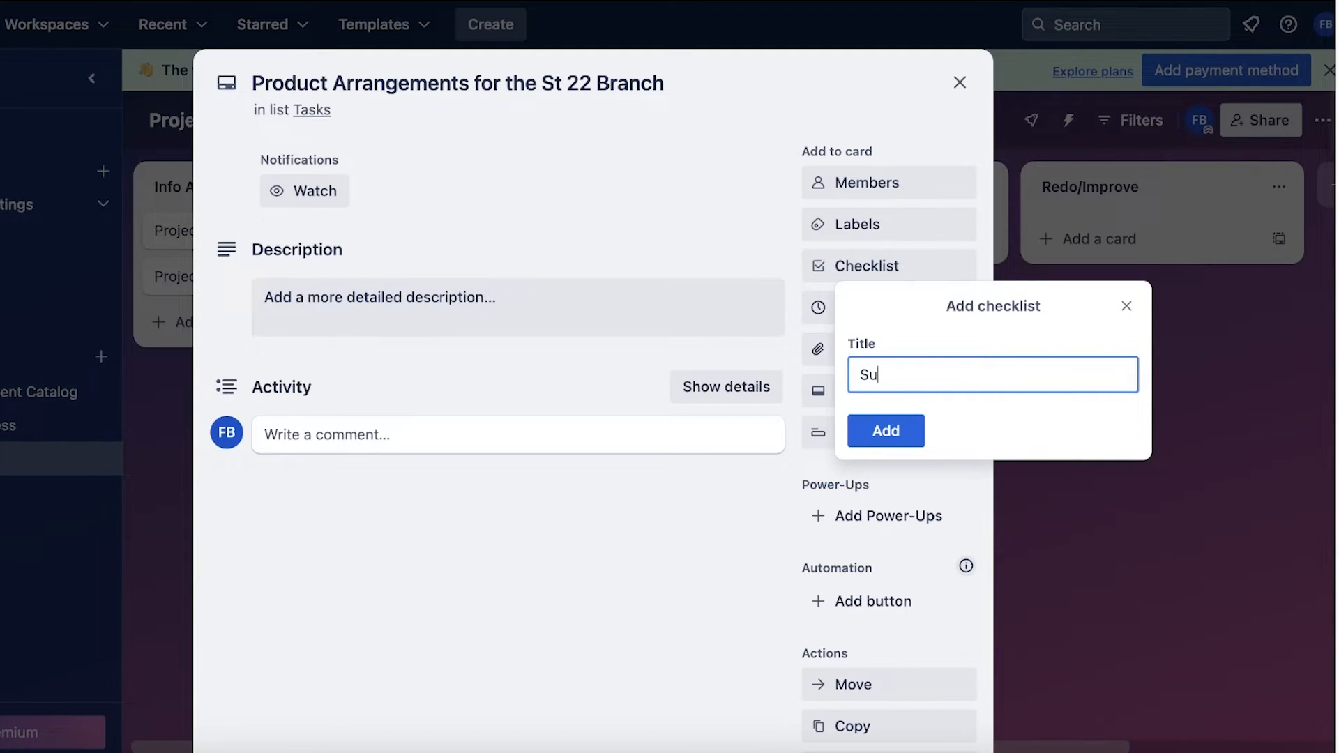
pyautogui.write('btask')
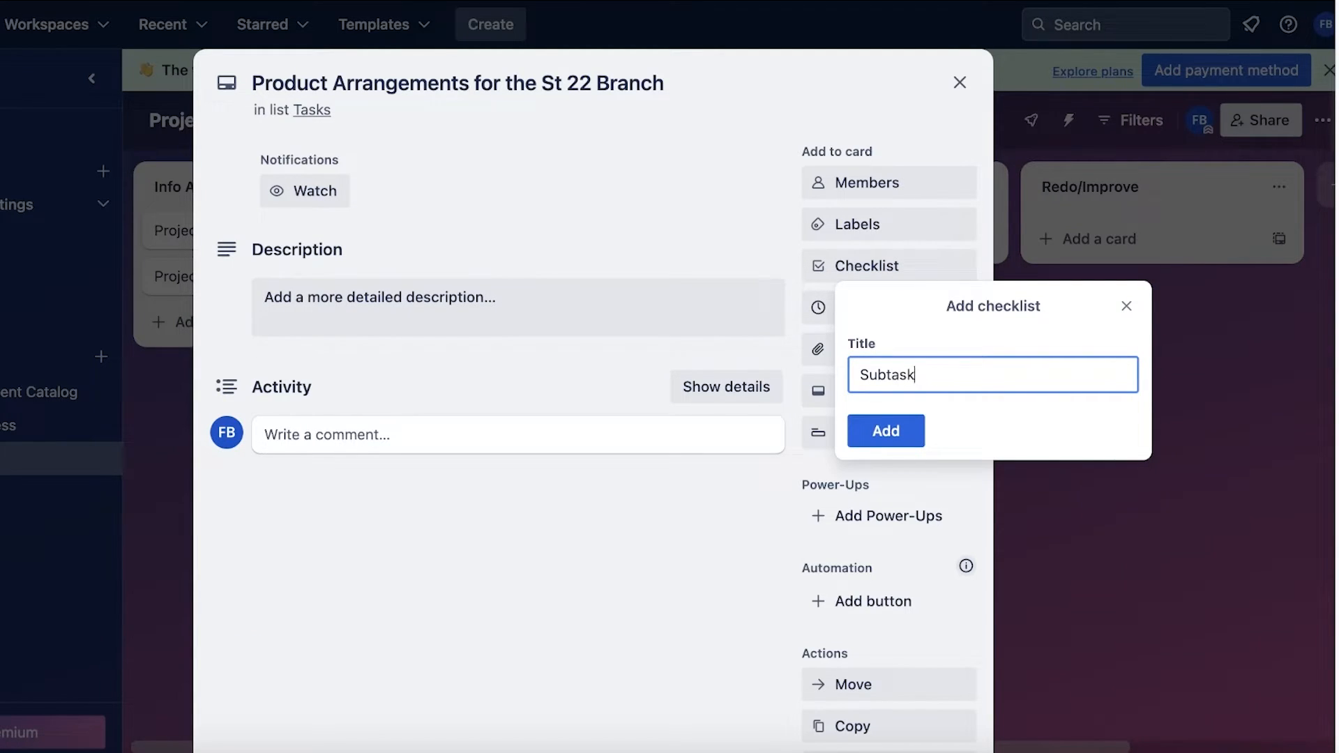
pyautogui.click(885, 430)
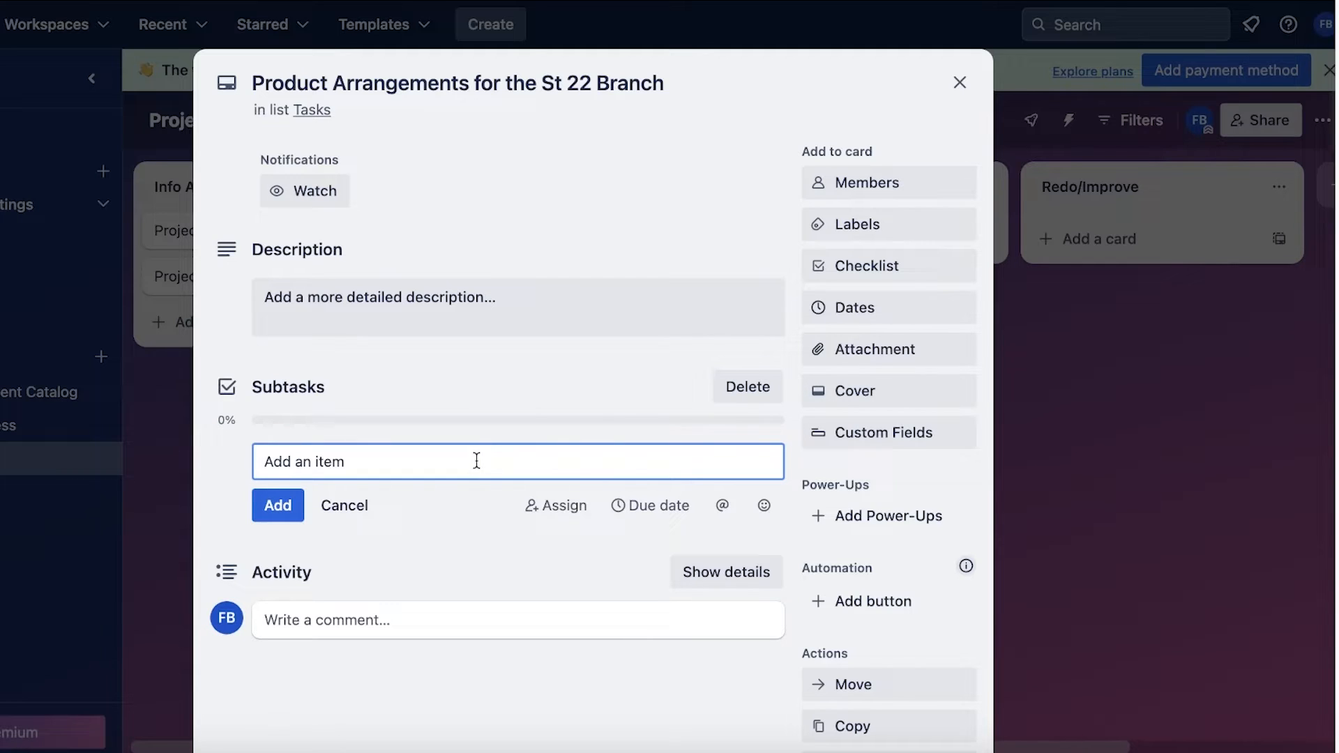
# Add Build 10 arrangements, Get managerial approval, Get CEO approval and Display on 6 Feb to Subtasks
pyautogui.write('Fin')
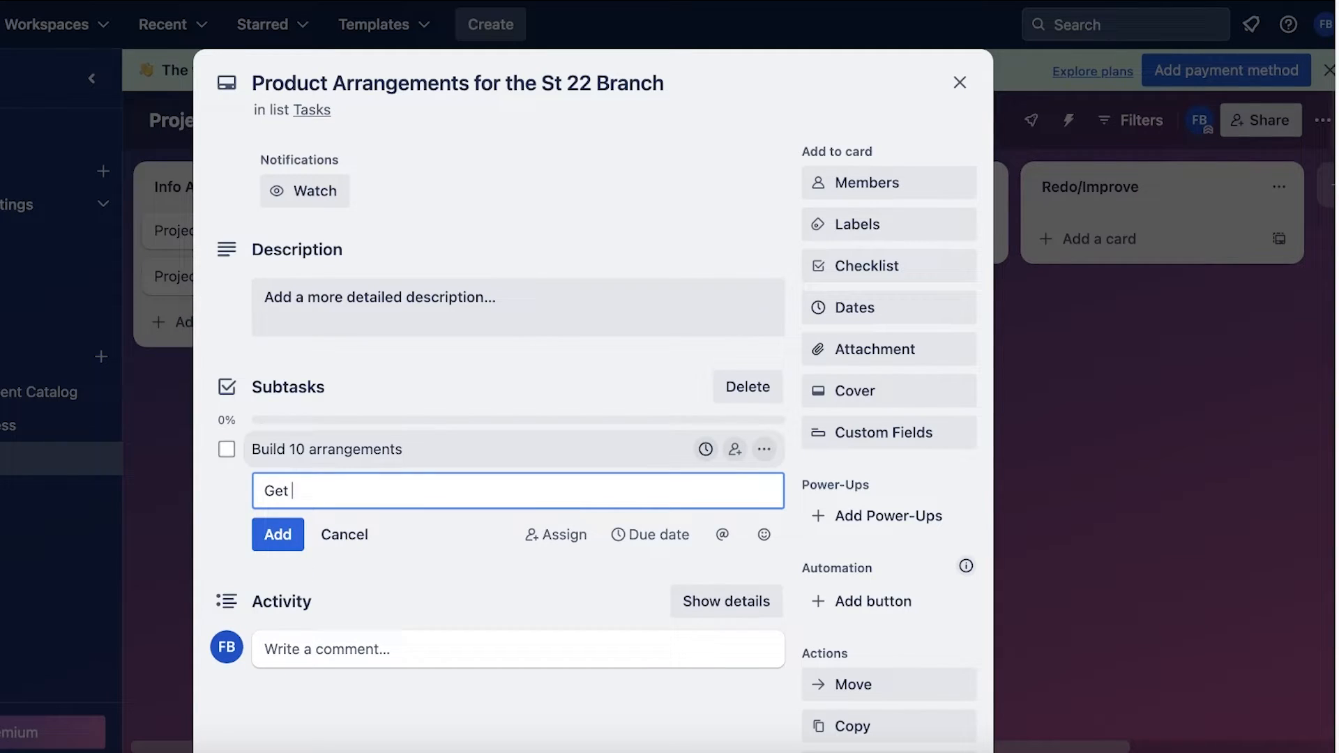
pyautogui.write('managerial approva')
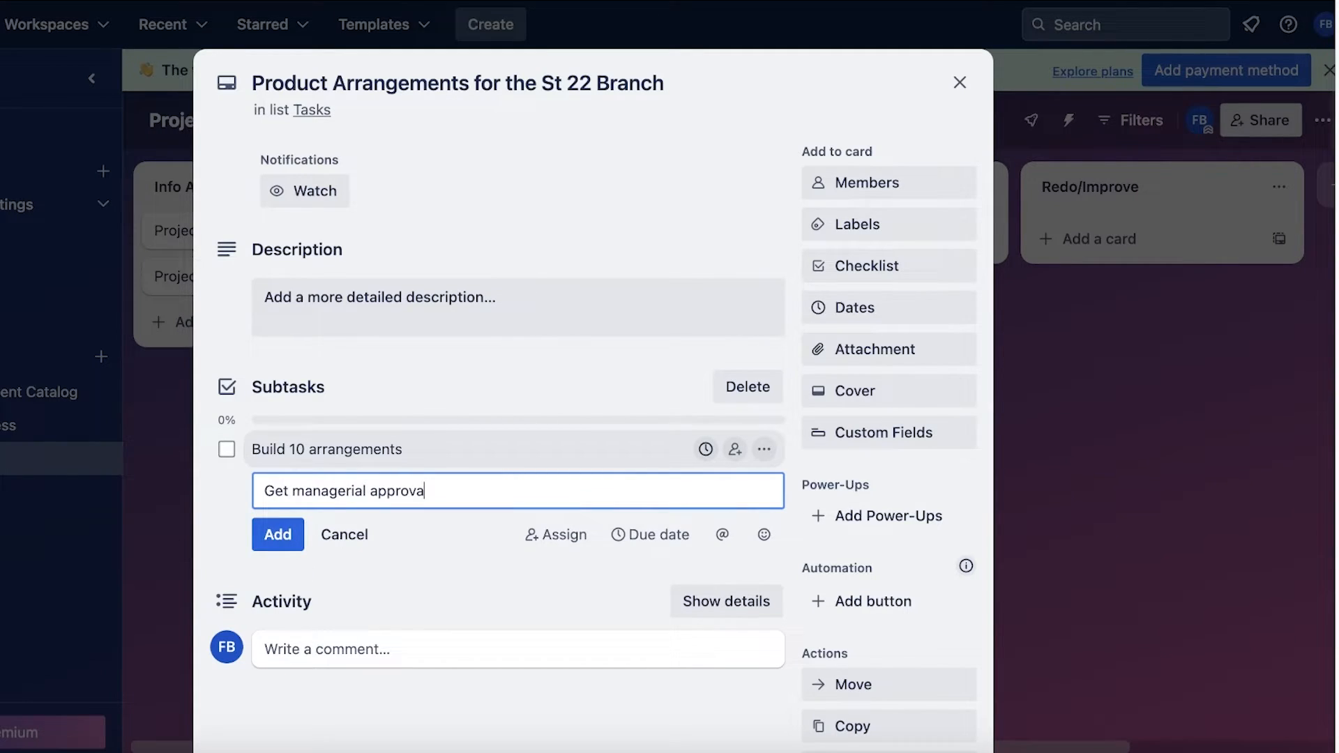
pyautogui.click(277, 534)
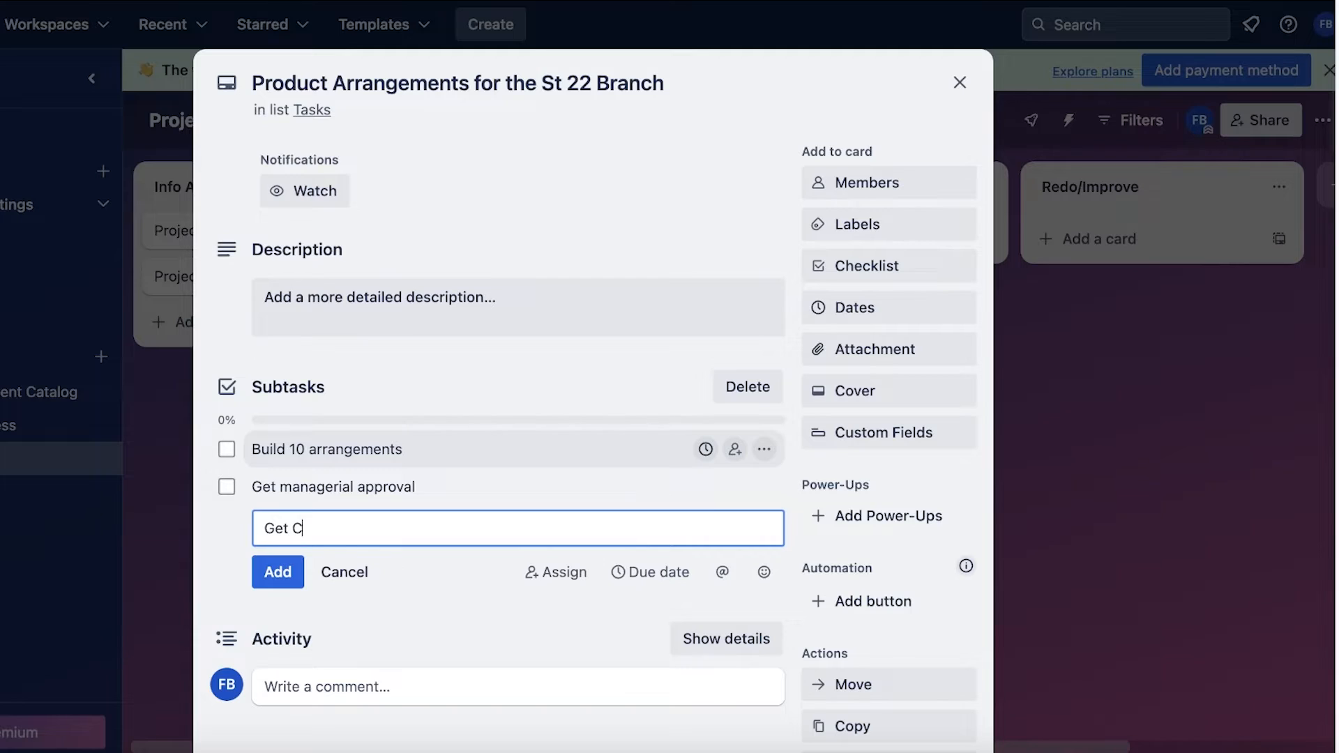
pyautogui.click(277, 571)
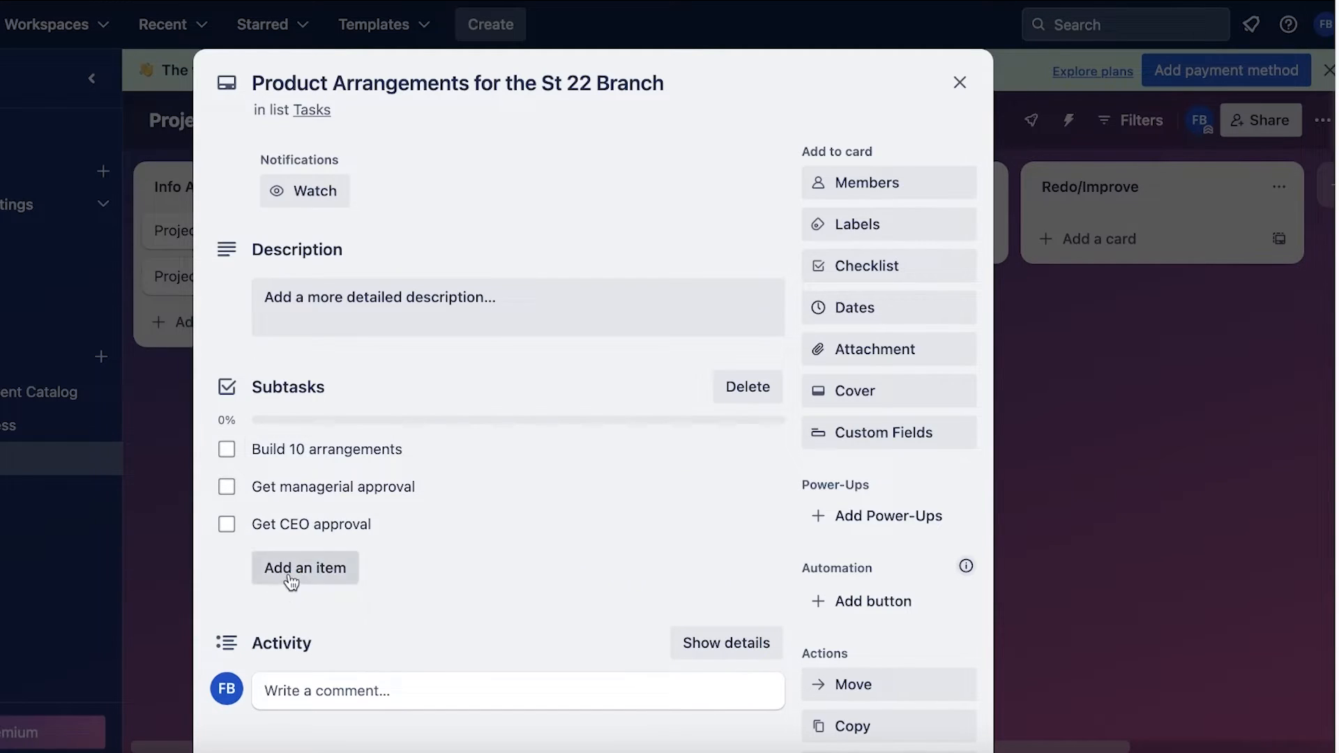
pyautogui.click(304, 567)
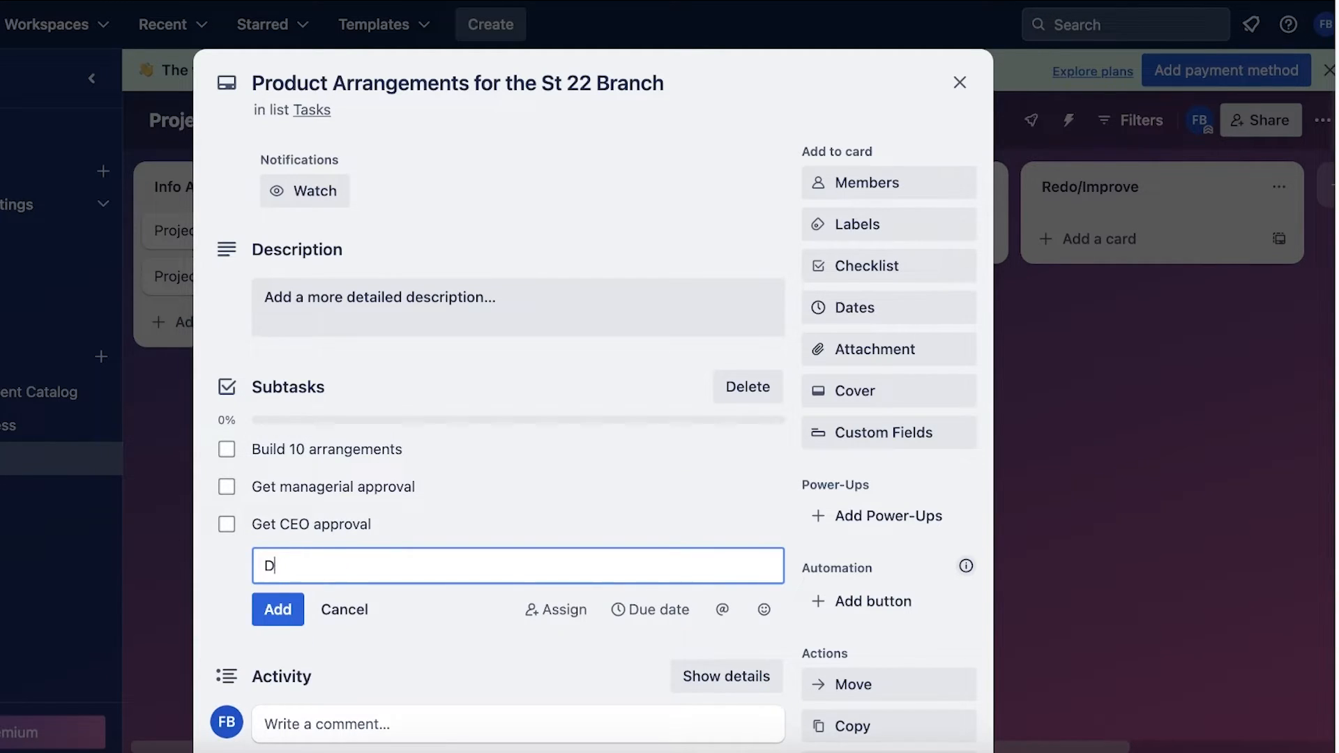
pyautogui.write('isplay on')
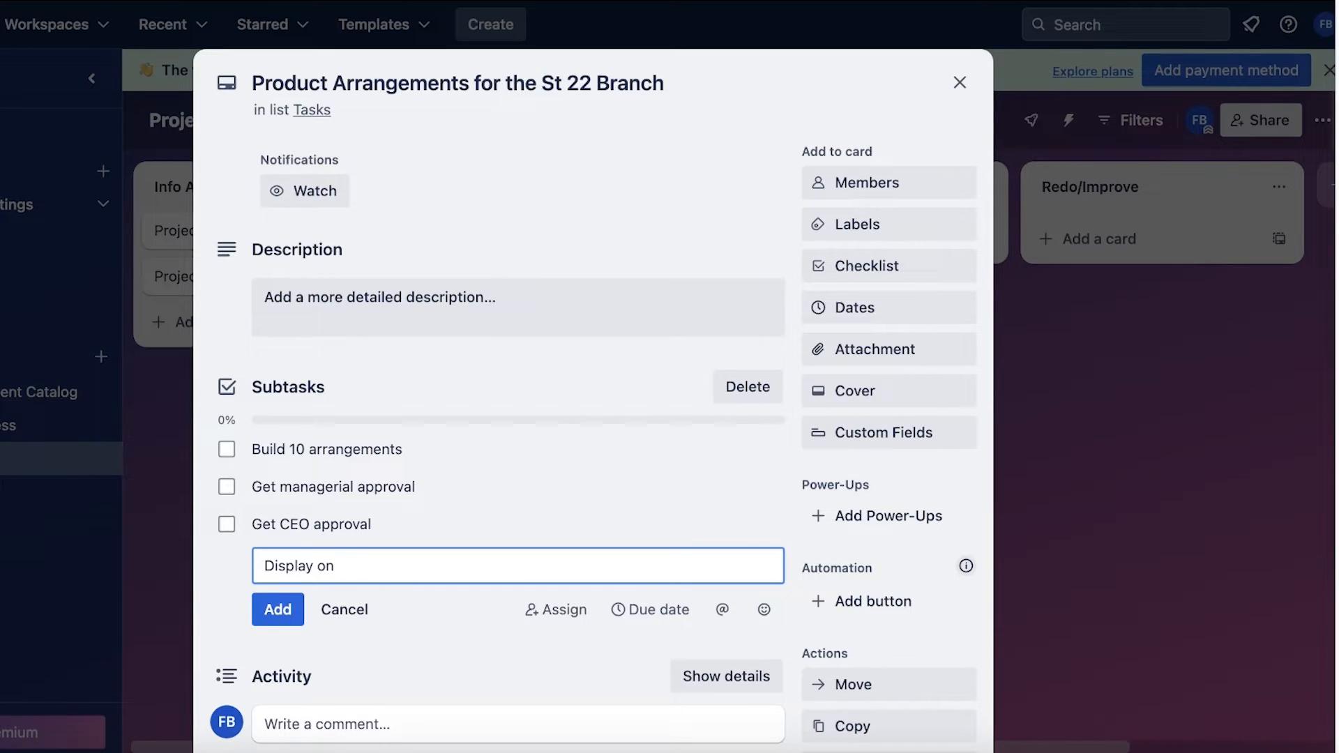
pyautogui.click(277, 609)
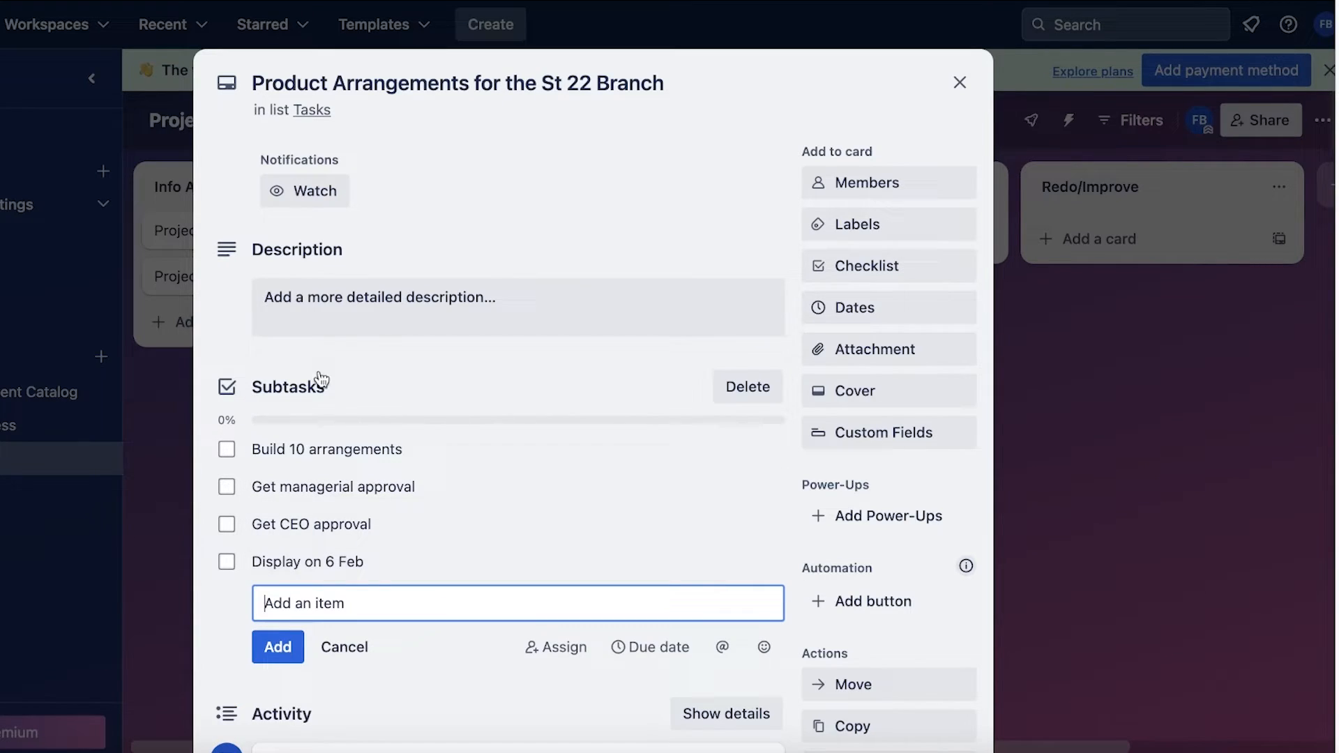
pyautogui.click(343, 647)
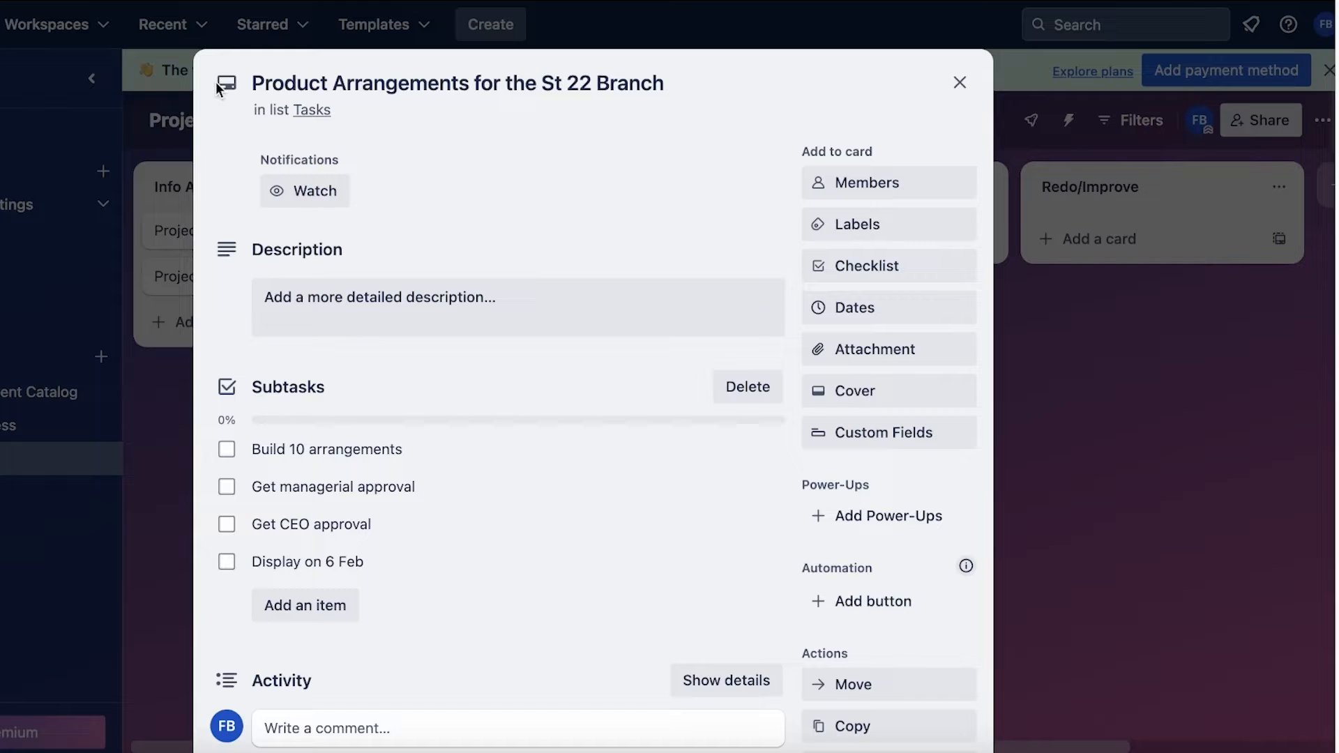
pyautogui.moveTo(242, 611)
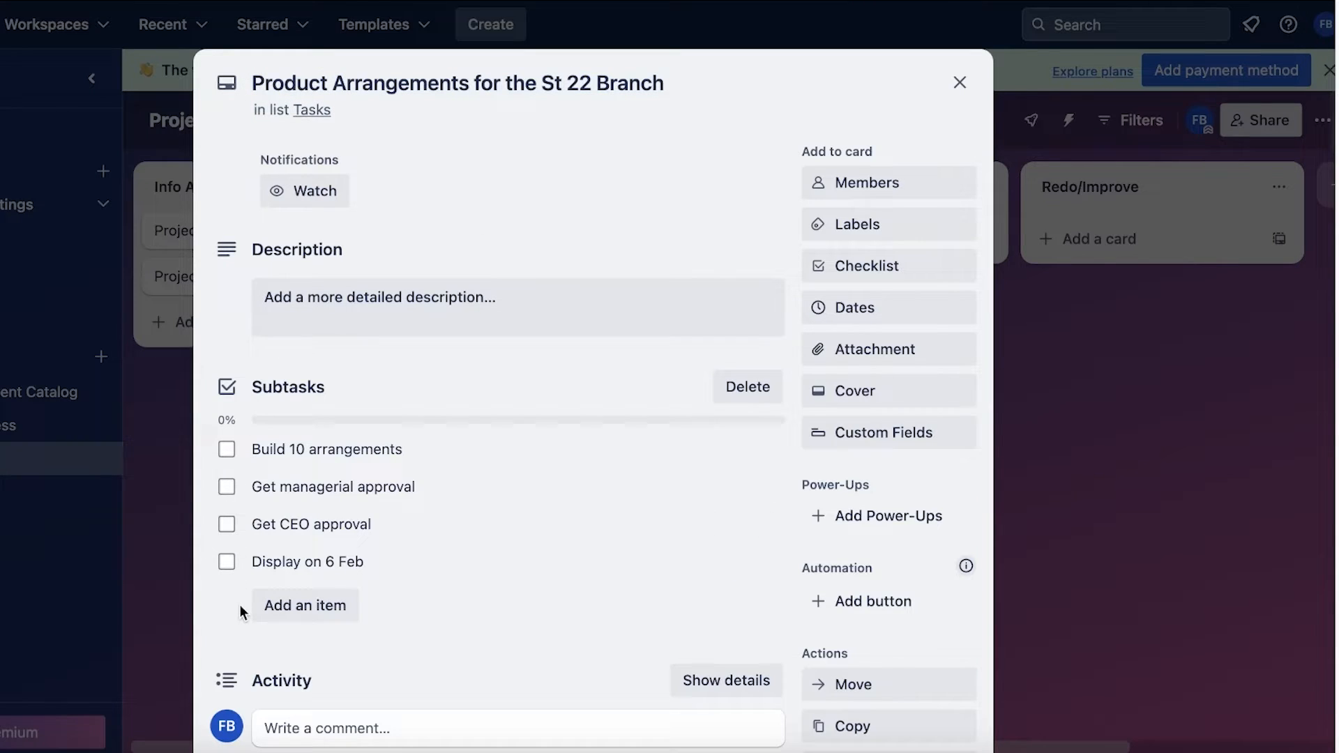
pyautogui.moveTo(357, 453)
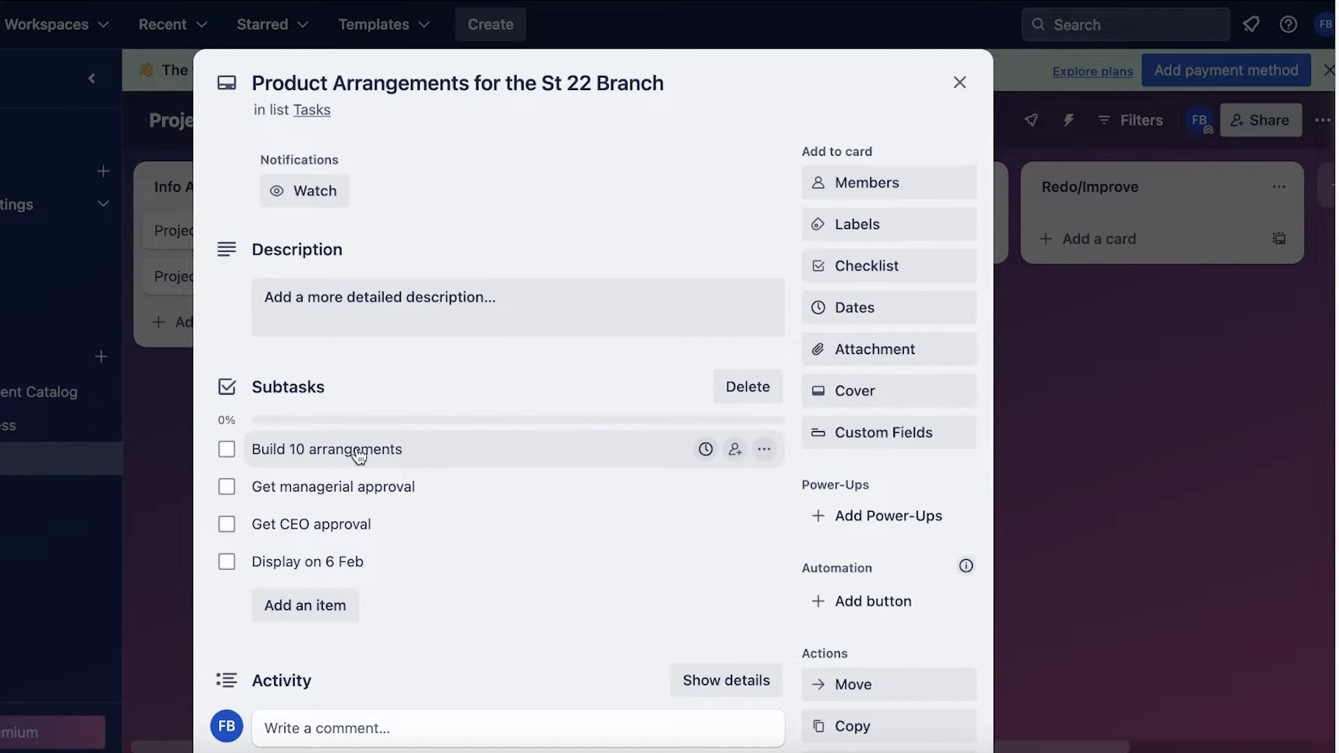
# Tick and untick Build 10 arrangements, then bring up the card's Dates settings
pyautogui.click(226, 449)
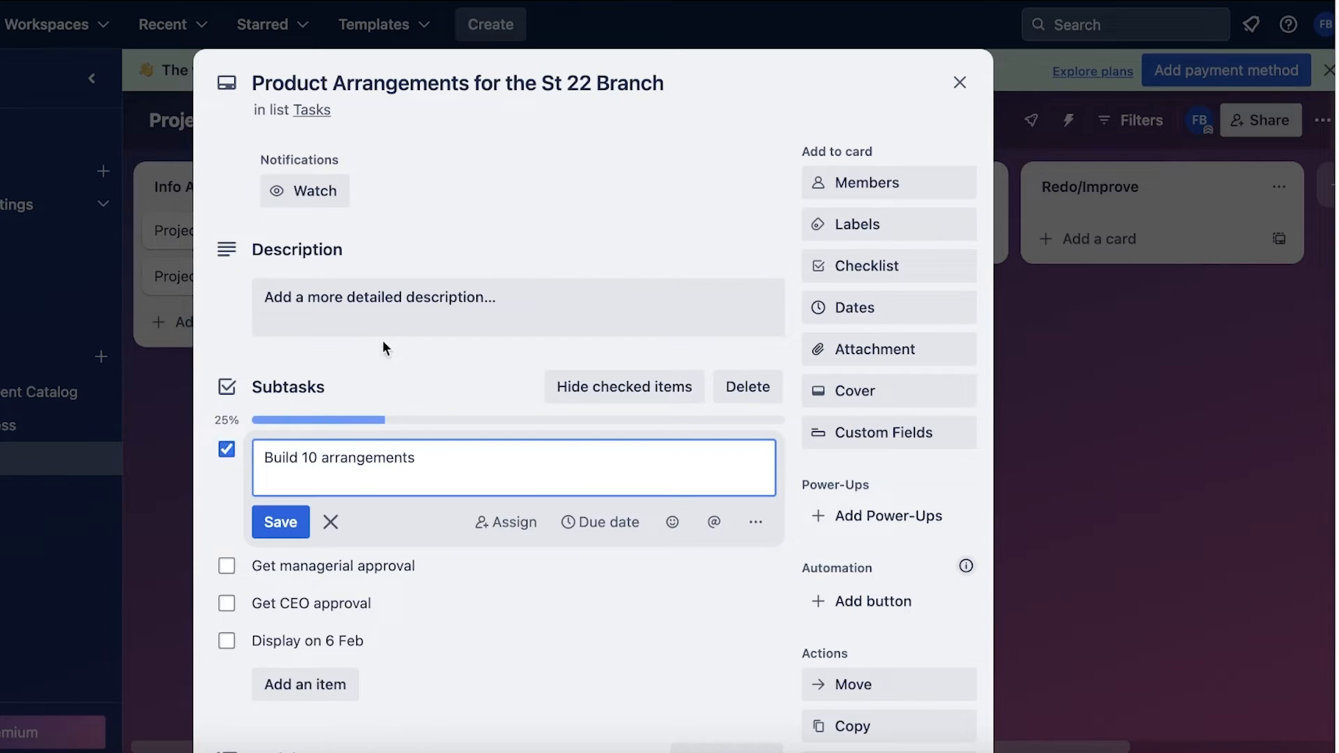
pyautogui.click(279, 522)
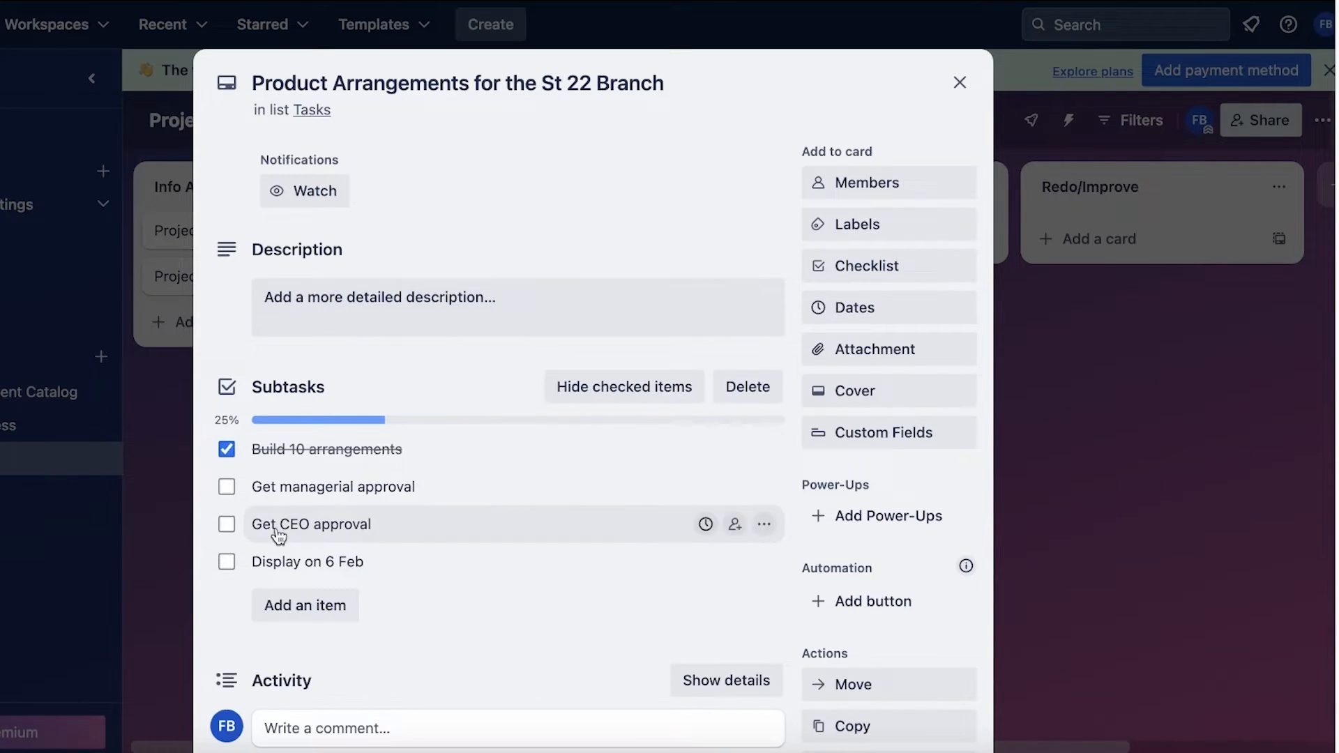
pyautogui.moveTo(248, 465)
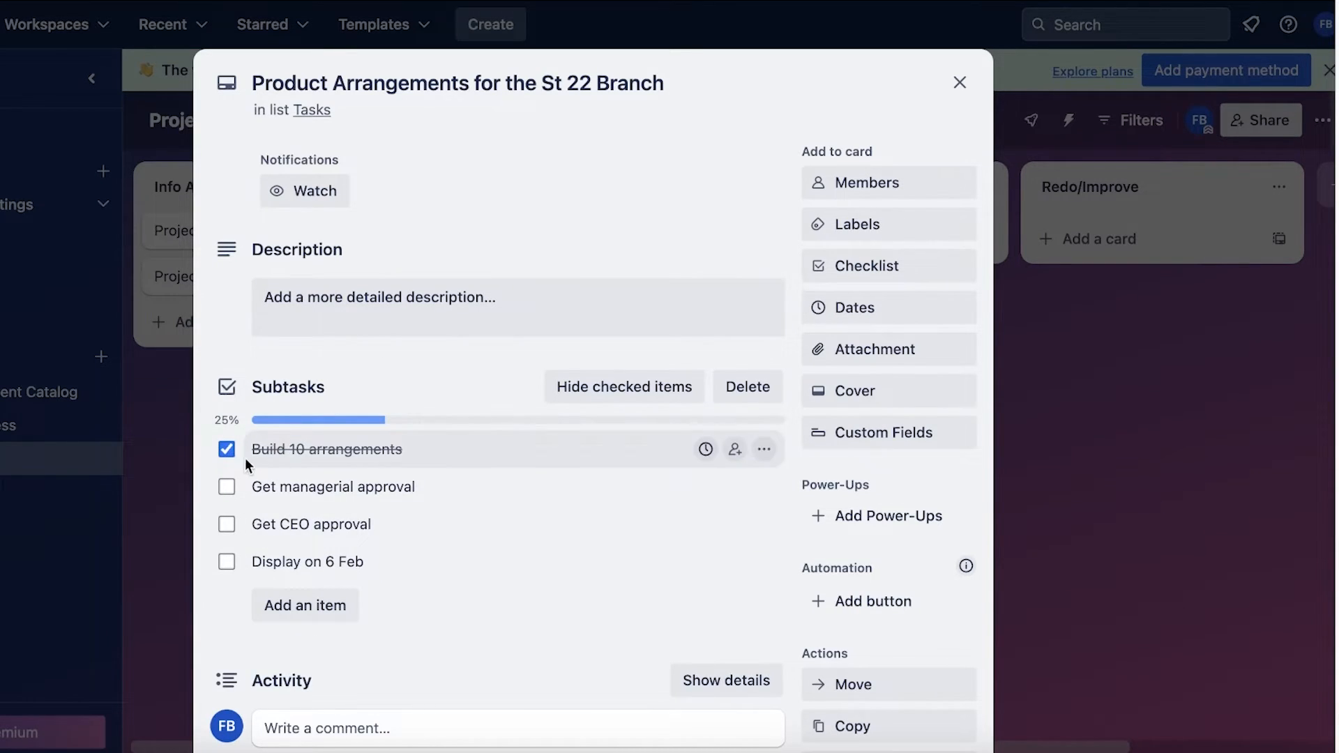
pyautogui.click(226, 449)
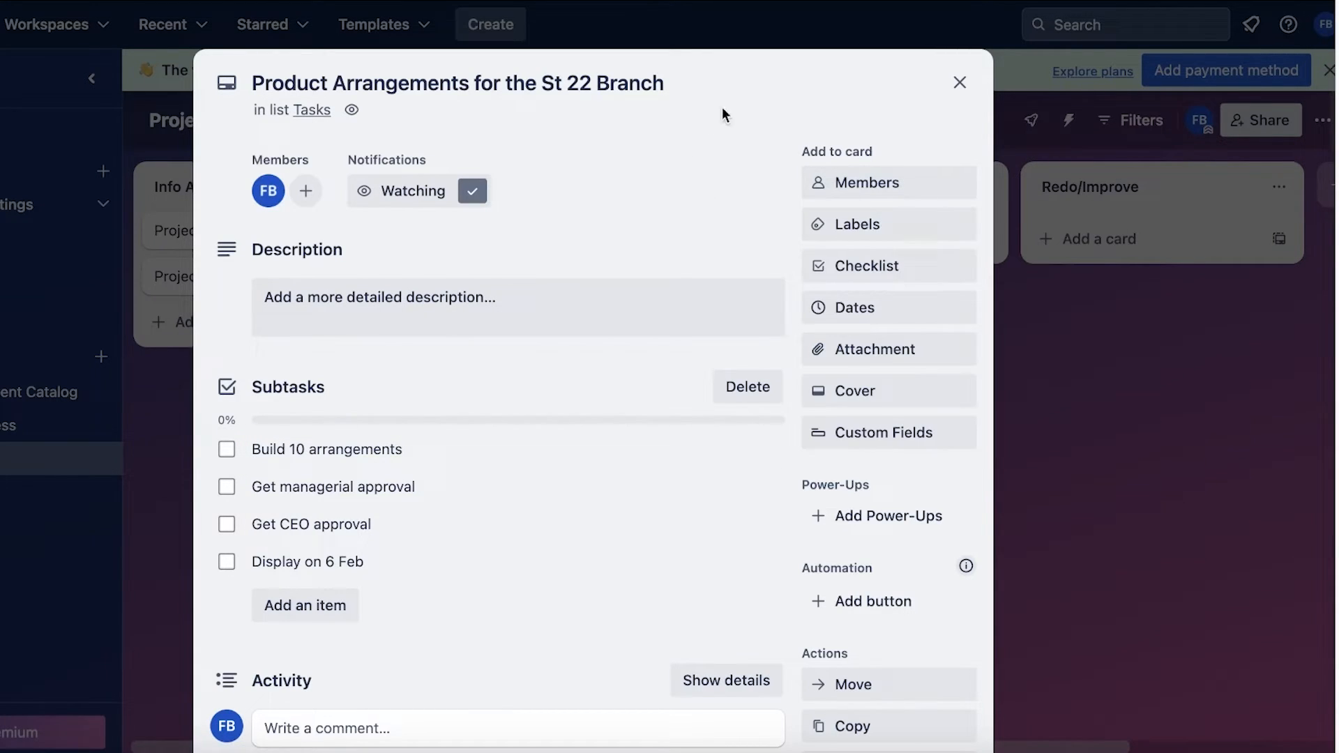
pyautogui.click(851, 308)
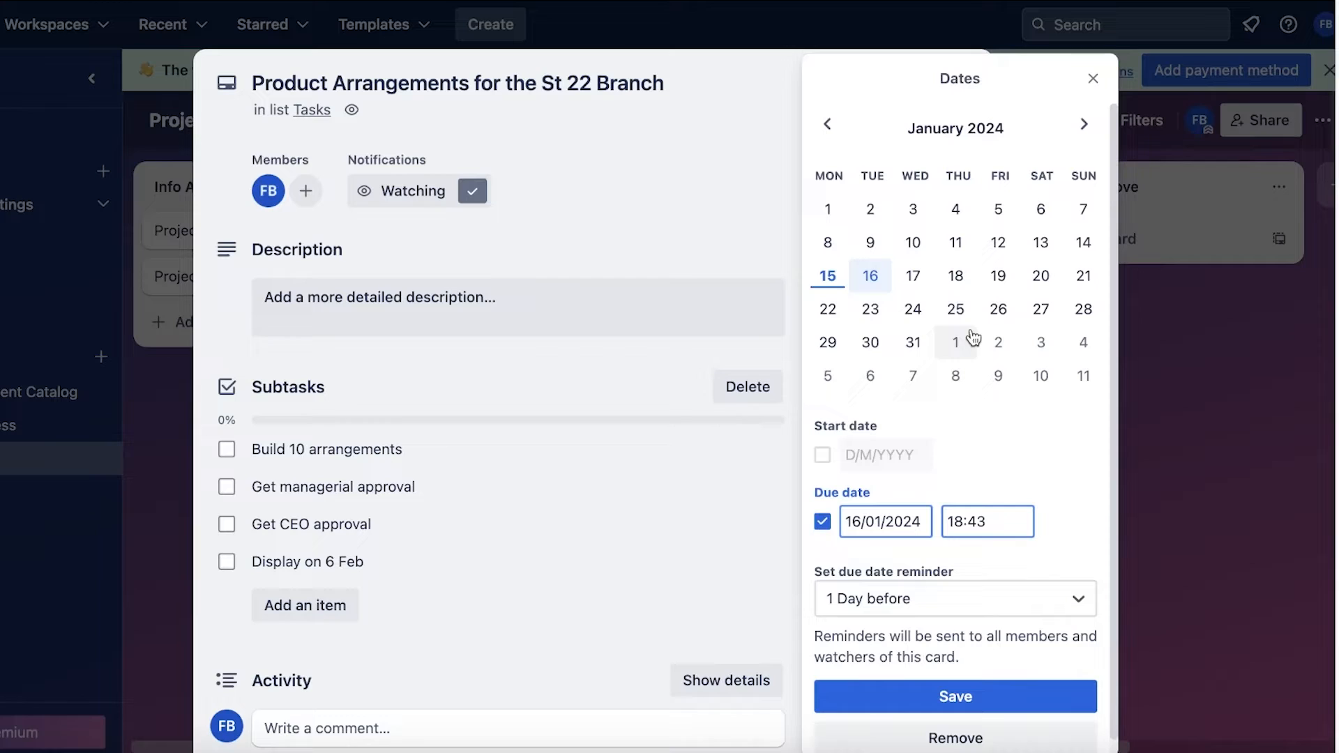
# Save the card's due date as 6 February at 18:43
pyautogui.click(1083, 124)
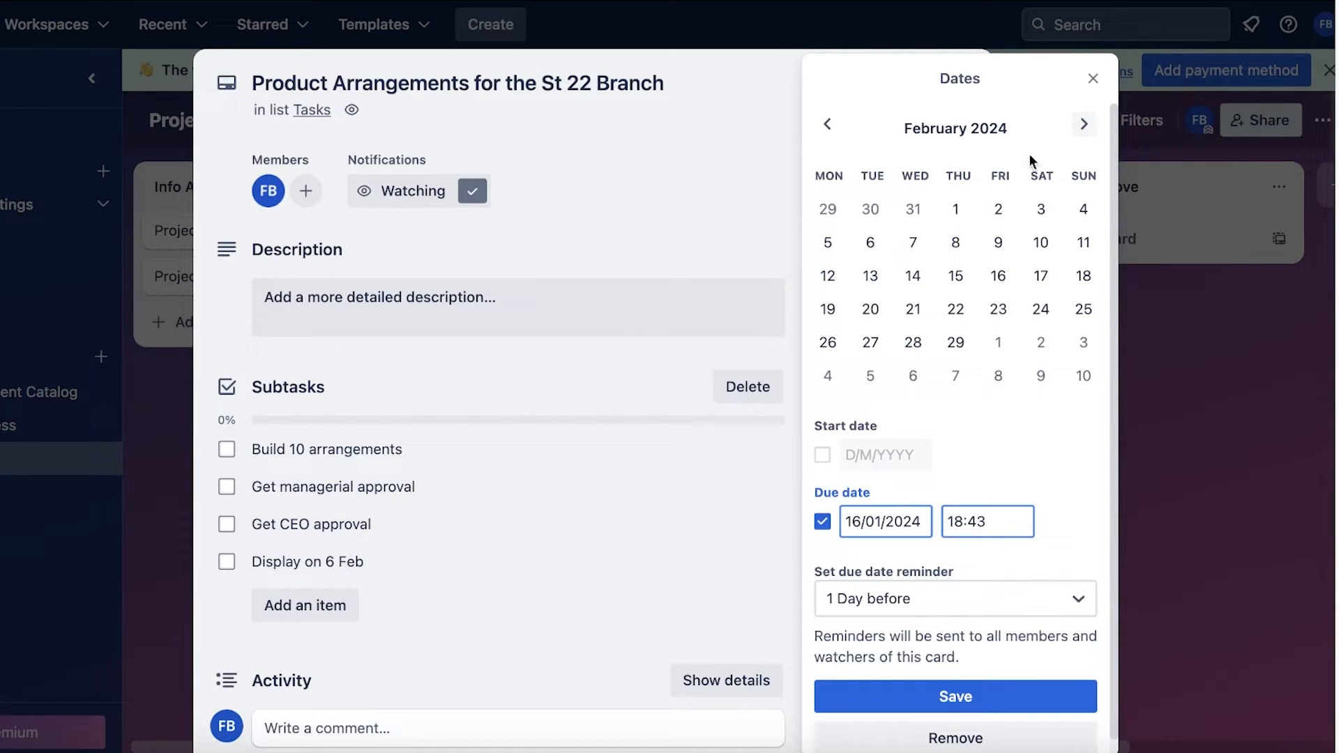
pyautogui.click(870, 242)
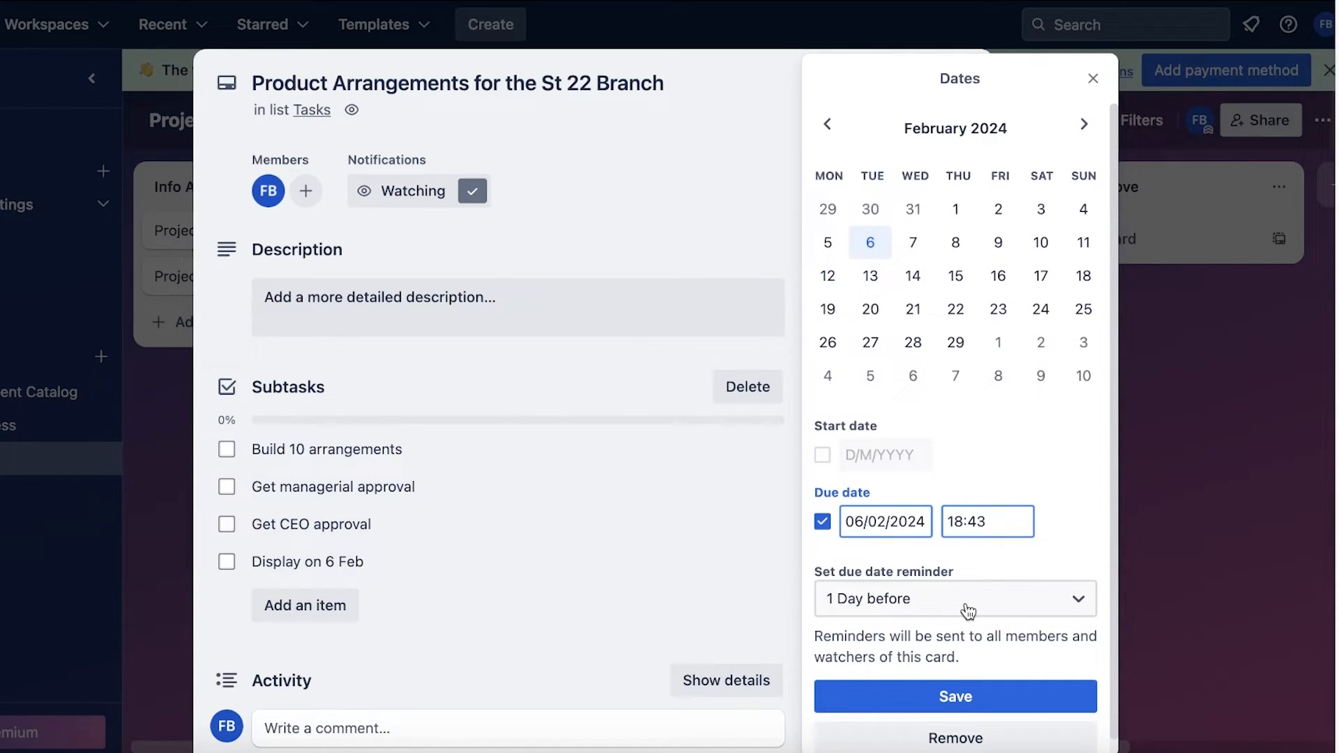
pyautogui.click(955, 696)
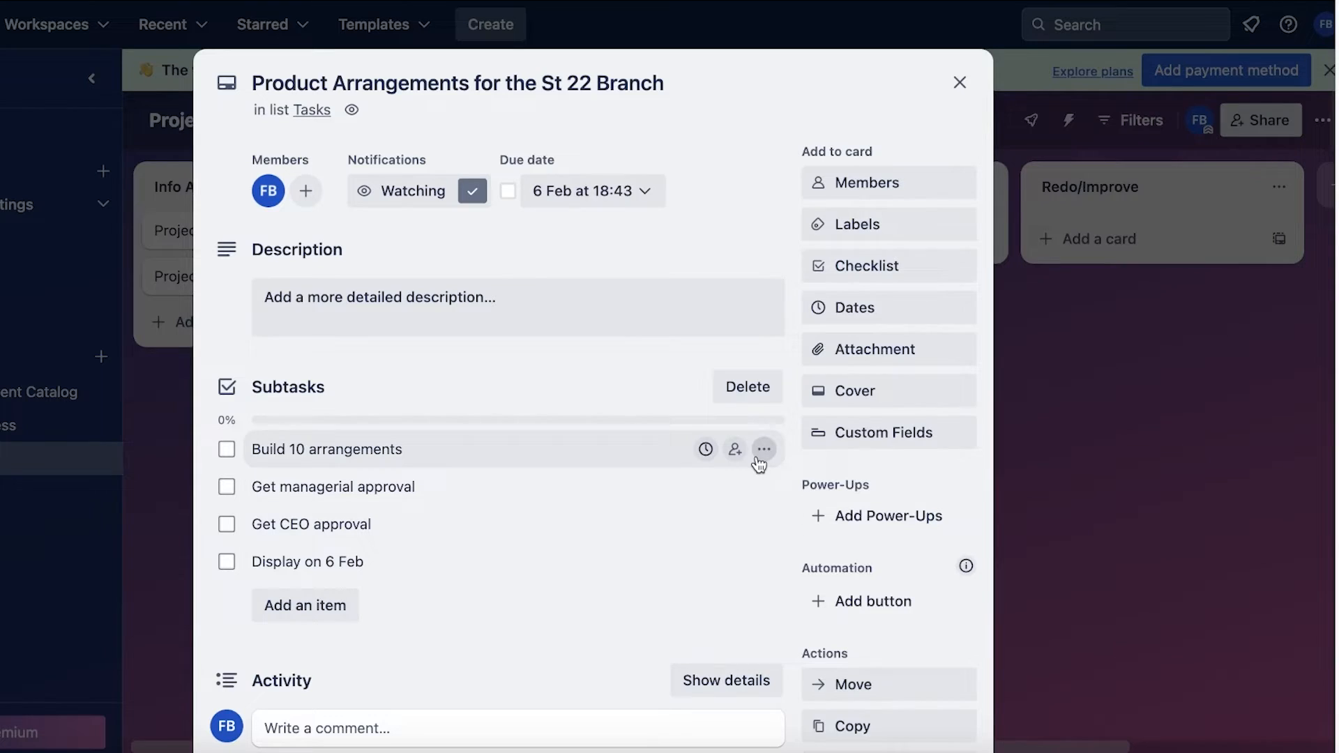
pyautogui.click(860, 224)
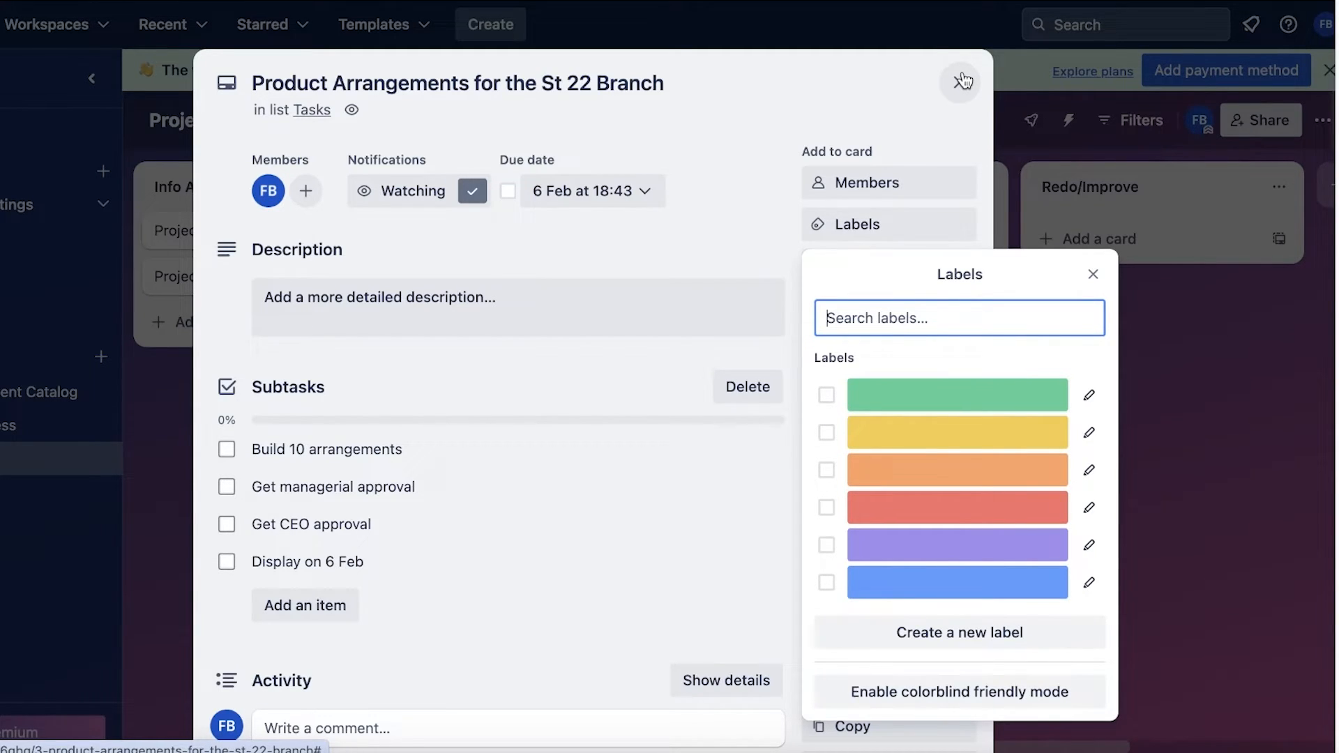
pyautogui.moveTo(1080, 420)
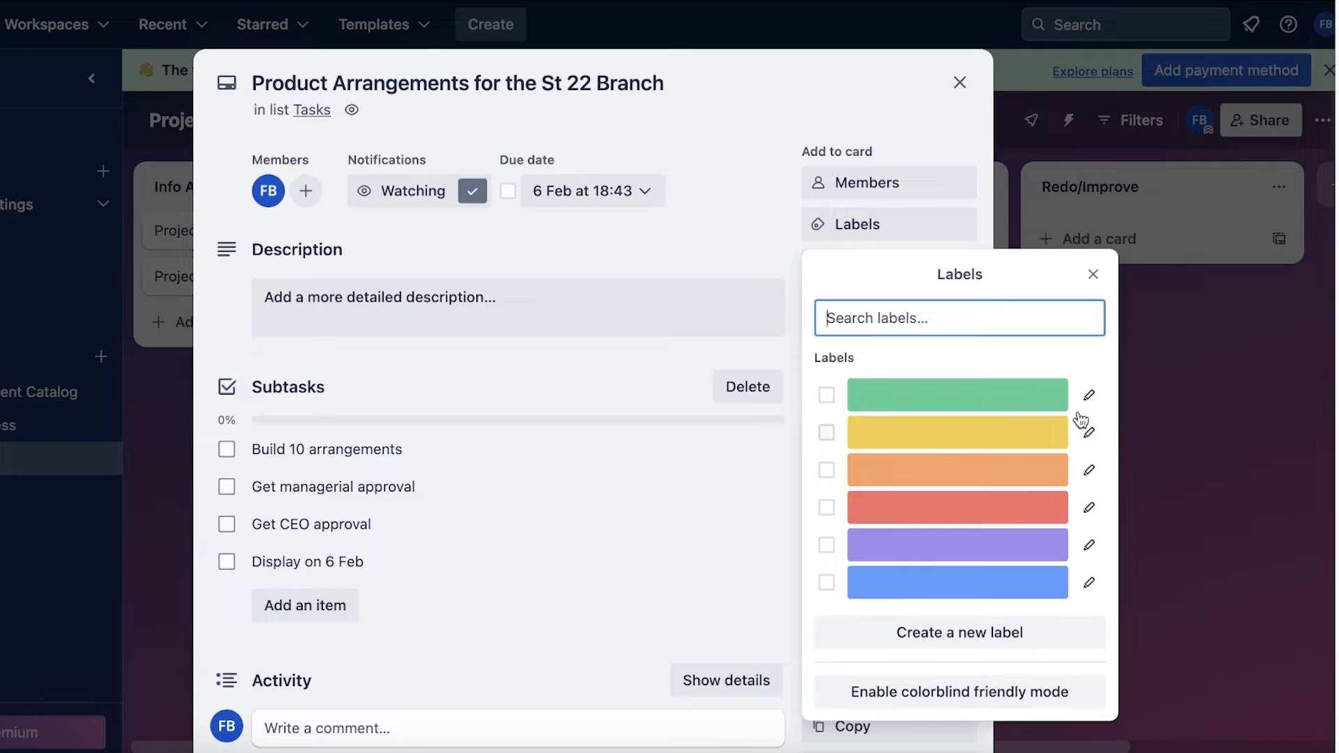
# Name the red label Urgent
pyautogui.click(1089, 395)
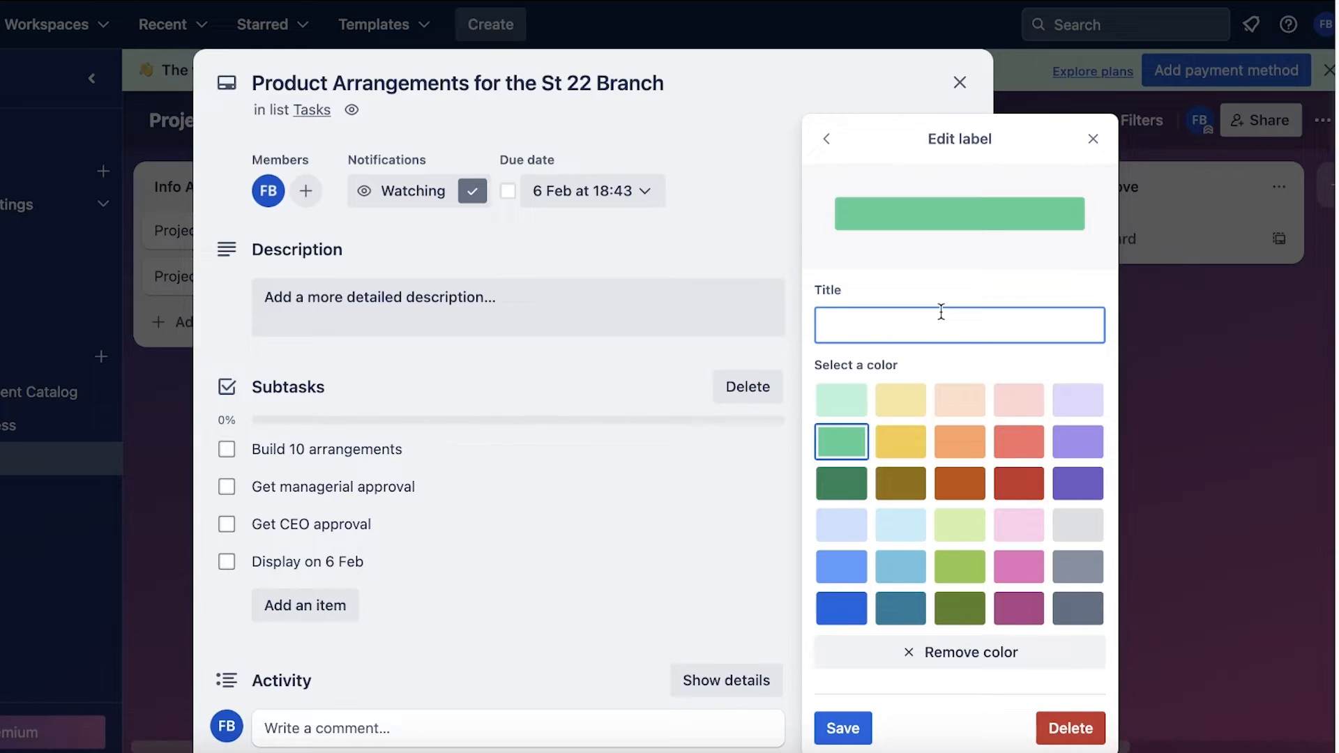
pyautogui.click(825, 138)
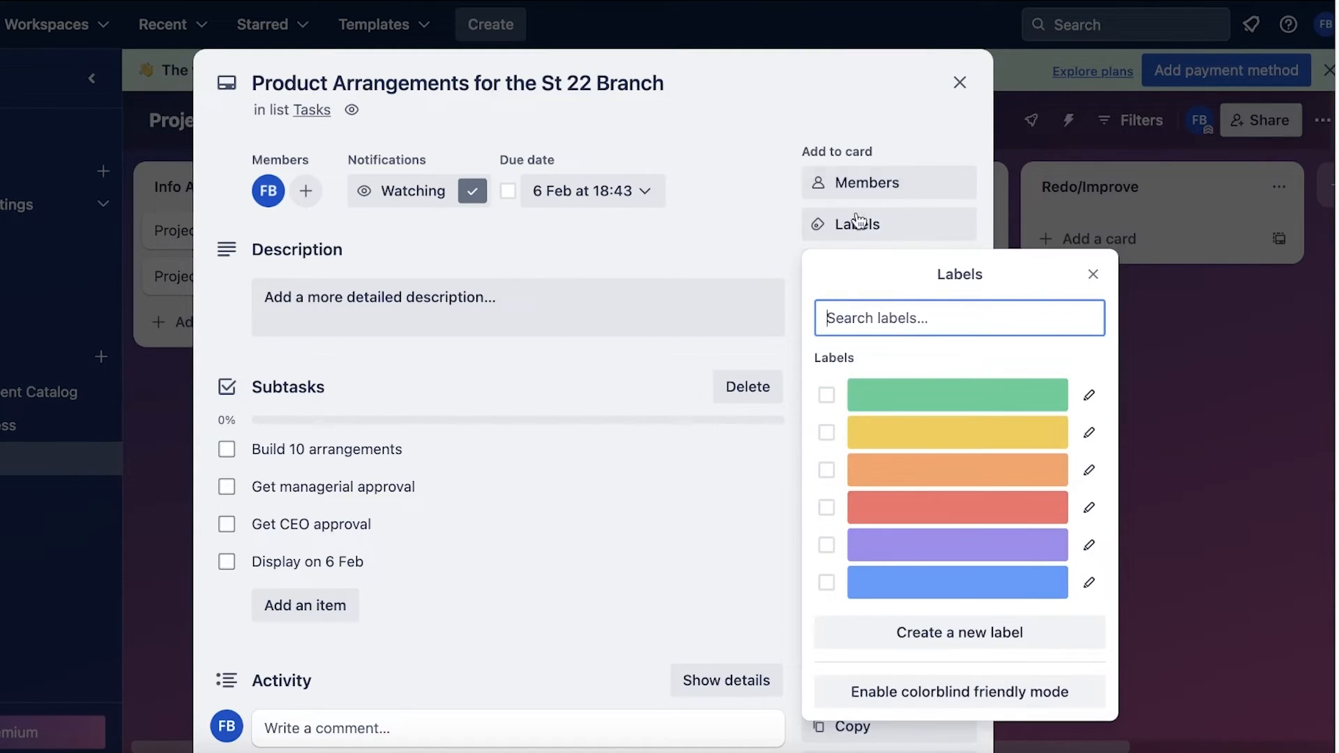
pyautogui.click(1092, 274)
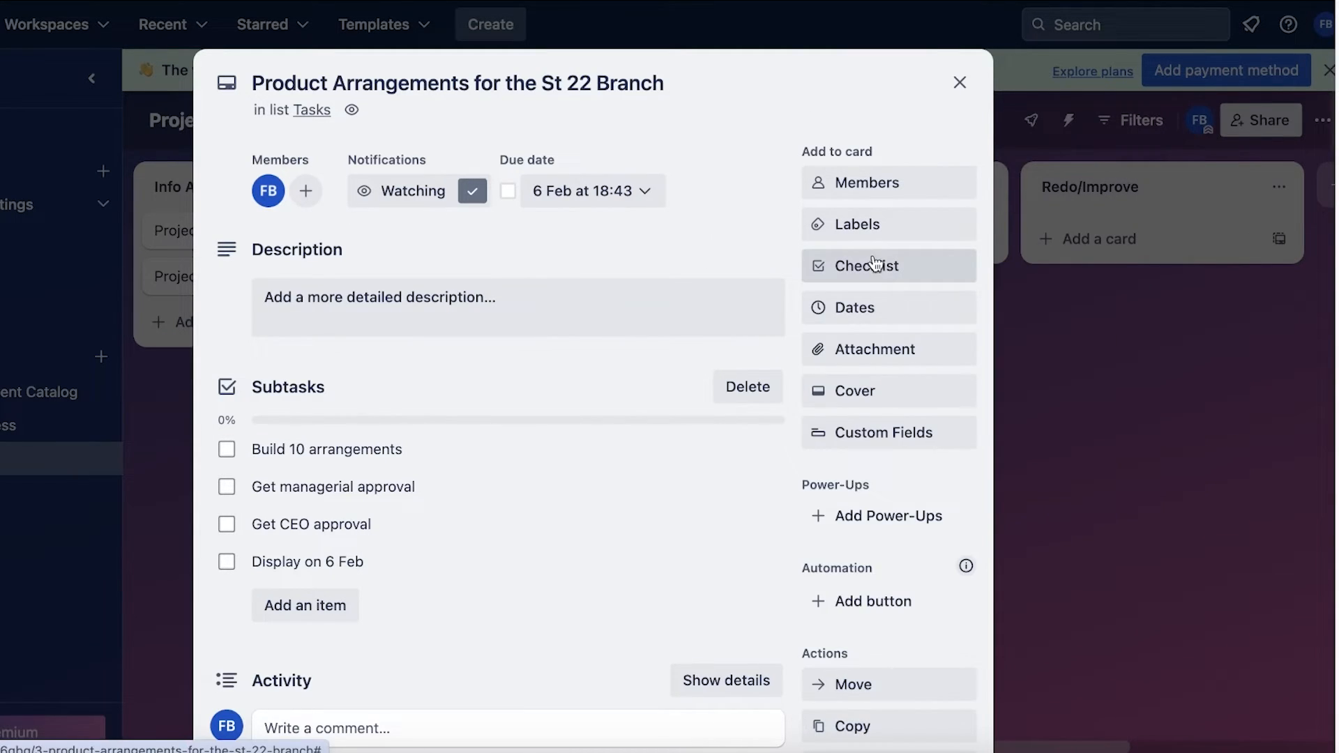
pyautogui.moveTo(849, 244)
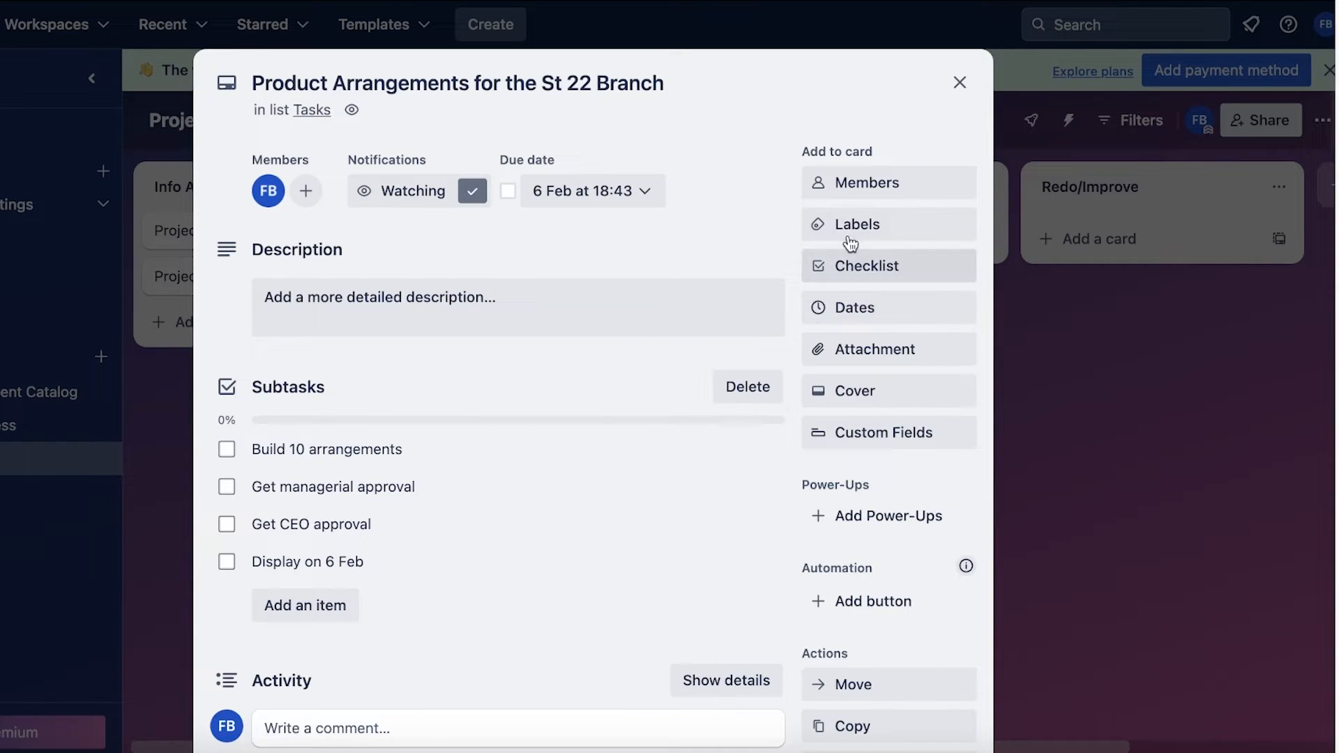
pyautogui.click(858, 224)
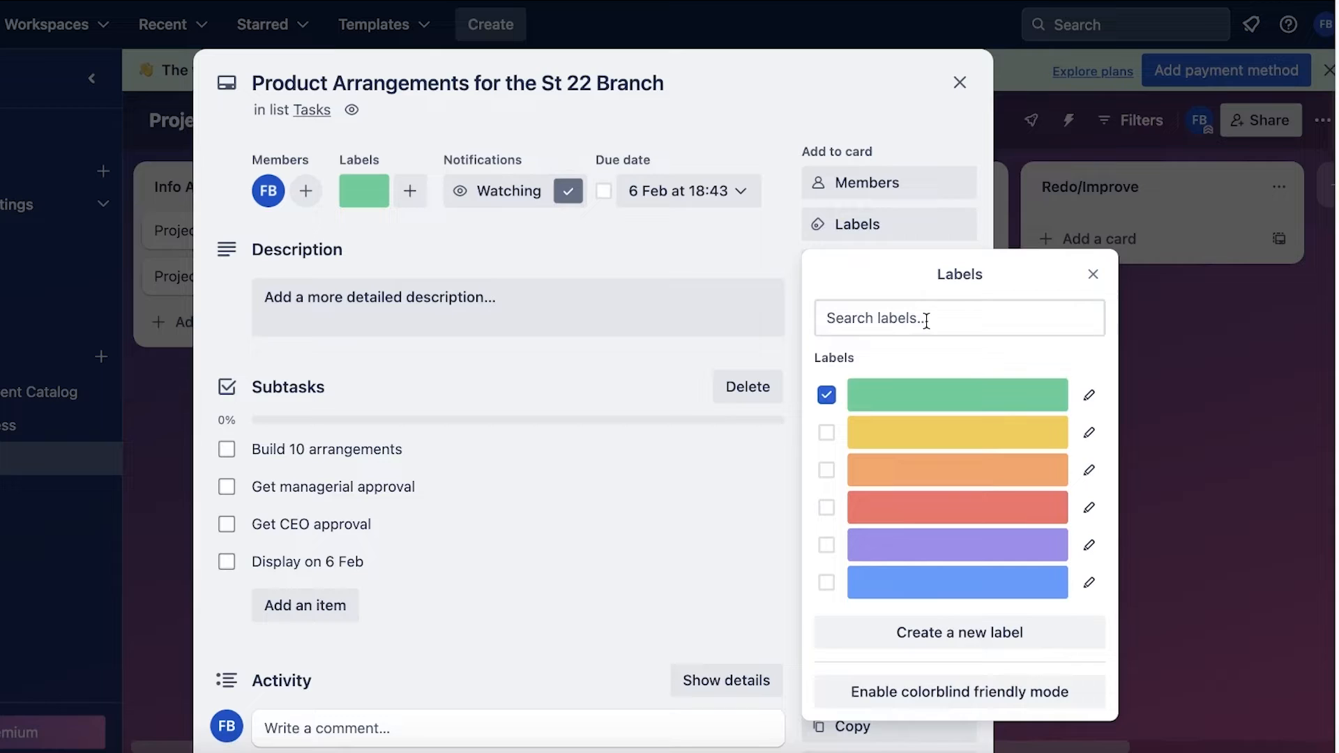
pyautogui.click(1088, 395)
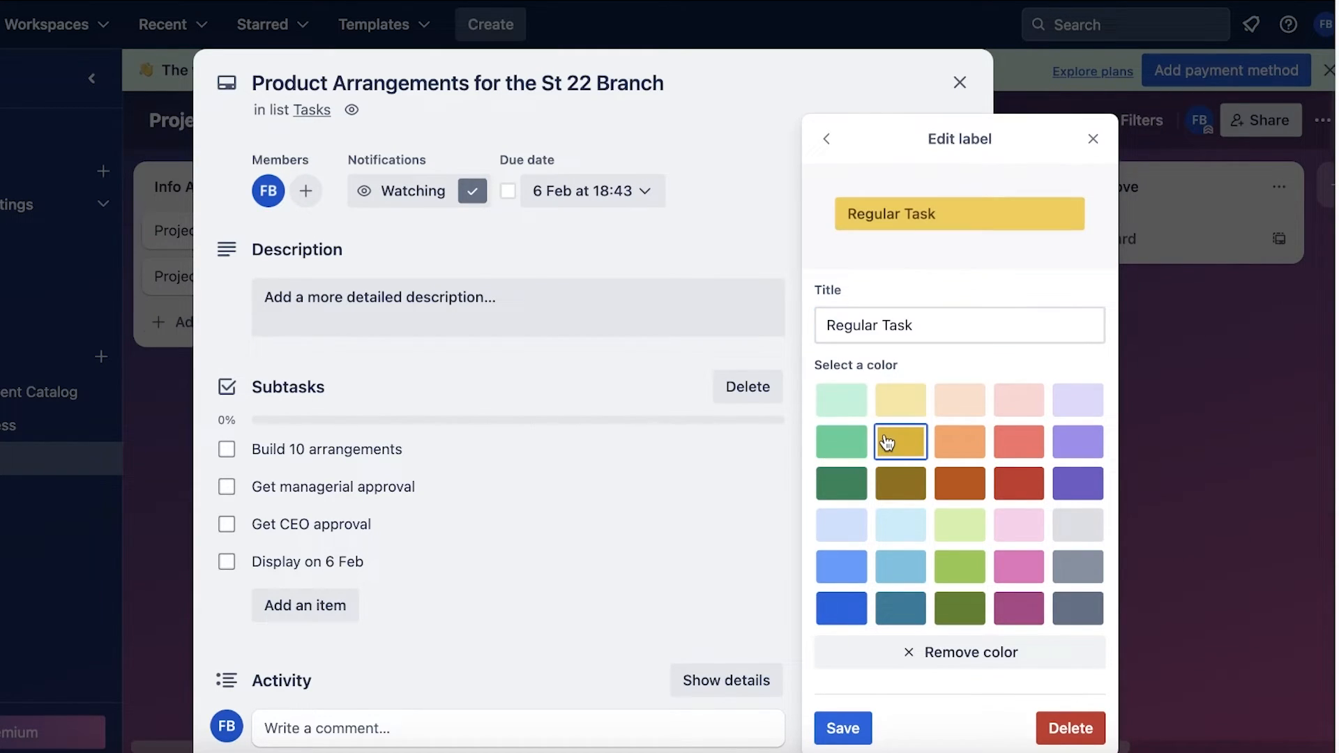
pyautogui.click(958, 325)
pyautogui.write('U')
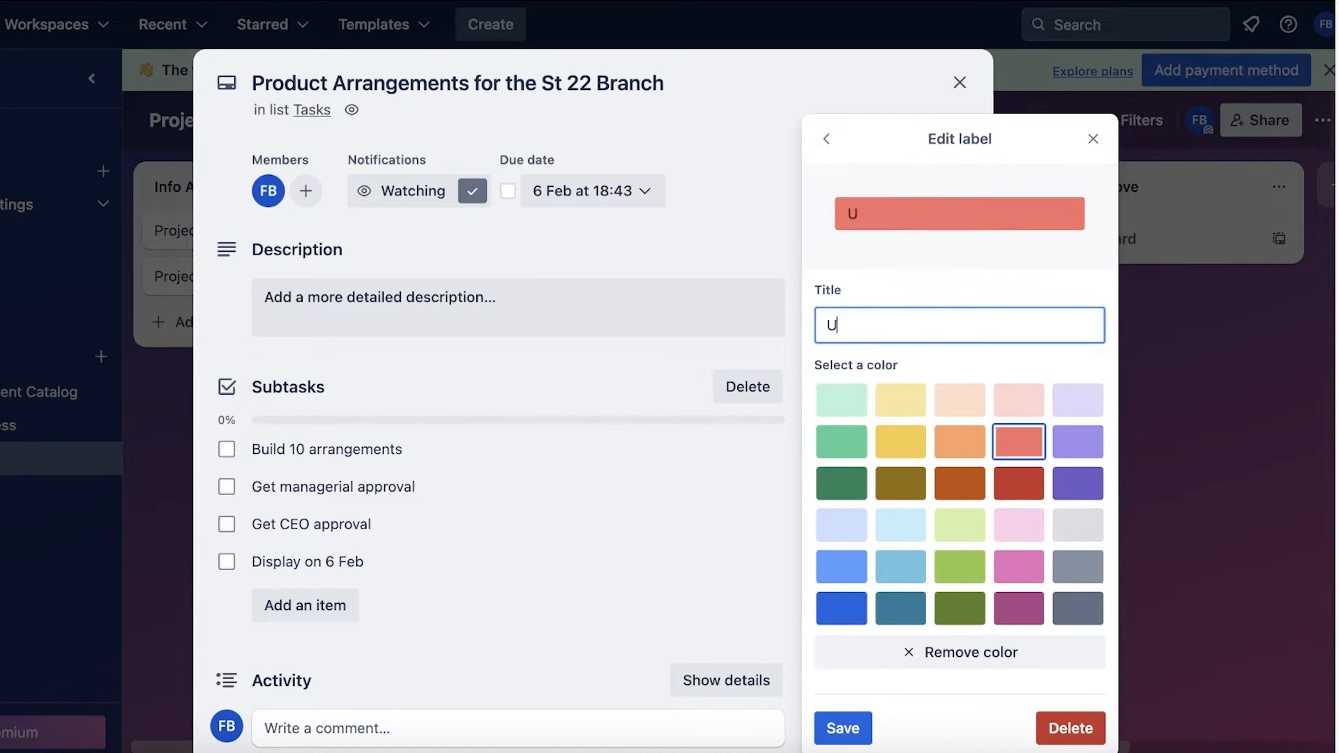
pyautogui.write('rgent')
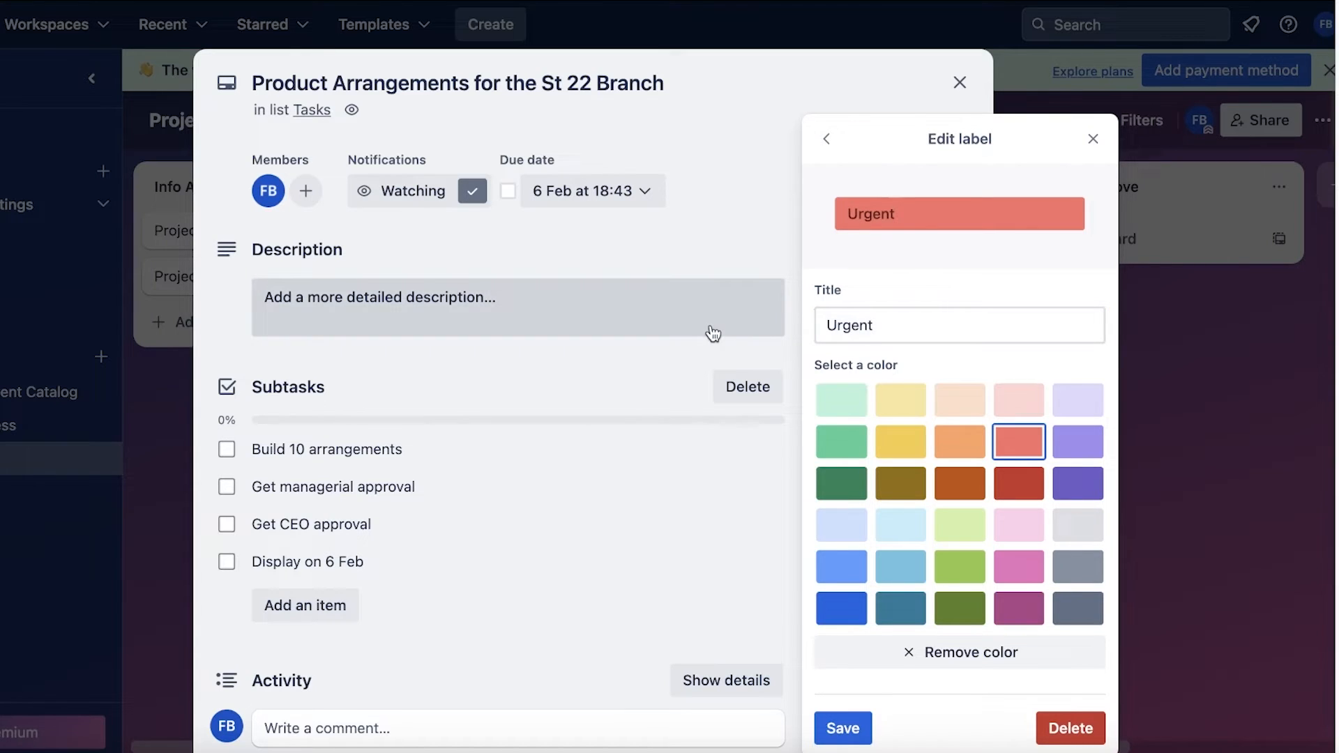
pyautogui.click(872, 266)
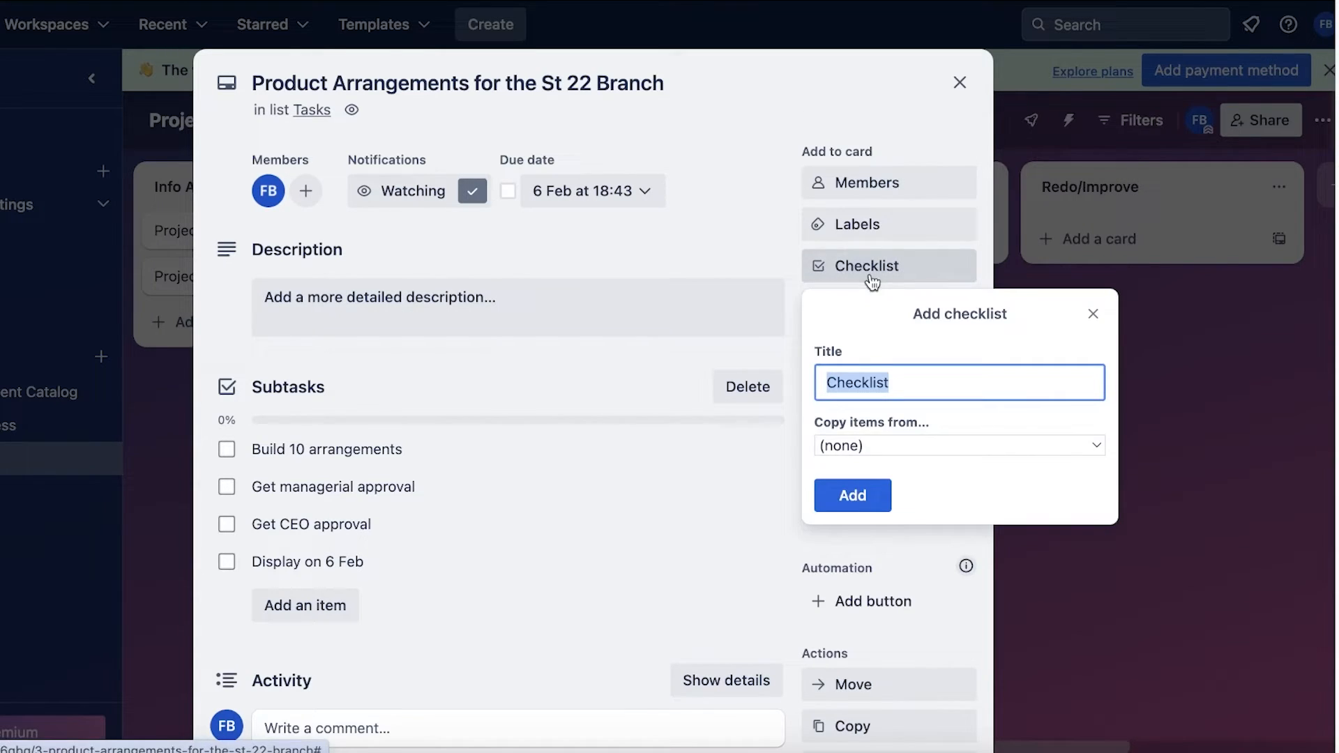
# Name the green label Regular Task, leaving the red label off the card
pyautogui.click(959, 82)
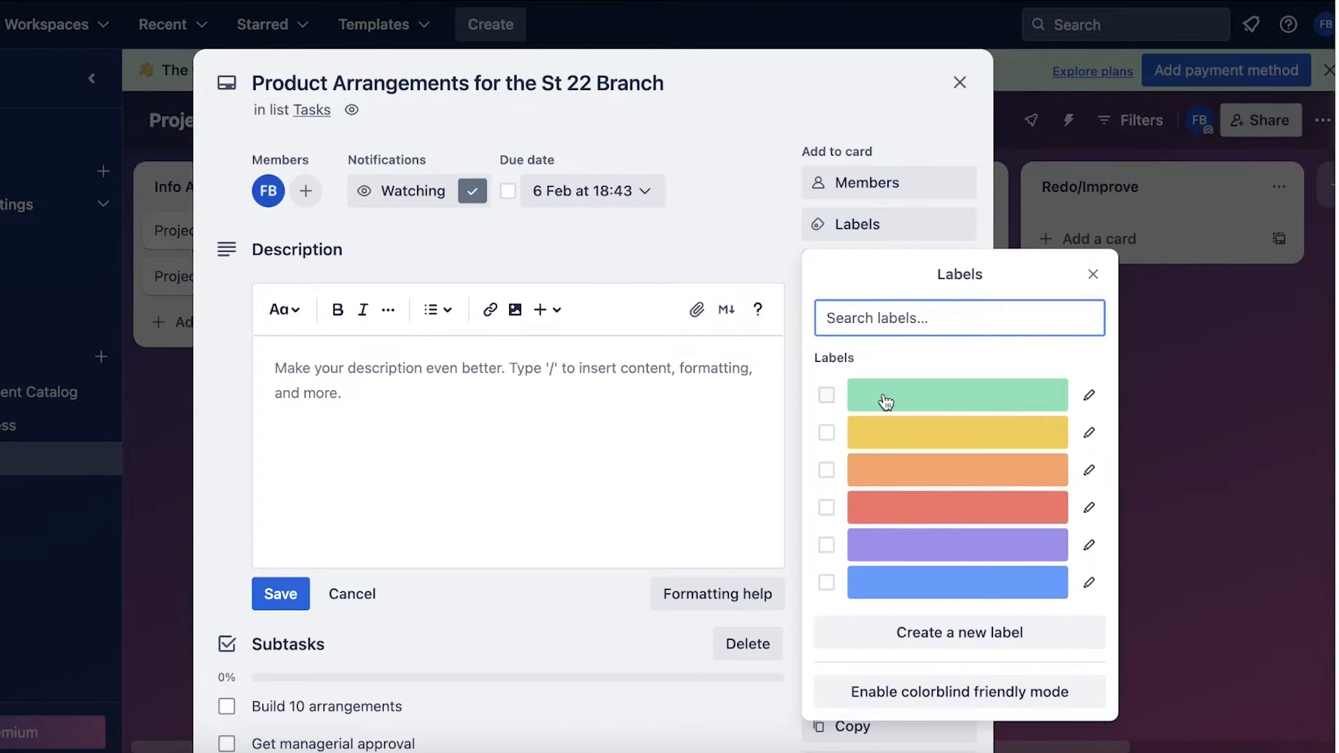
pyautogui.click(1089, 395)
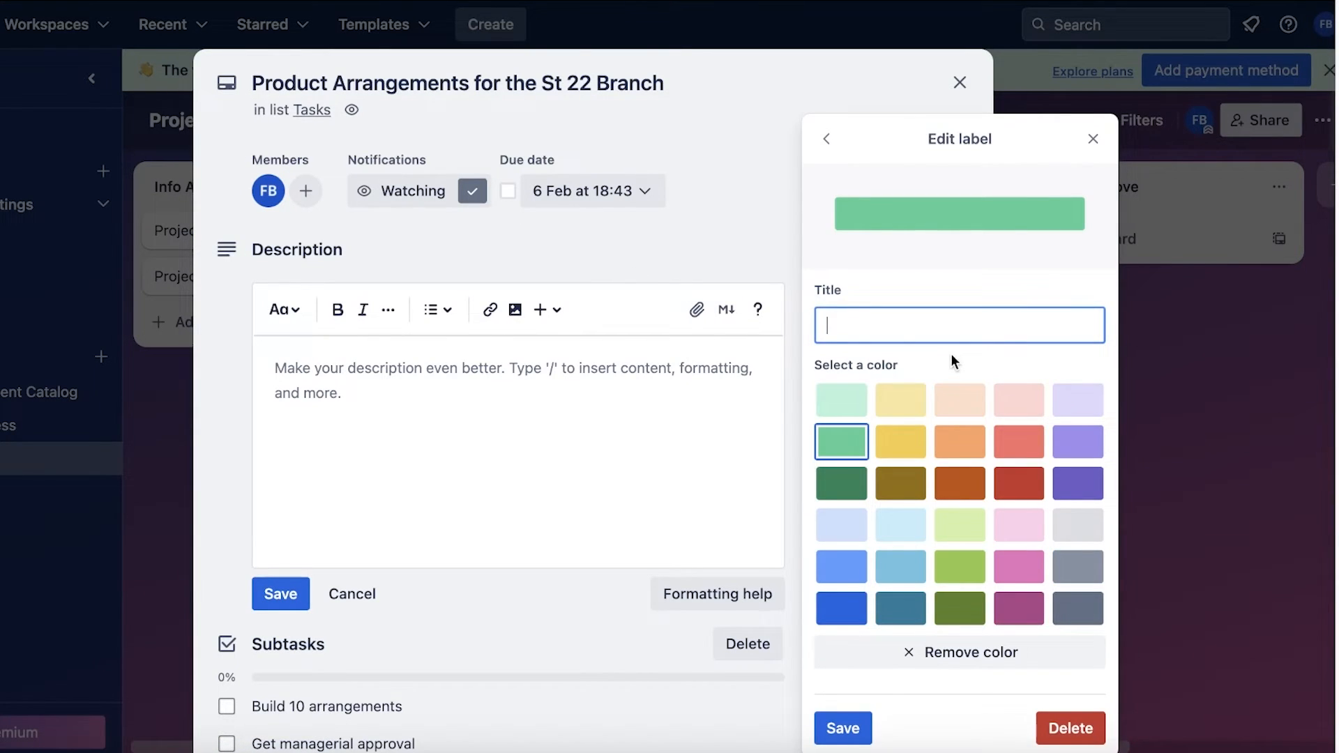
pyautogui.write('Regular Task')
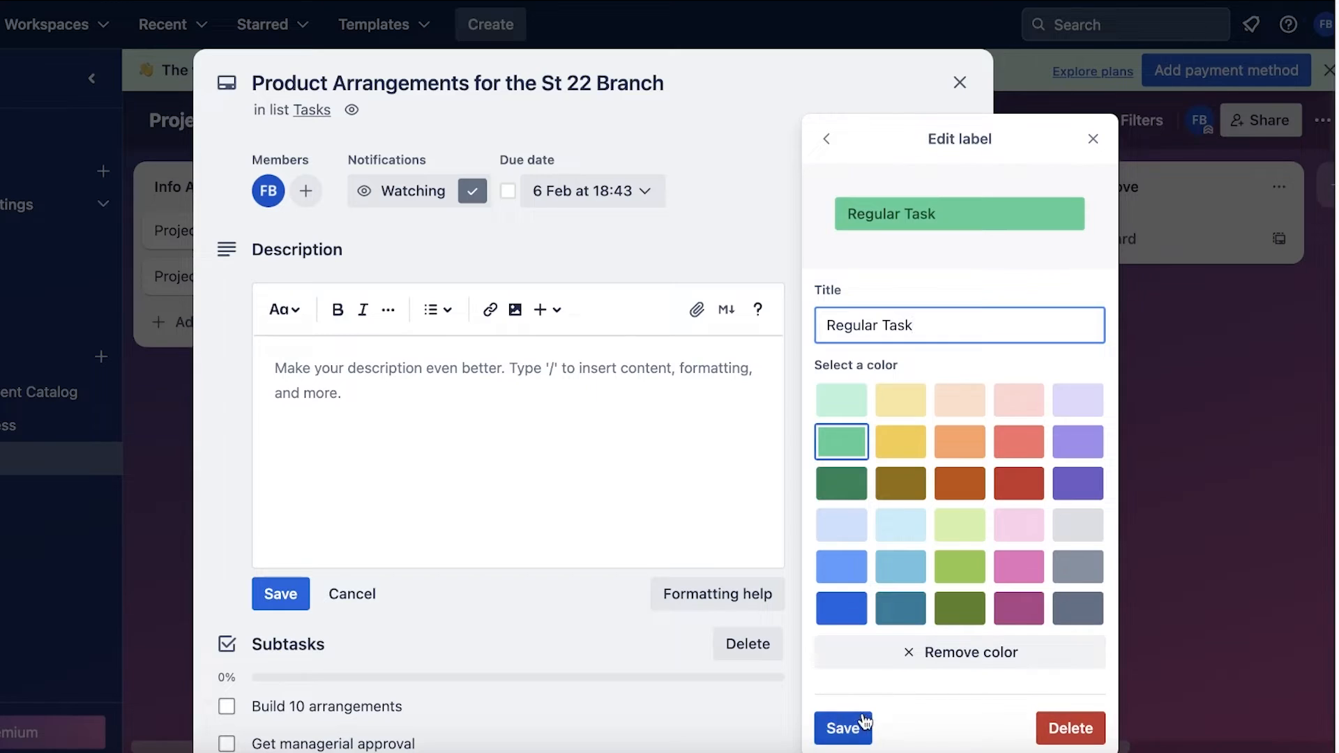
pyautogui.click(899, 441)
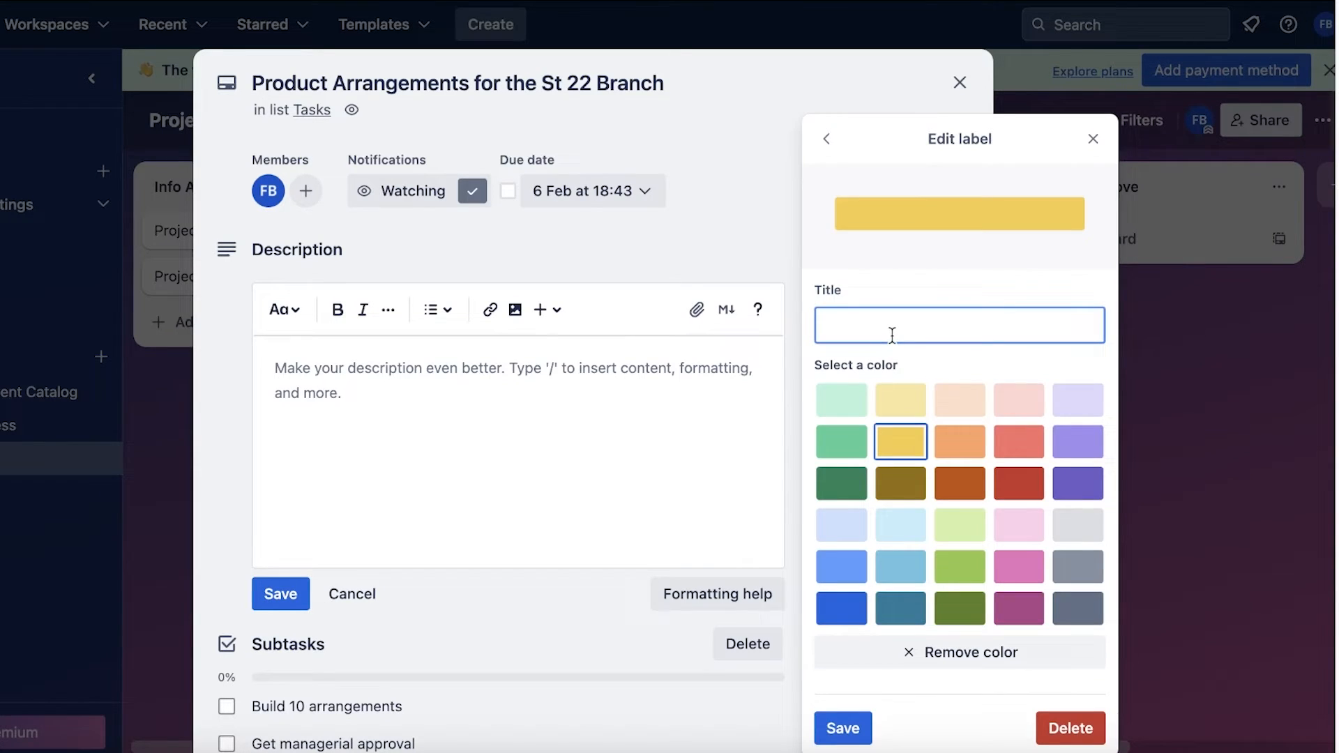
pyautogui.click(825, 138)
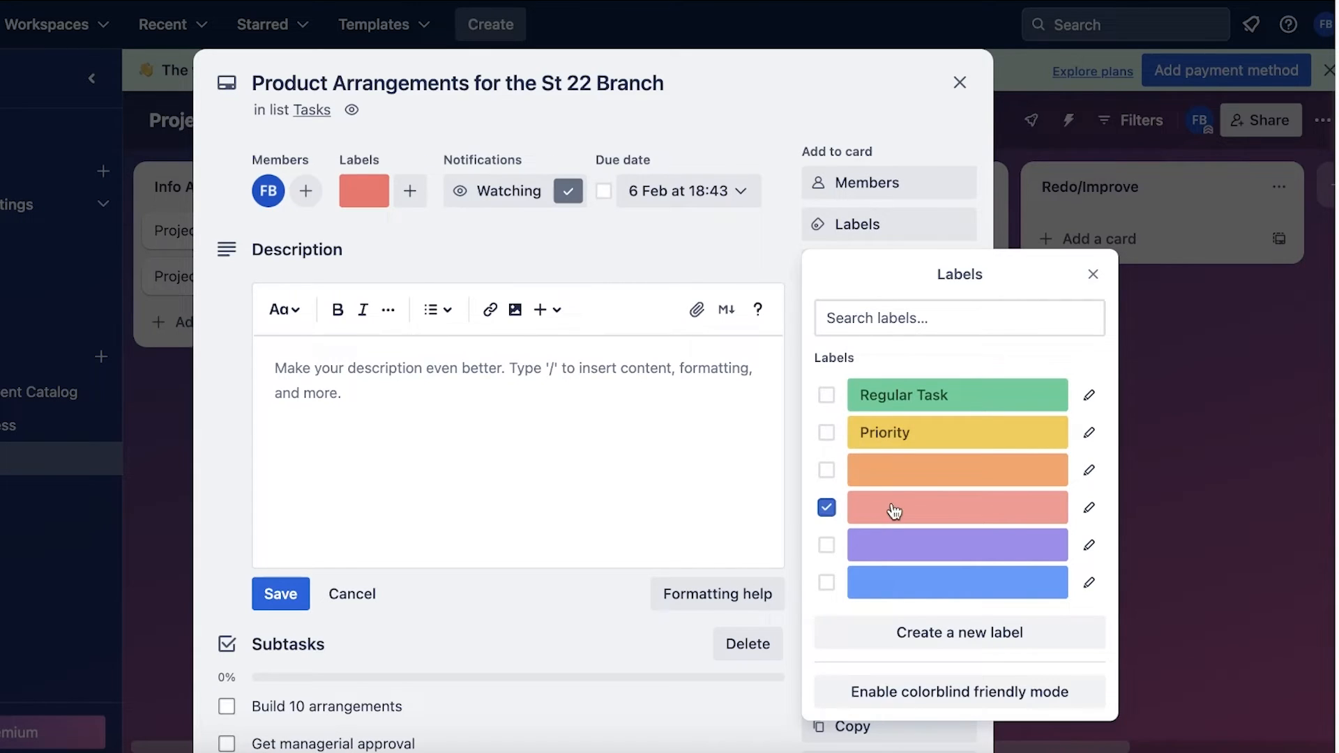
pyautogui.click(826, 506)
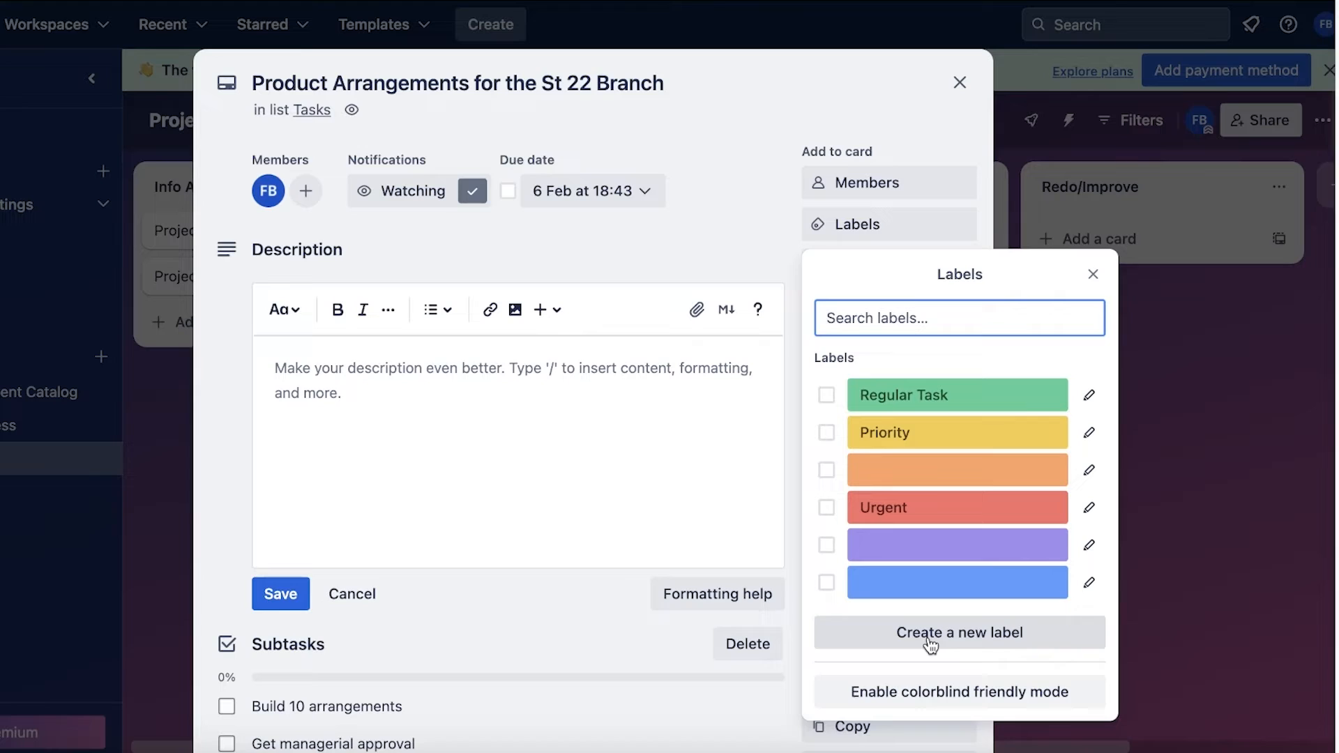
pyautogui.moveTo(940, 647)
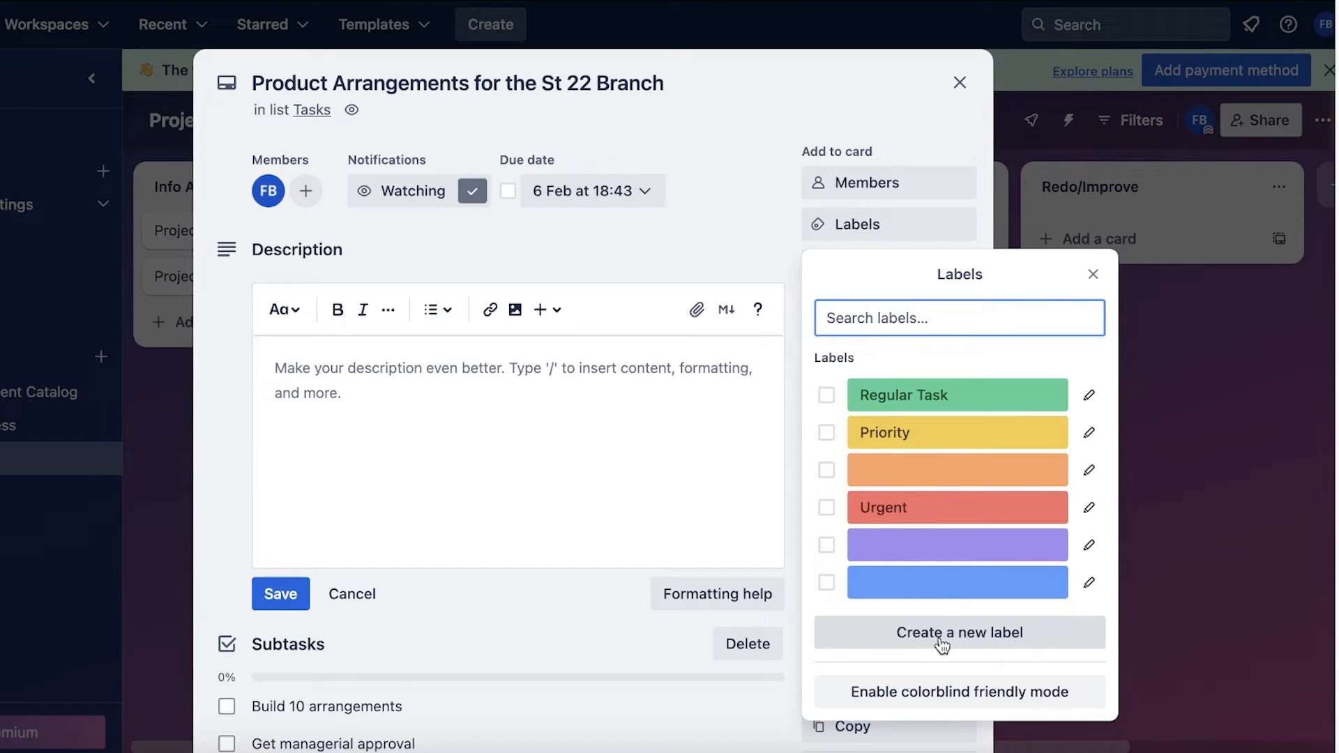
pyautogui.moveTo(1085, 564)
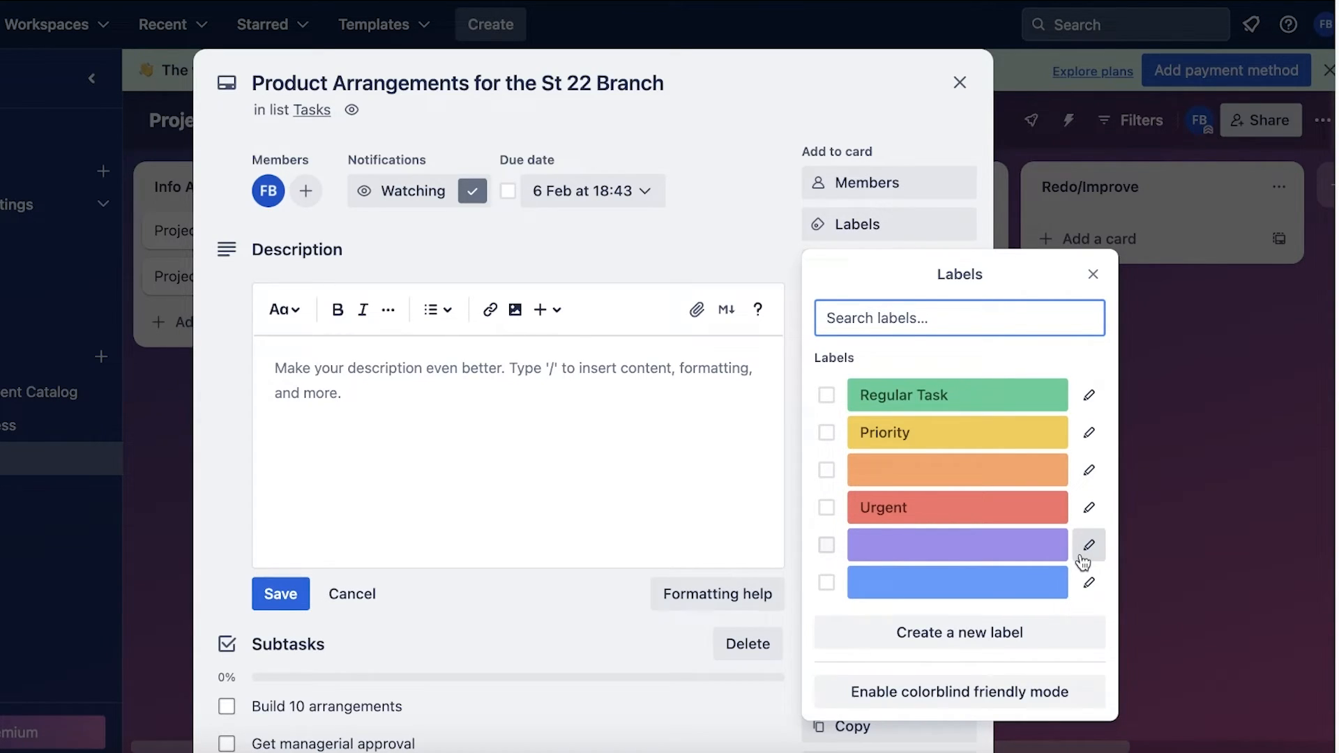
# Apply the Regular Task and Marketing labels to the card, removing IT
pyautogui.click(1089, 545)
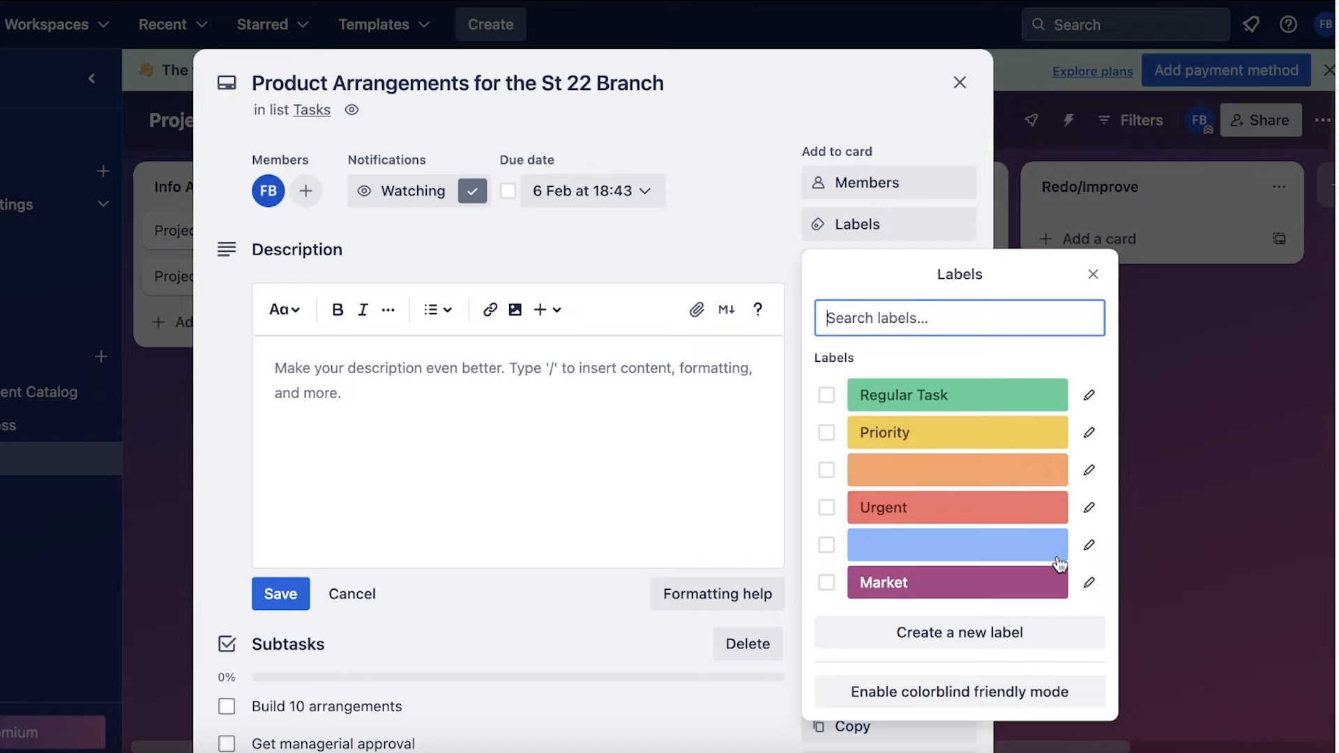
pyautogui.click(1089, 582)
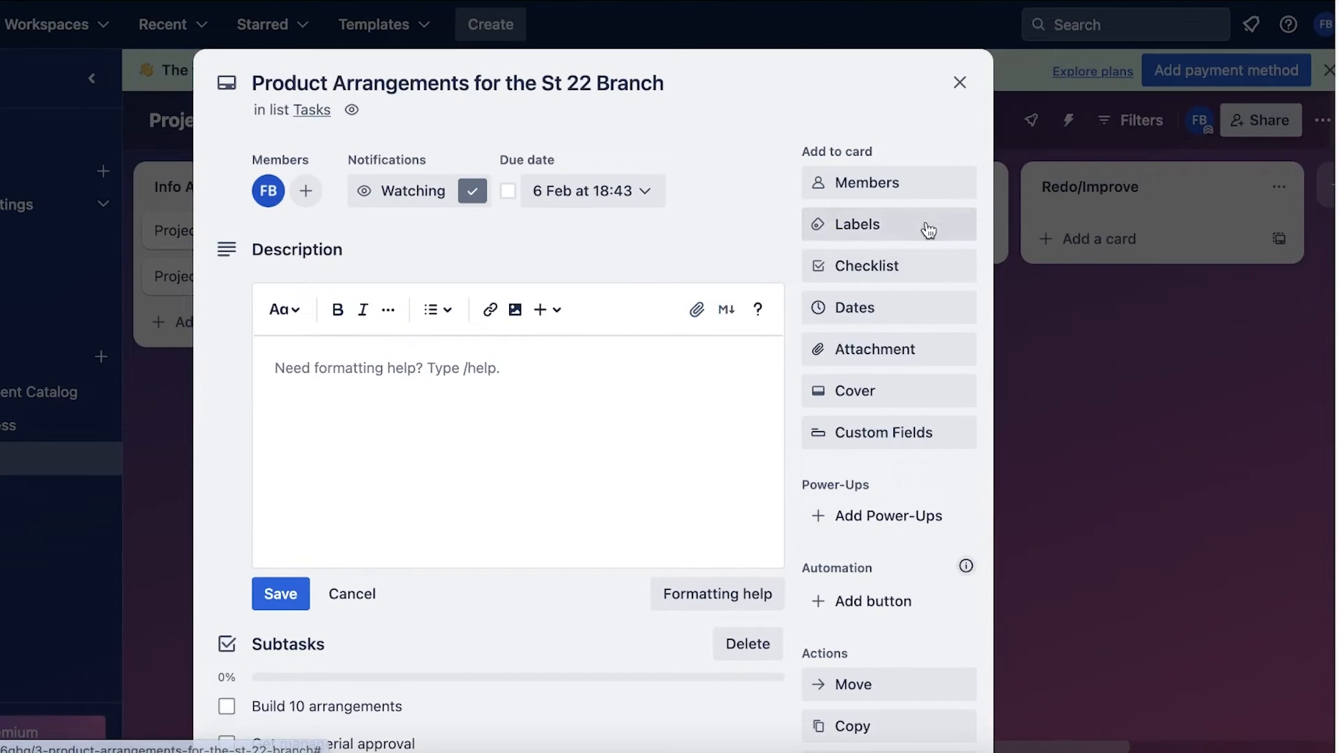
pyautogui.click(864, 224)
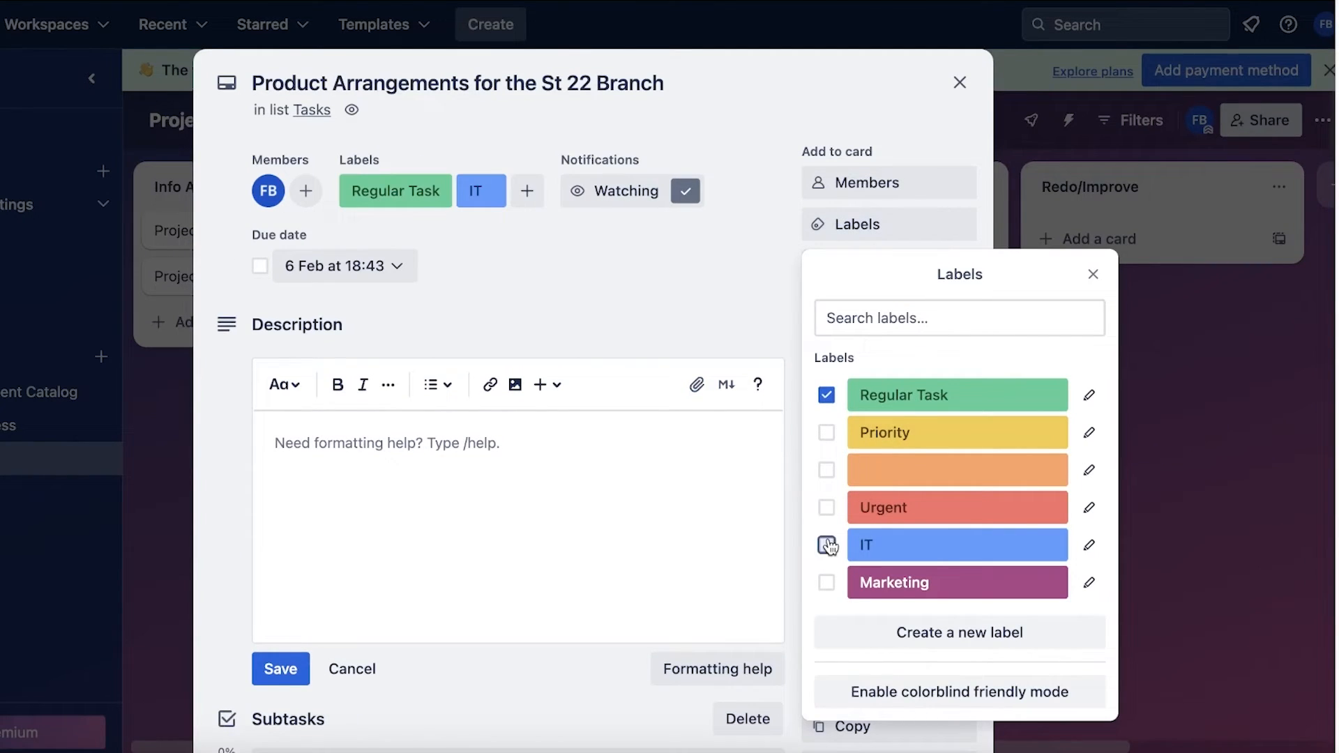
pyautogui.click(1093, 274)
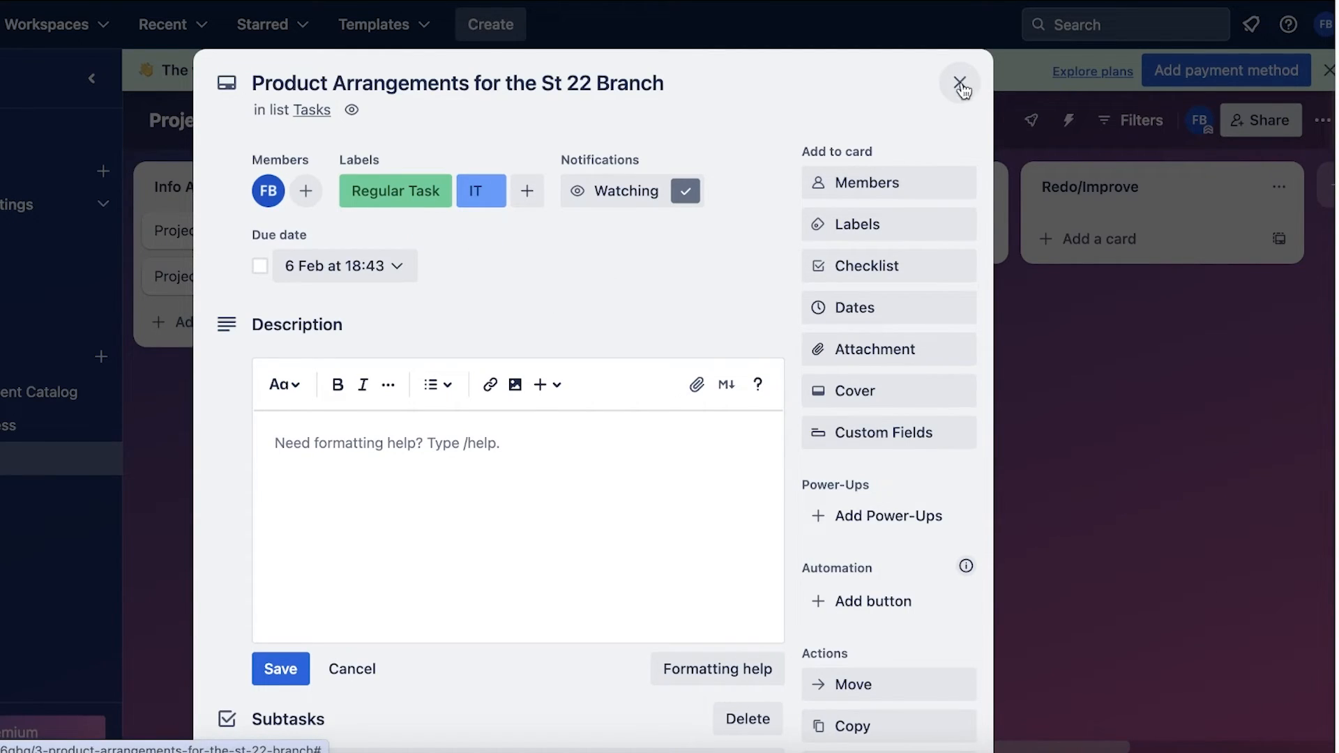
pyautogui.moveTo(869, 402)
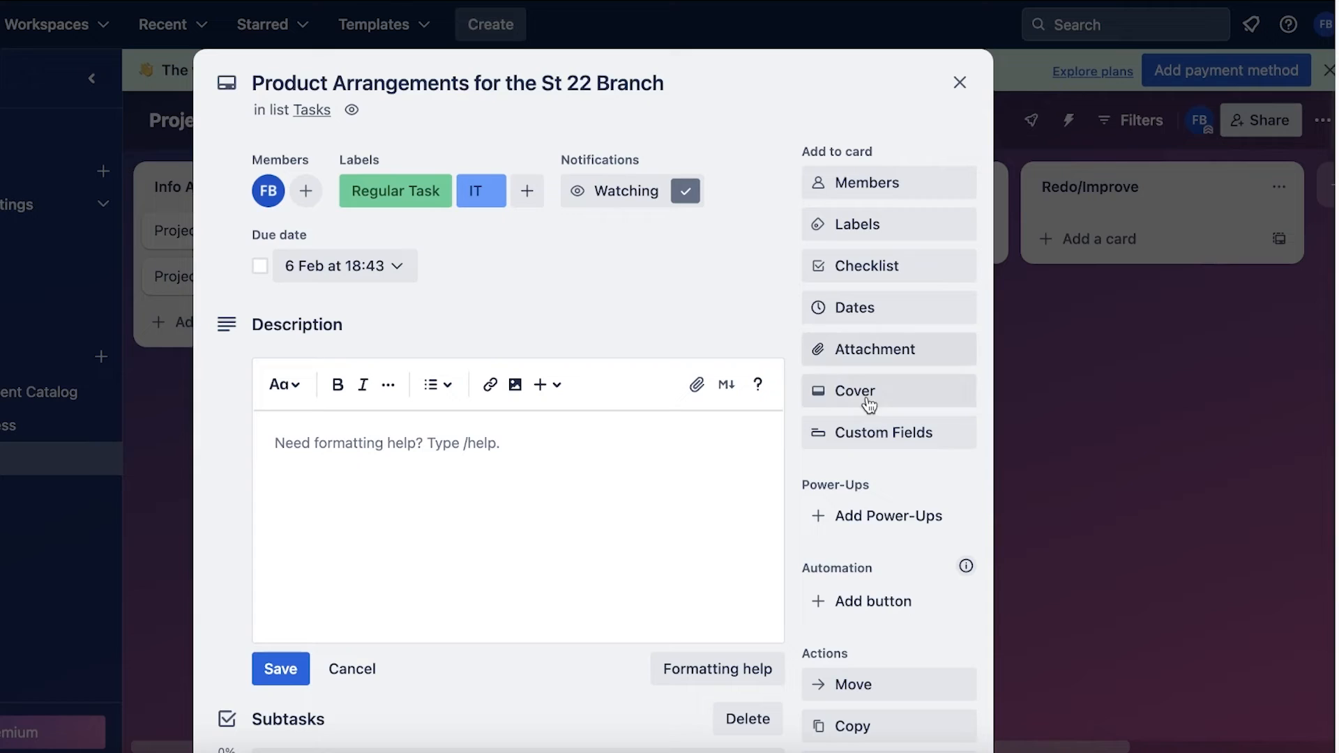
pyautogui.click(863, 223)
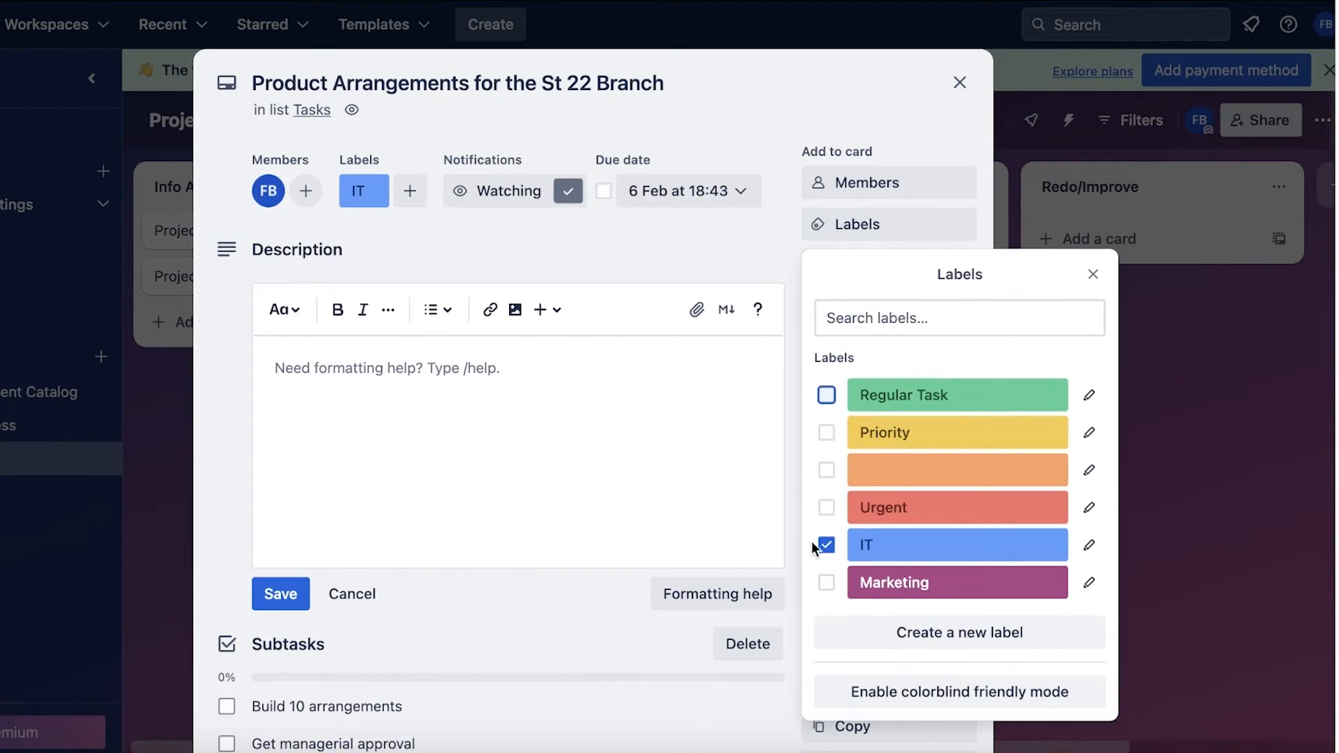
pyautogui.click(826, 395)
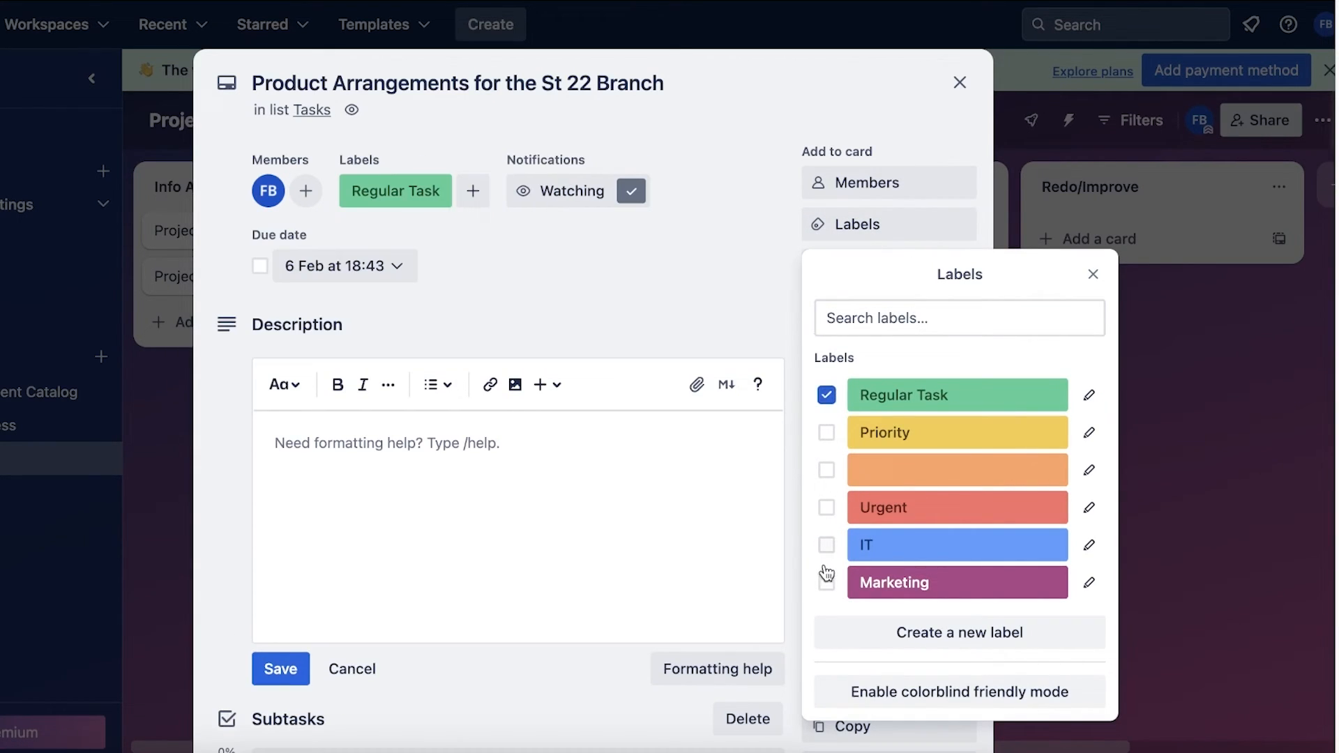
pyautogui.click(959, 83)
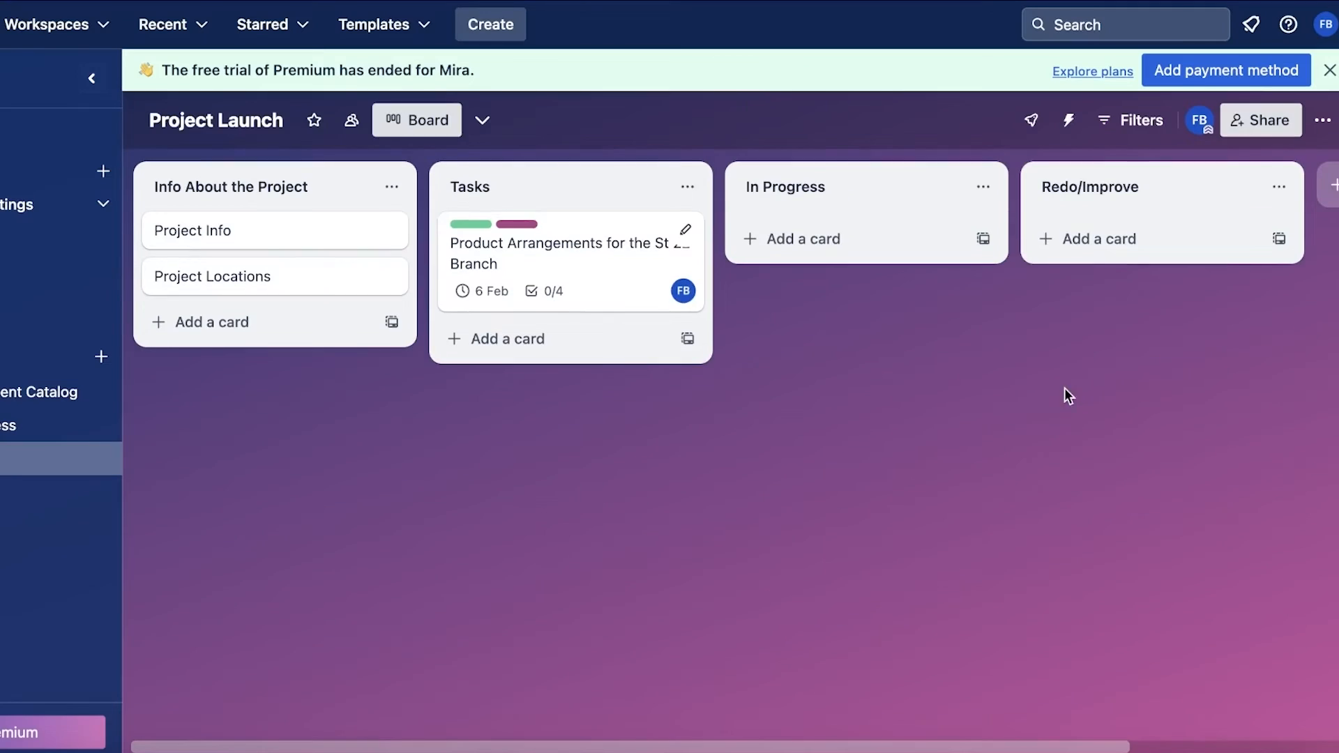
pyautogui.moveTo(519, 224)
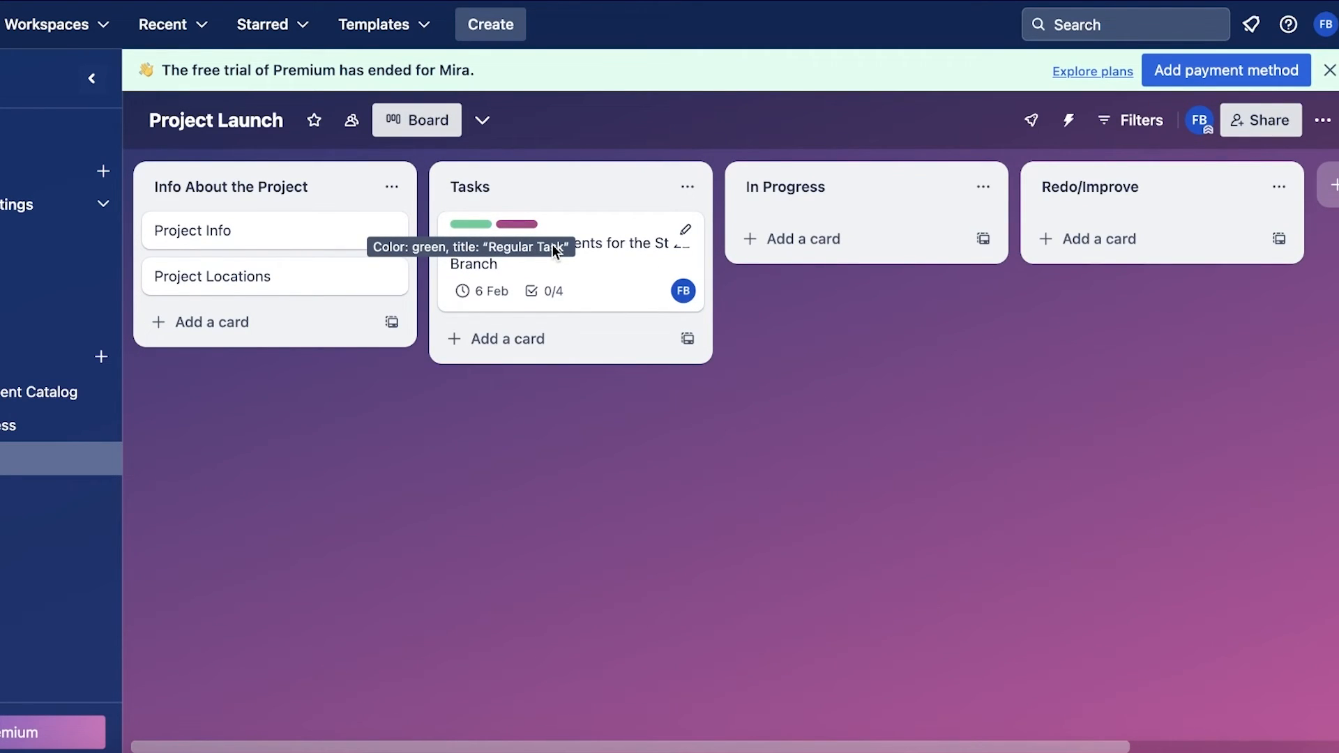
pyautogui.moveTo(559, 244)
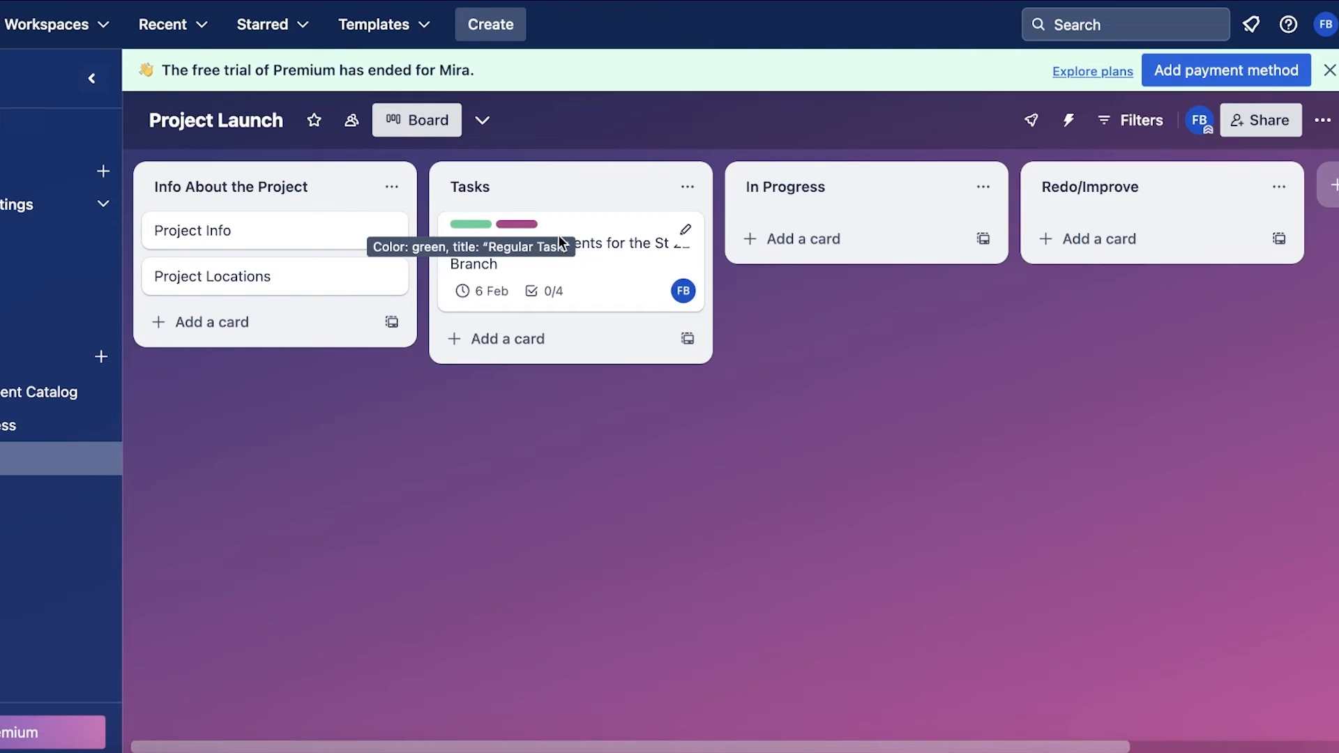
pyautogui.moveTo(824, 288)
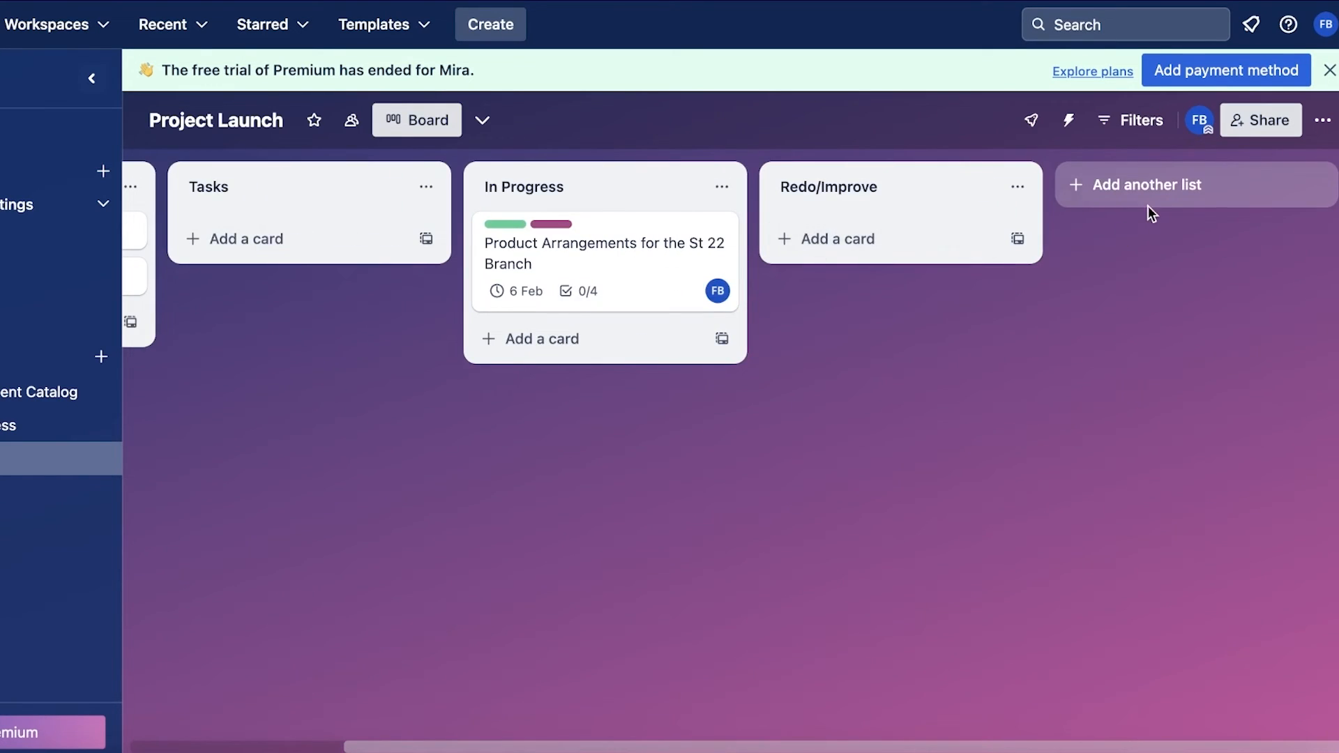
# Add a Completed list at the end of the Project Launch board
pyautogui.click(1149, 184)
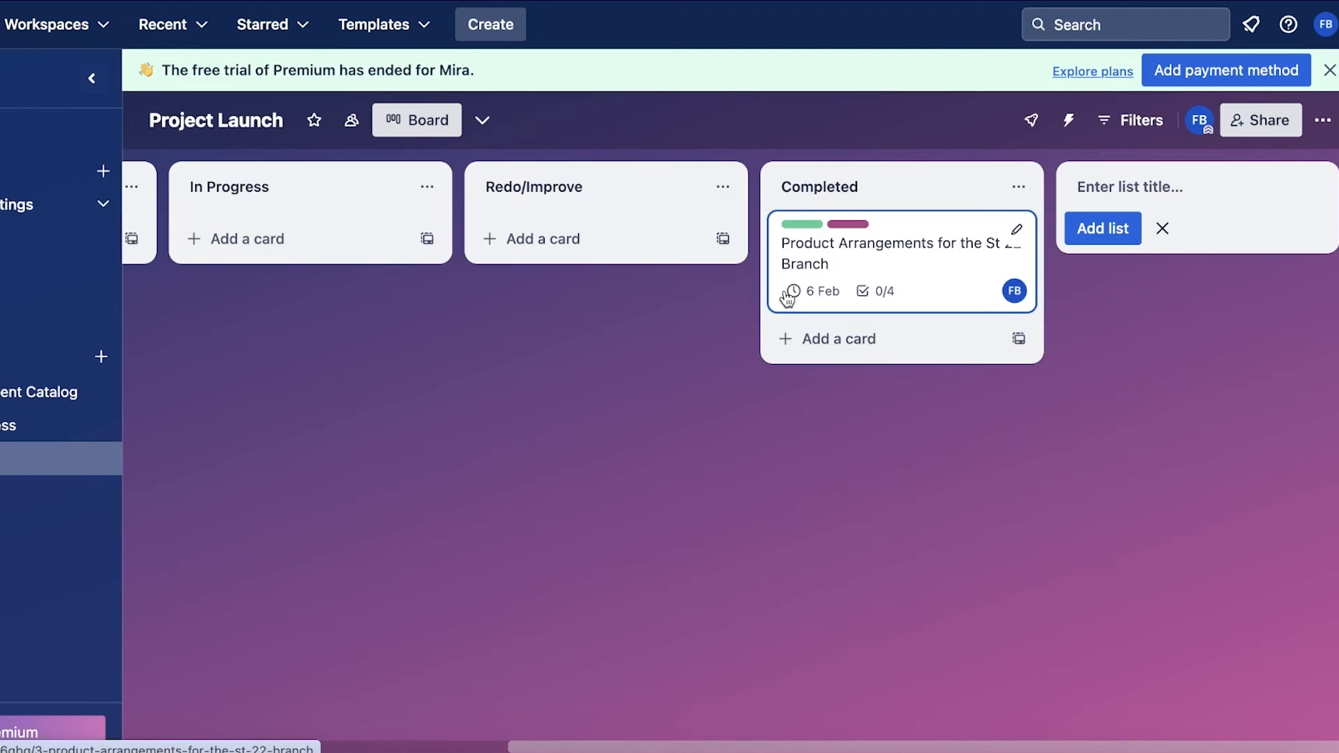
pyautogui.hscroll(-3)
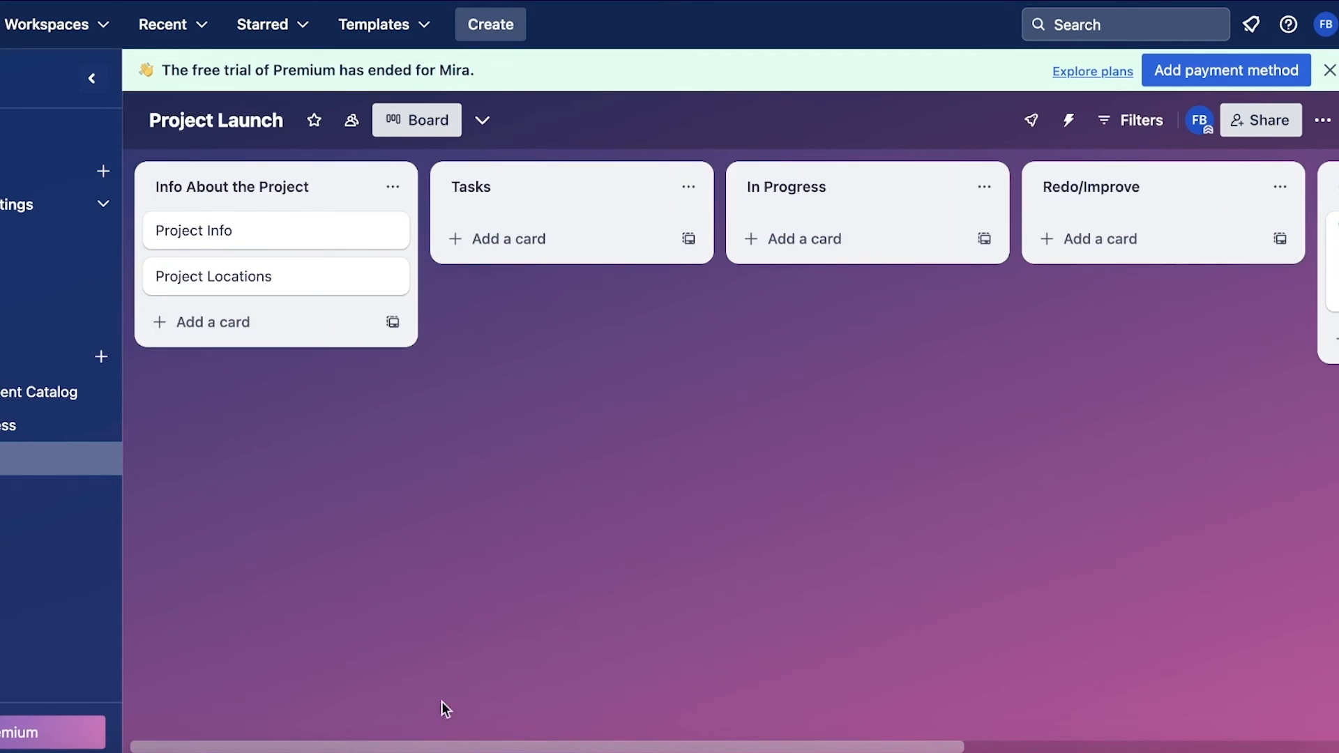
pyautogui.moveTo(368, 693)
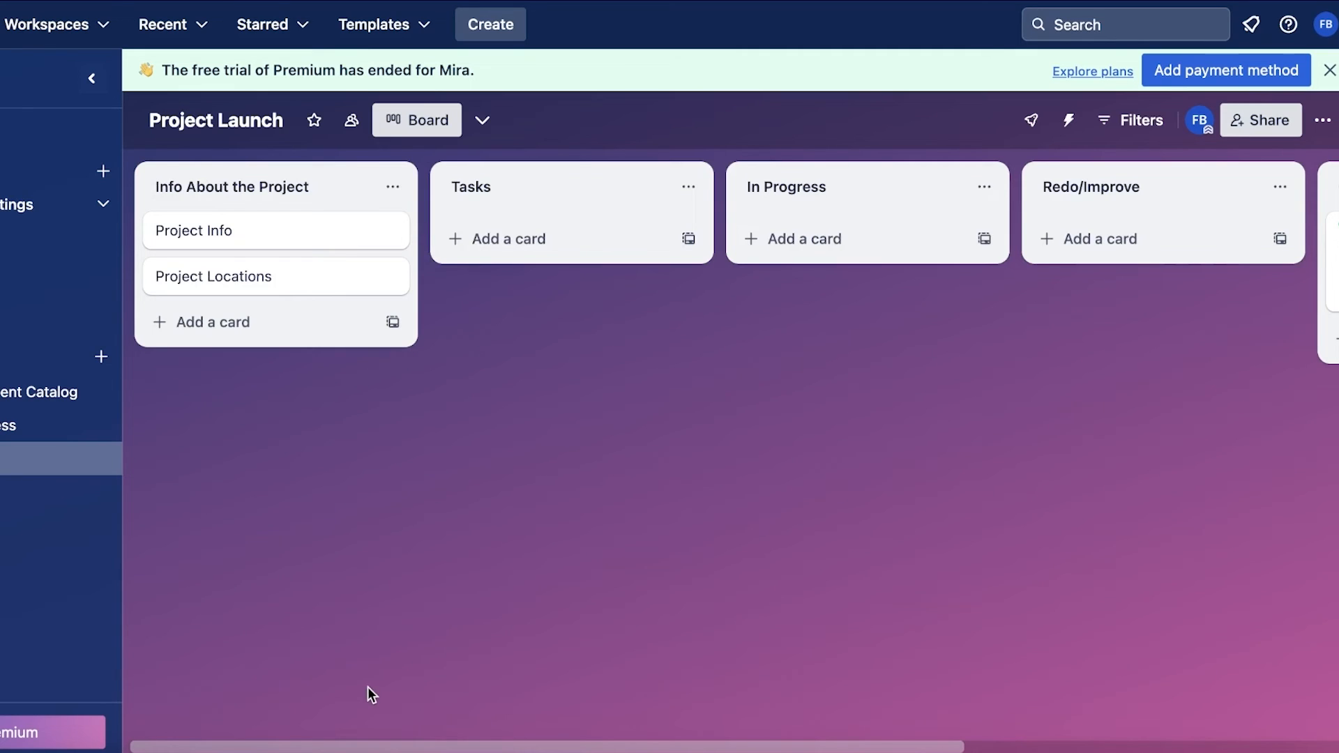
pyautogui.moveTo(978, 733)
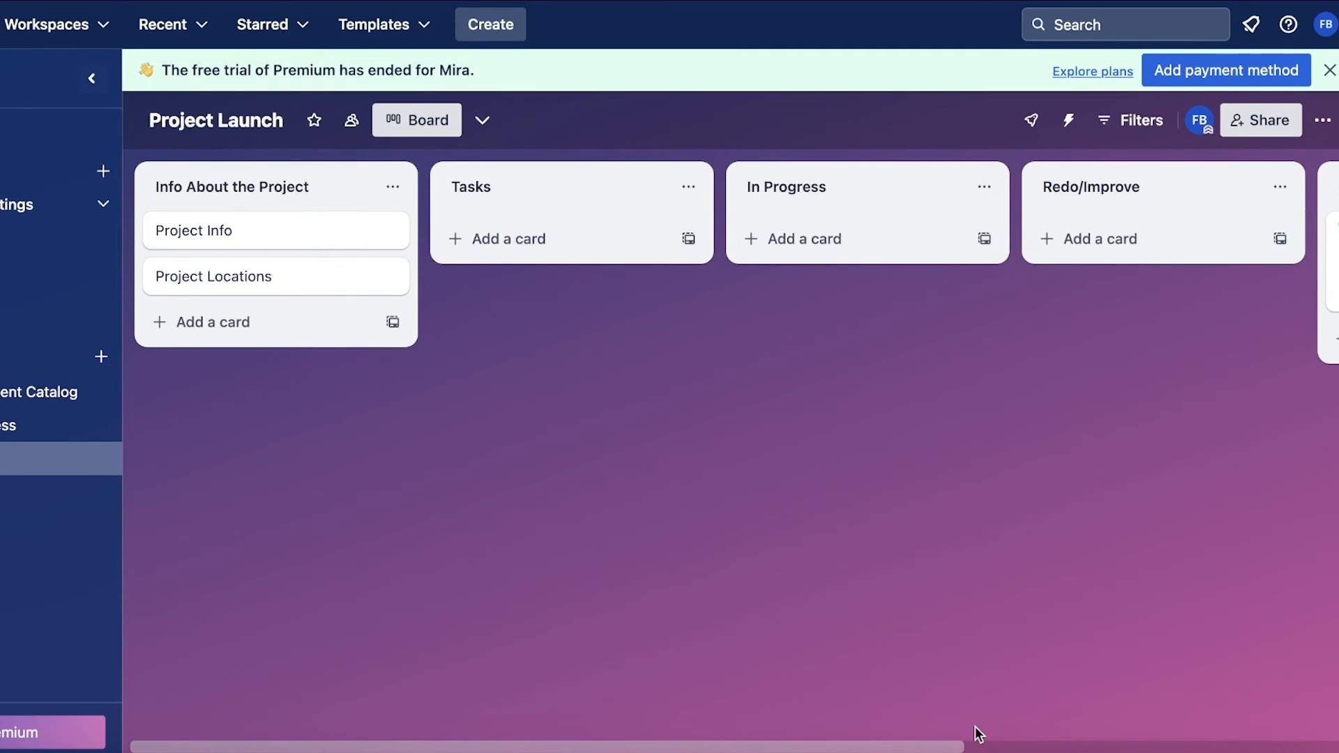
pyautogui.hscroll(3)
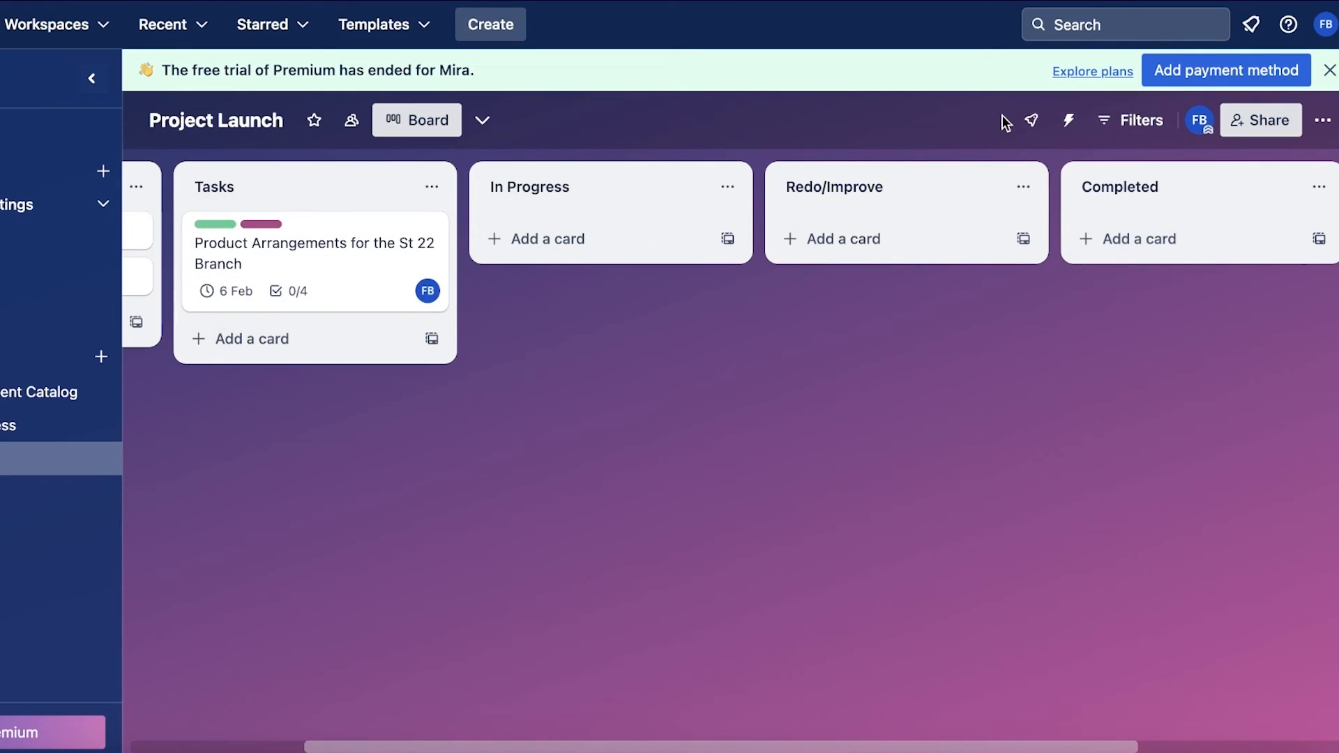
pyautogui.click(1068, 119)
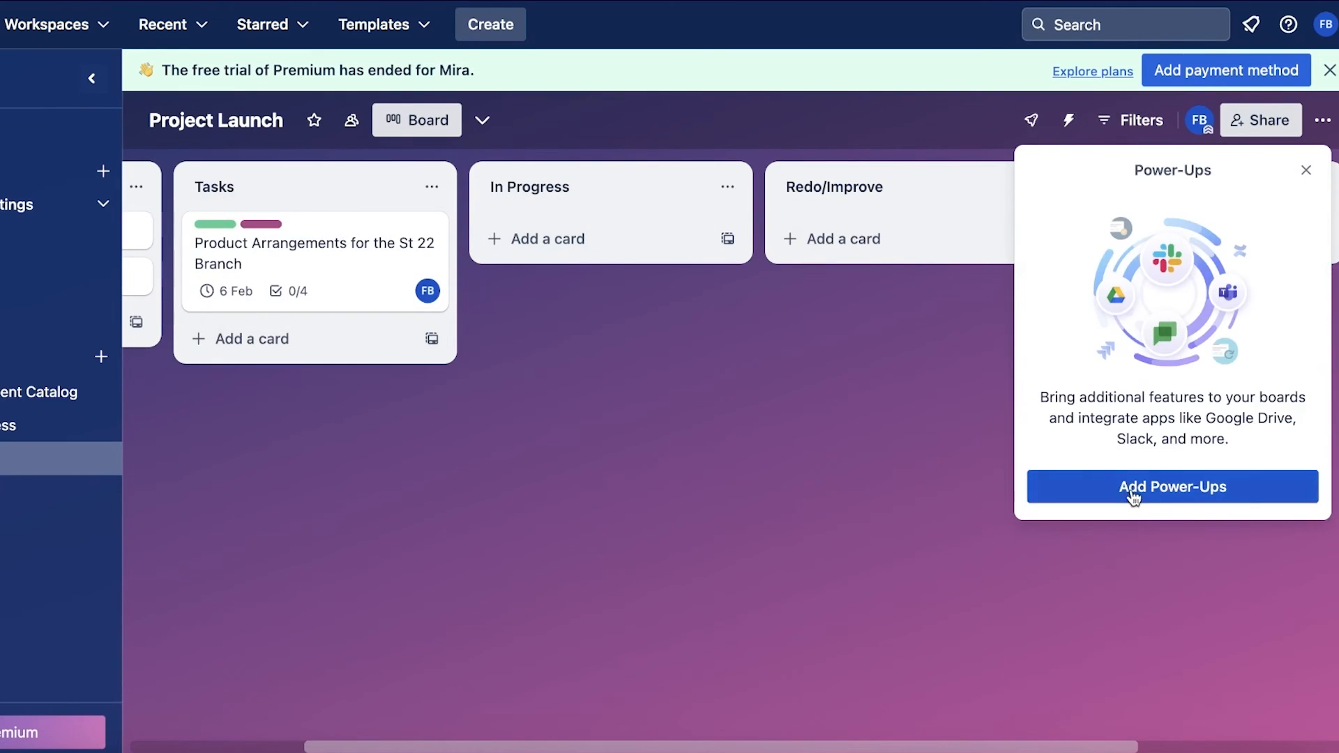
# Scroll through the Power-Ups directory and close it without adding any
pyautogui.click(1171, 487)
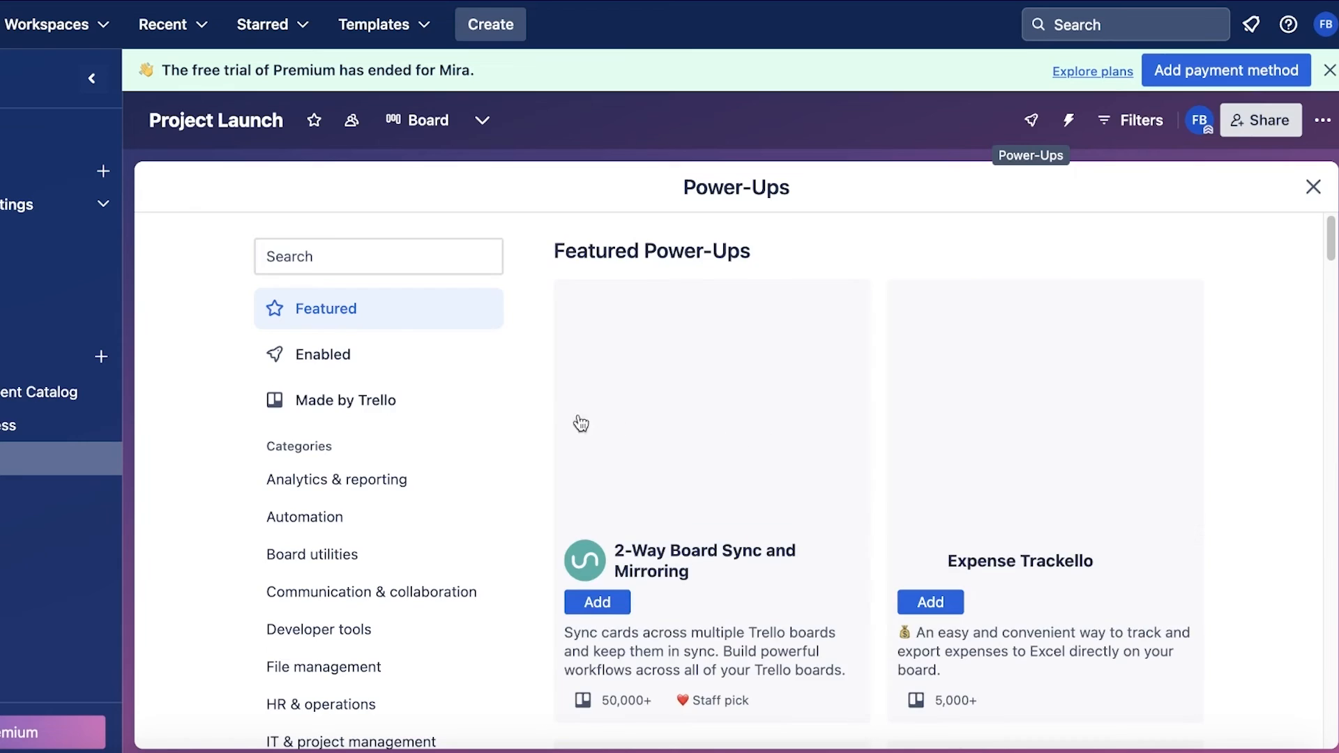
pyautogui.scroll(-3)
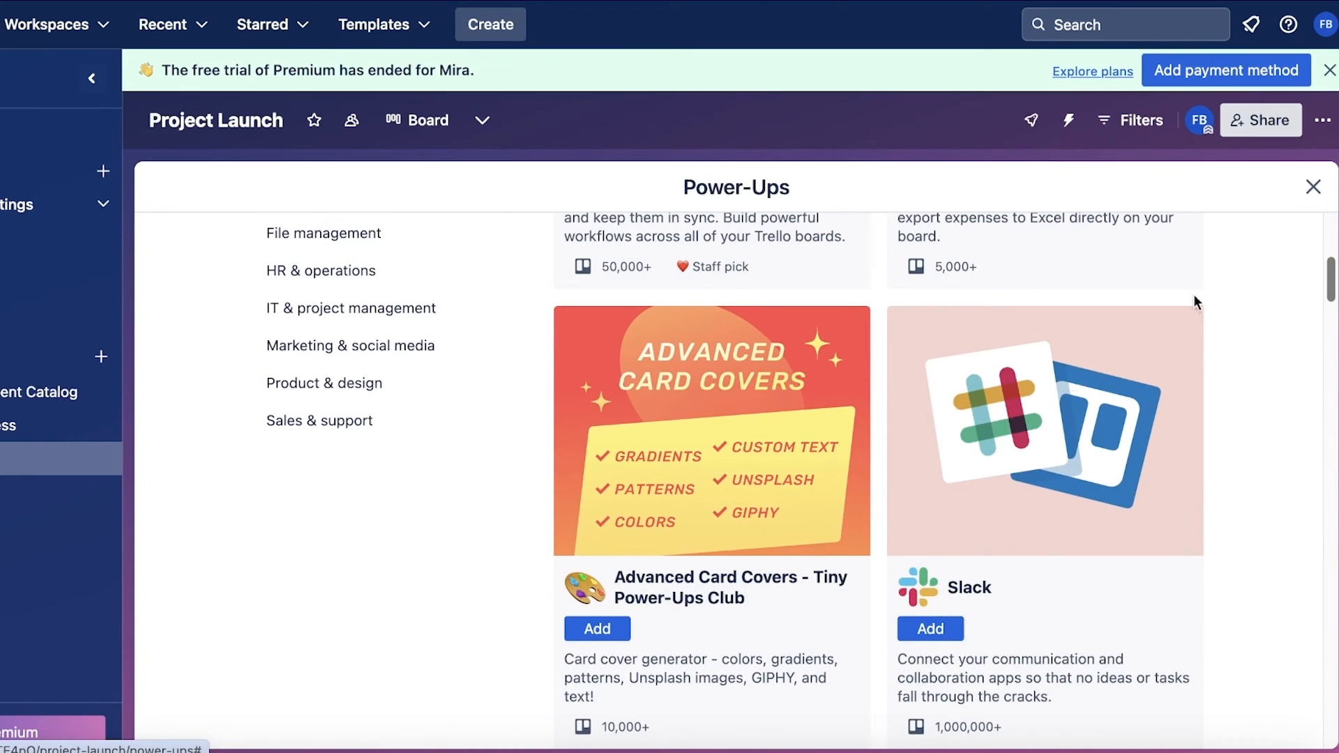
pyautogui.scroll(3)
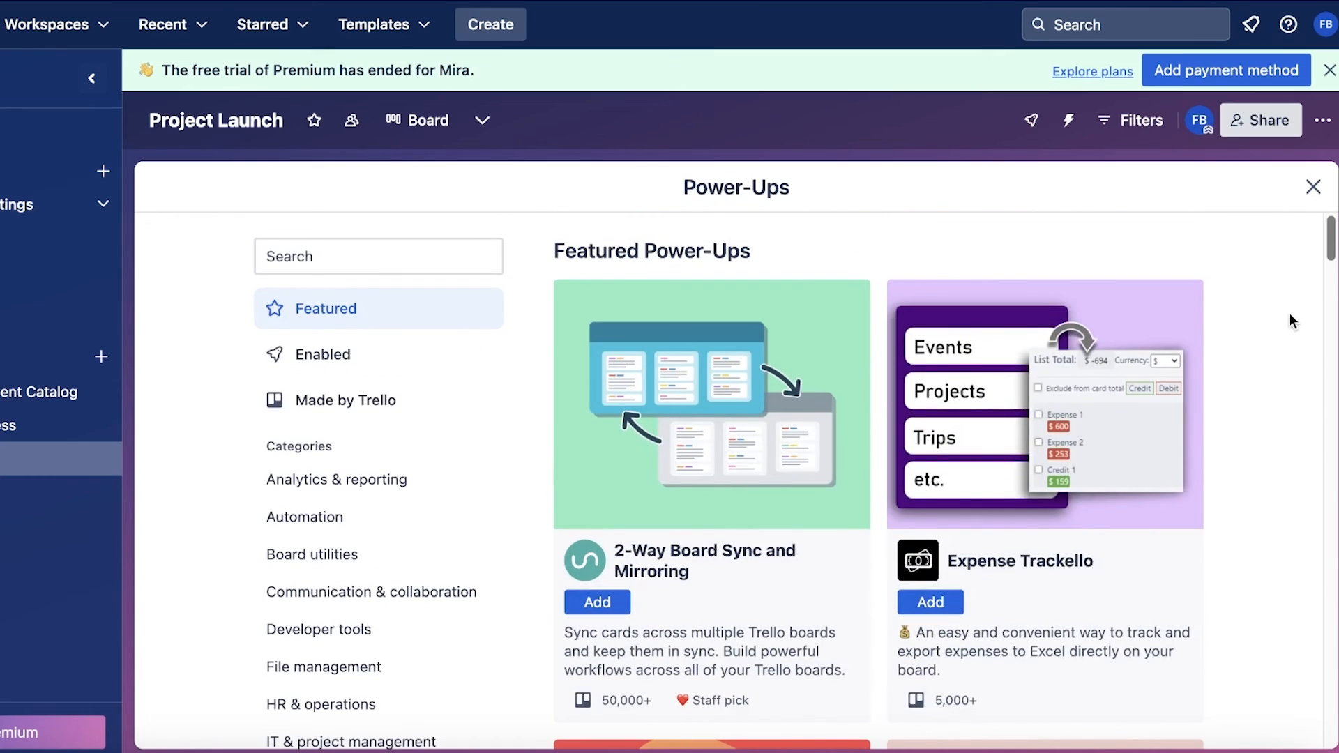
pyautogui.click(1314, 186)
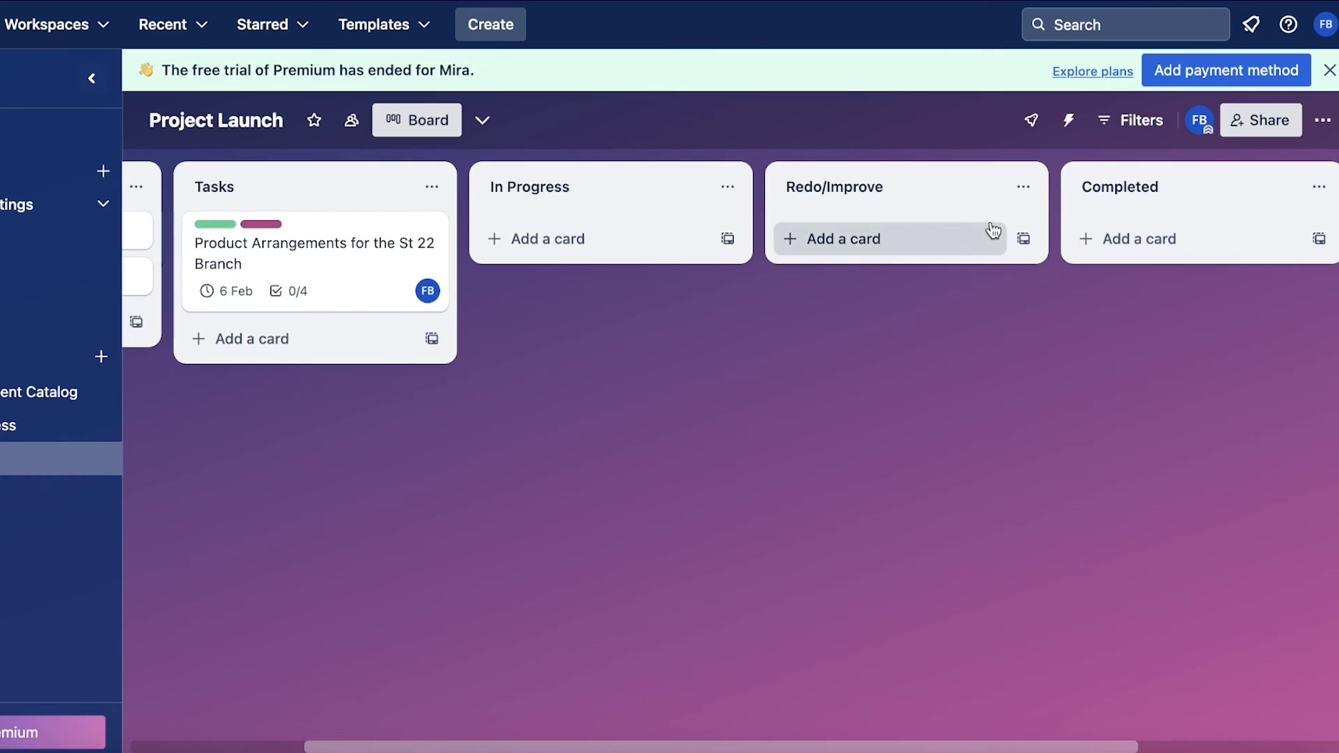
pyautogui.click(1318, 119)
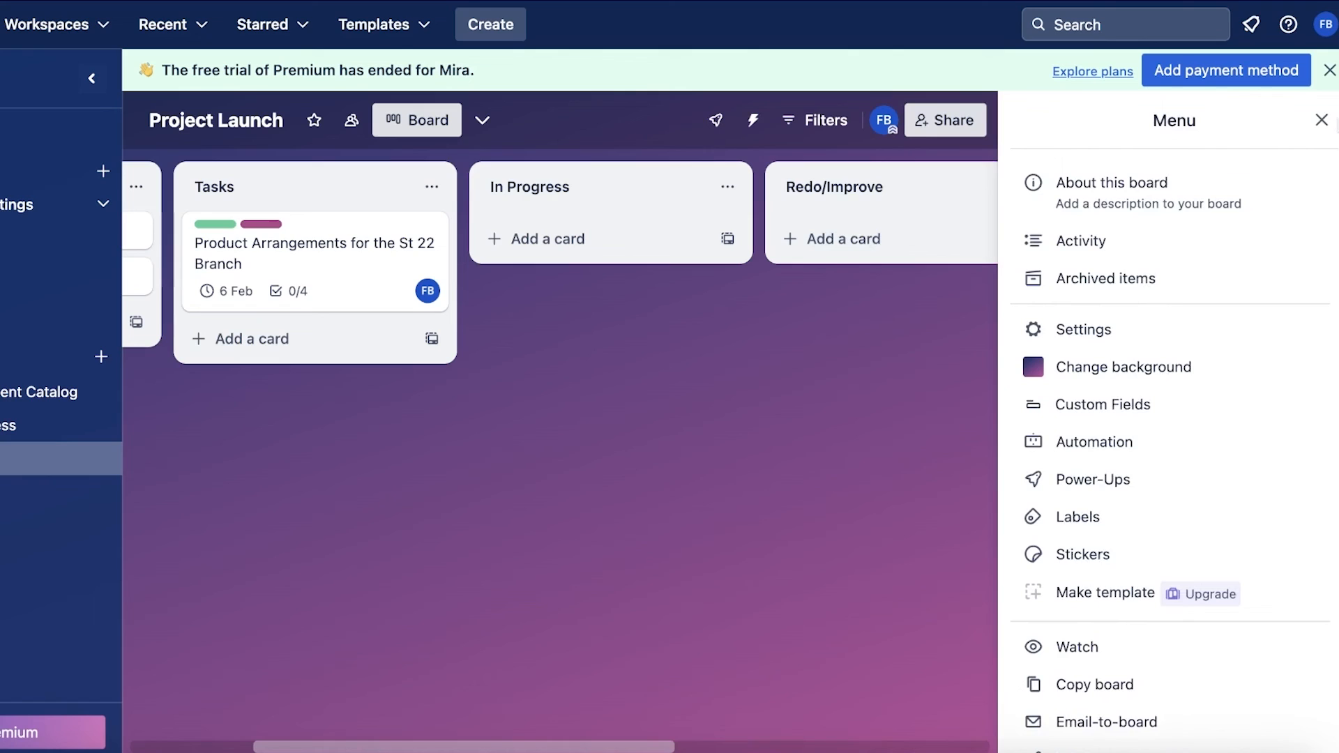
pyautogui.moveTo(1124, 366)
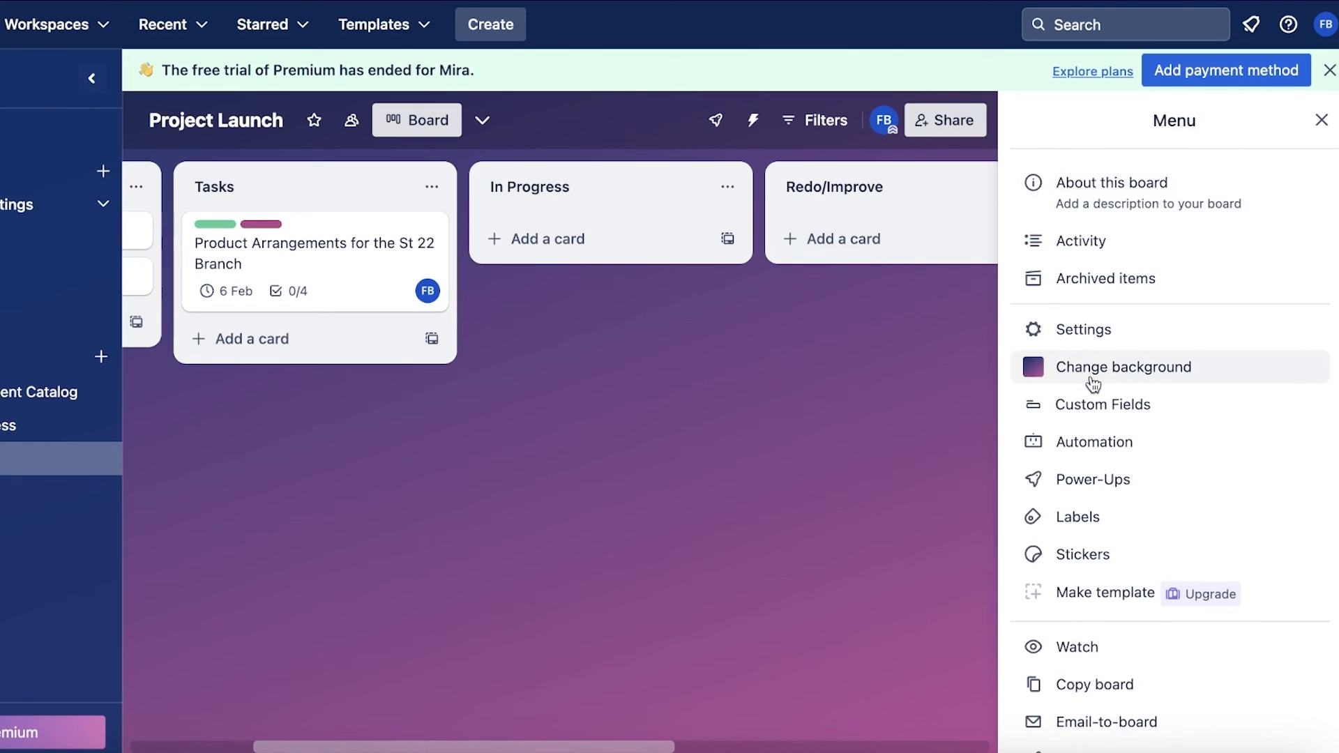
pyautogui.moveTo(1085, 593)
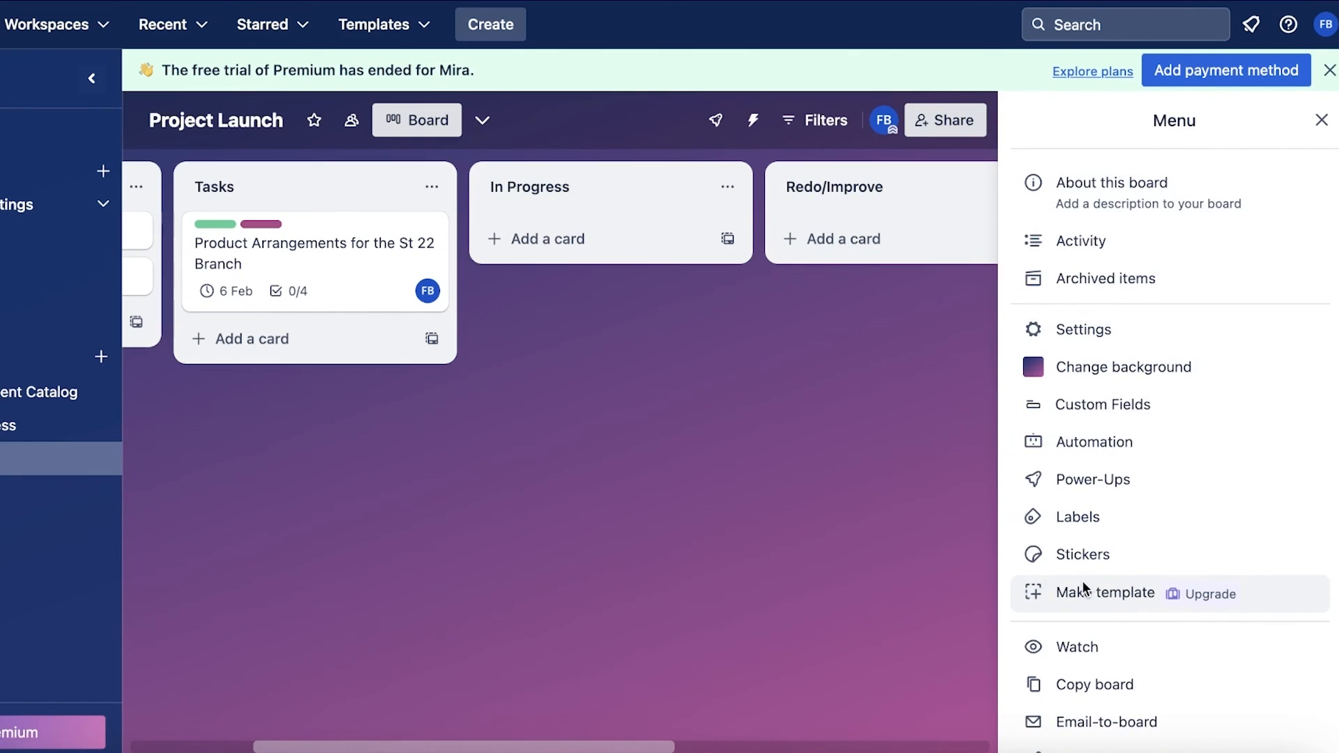
pyautogui.moveTo(1139, 404)
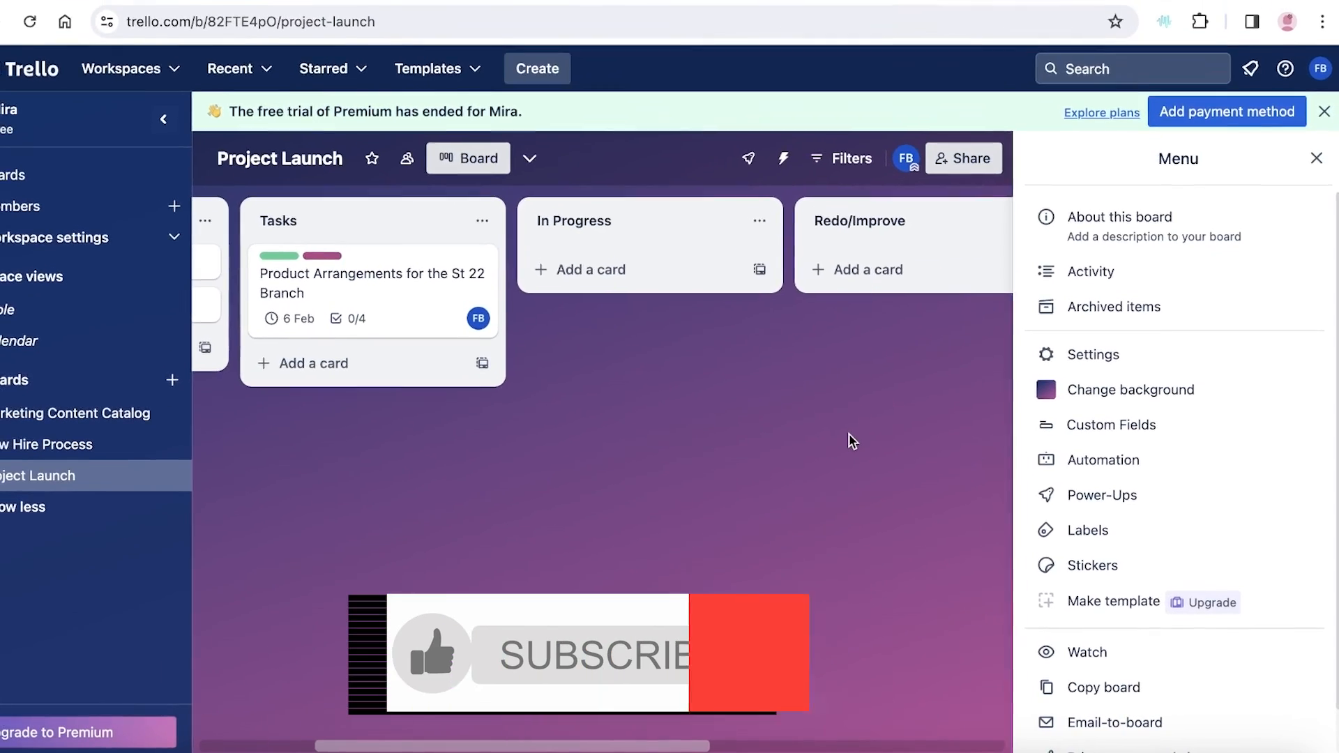
# Close the Project Launch board's Menu panel after reviewing its options
pyautogui.click(1317, 159)
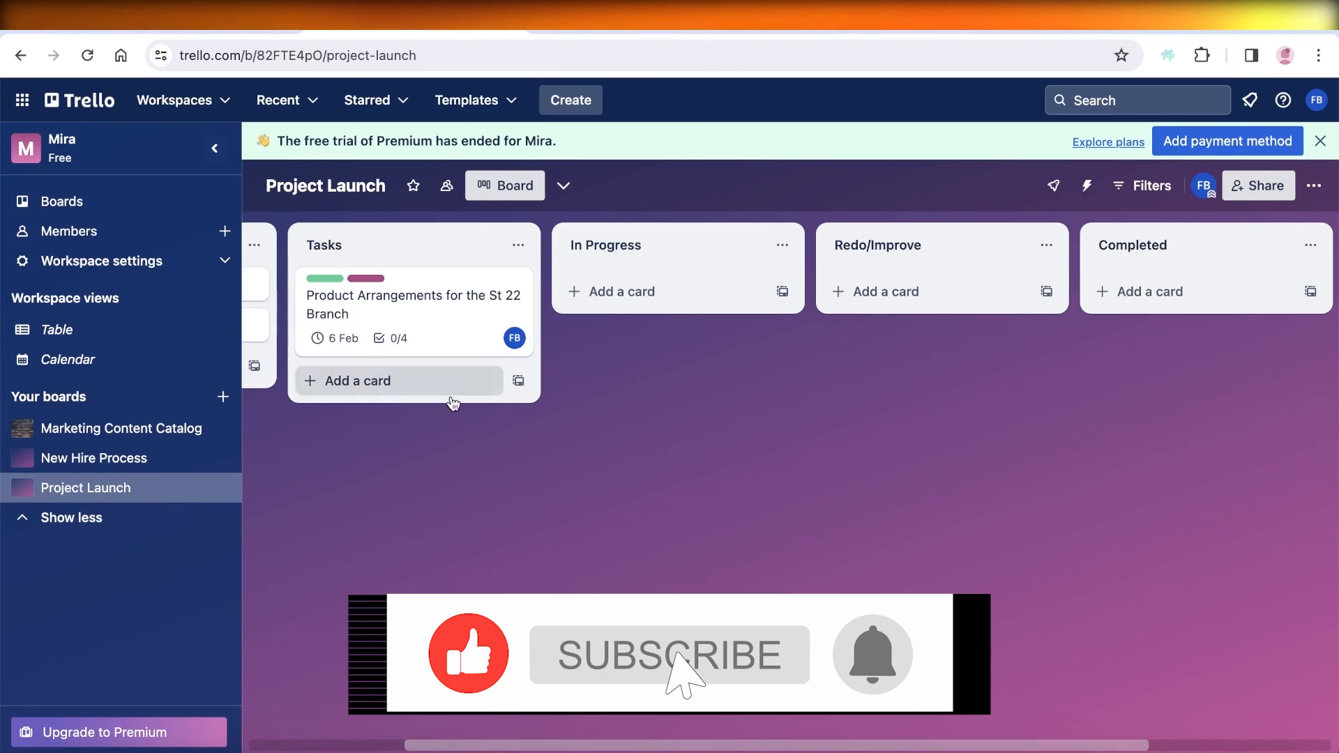